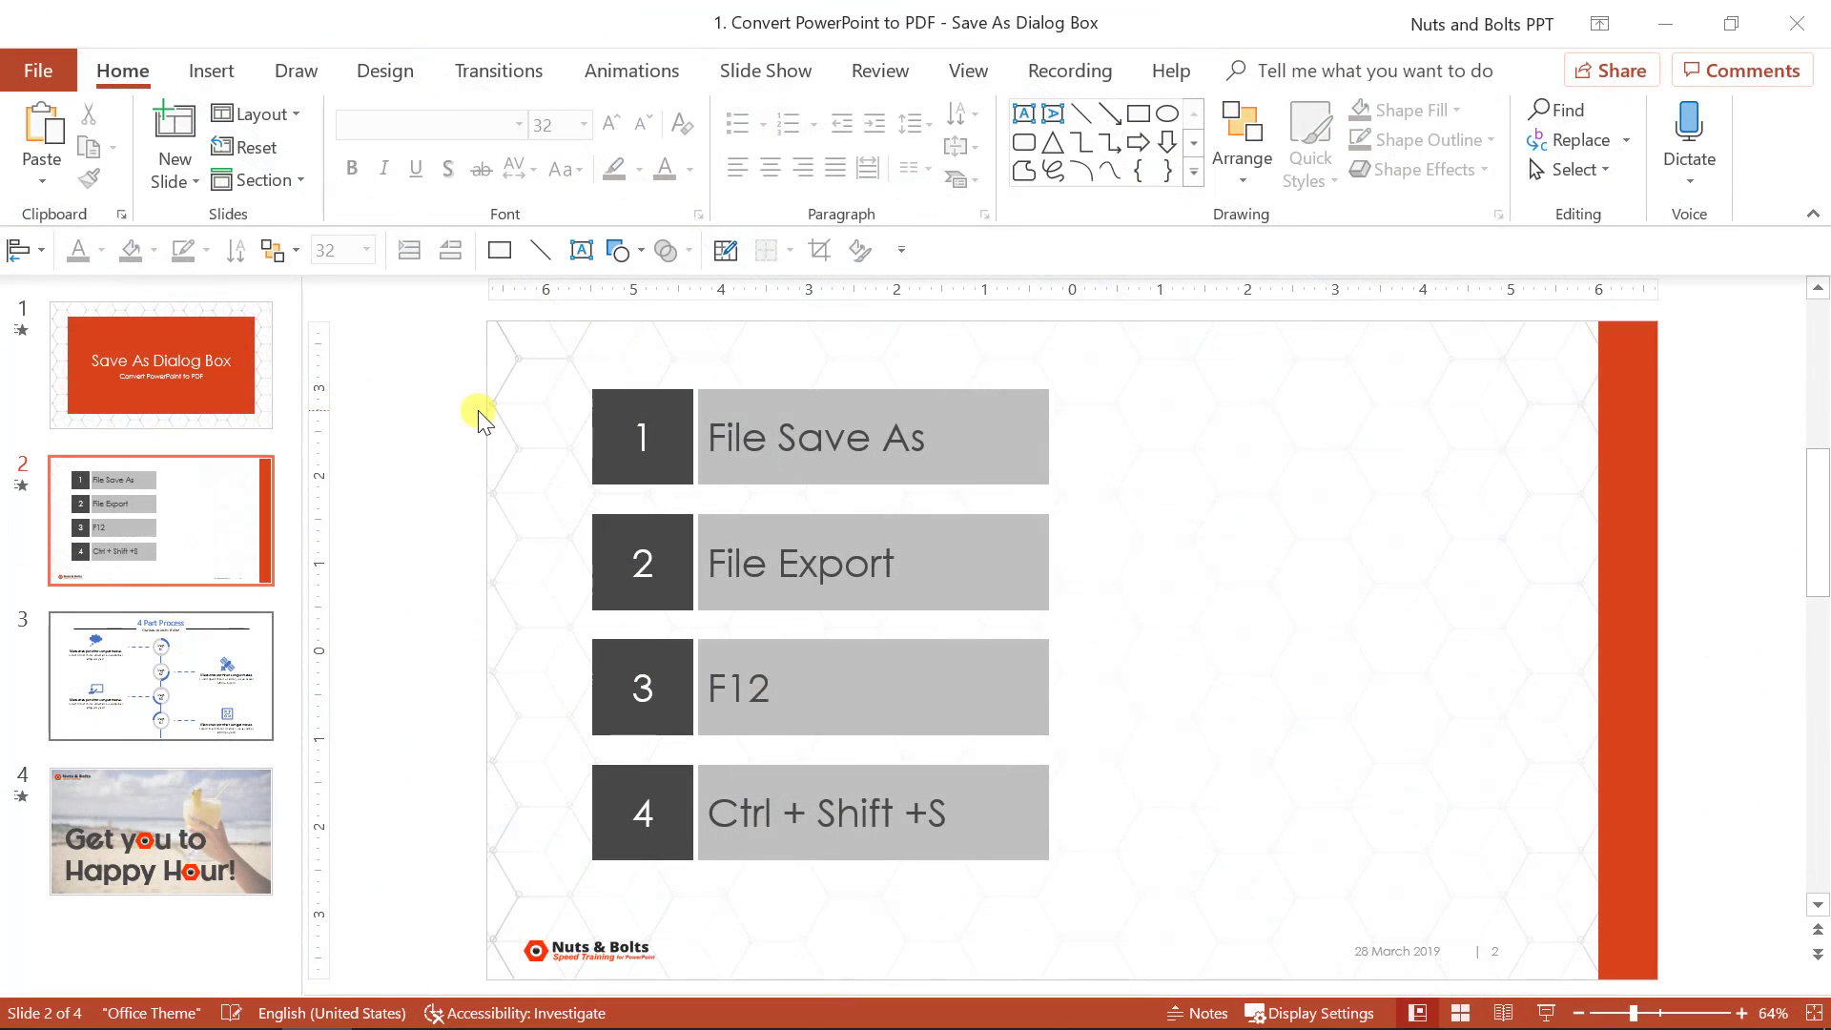
mouse_move(394, 331)
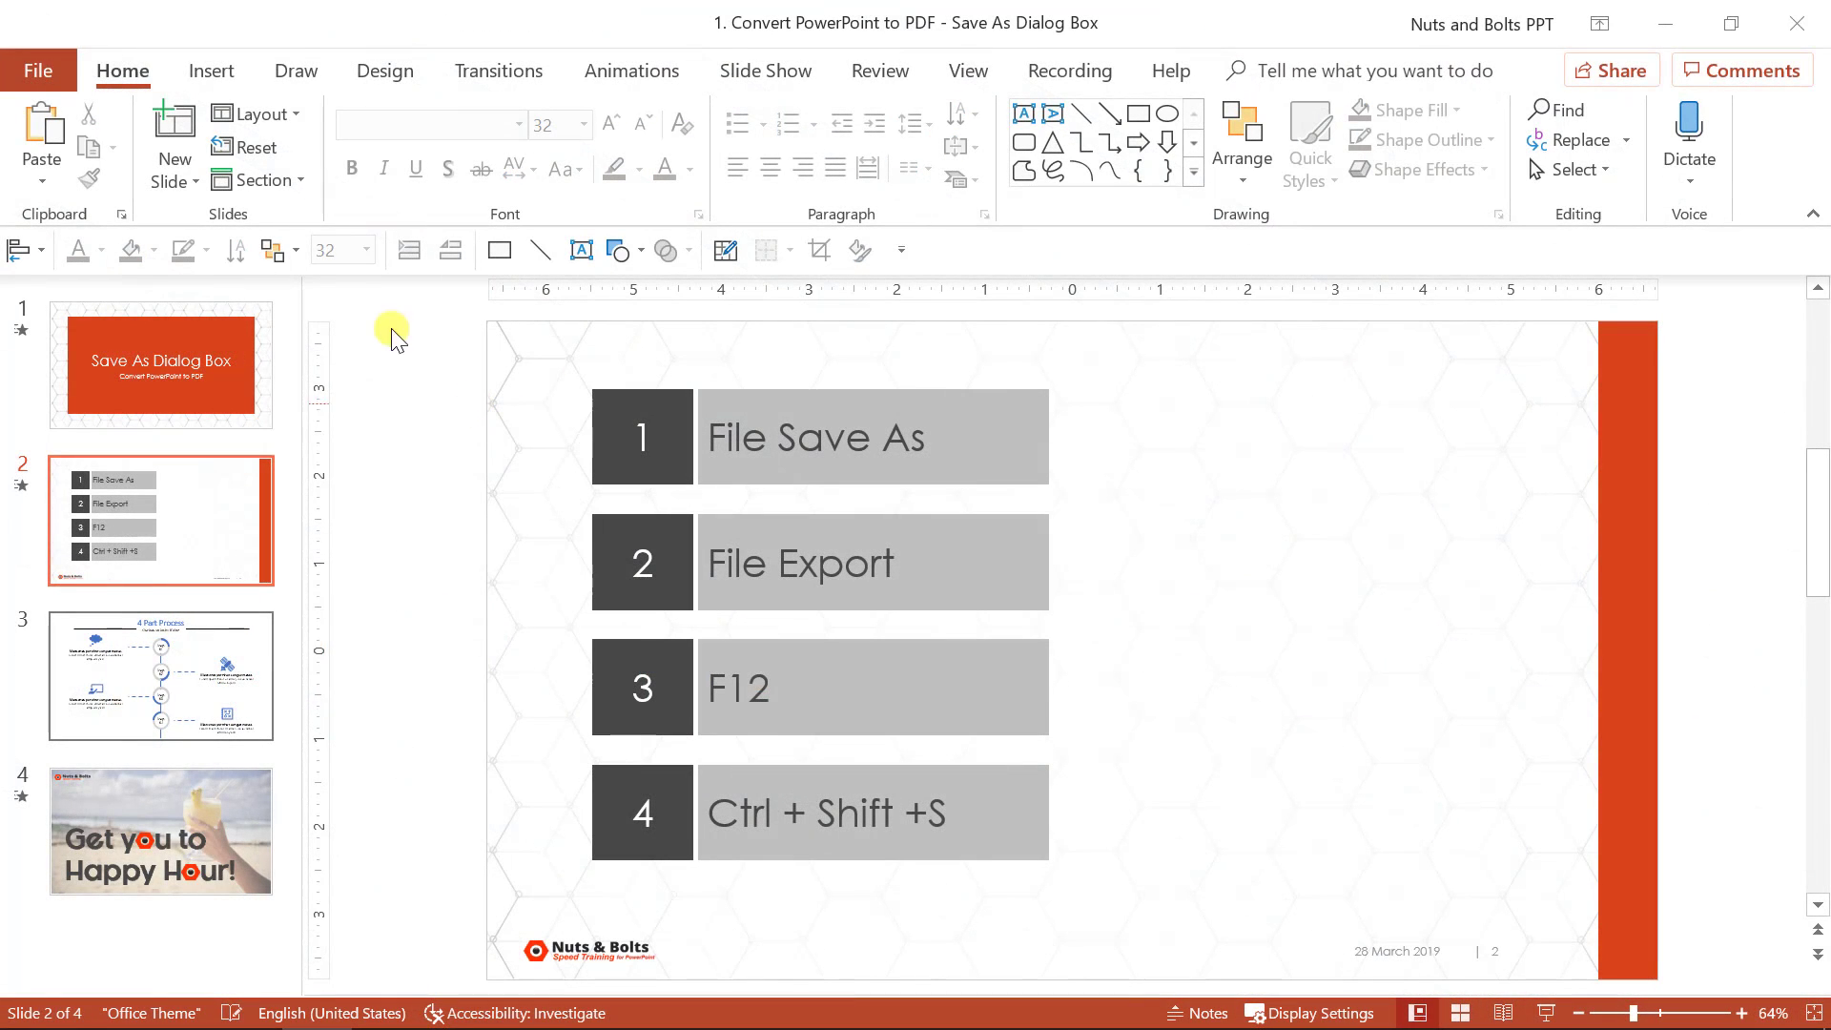
Browse the File menu's Save As file types and Export options for creating a PDF
left_click(37, 70)
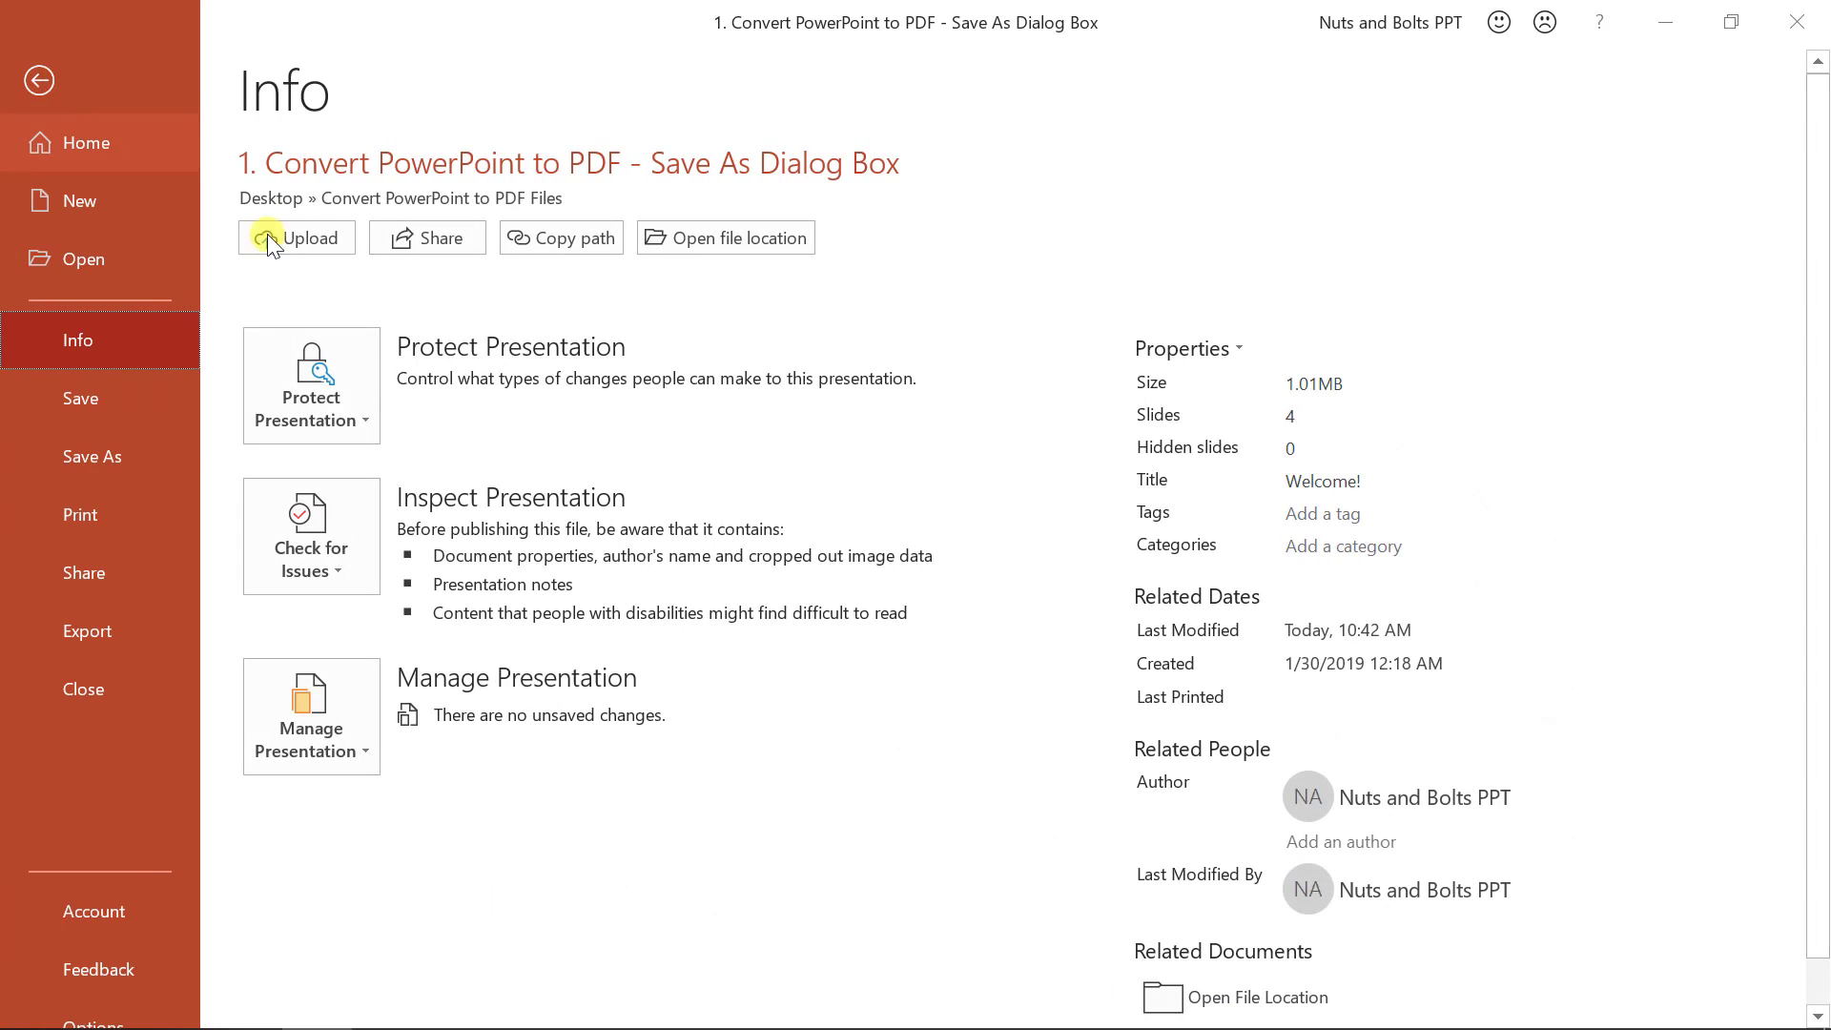
left_click(92, 457)
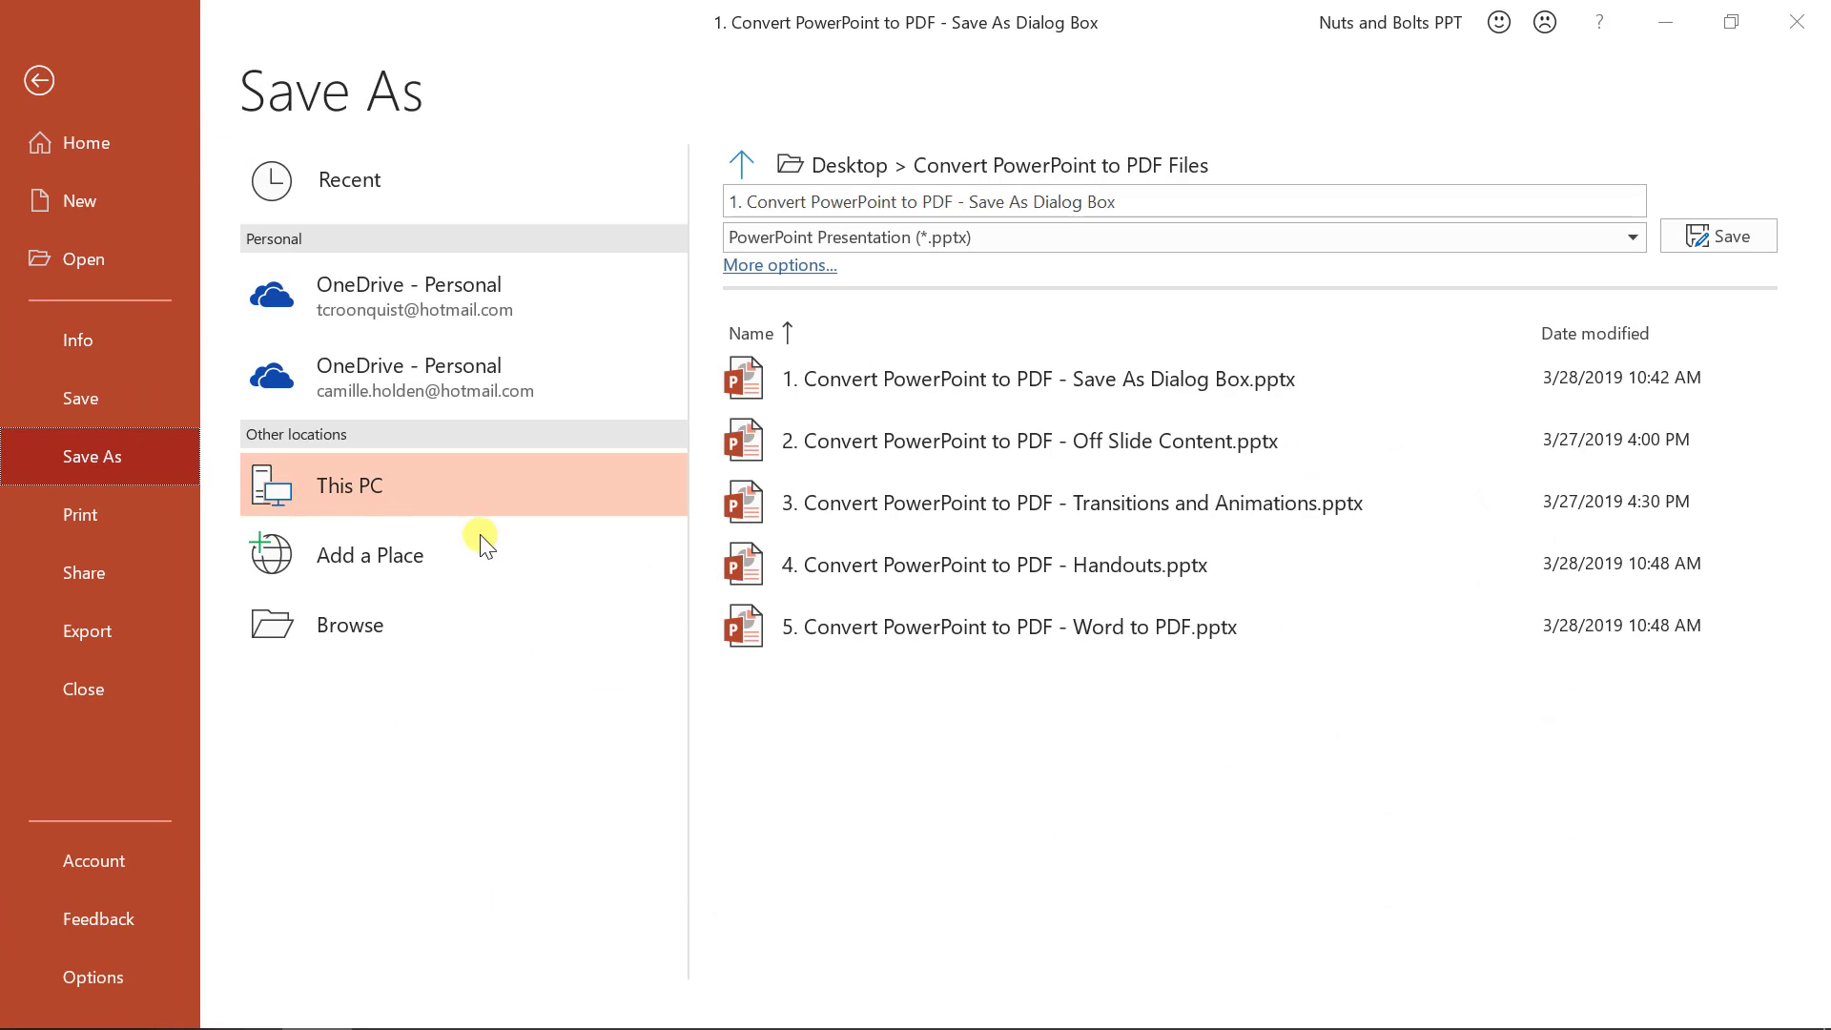
left_click(1630, 238)
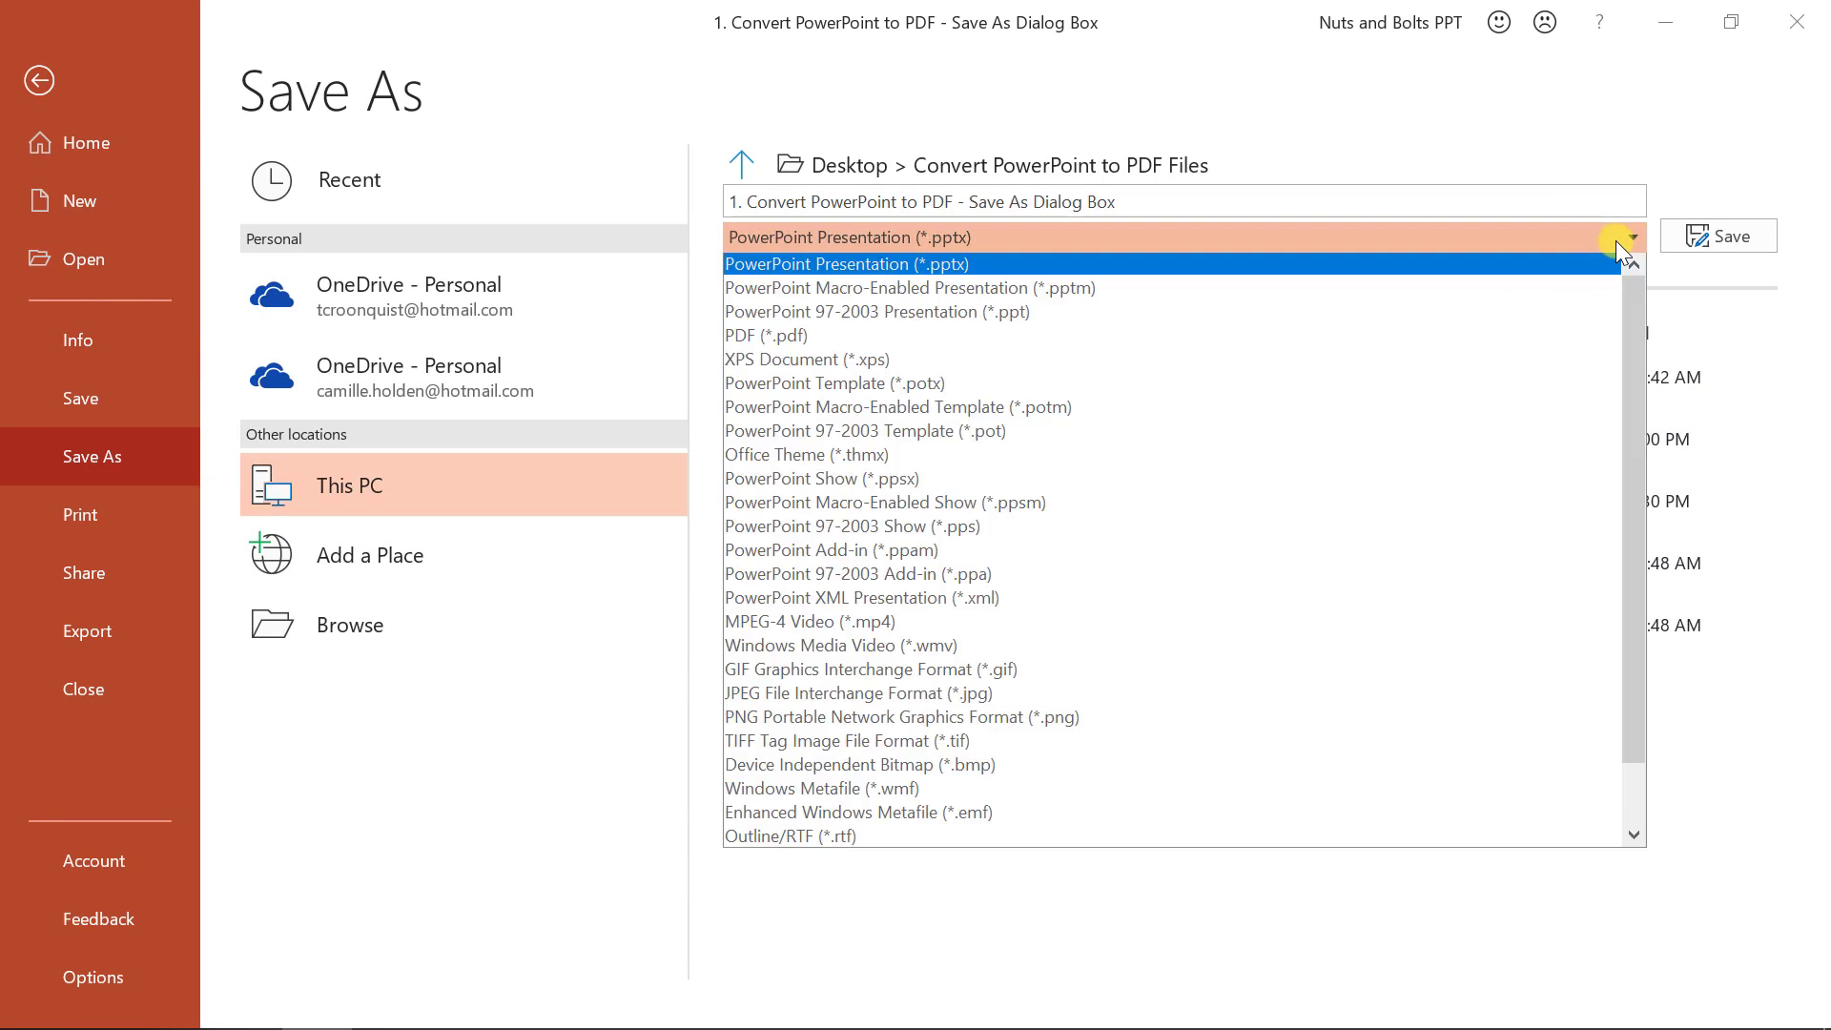
left_click(847, 235)
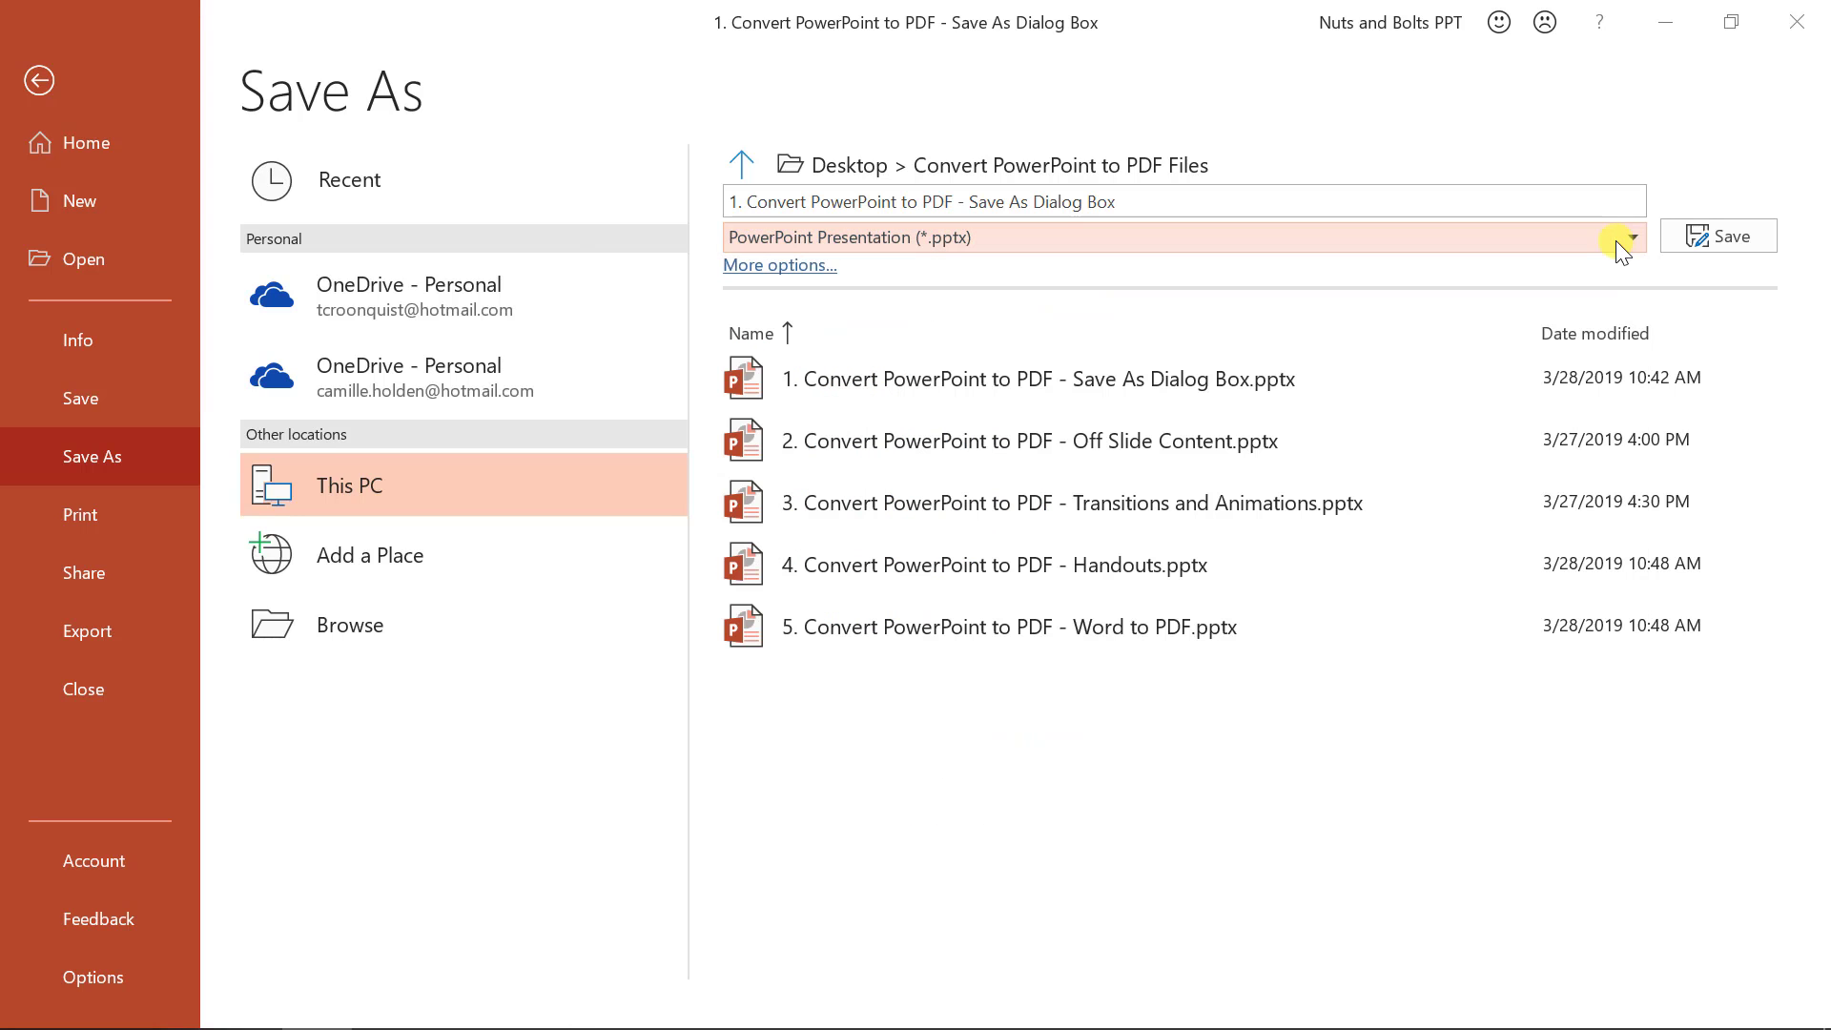
mouse_move(87, 631)
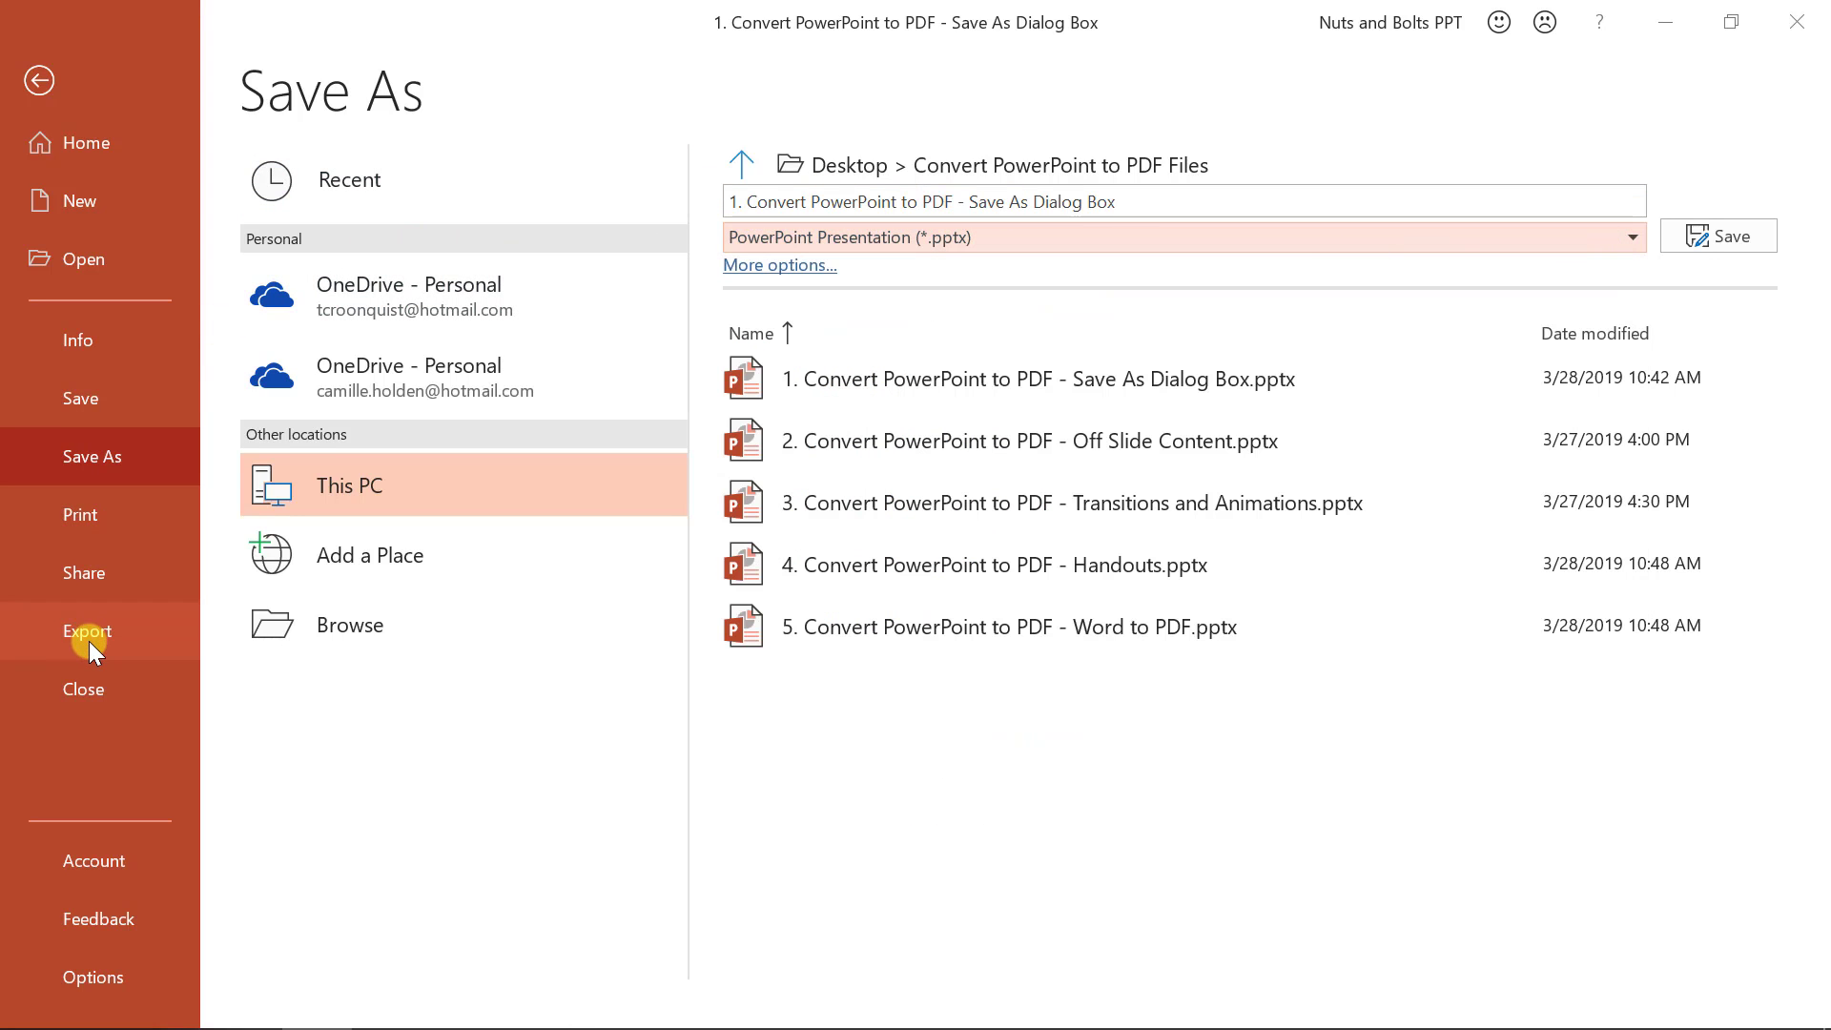
left_click(86, 630)
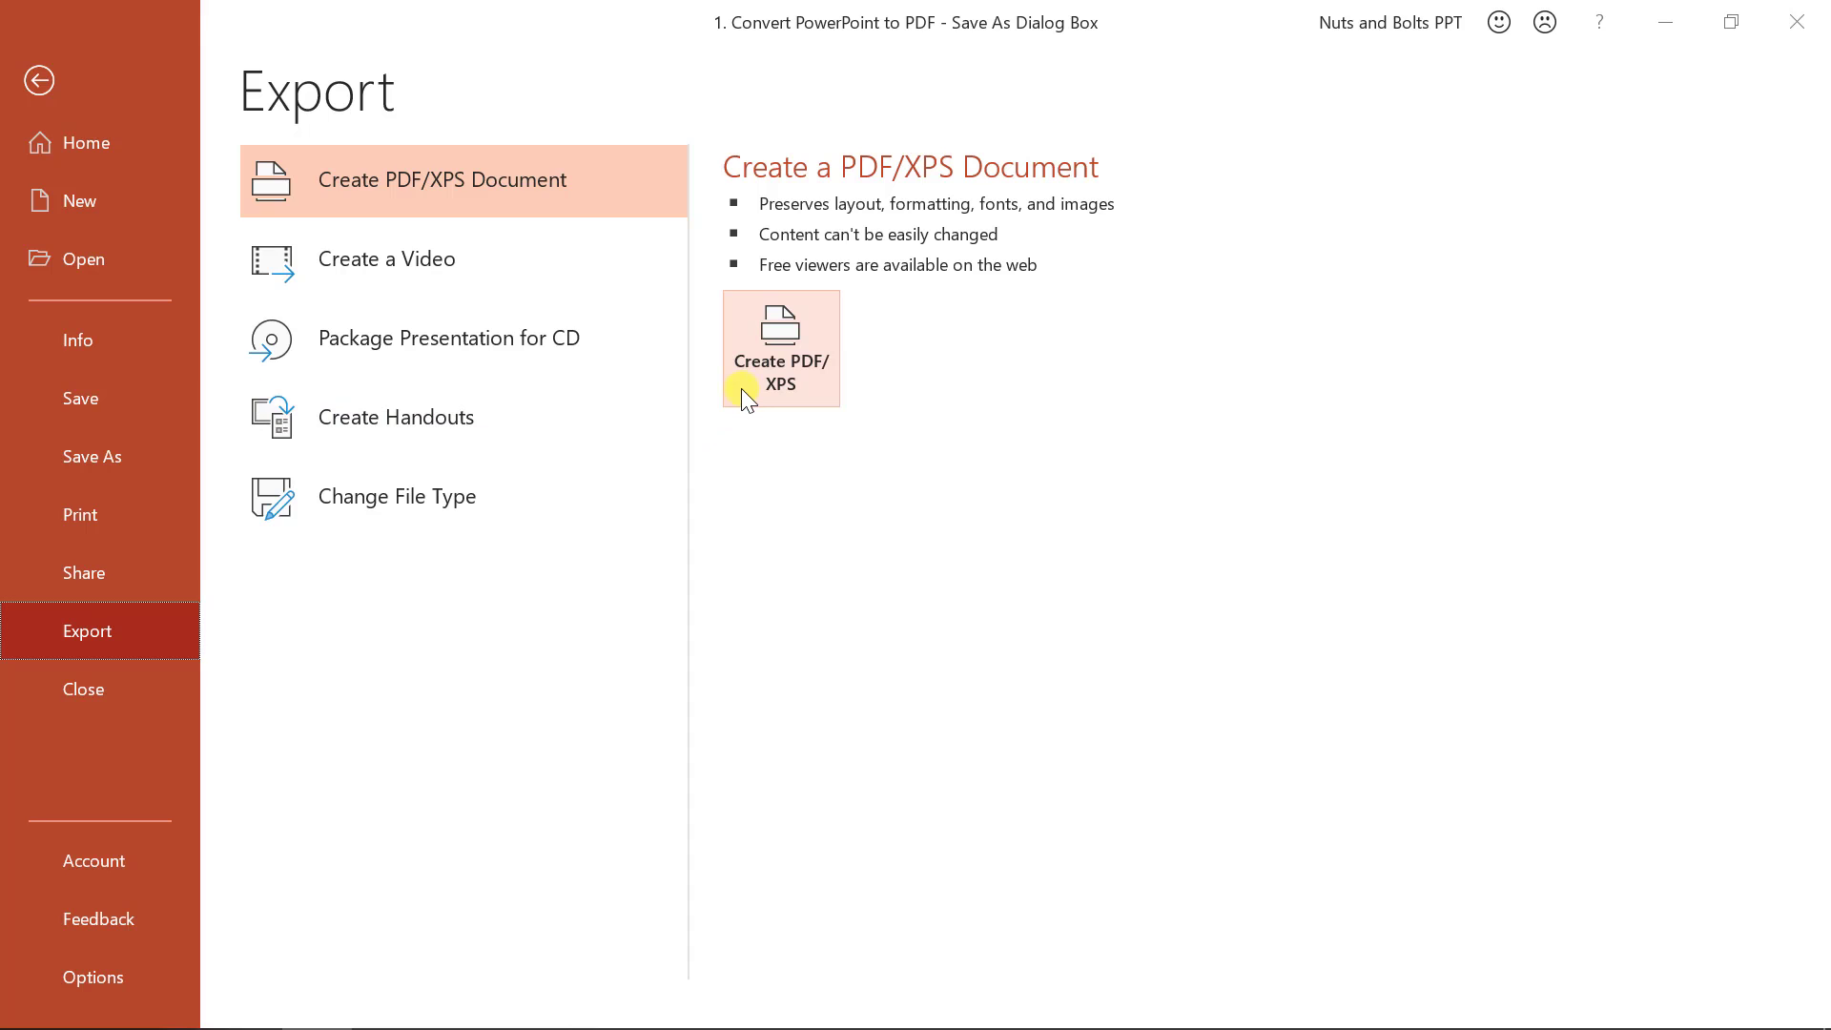
left_click(780, 348)
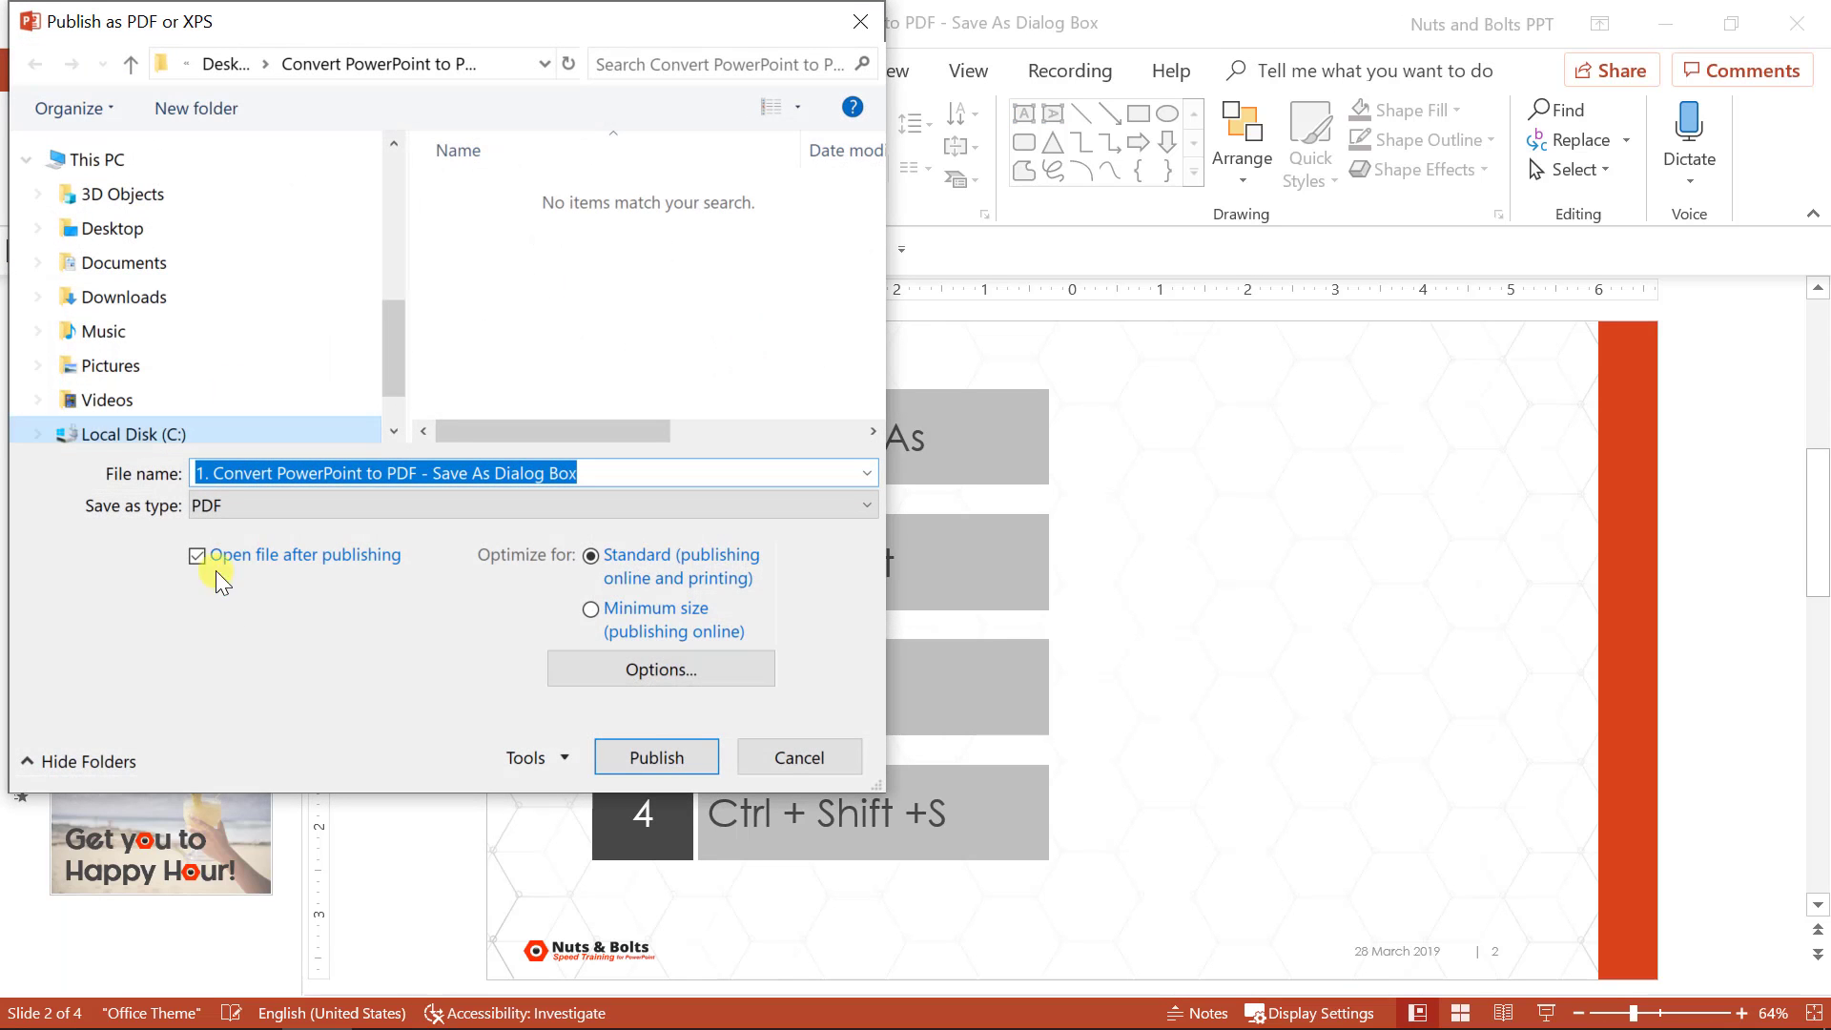
mouse_move(782, 355)
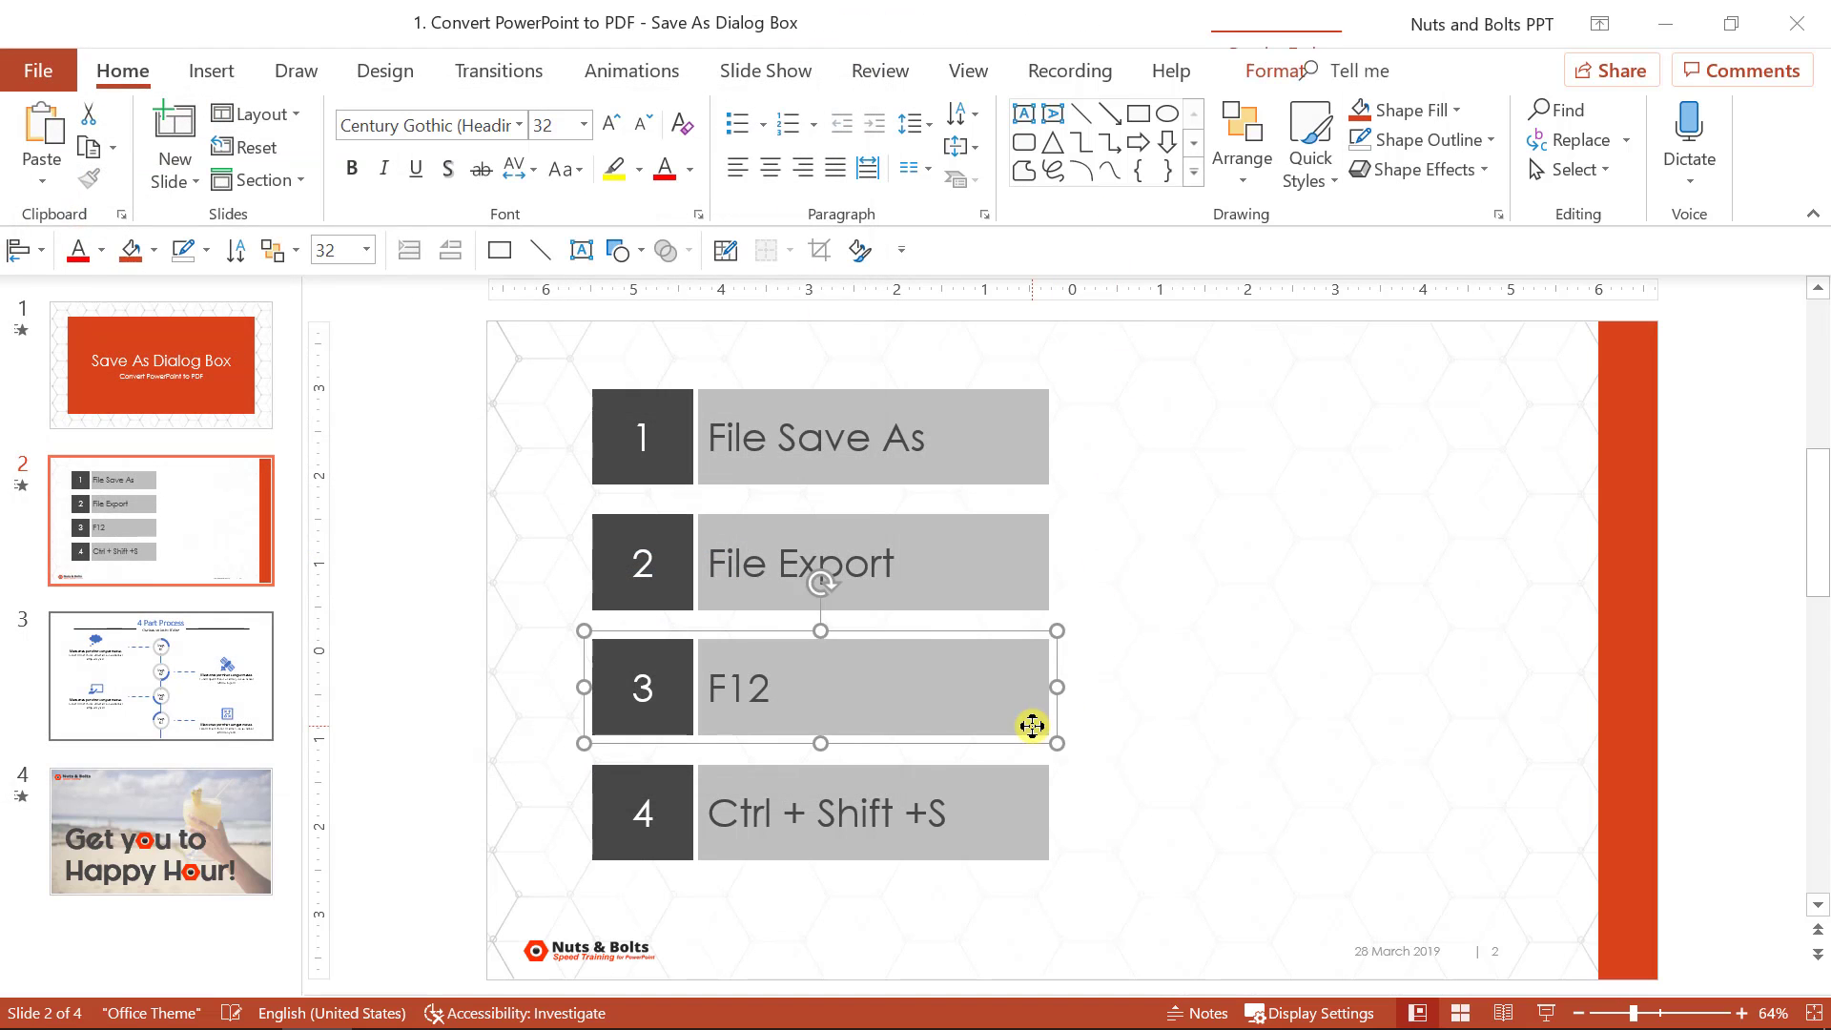
Set Save as type to PDF, leave PDF options unchanged, and pick the Desktop folder
left_click(1264, 667)
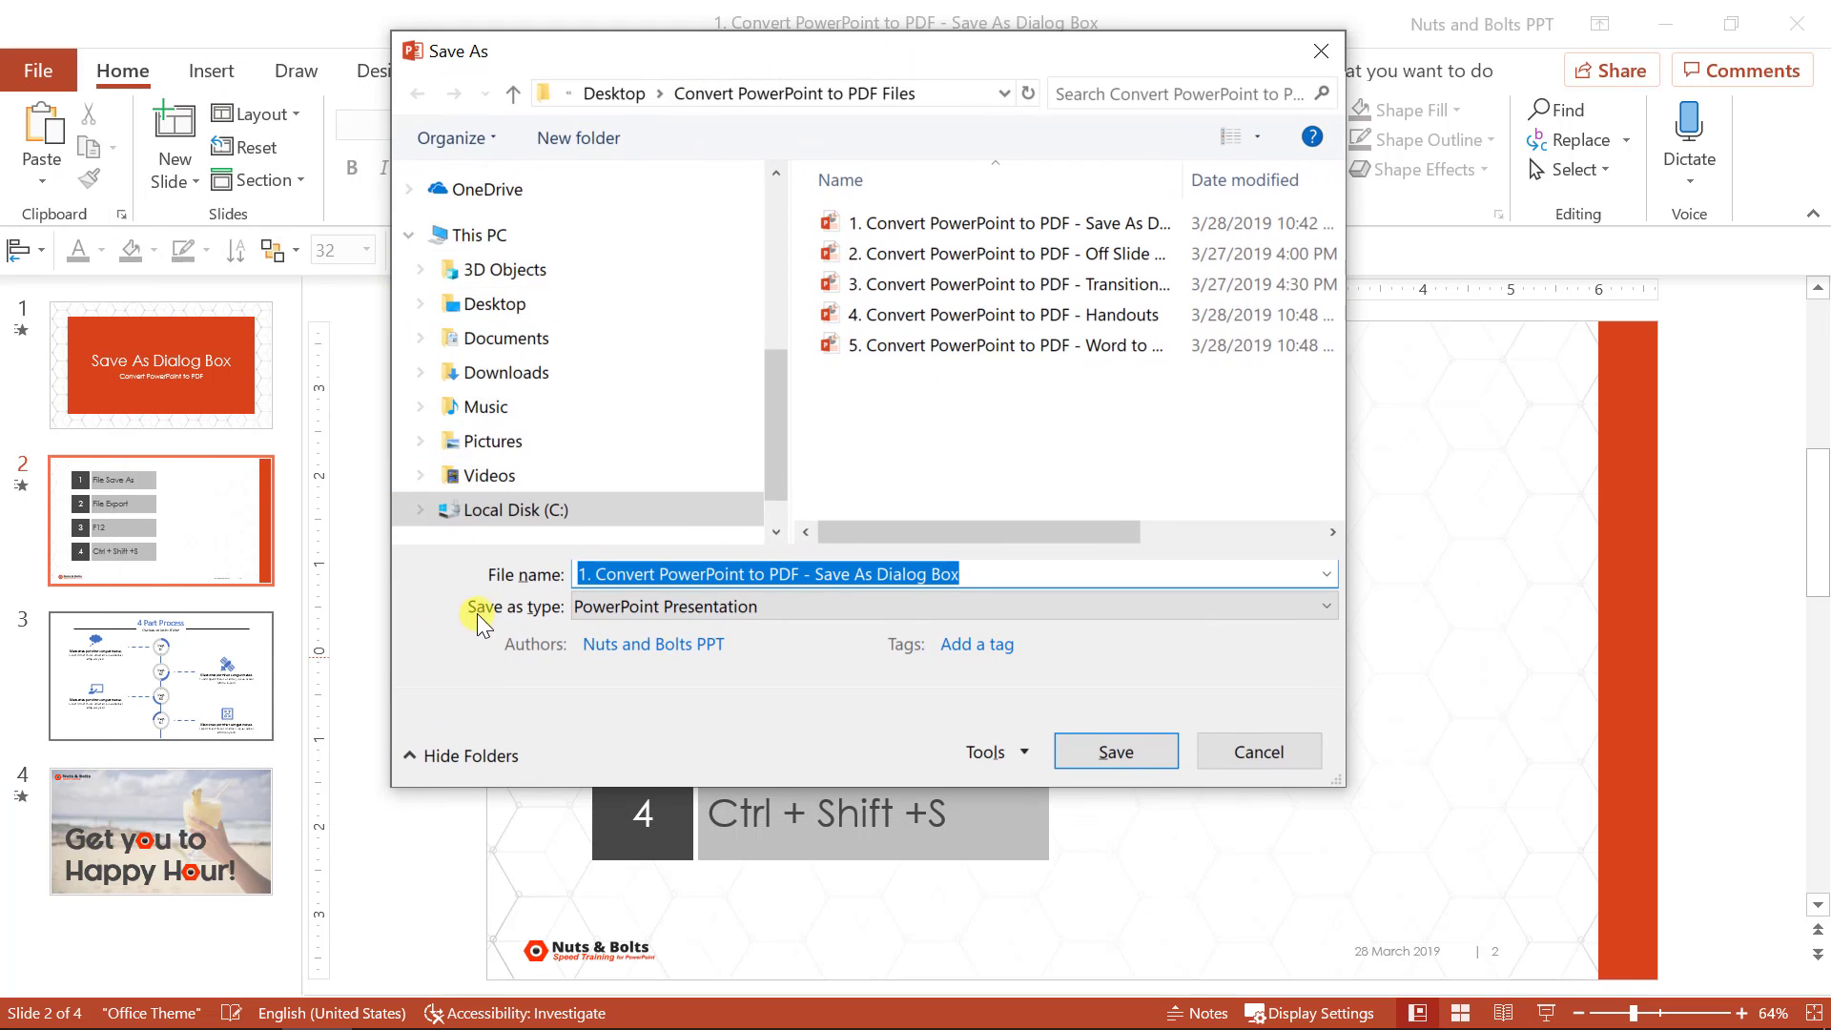
mouse_move(1259, 613)
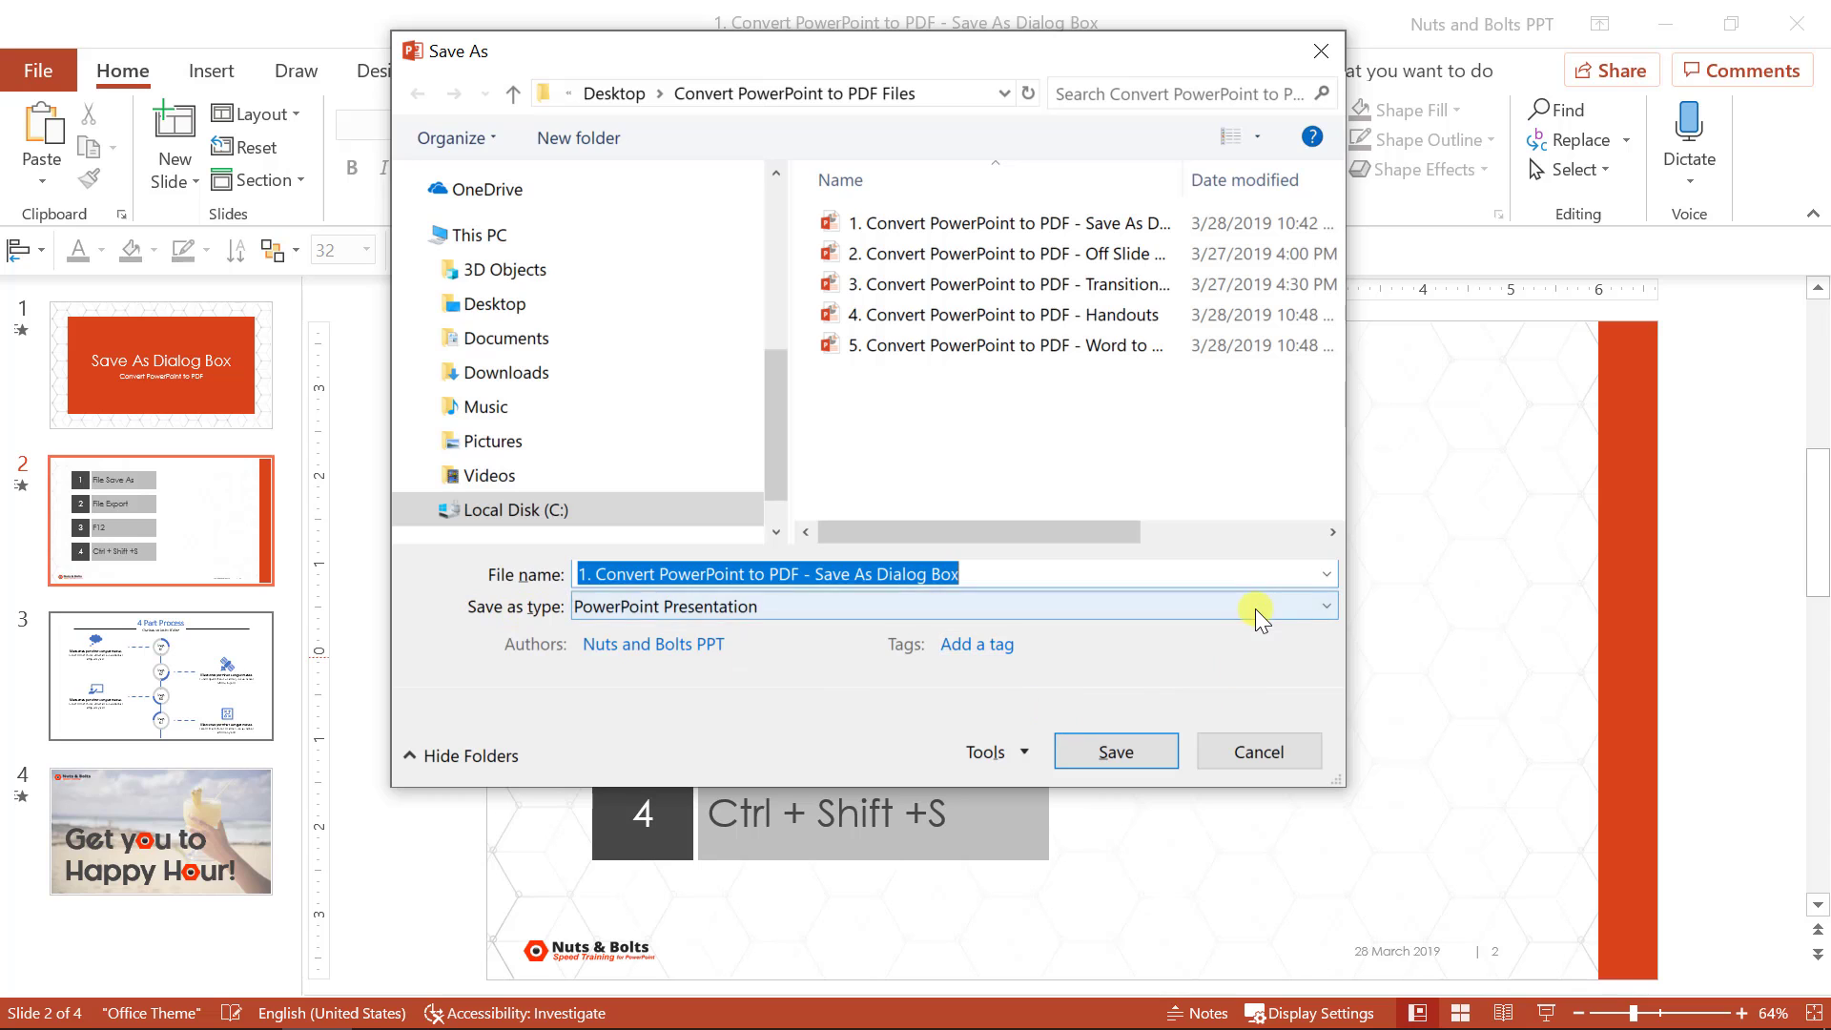
left_click(1323, 606)
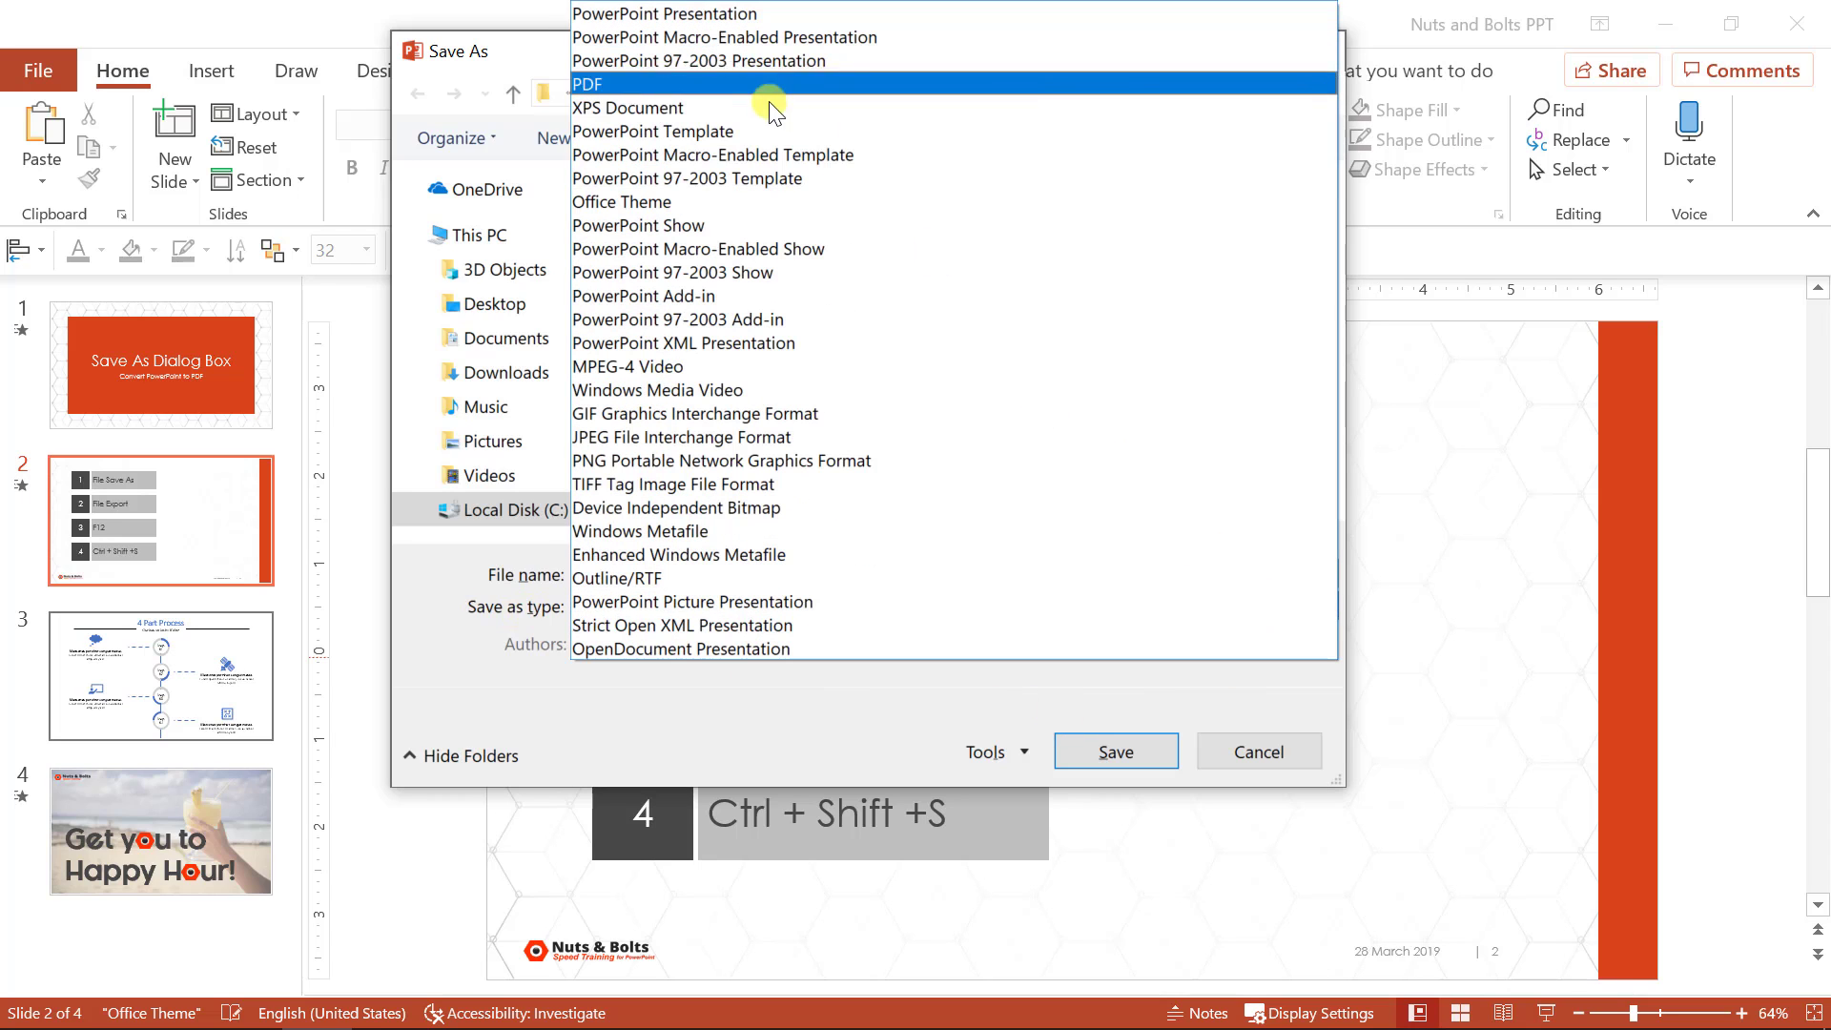
mouse_move(713, 155)
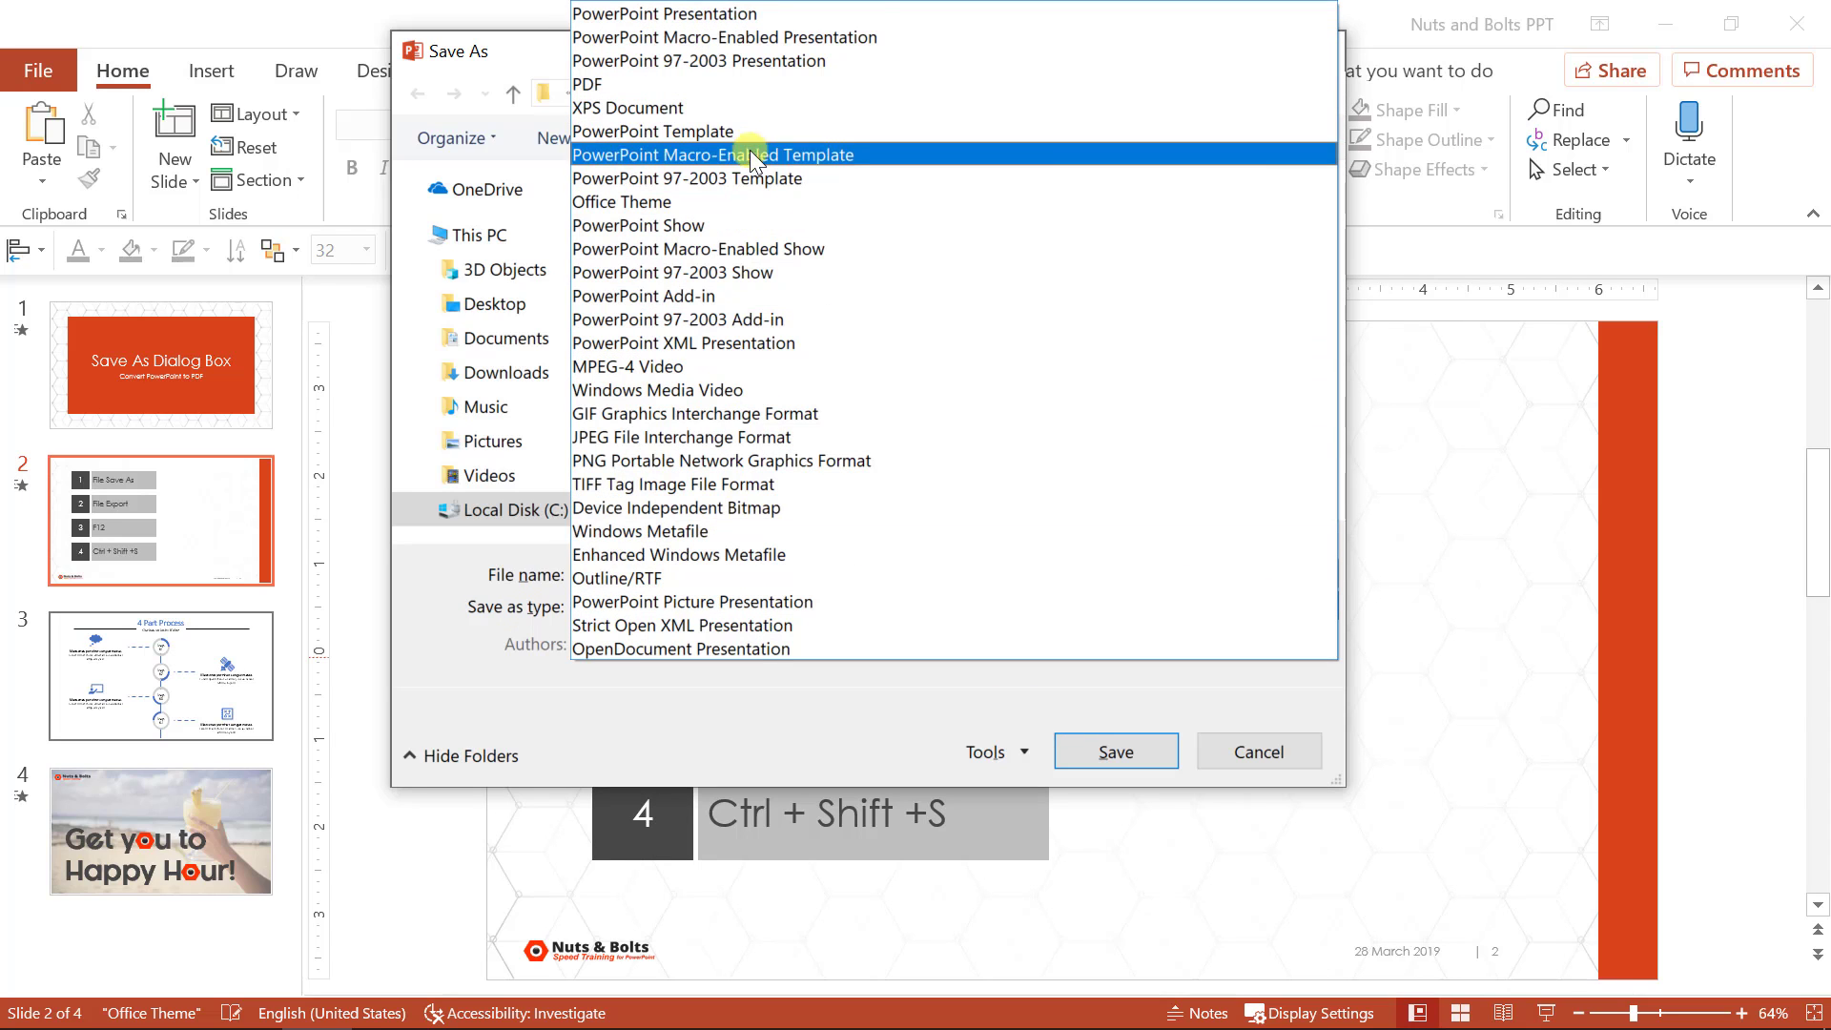
left_click(588, 84)
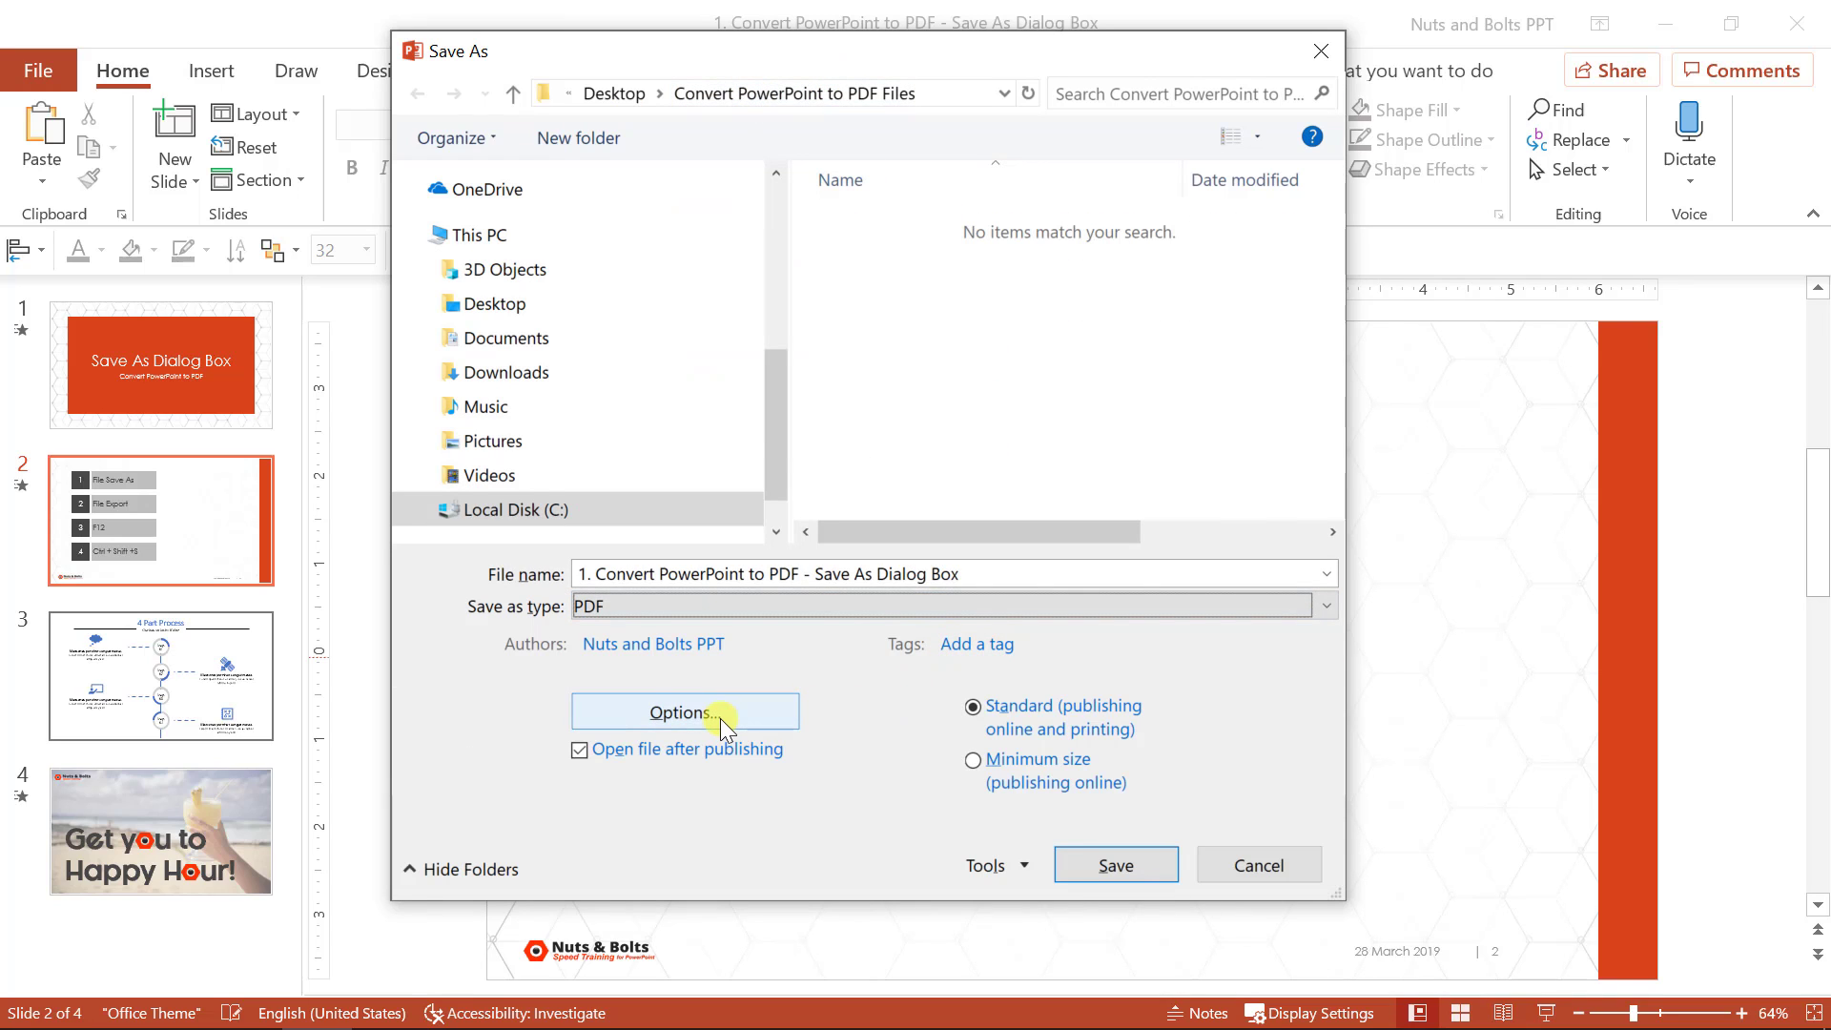
left_click(685, 711)
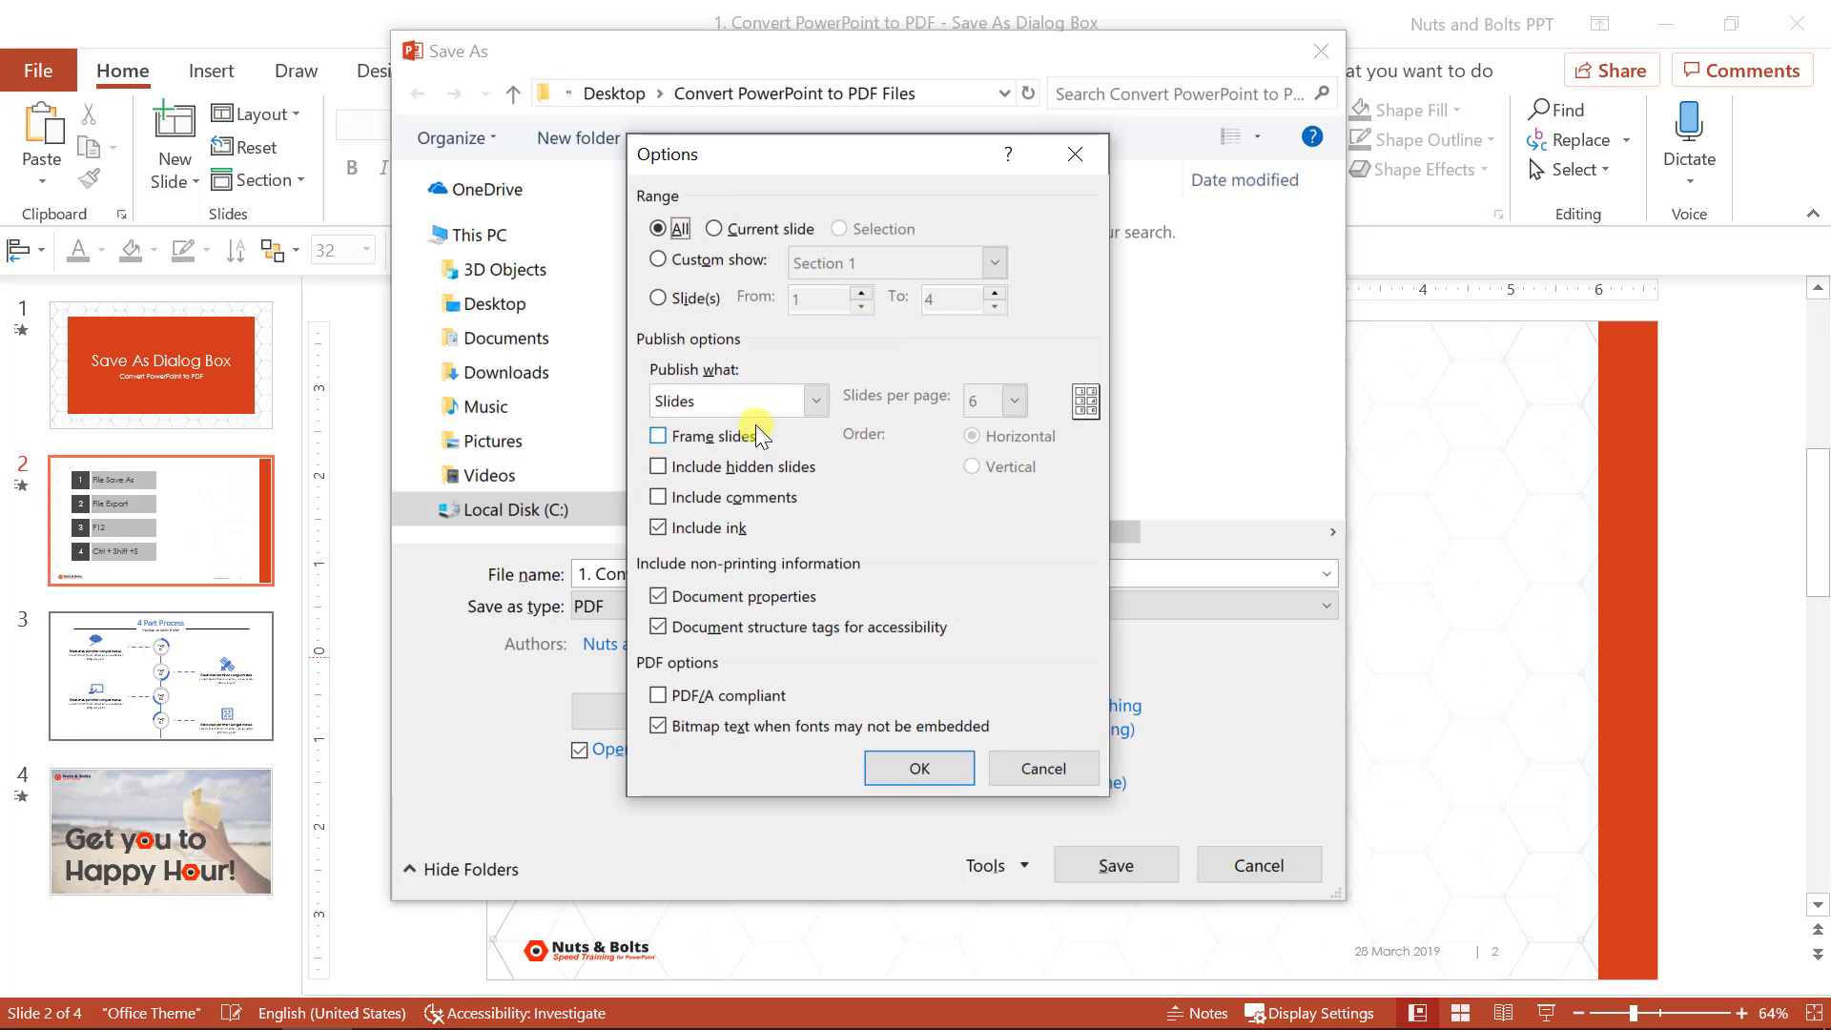
left_click(815, 401)
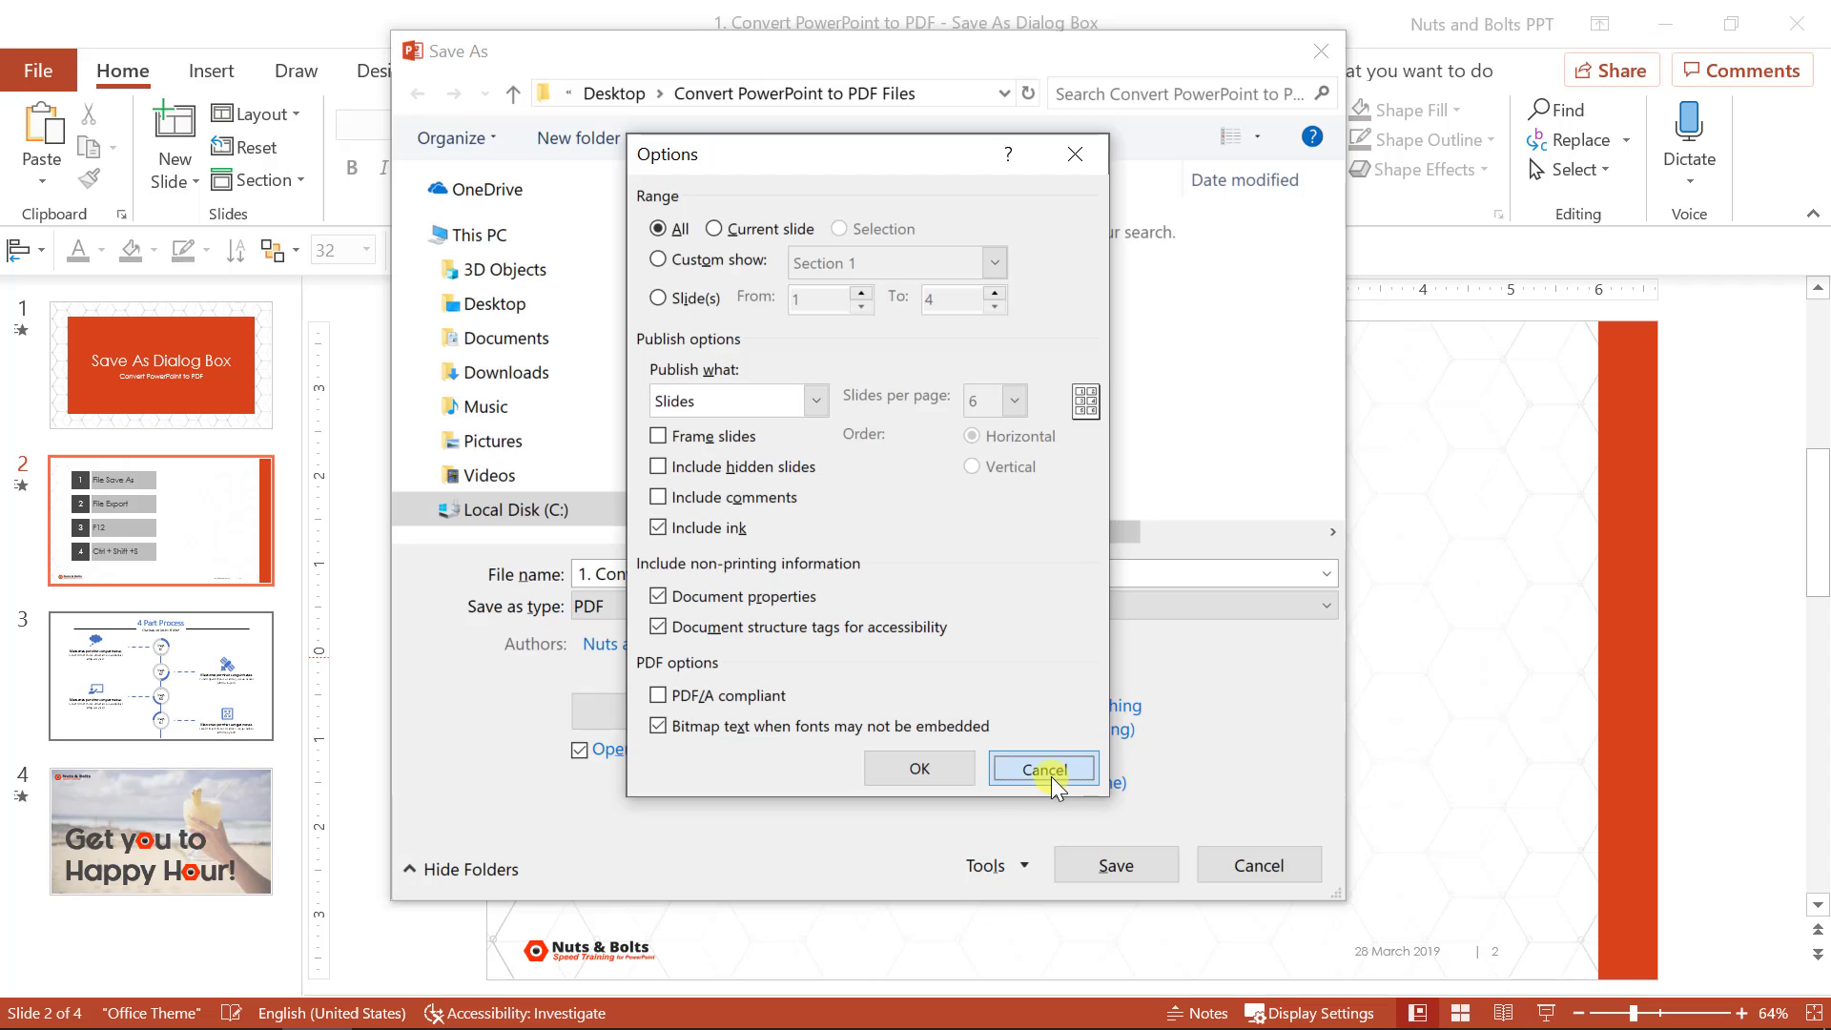
left_click(1043, 768)
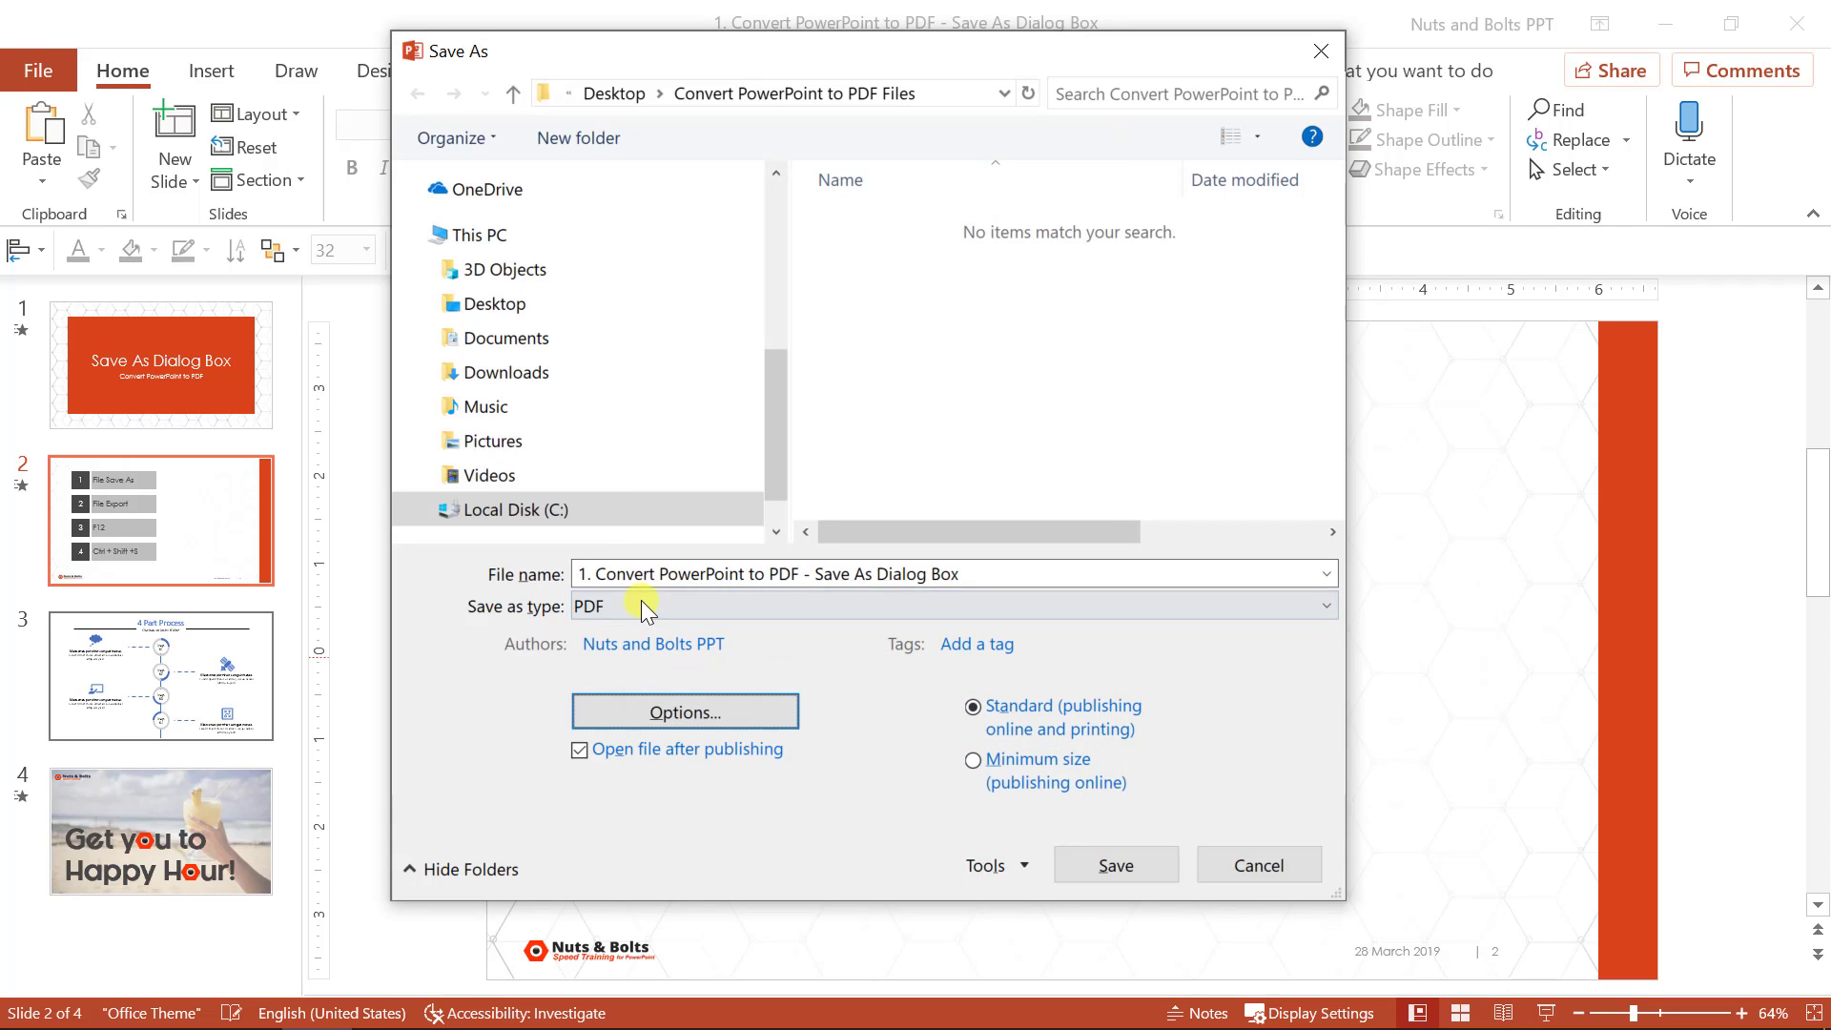
left_click(493, 303)
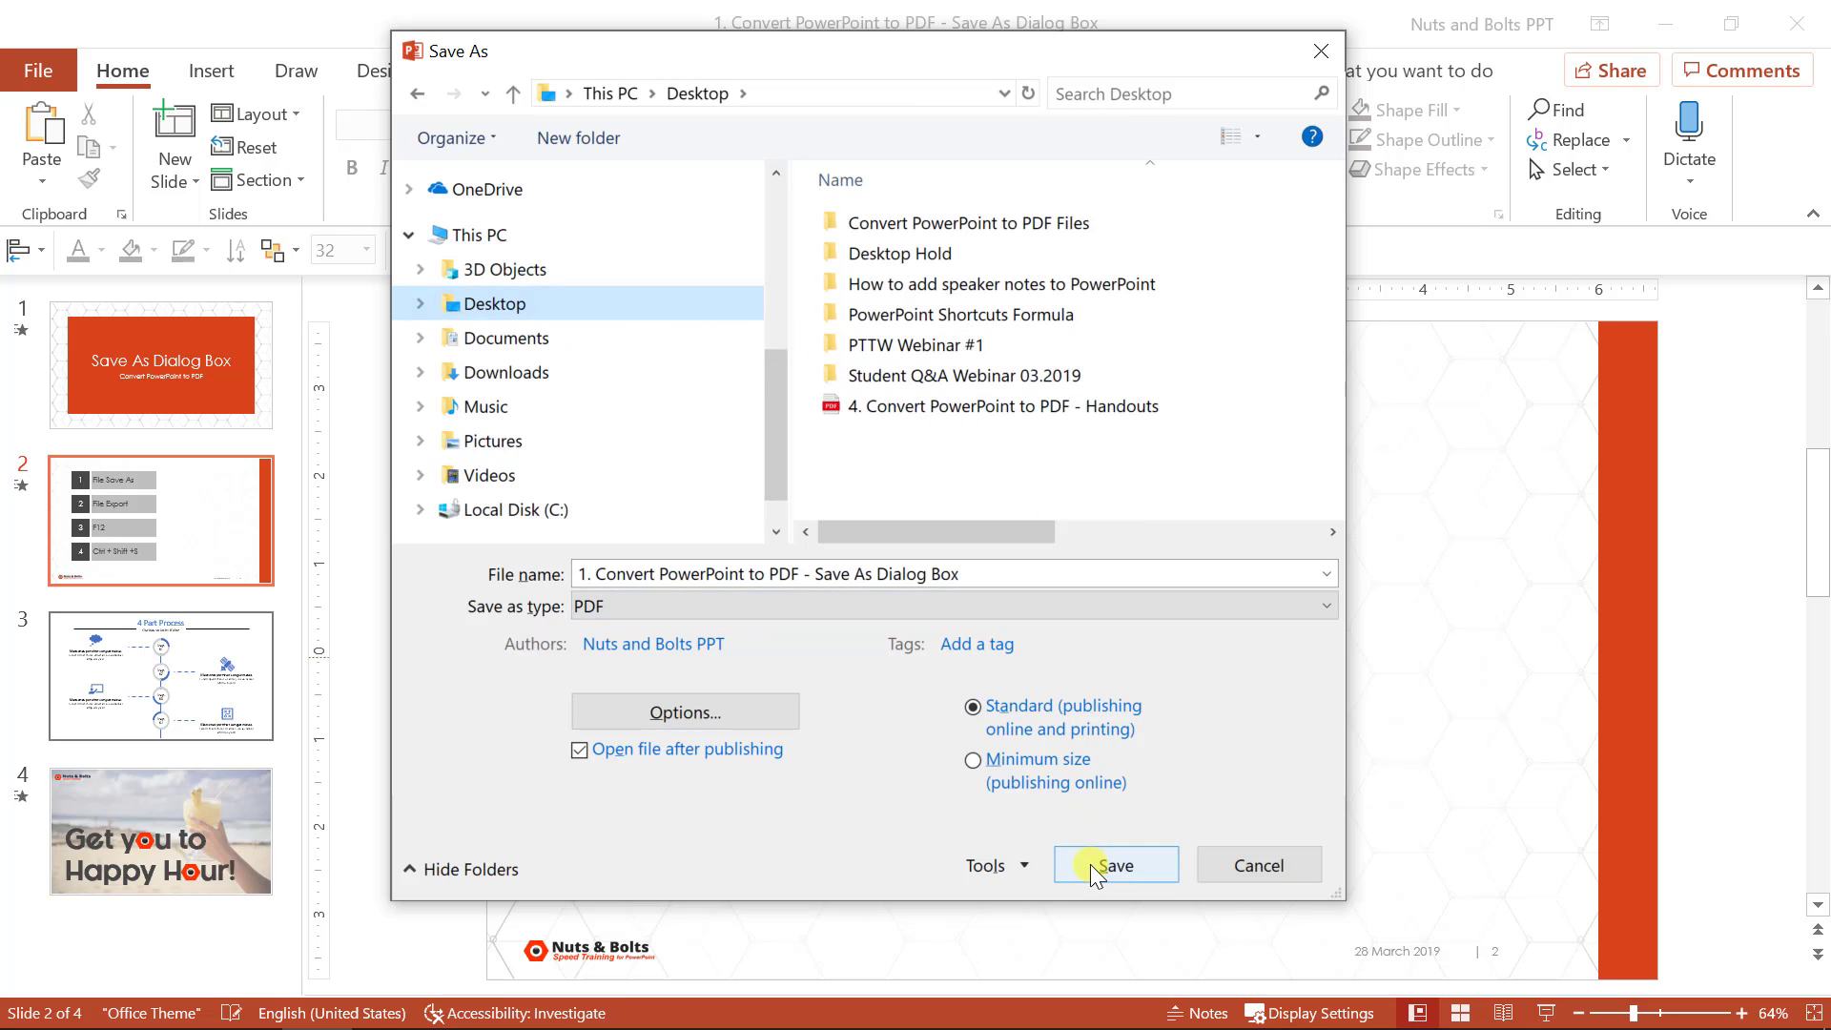
Publish the deck as a PDF and scroll through the pages in Edge
left_click(1113, 864)
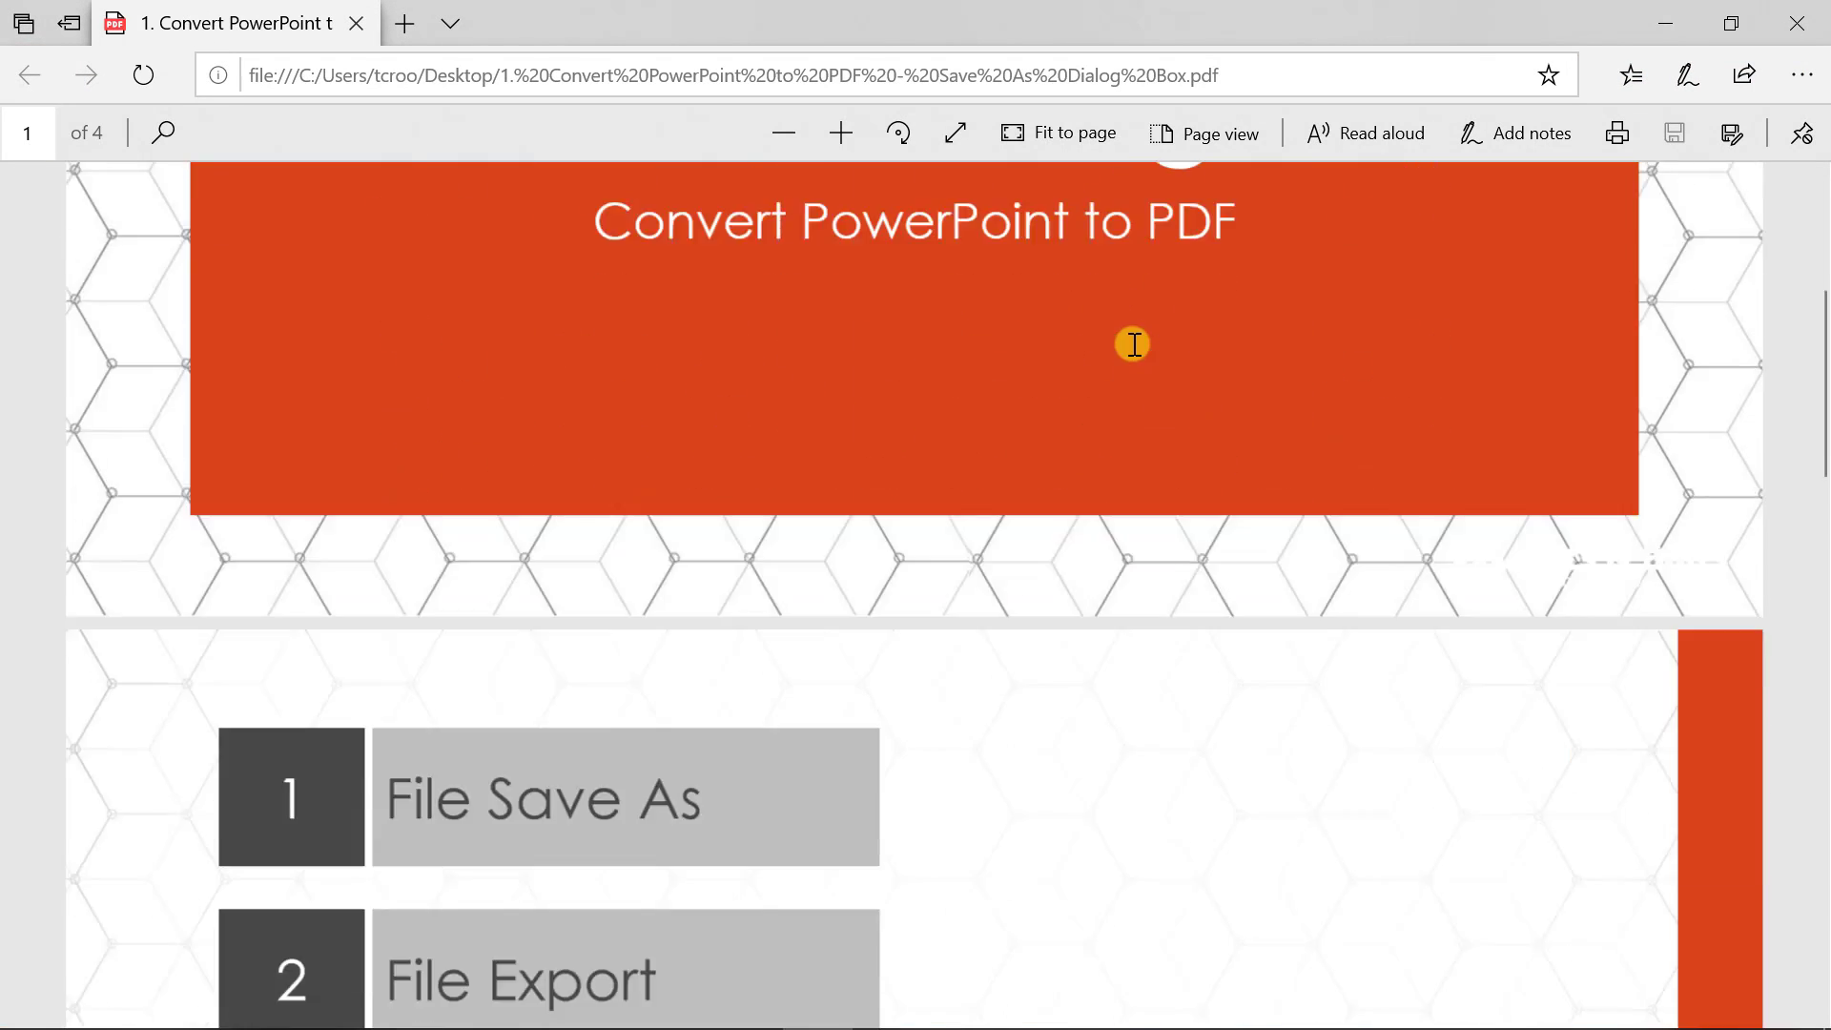
scroll("down", 3)
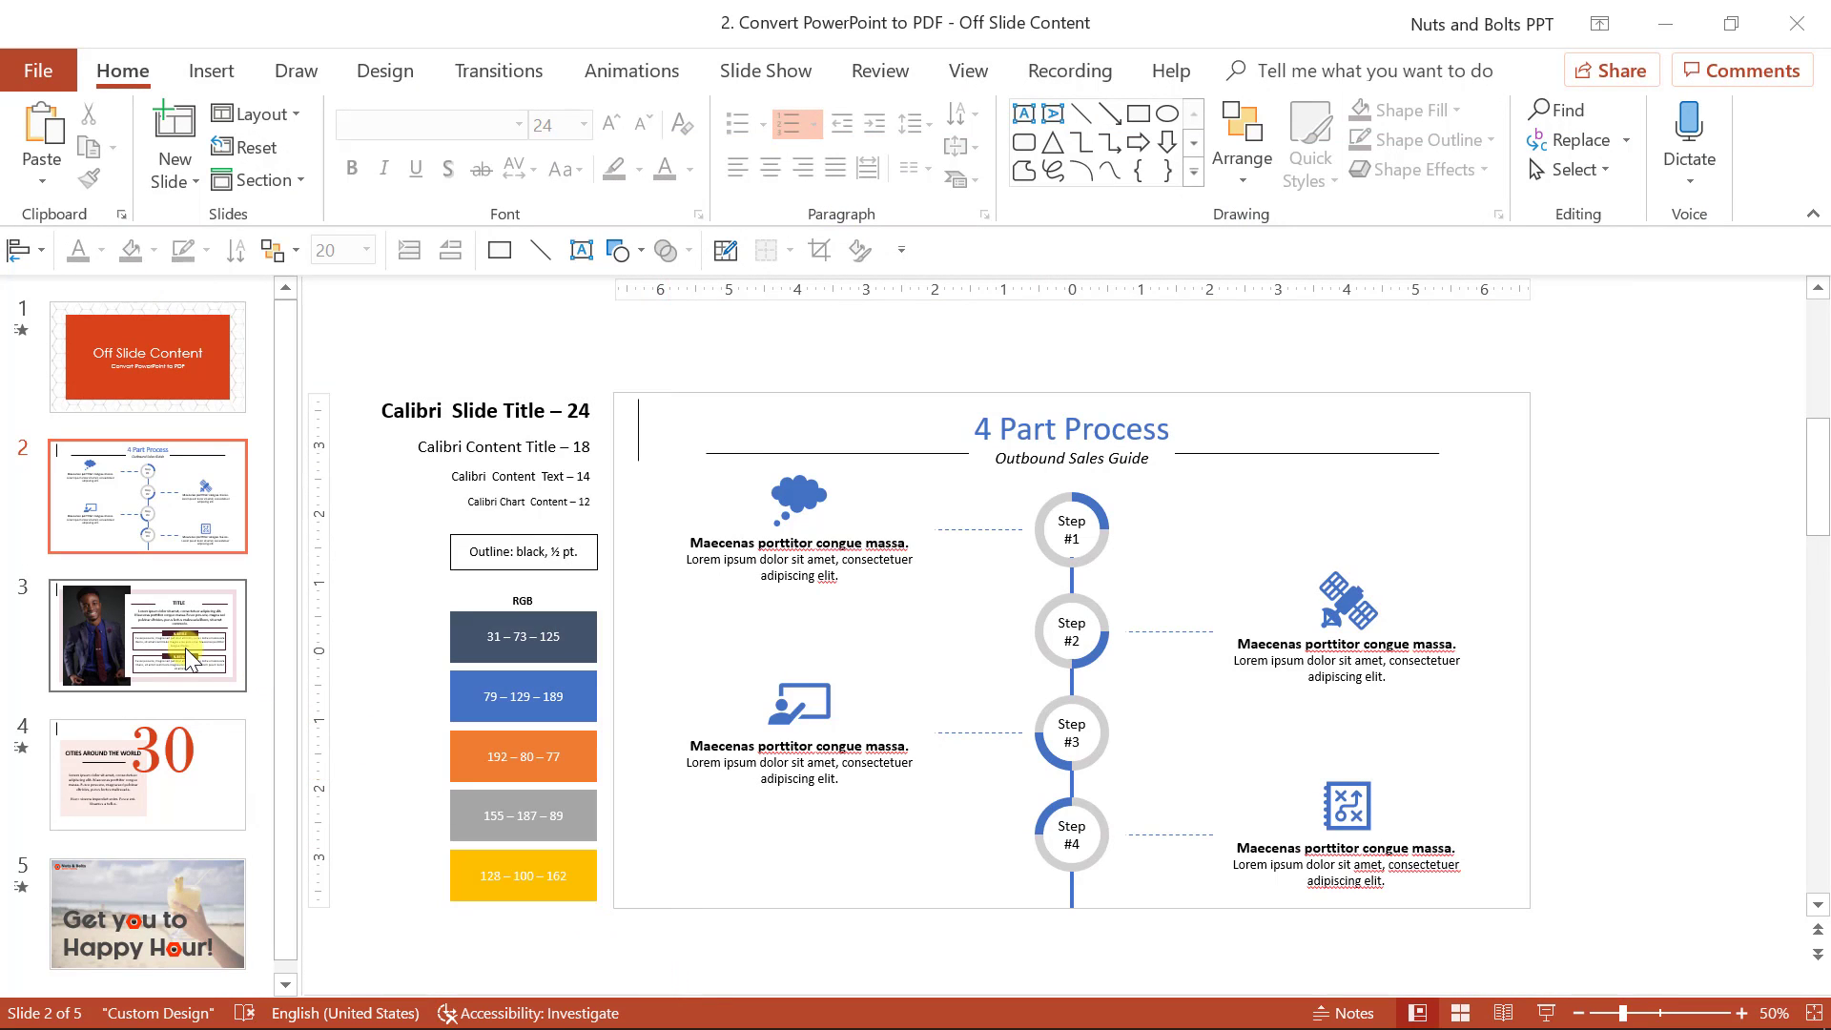
Review slides 3 and 4, select the off-slide notes box, and toggle the Comments pane
left_click(147, 634)
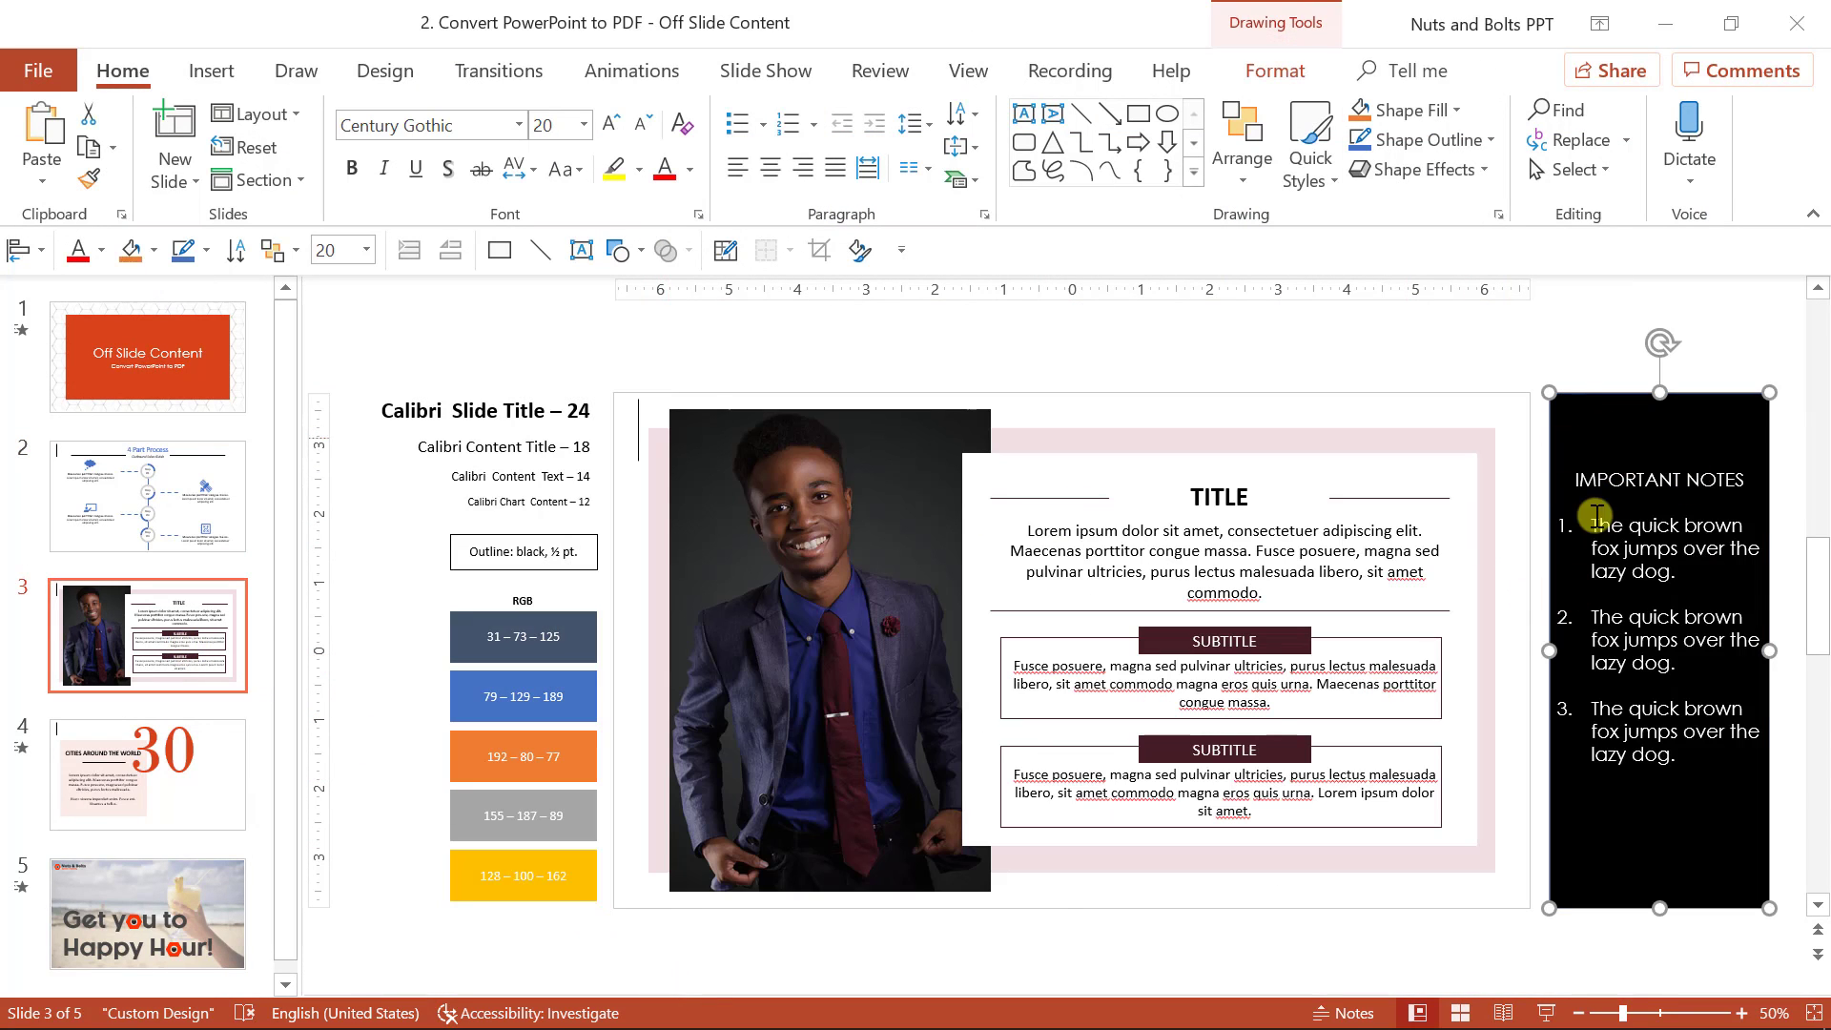
left_click(147, 775)
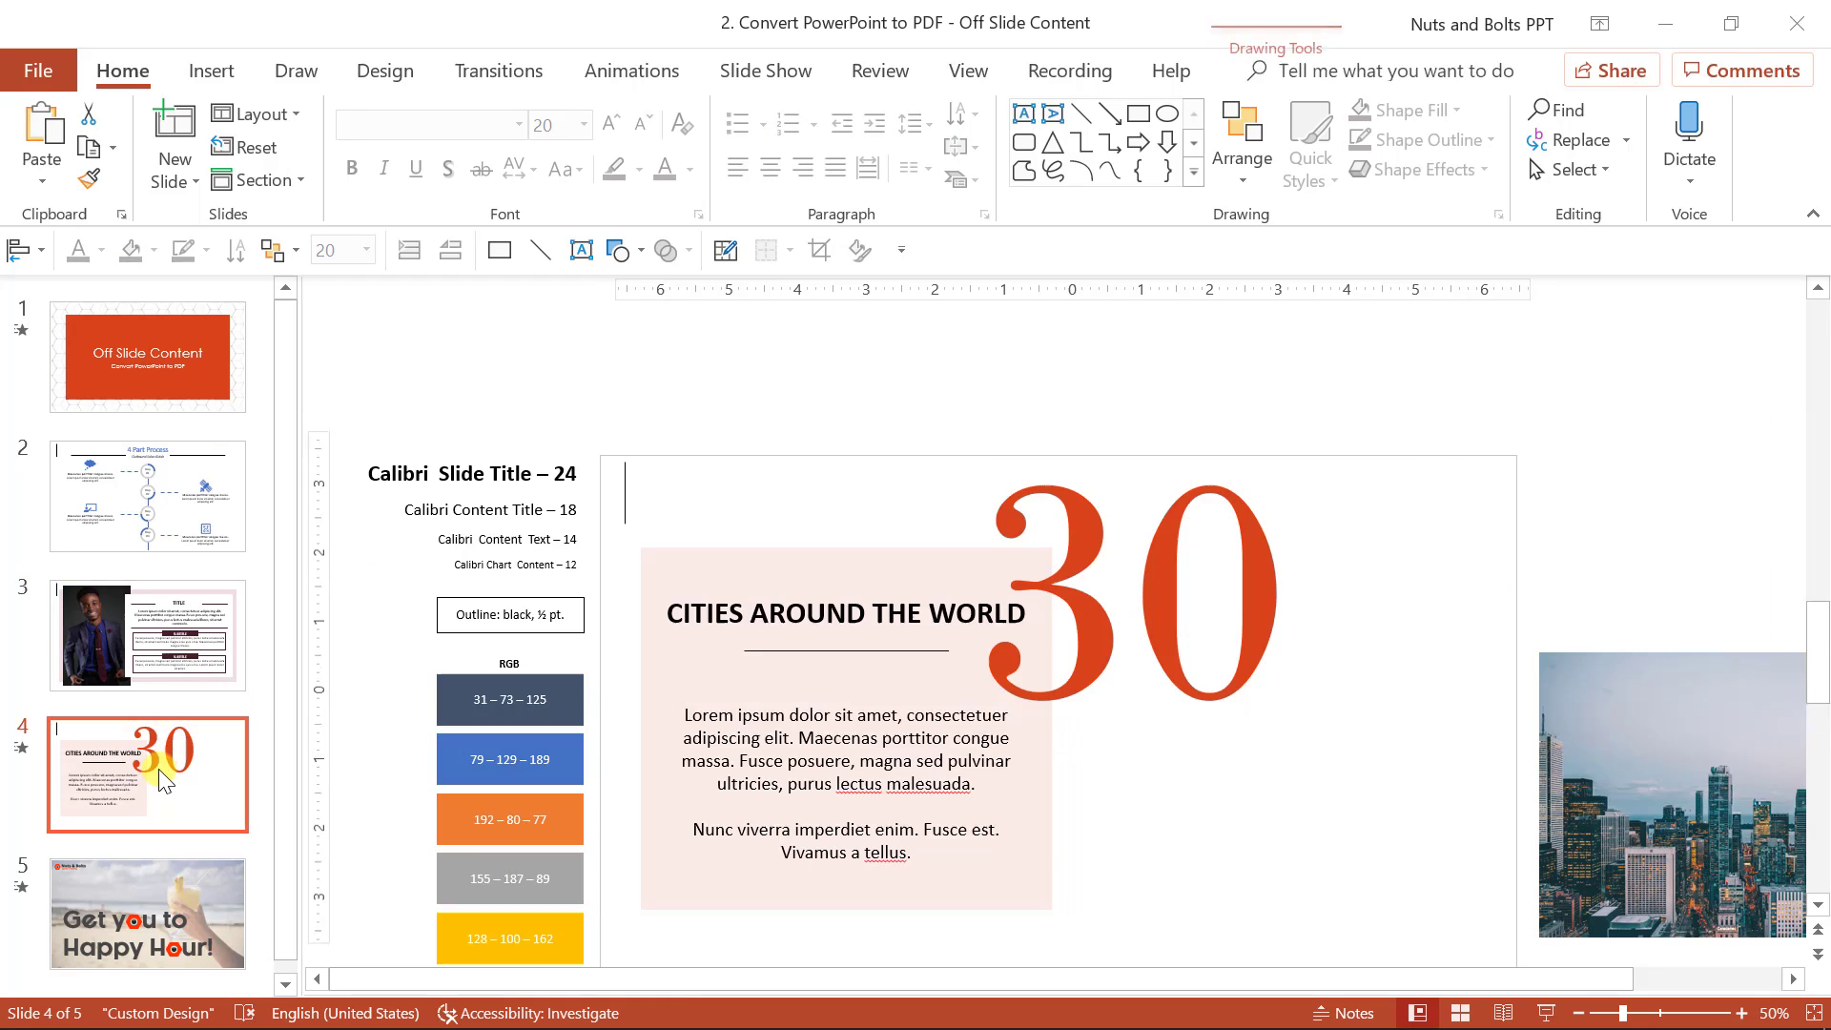
left_click(1670, 794)
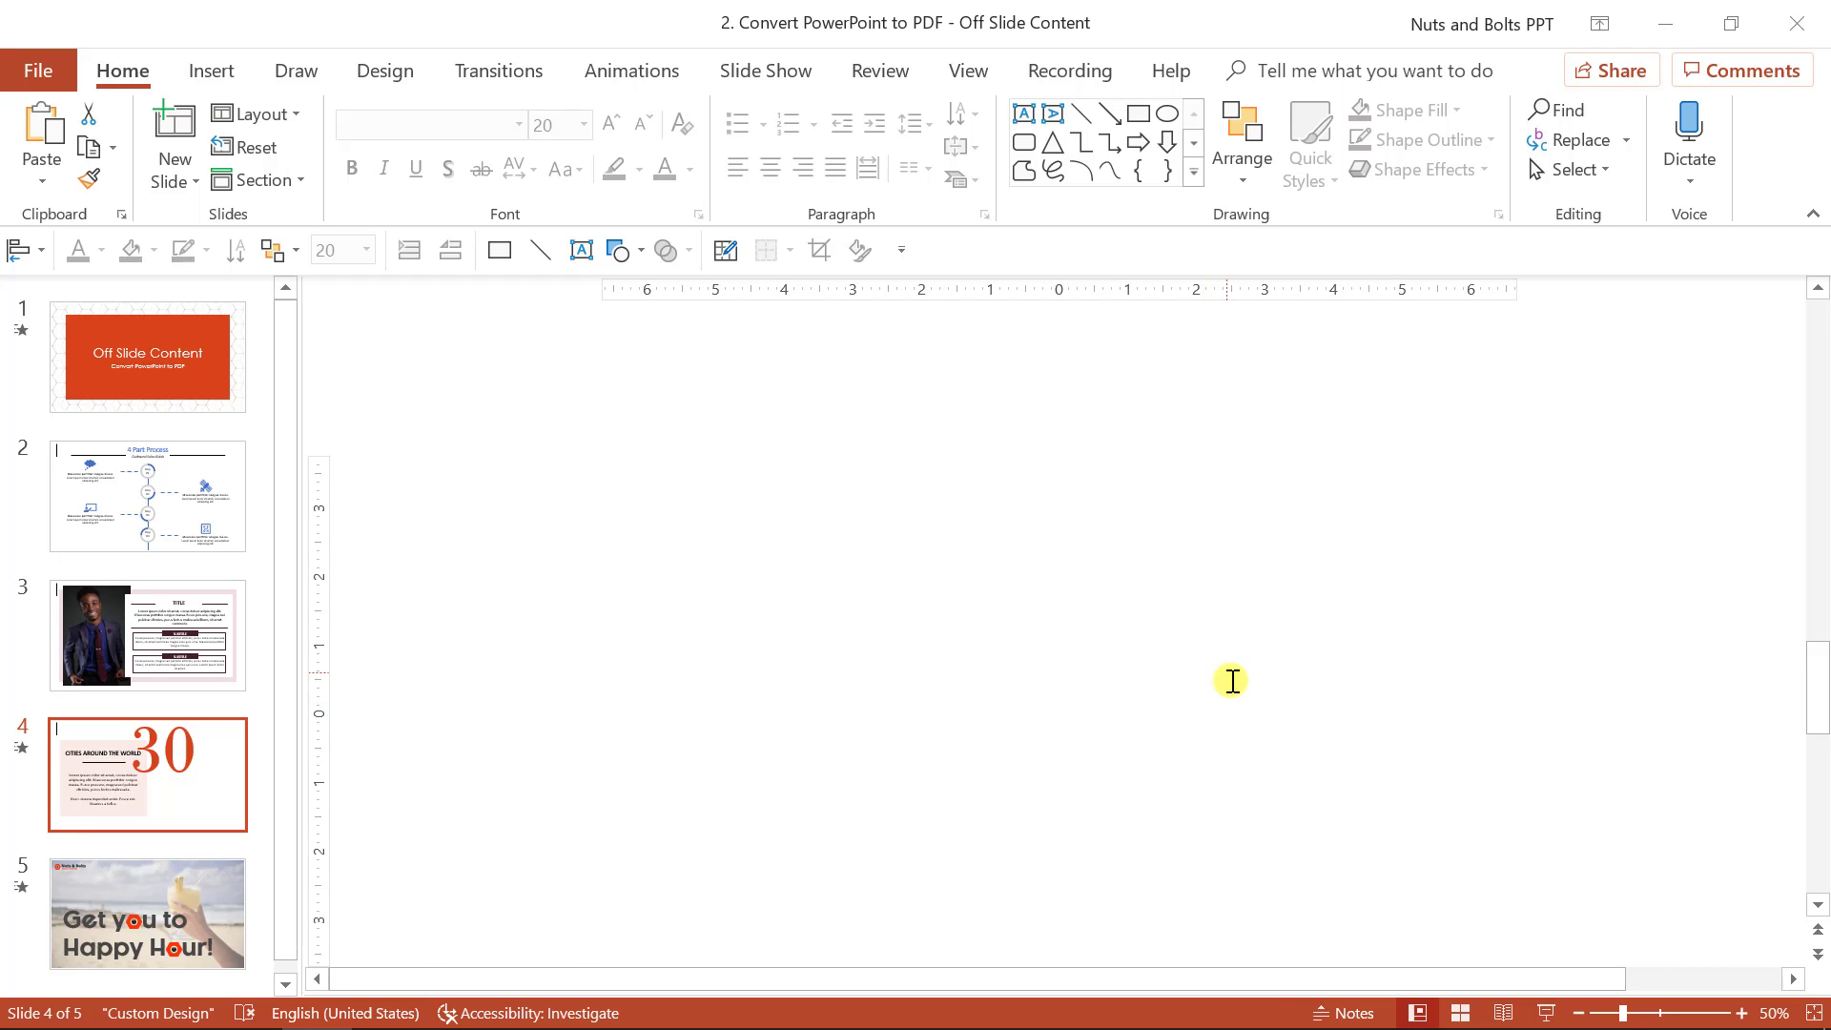
left_click(147, 634)
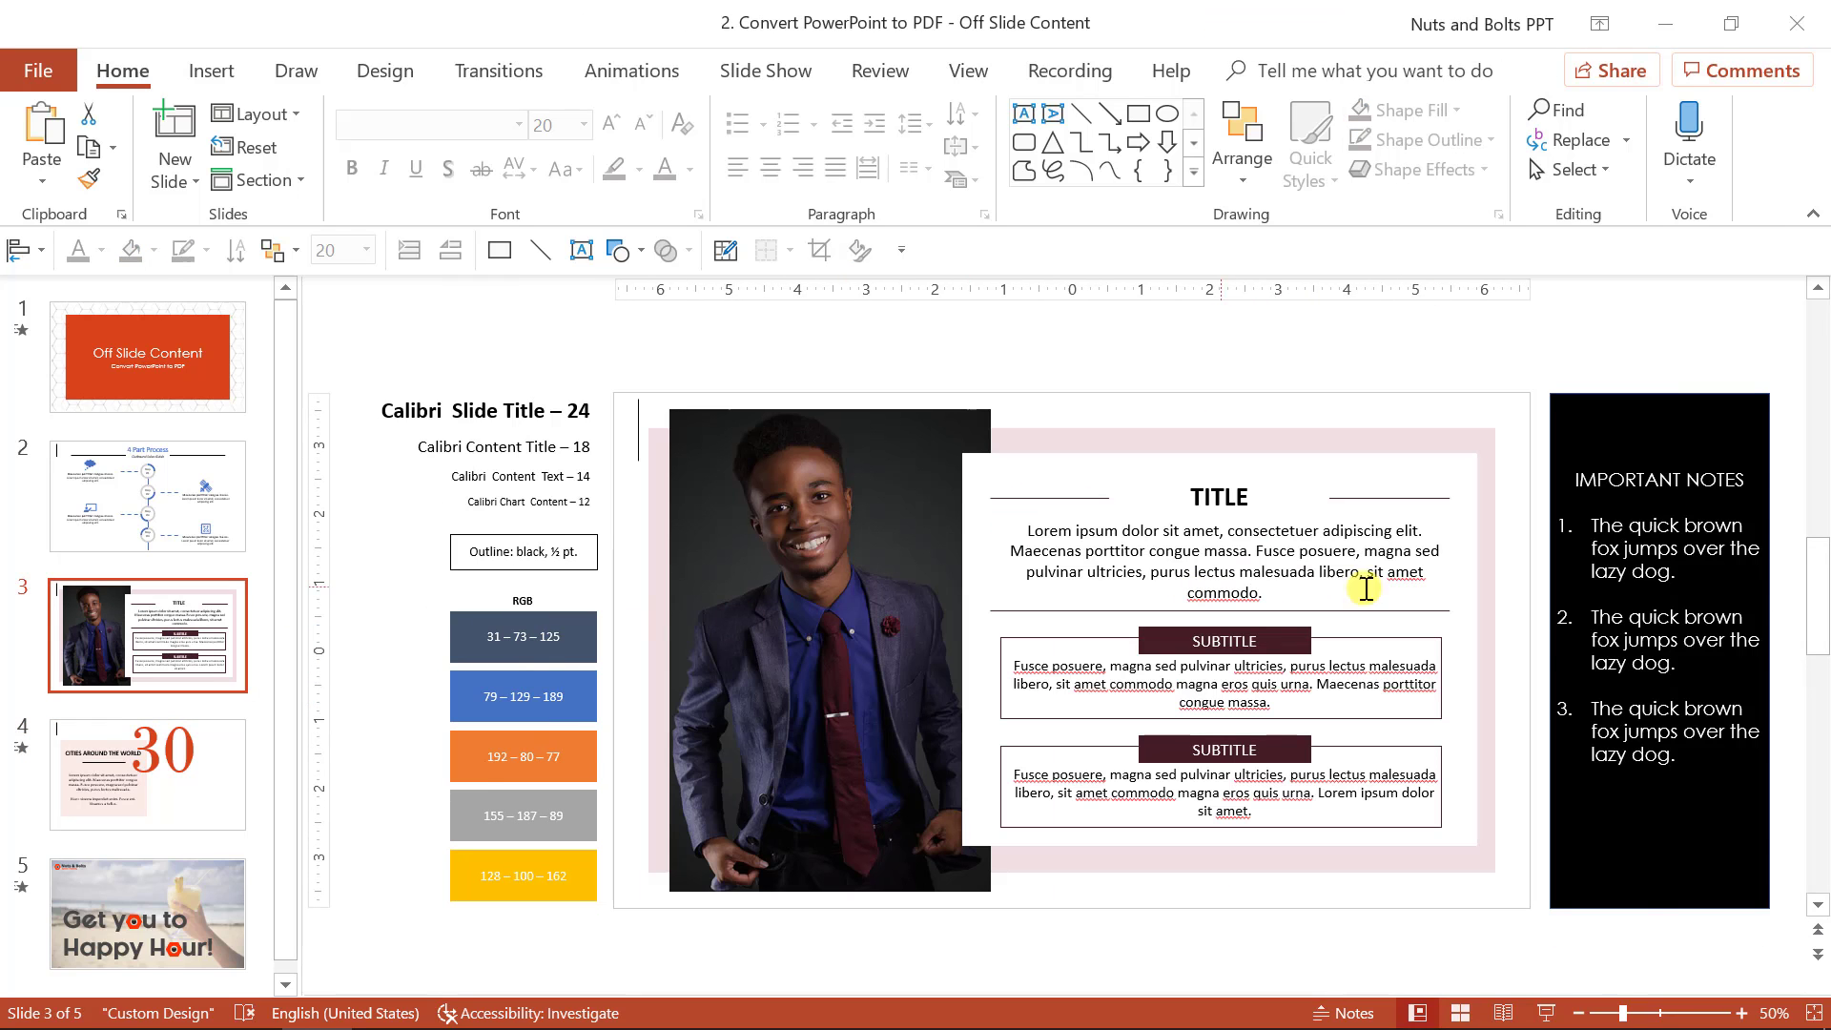
left_click(1658, 655)
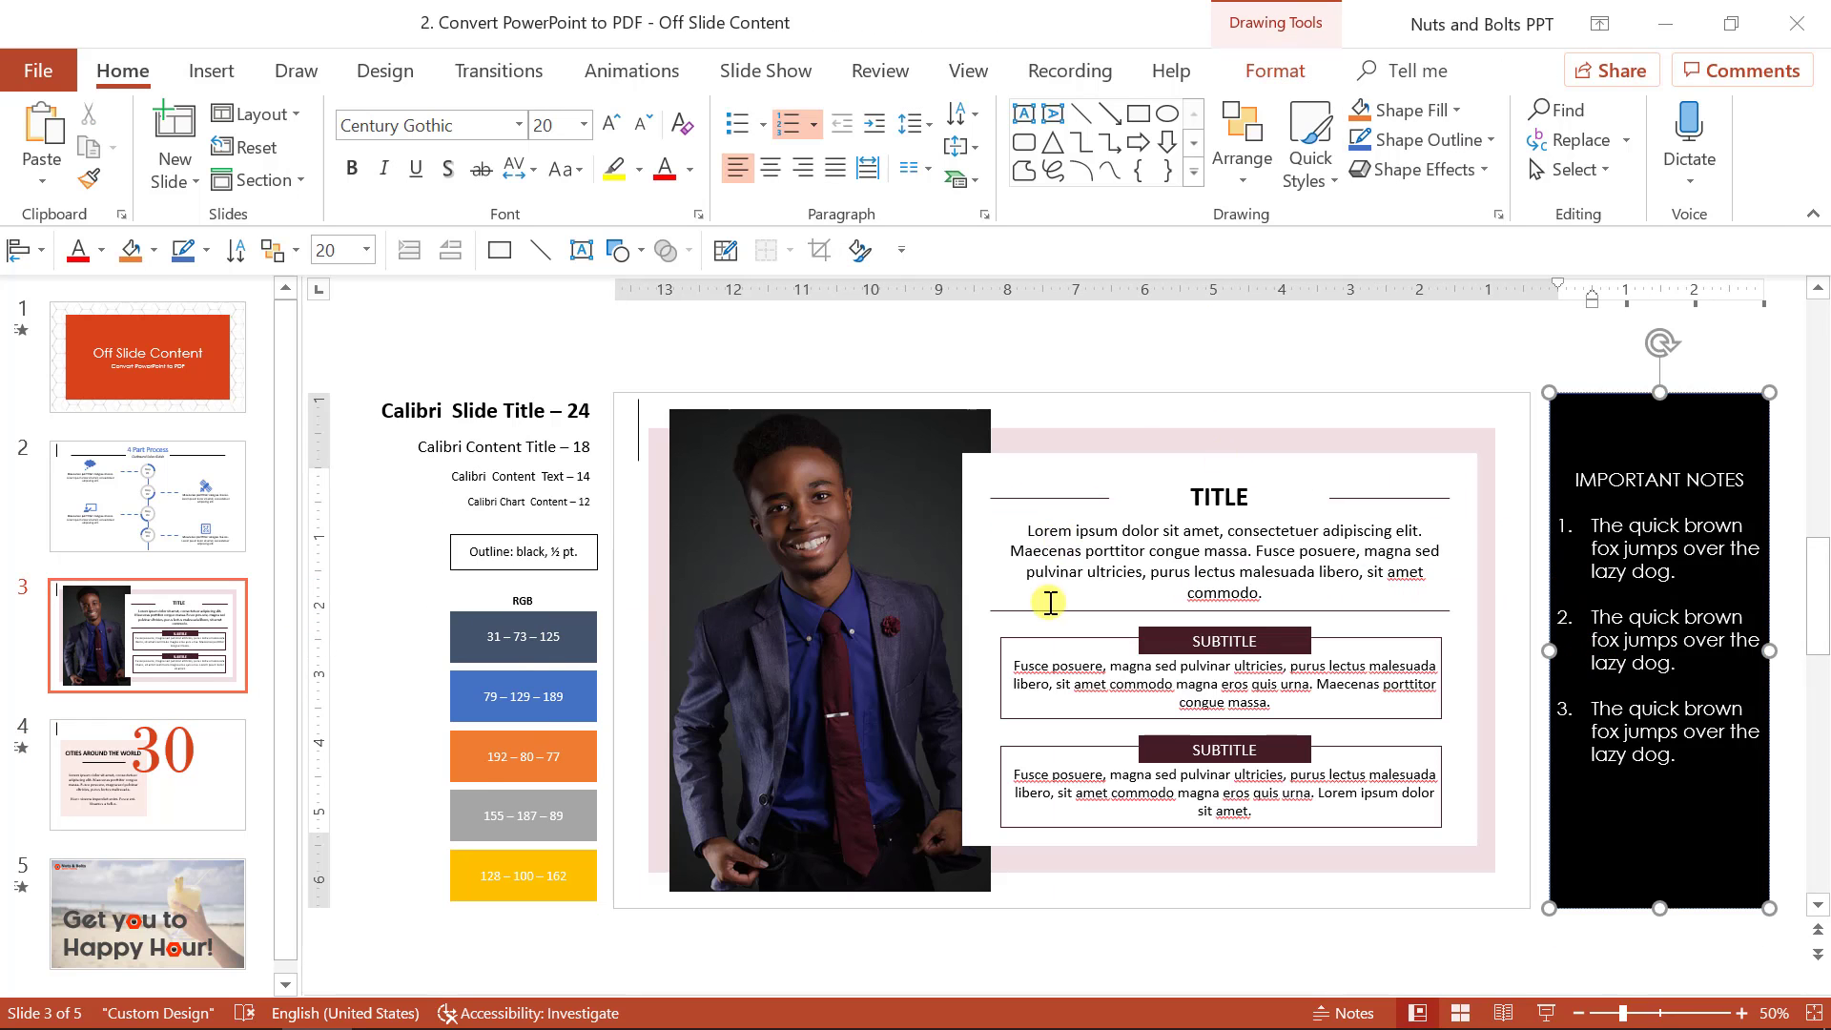
left_click(146, 775)
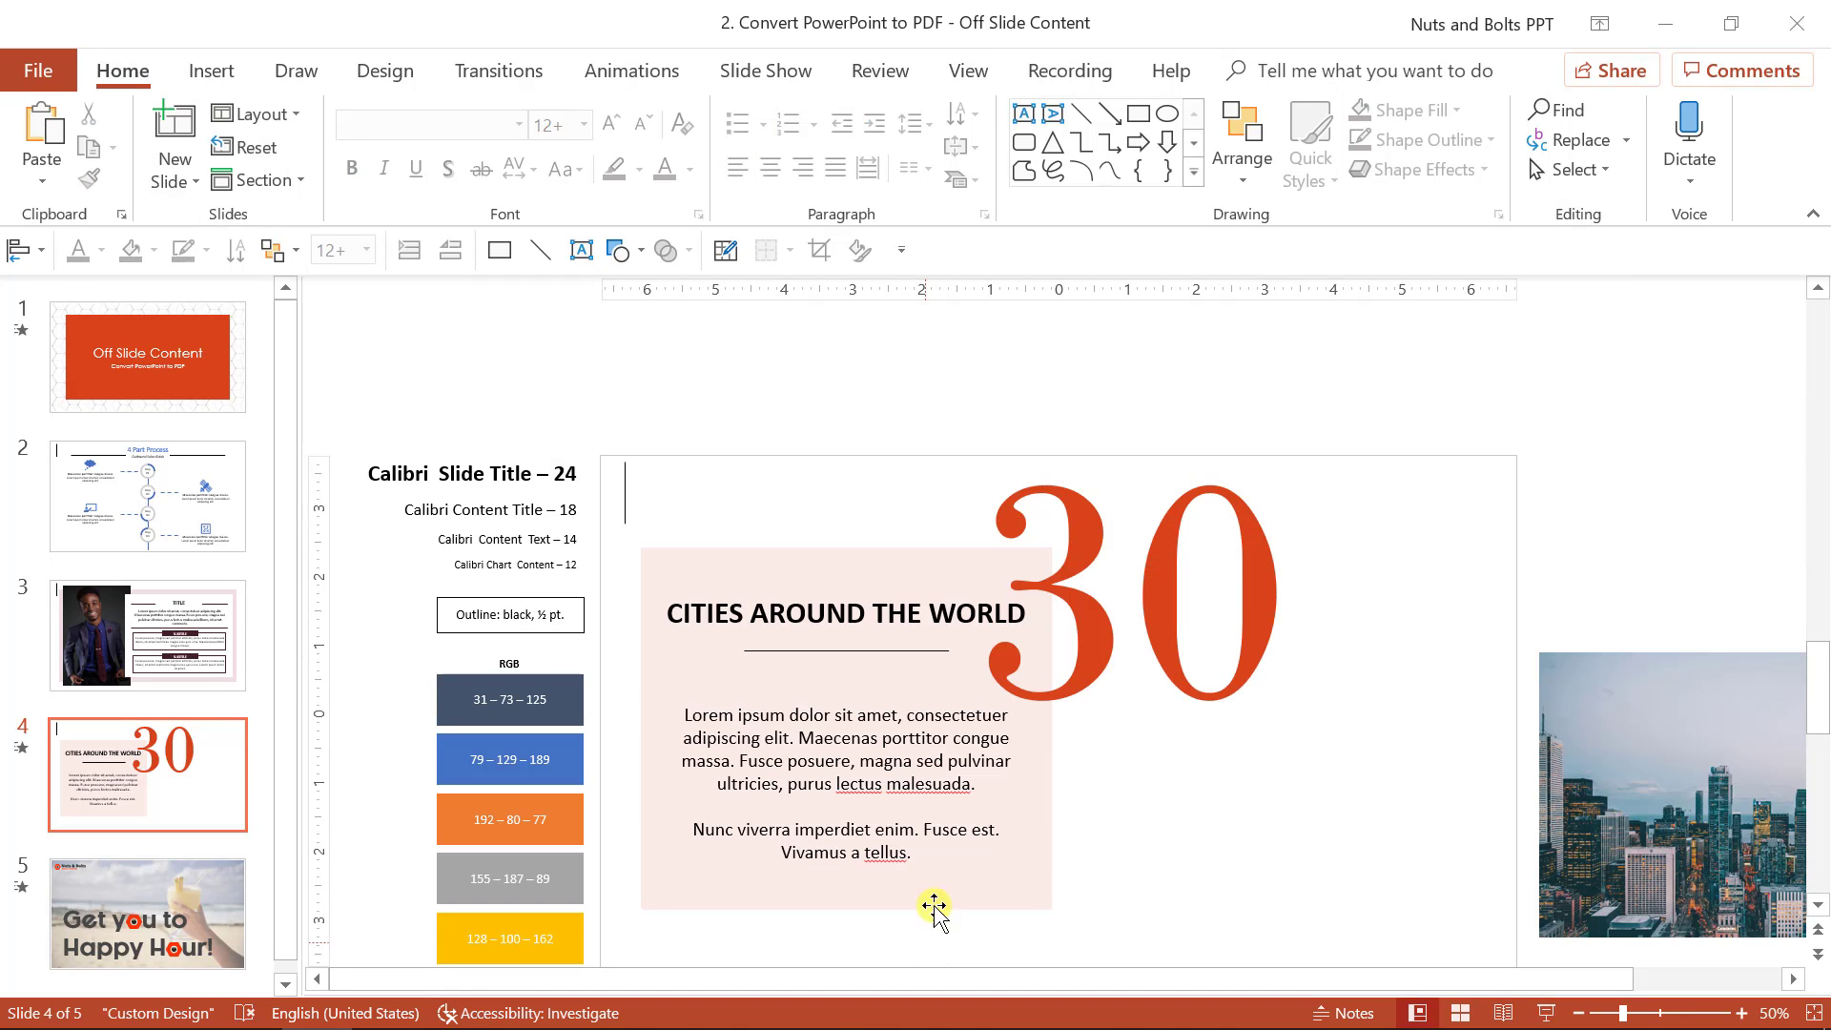
left_click(1741, 70)
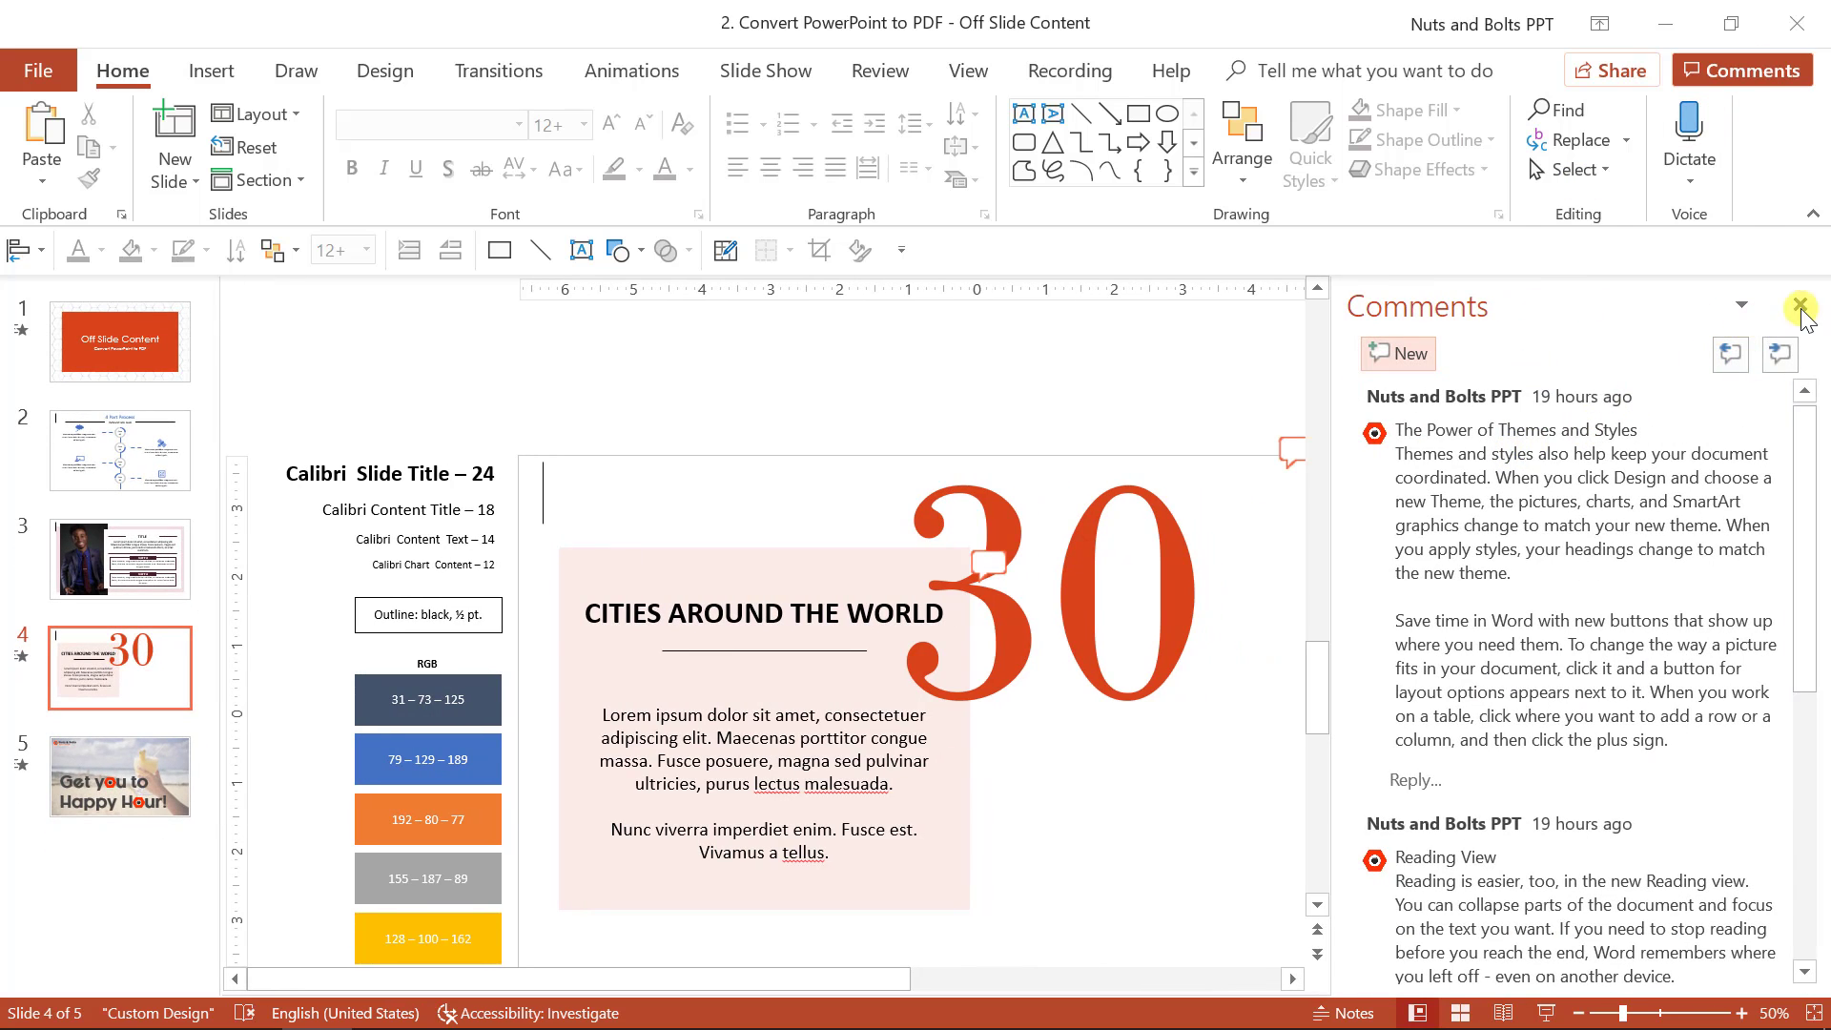
left_click(1801, 306)
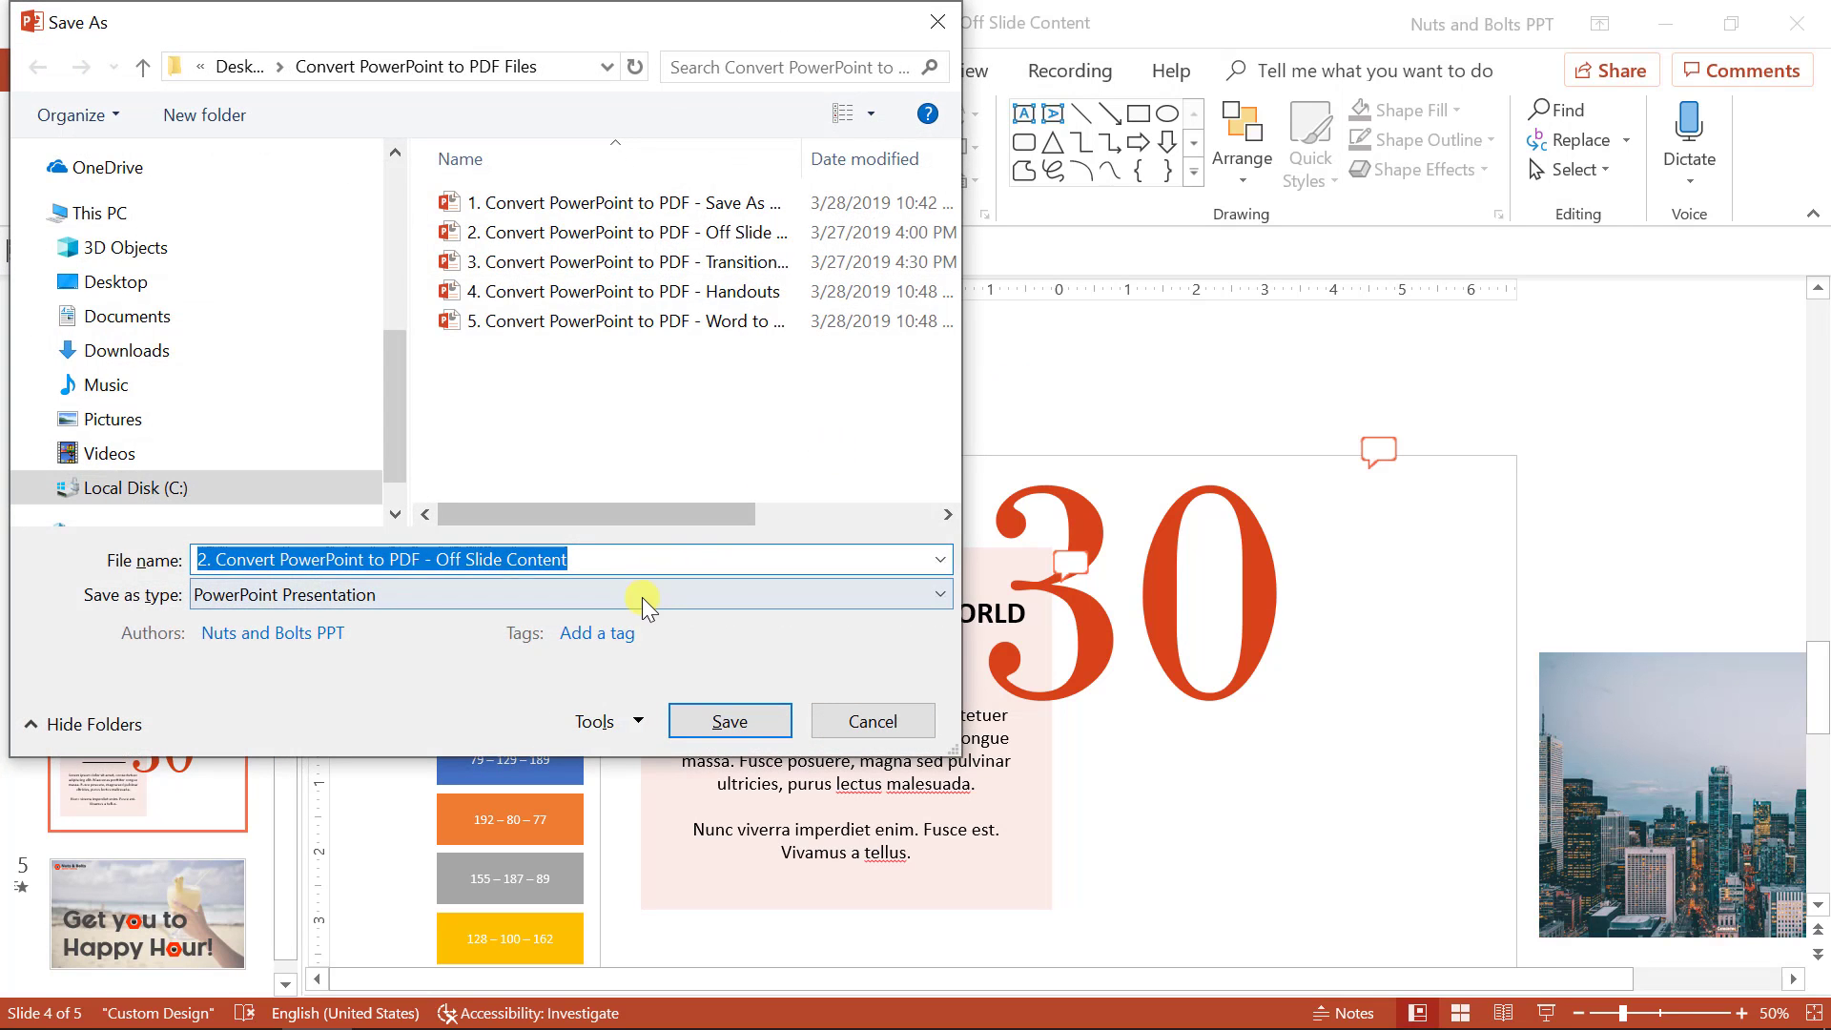
Save the Off Slide Content deck as a PDF file
left_click(572, 594)
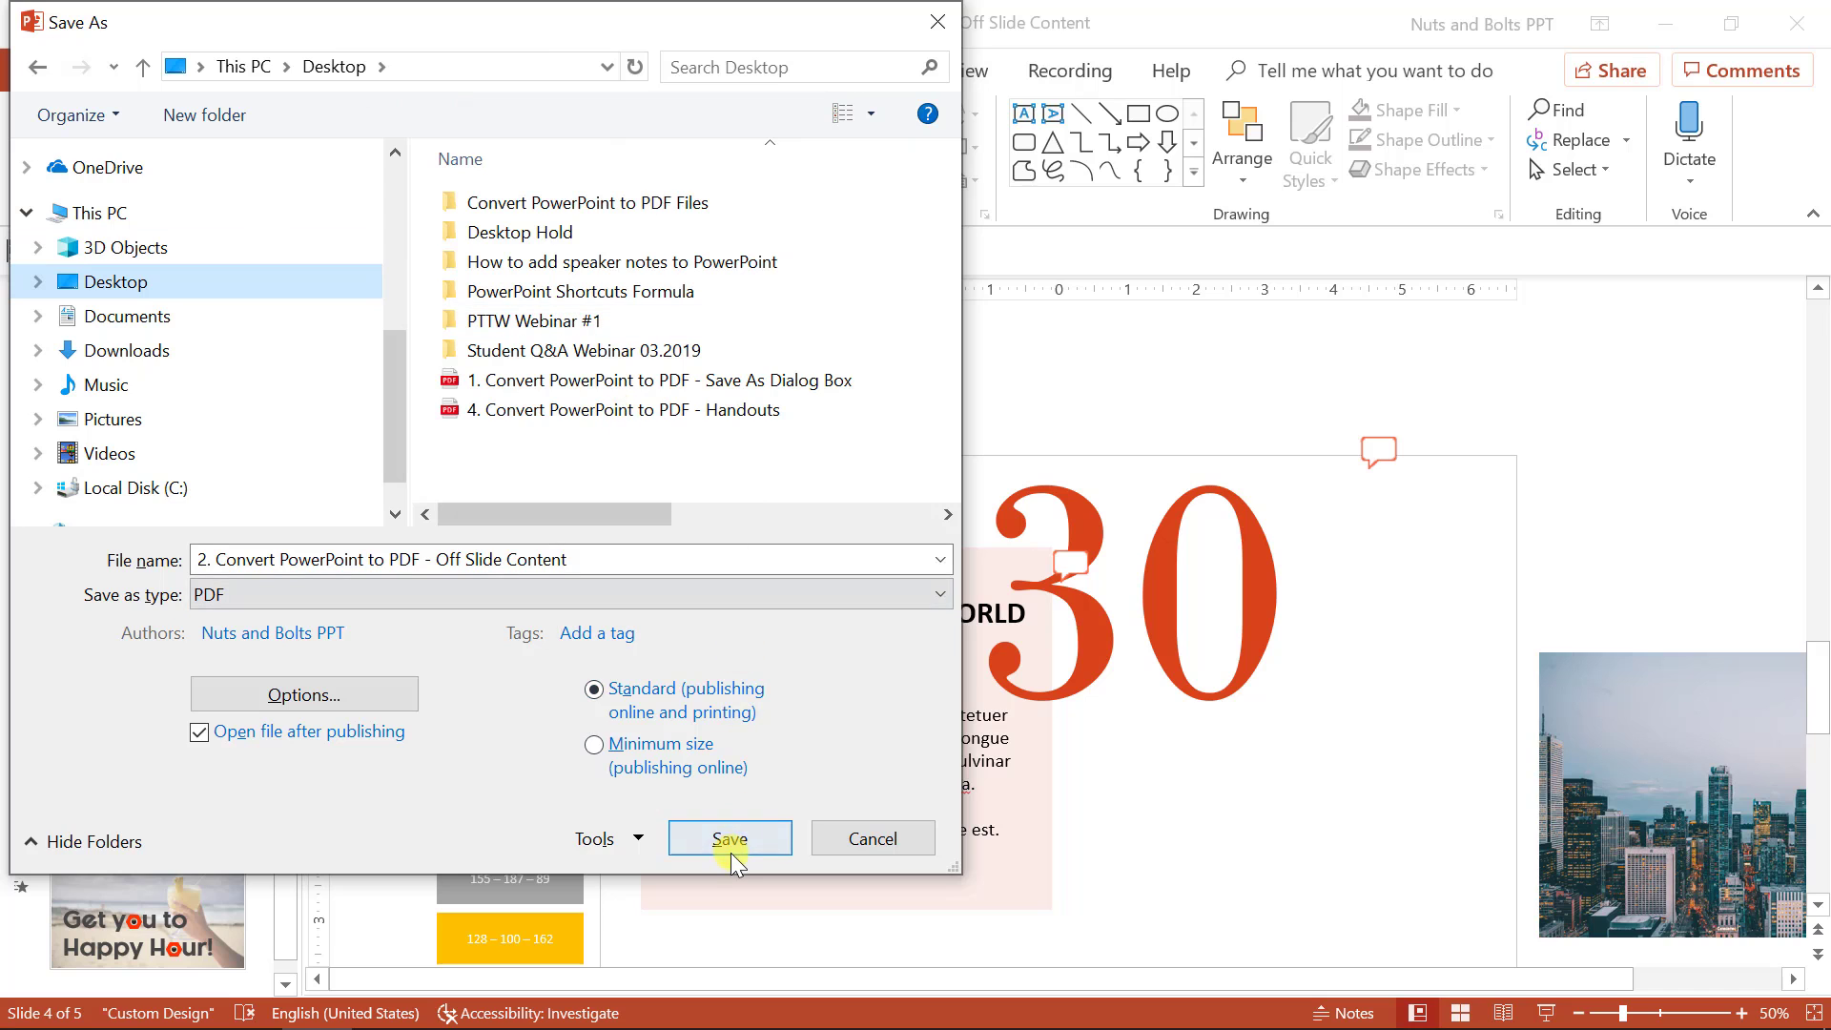
left_click(729, 838)
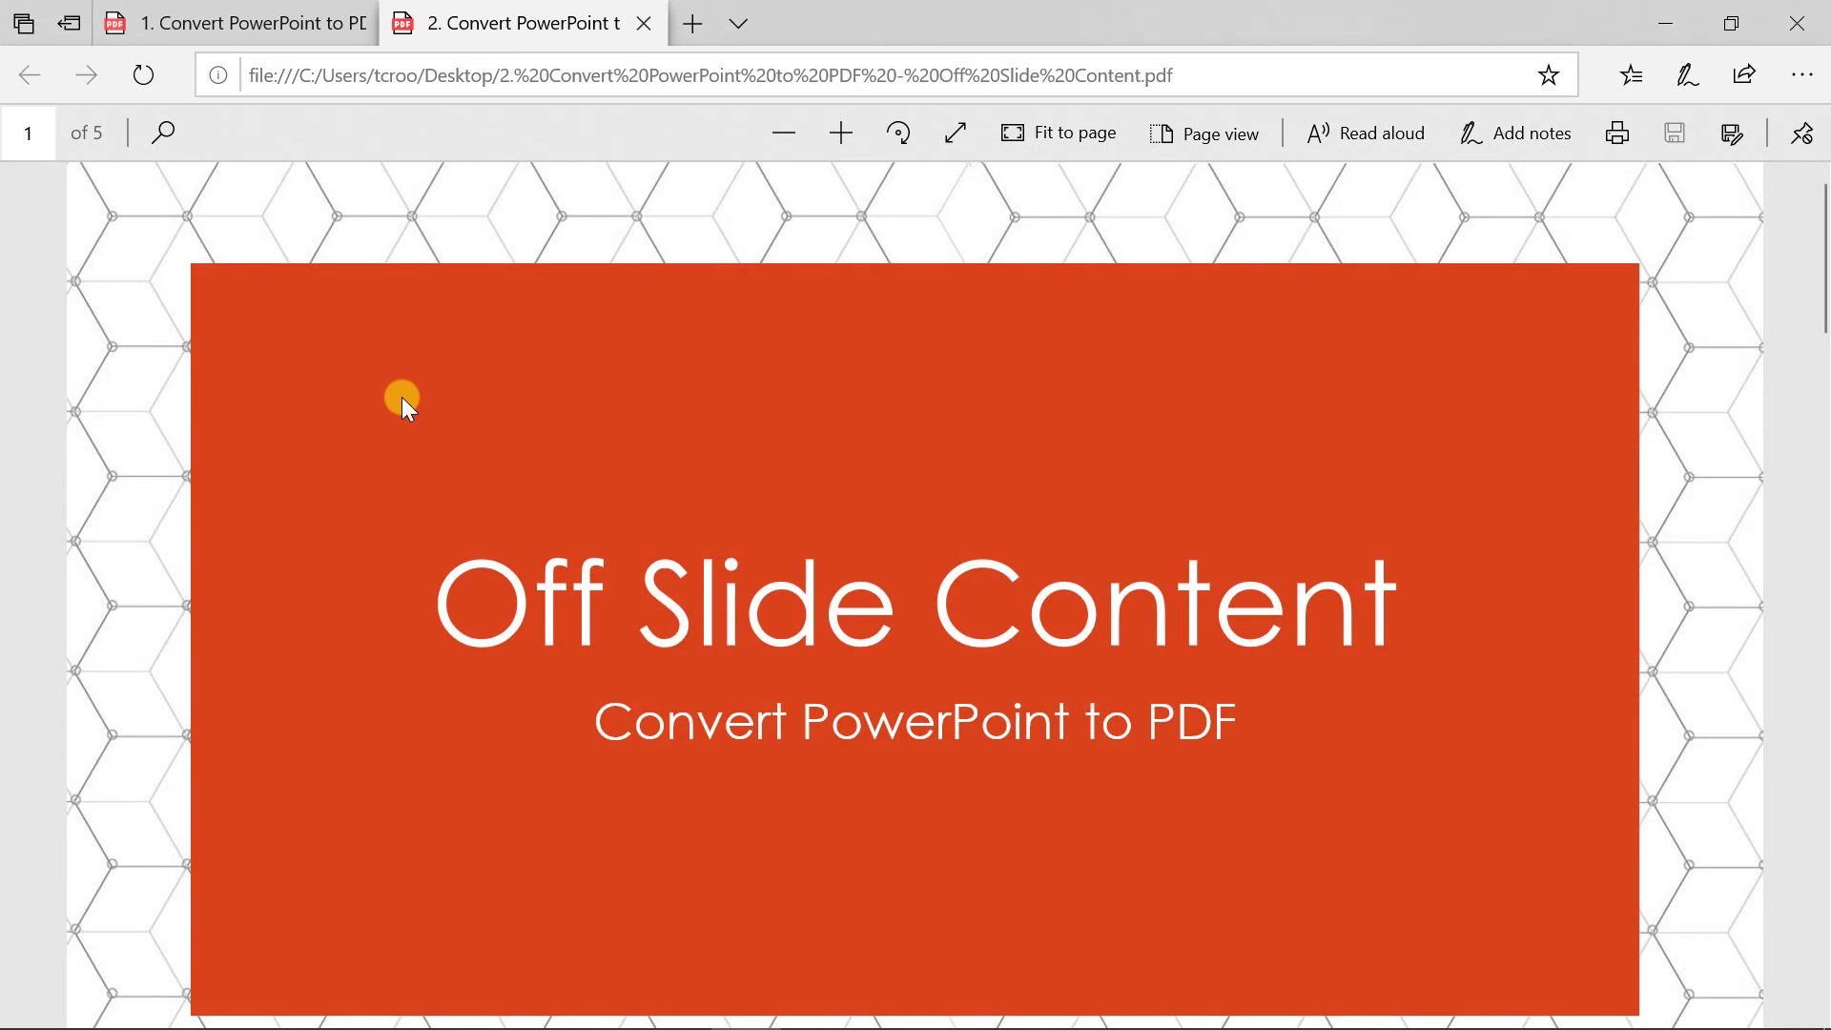
Scroll through the five-page Off Slide Content PDF and back to its title page
scroll("down", 3)
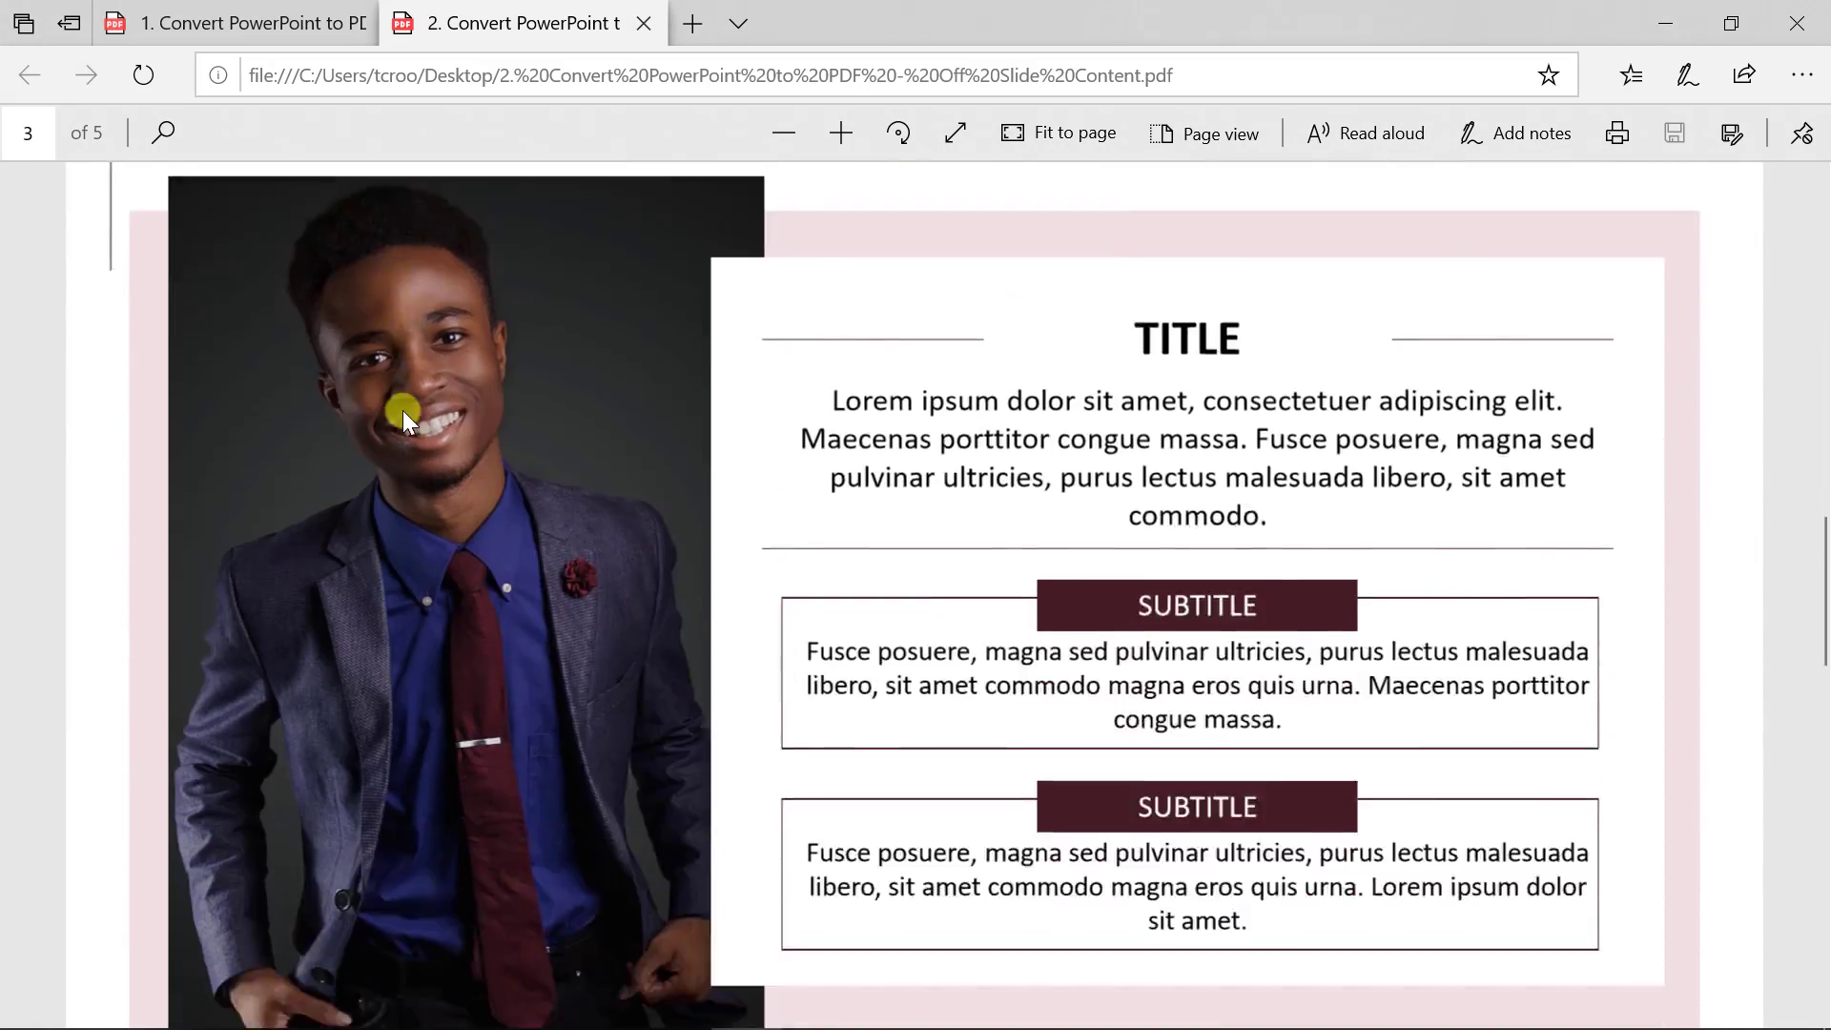
scroll("up", 3)
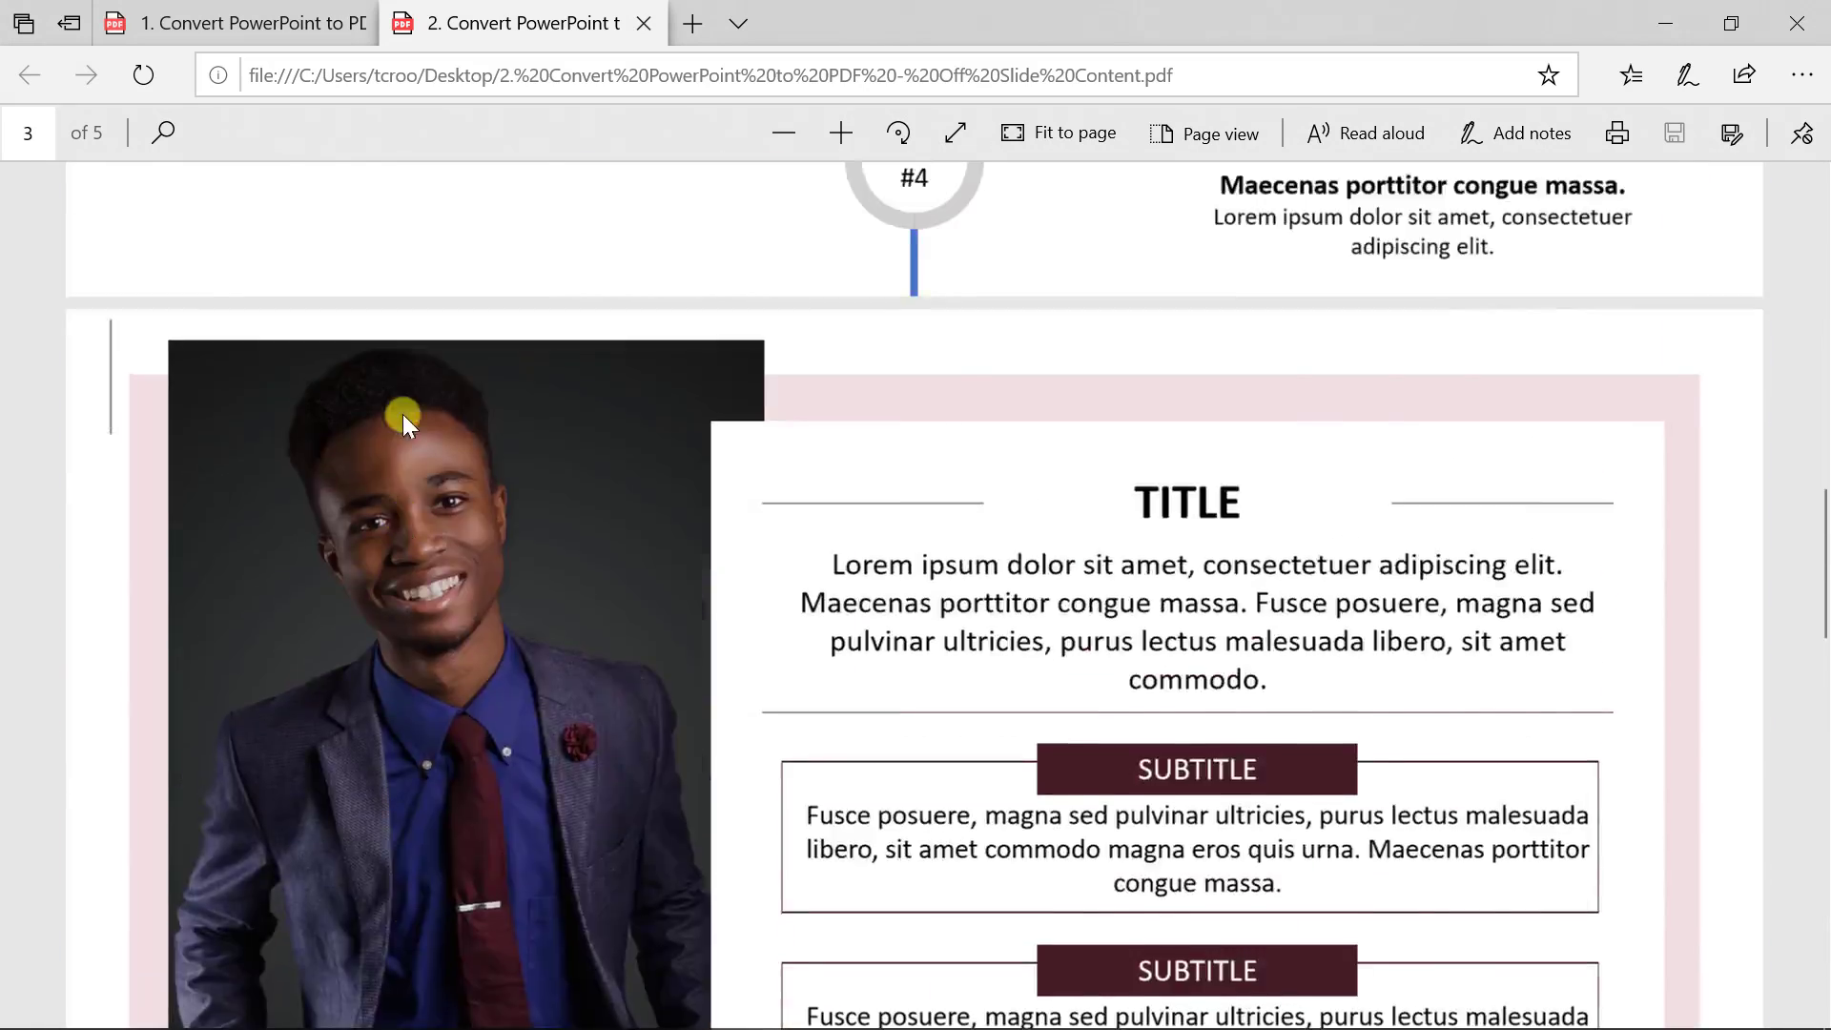
scroll("up", 3)
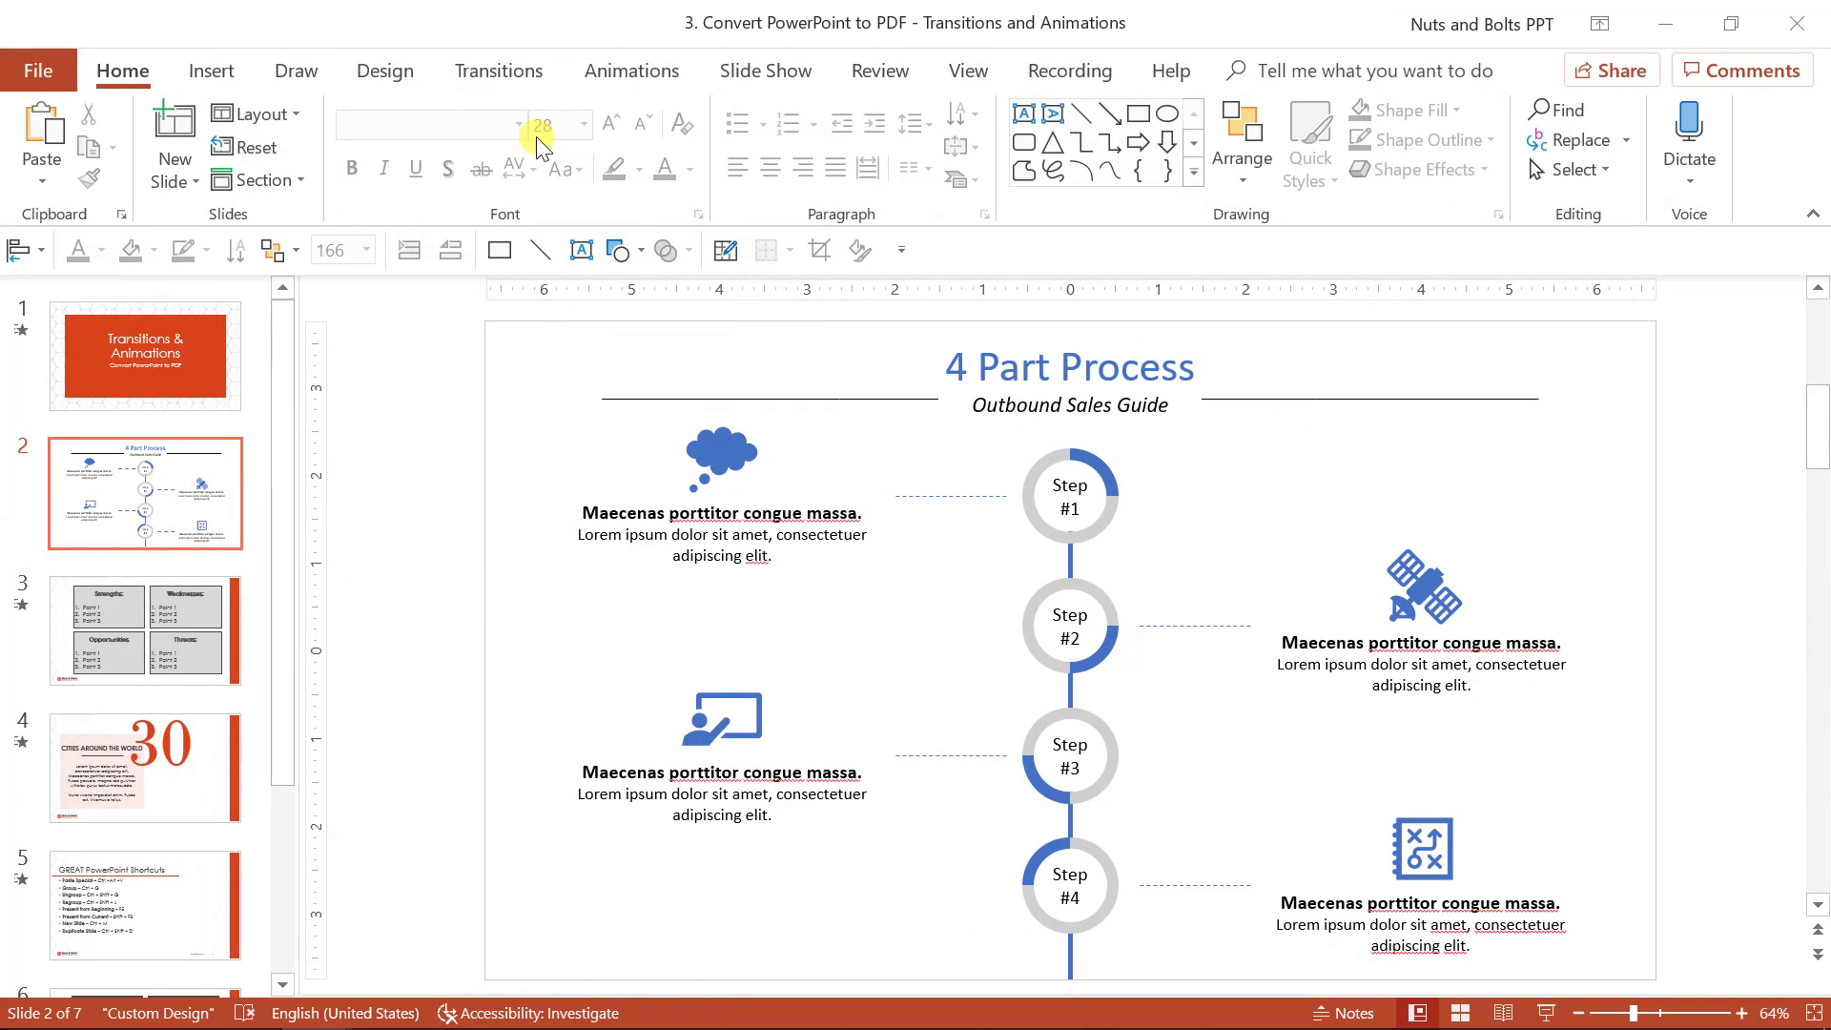
Try Wipe and Split transitions on the process slide, then remove the transition
left_click(498, 71)
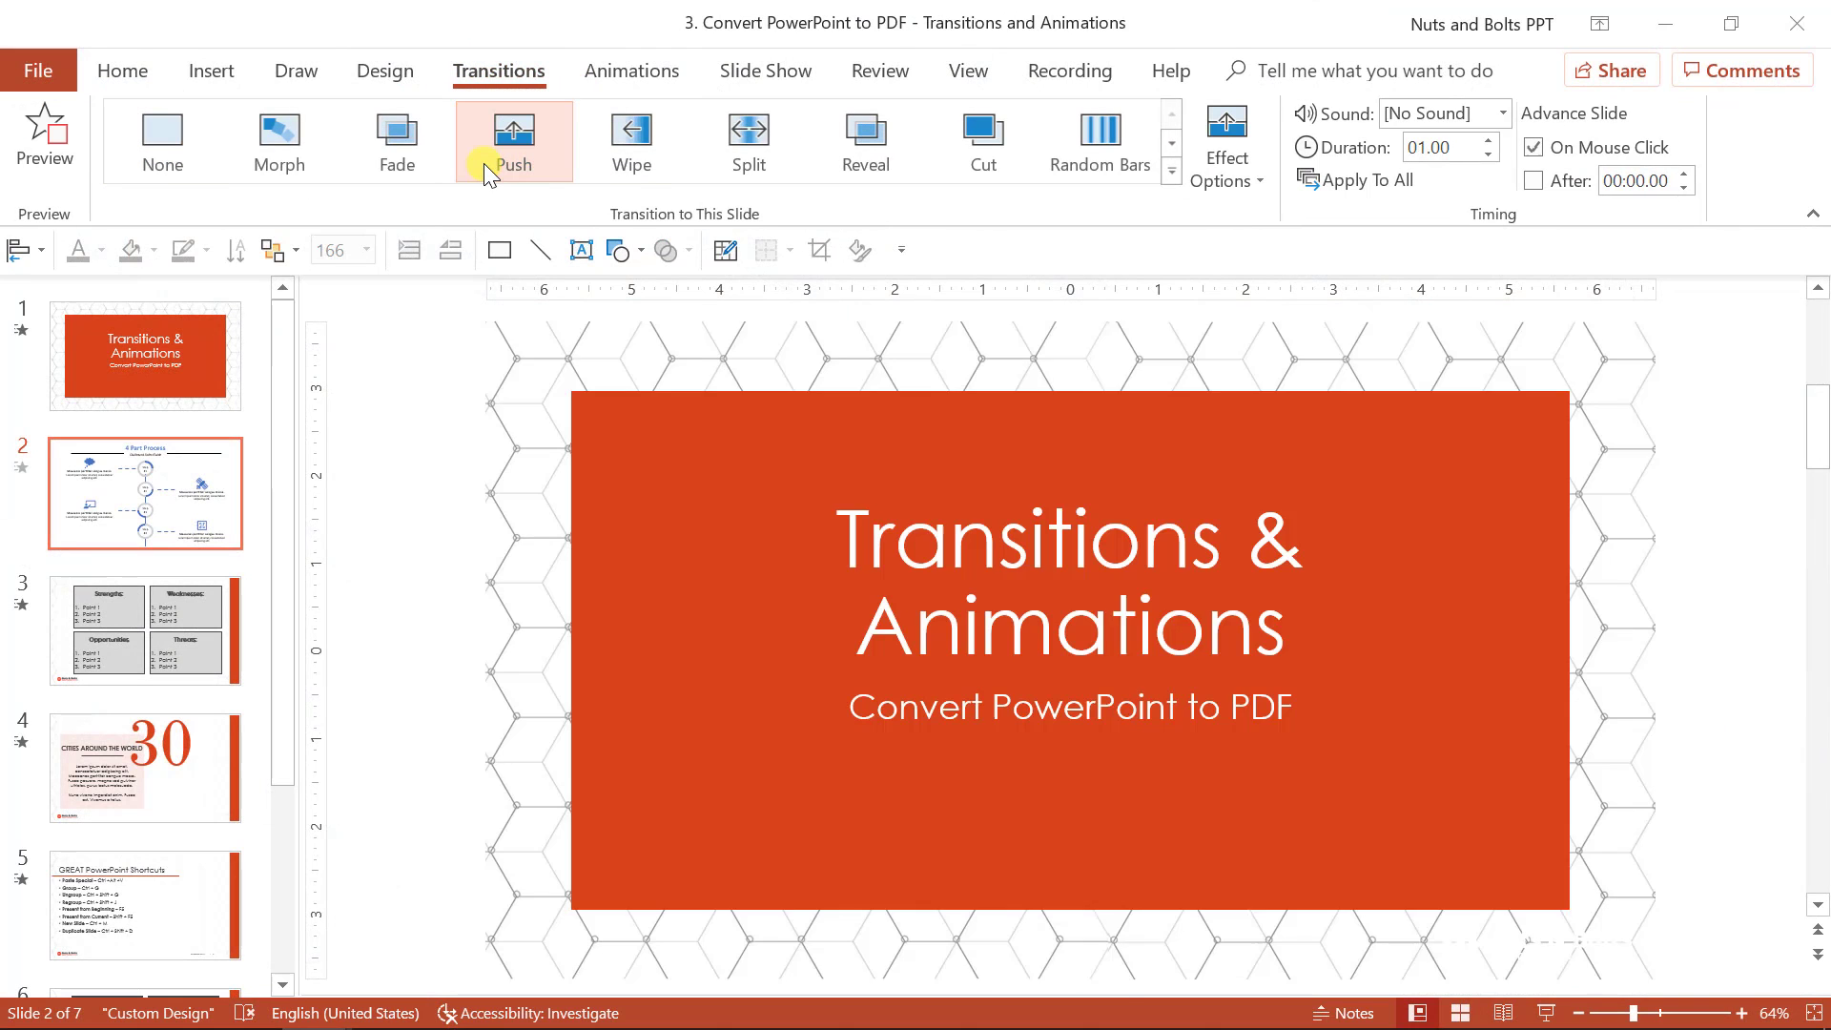
left_click(630, 140)
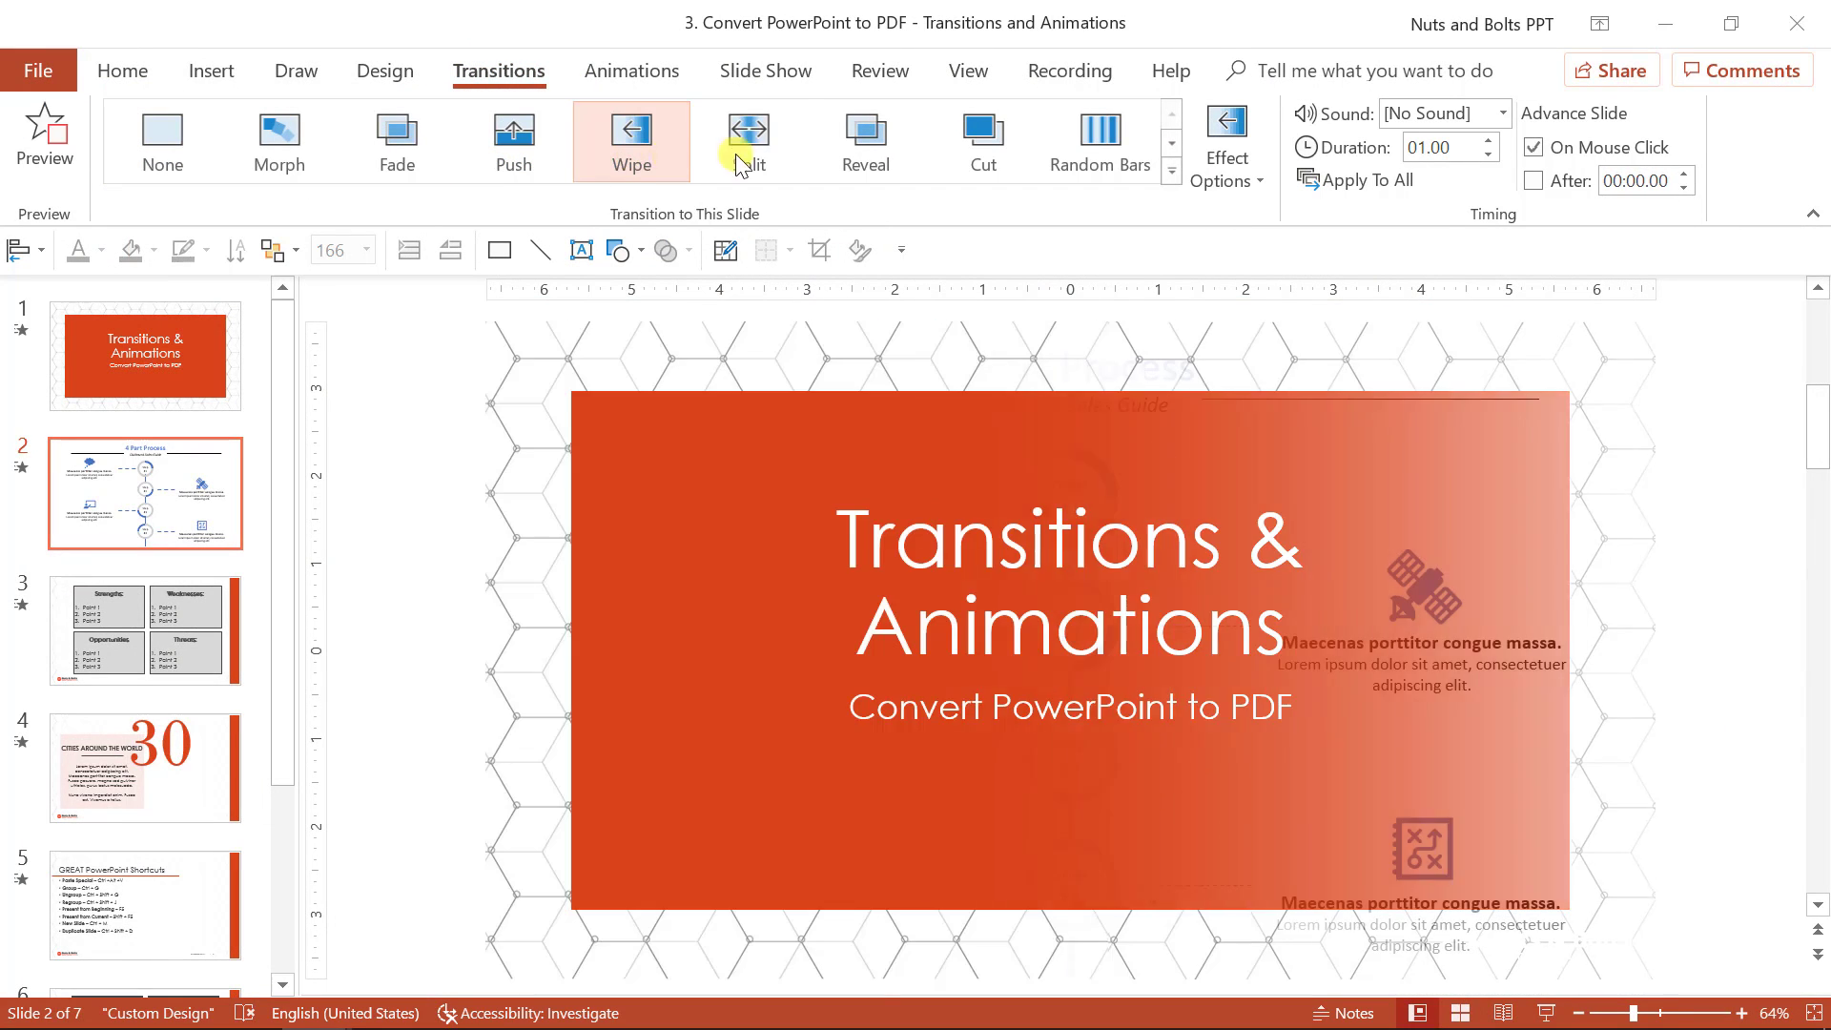
left_click(749, 140)
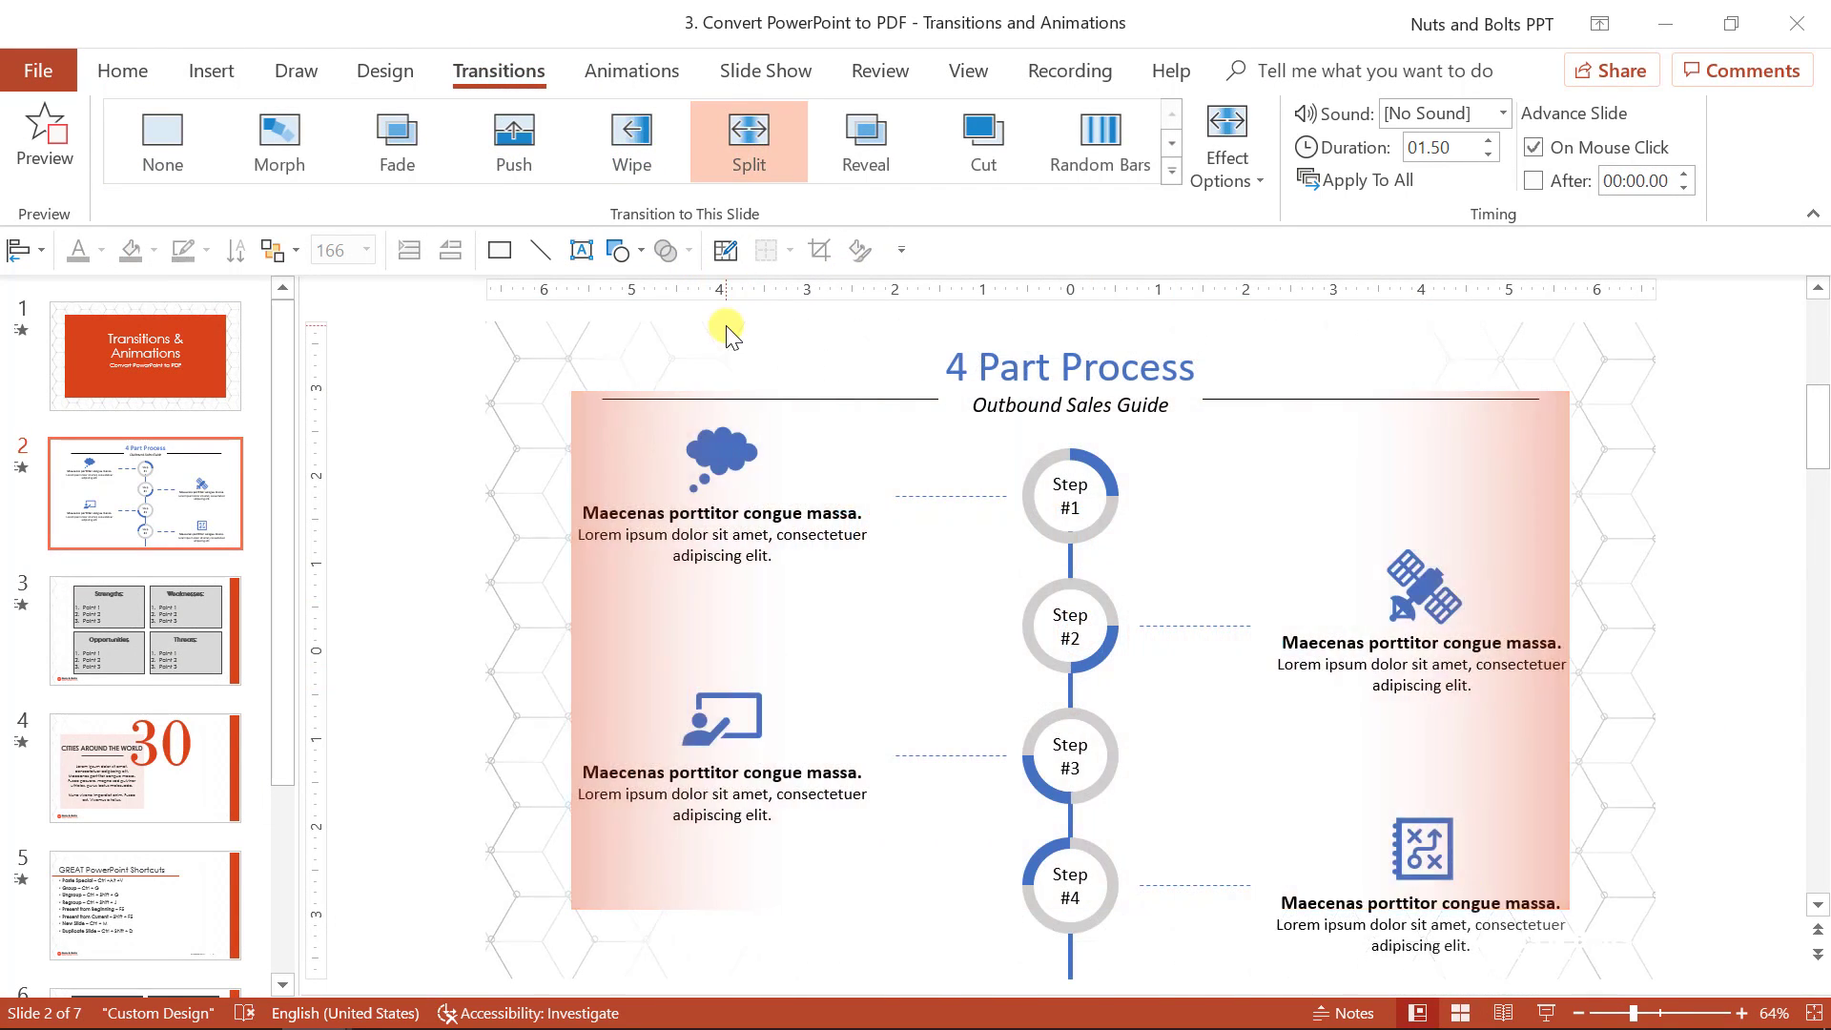
left_click(162, 140)
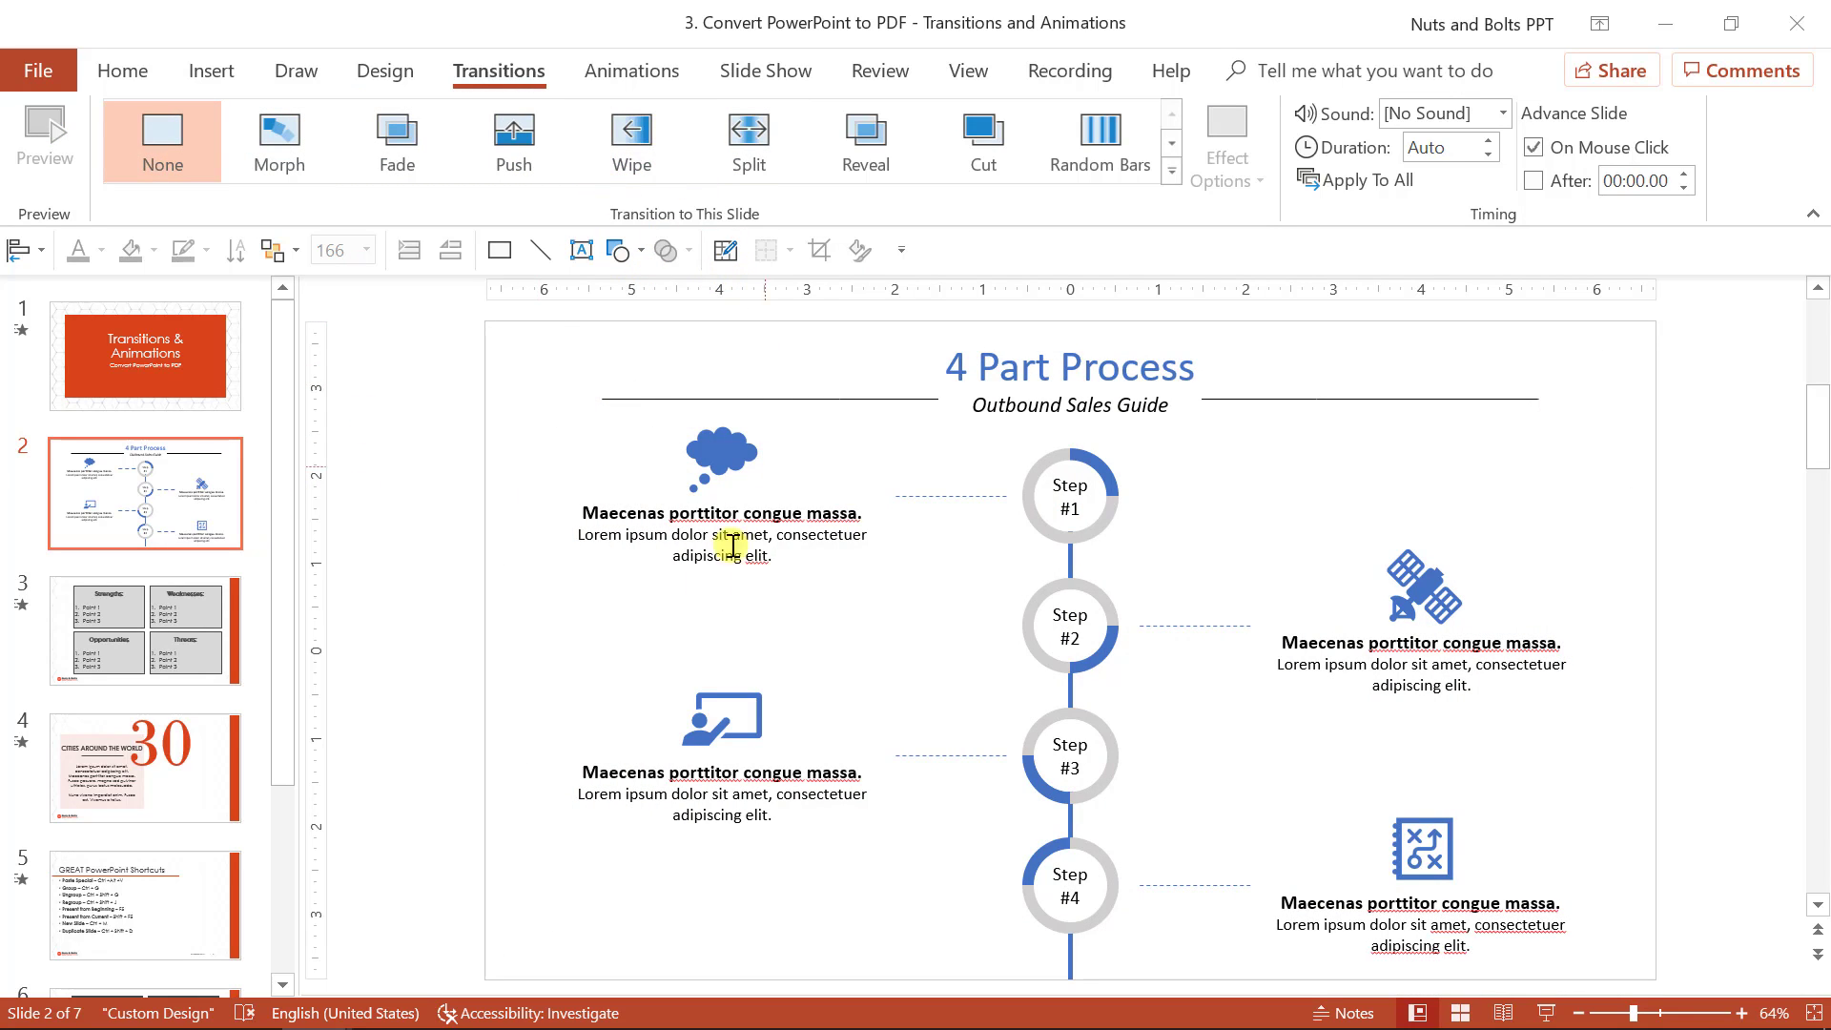
Inspect the SWOT points slide animations, then select the city photo on slide 4
left_click(145, 630)
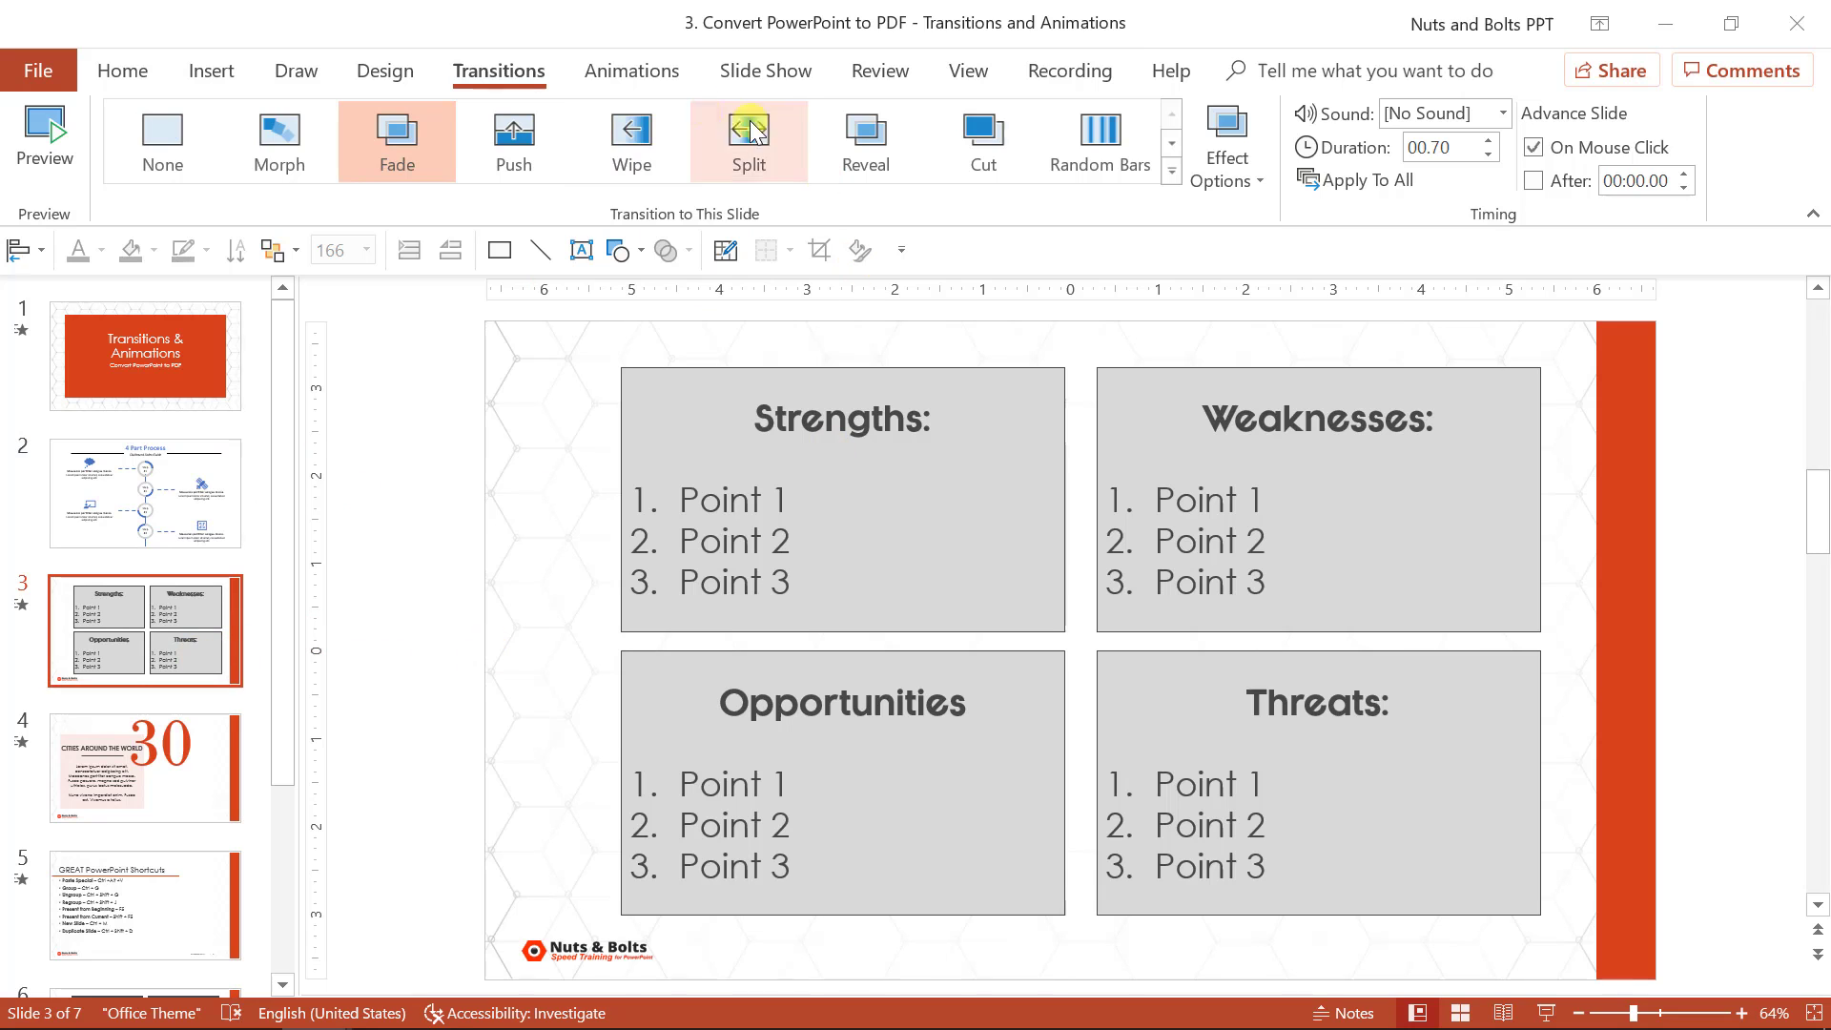
left_click(630, 72)
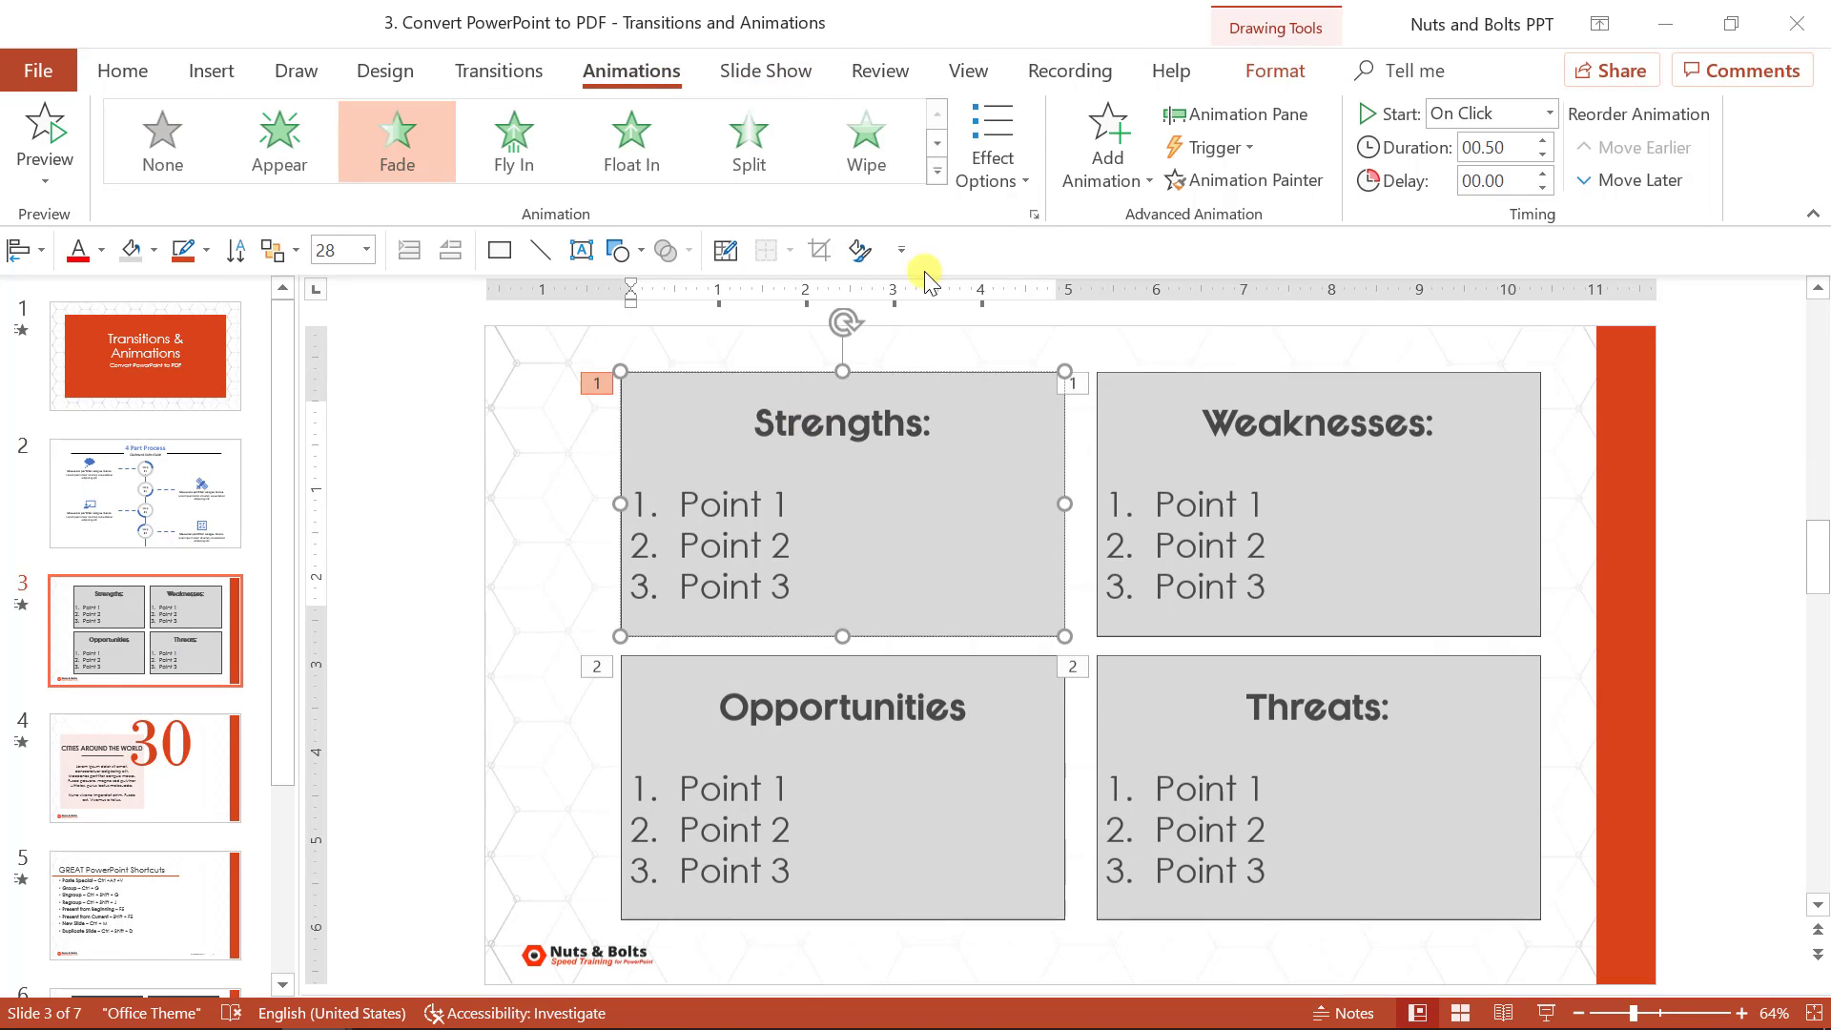
left_click(935, 172)
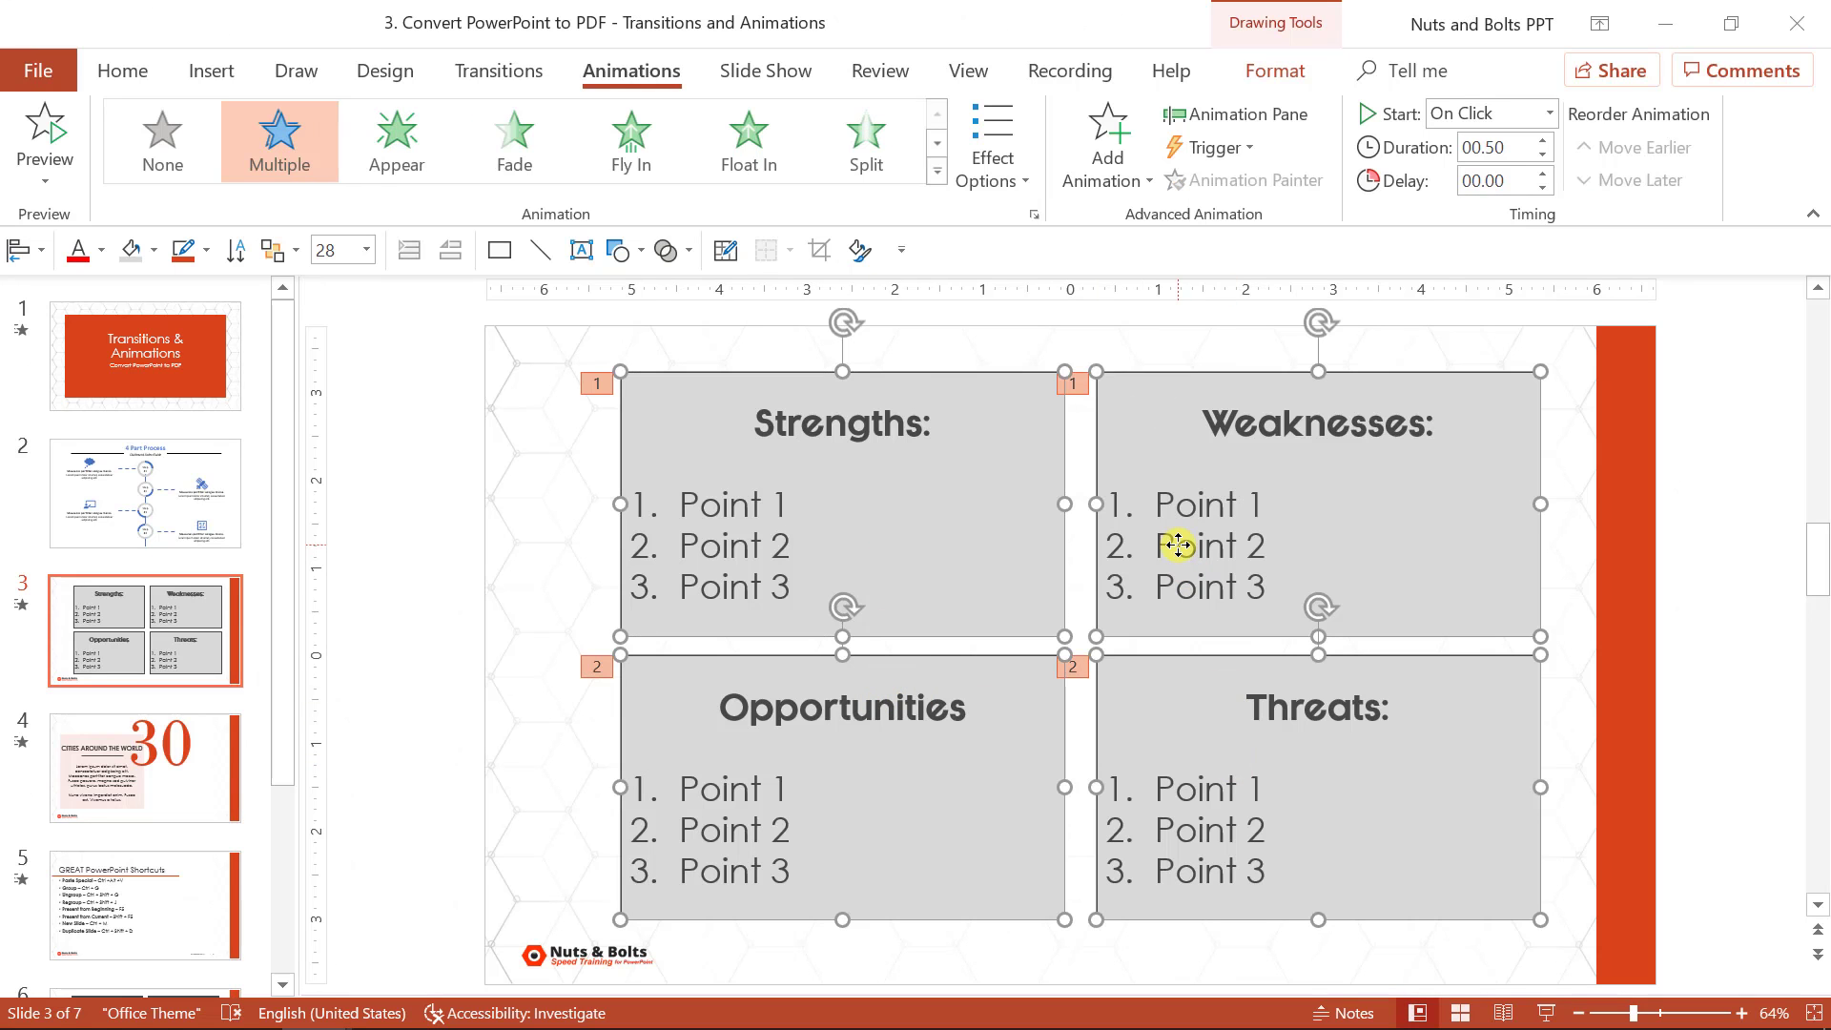
left_click(144, 766)
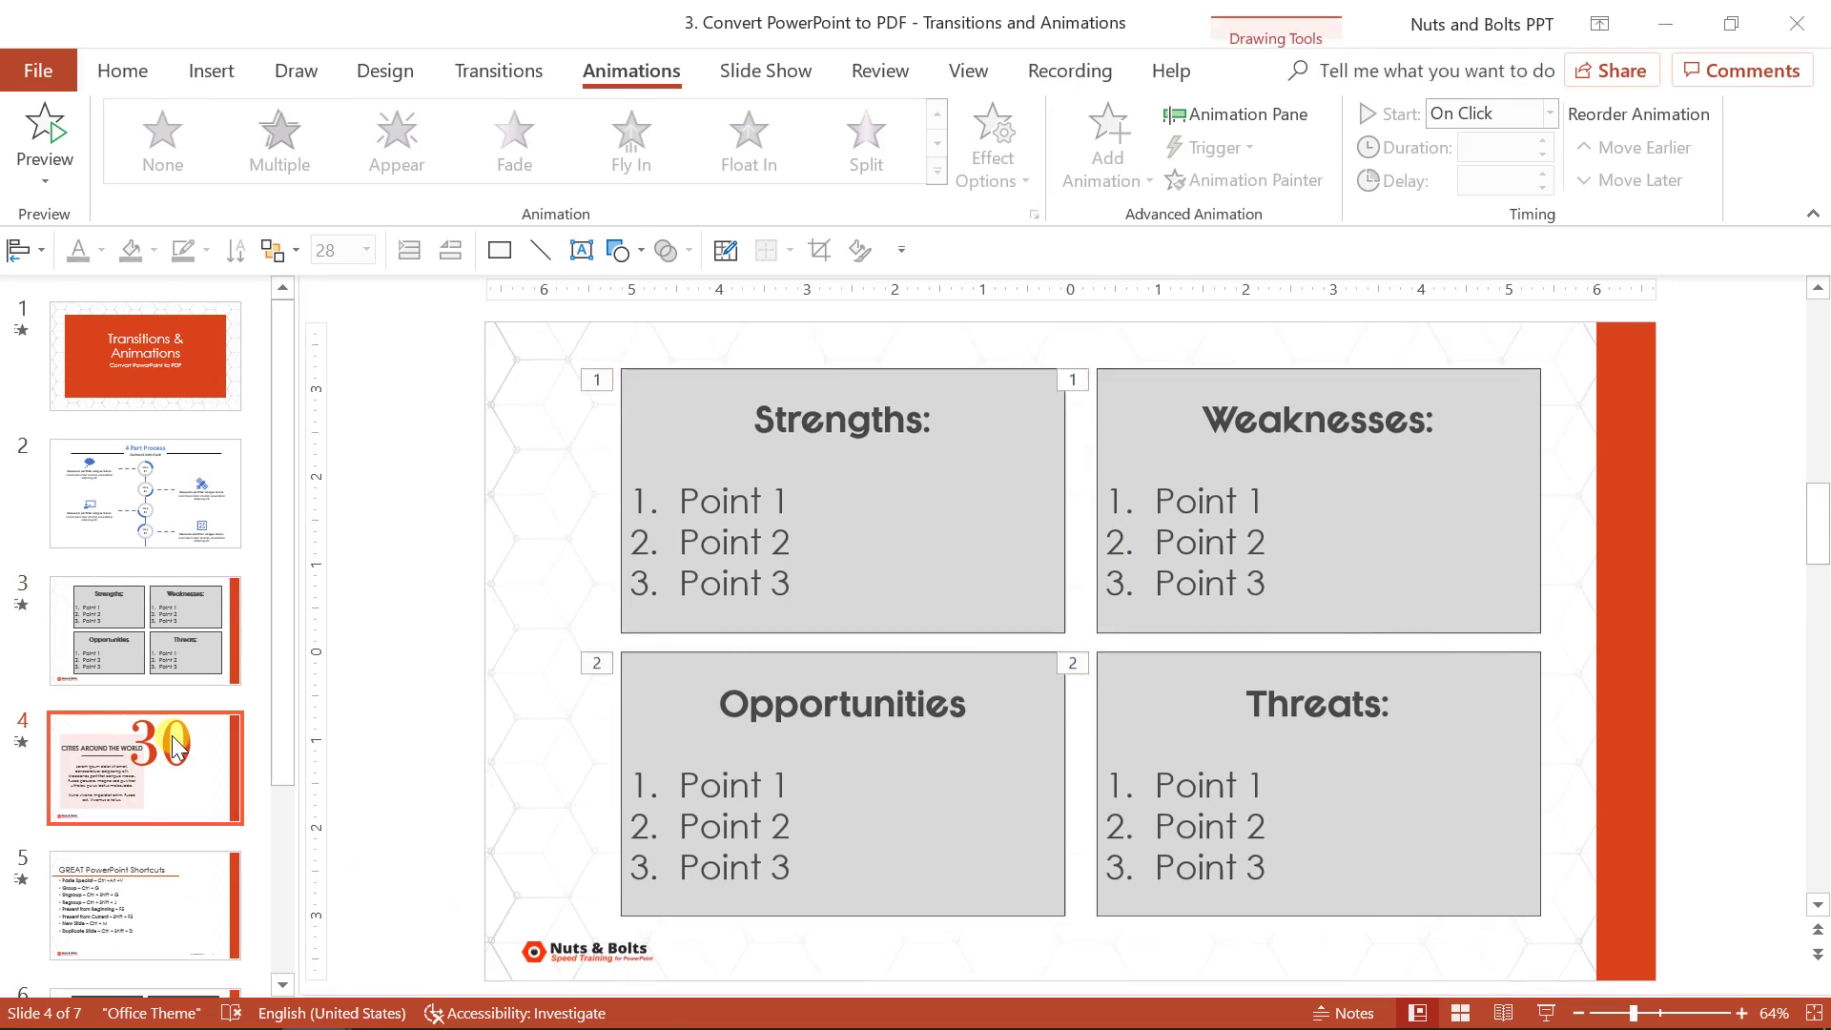
left_click(145, 764)
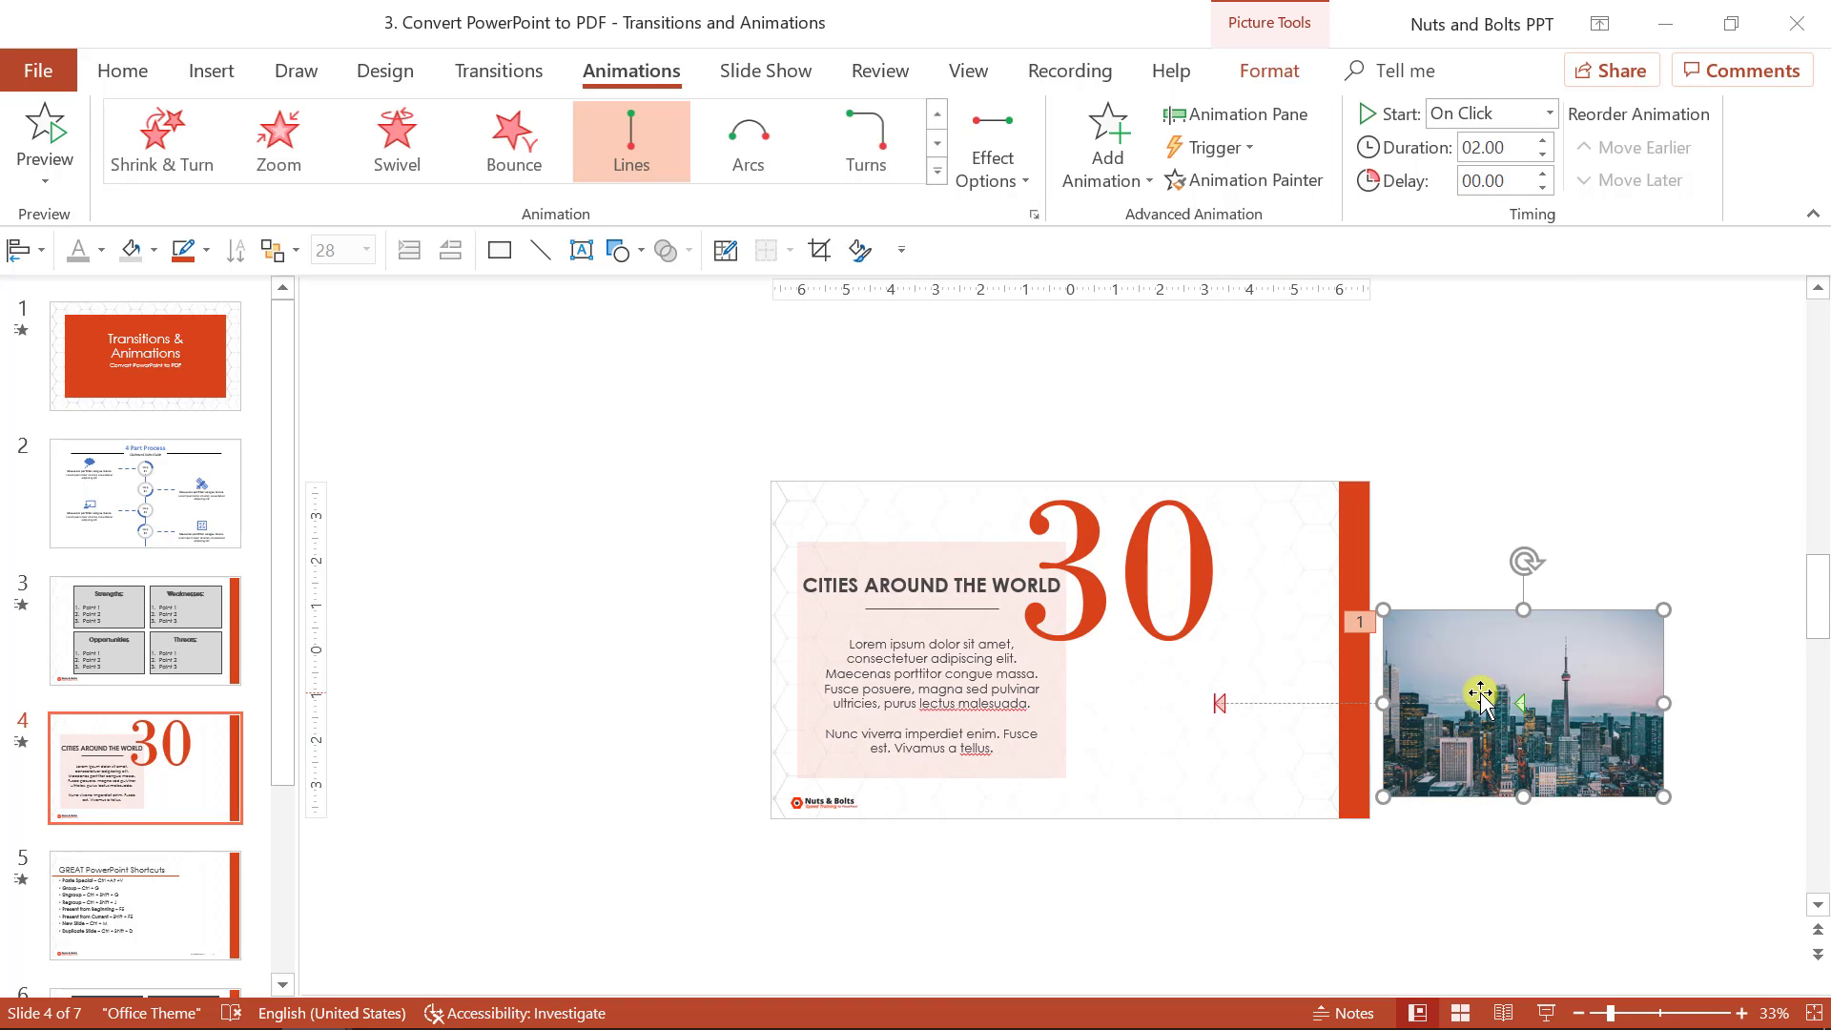
mouse_move(1410, 494)
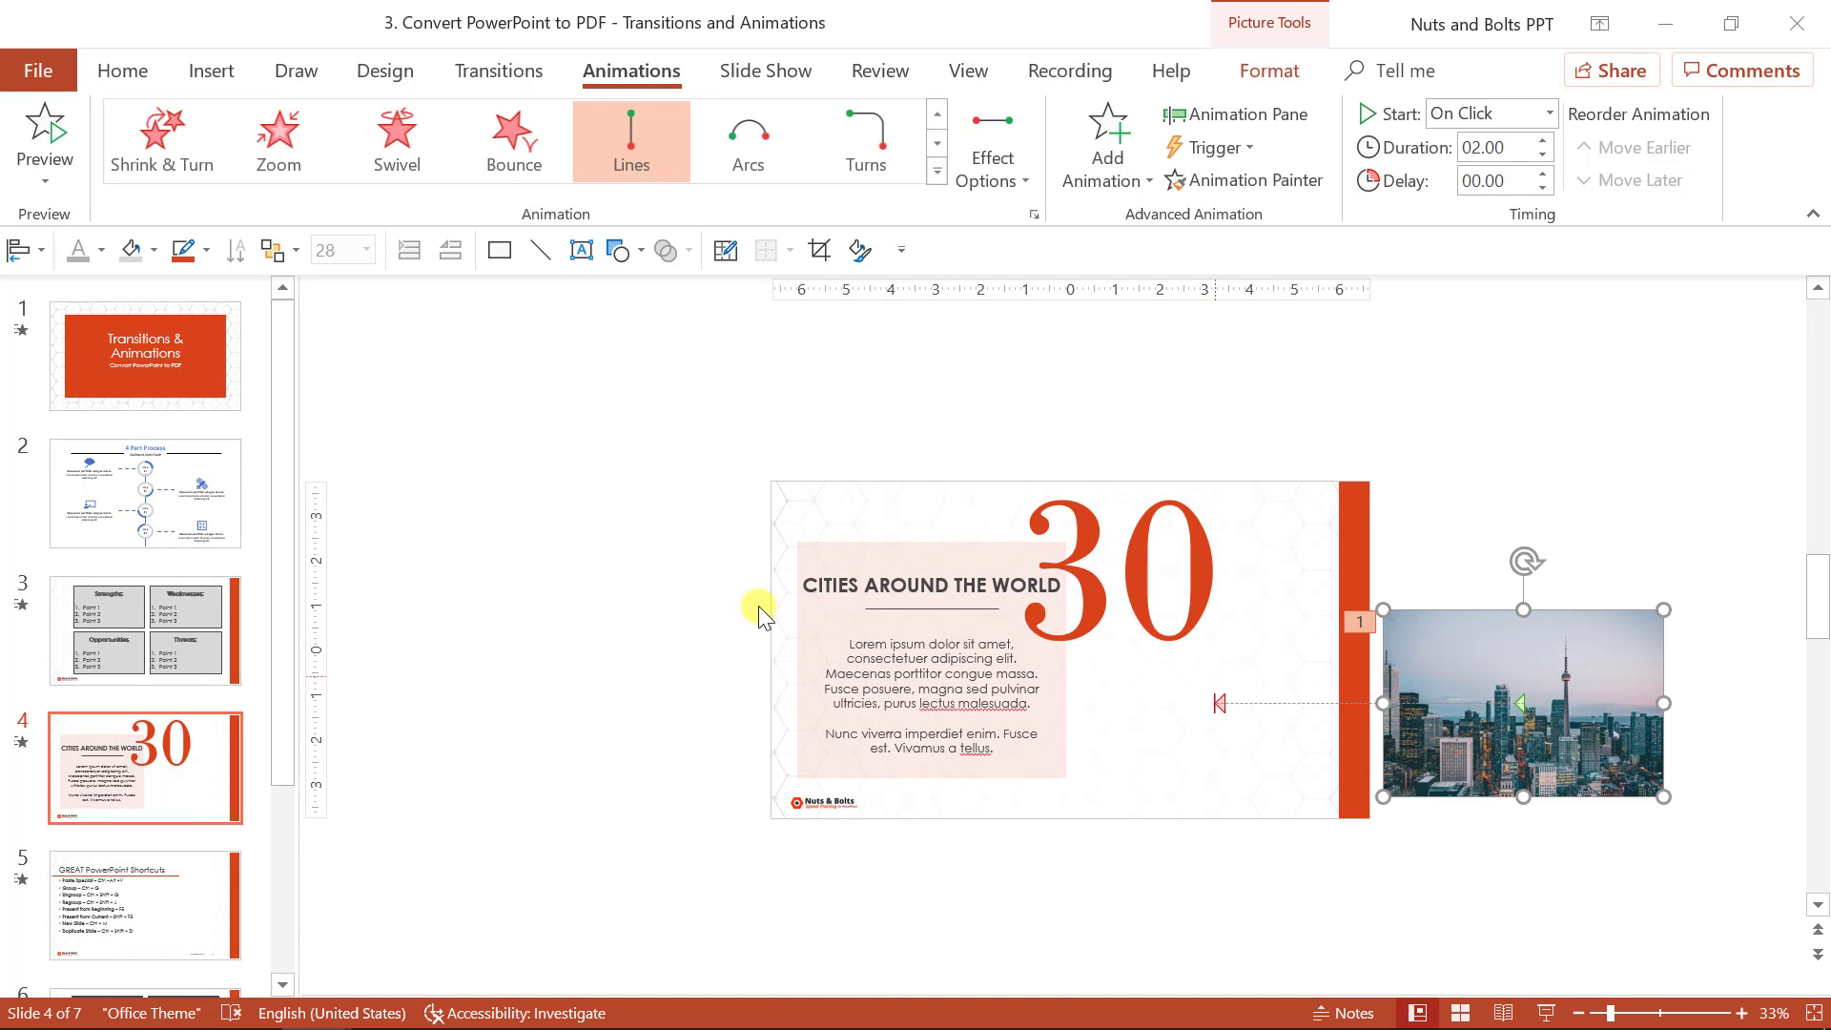
Show slide 5 fit to the window and check its shortcuts list for animations
left_click(145, 904)
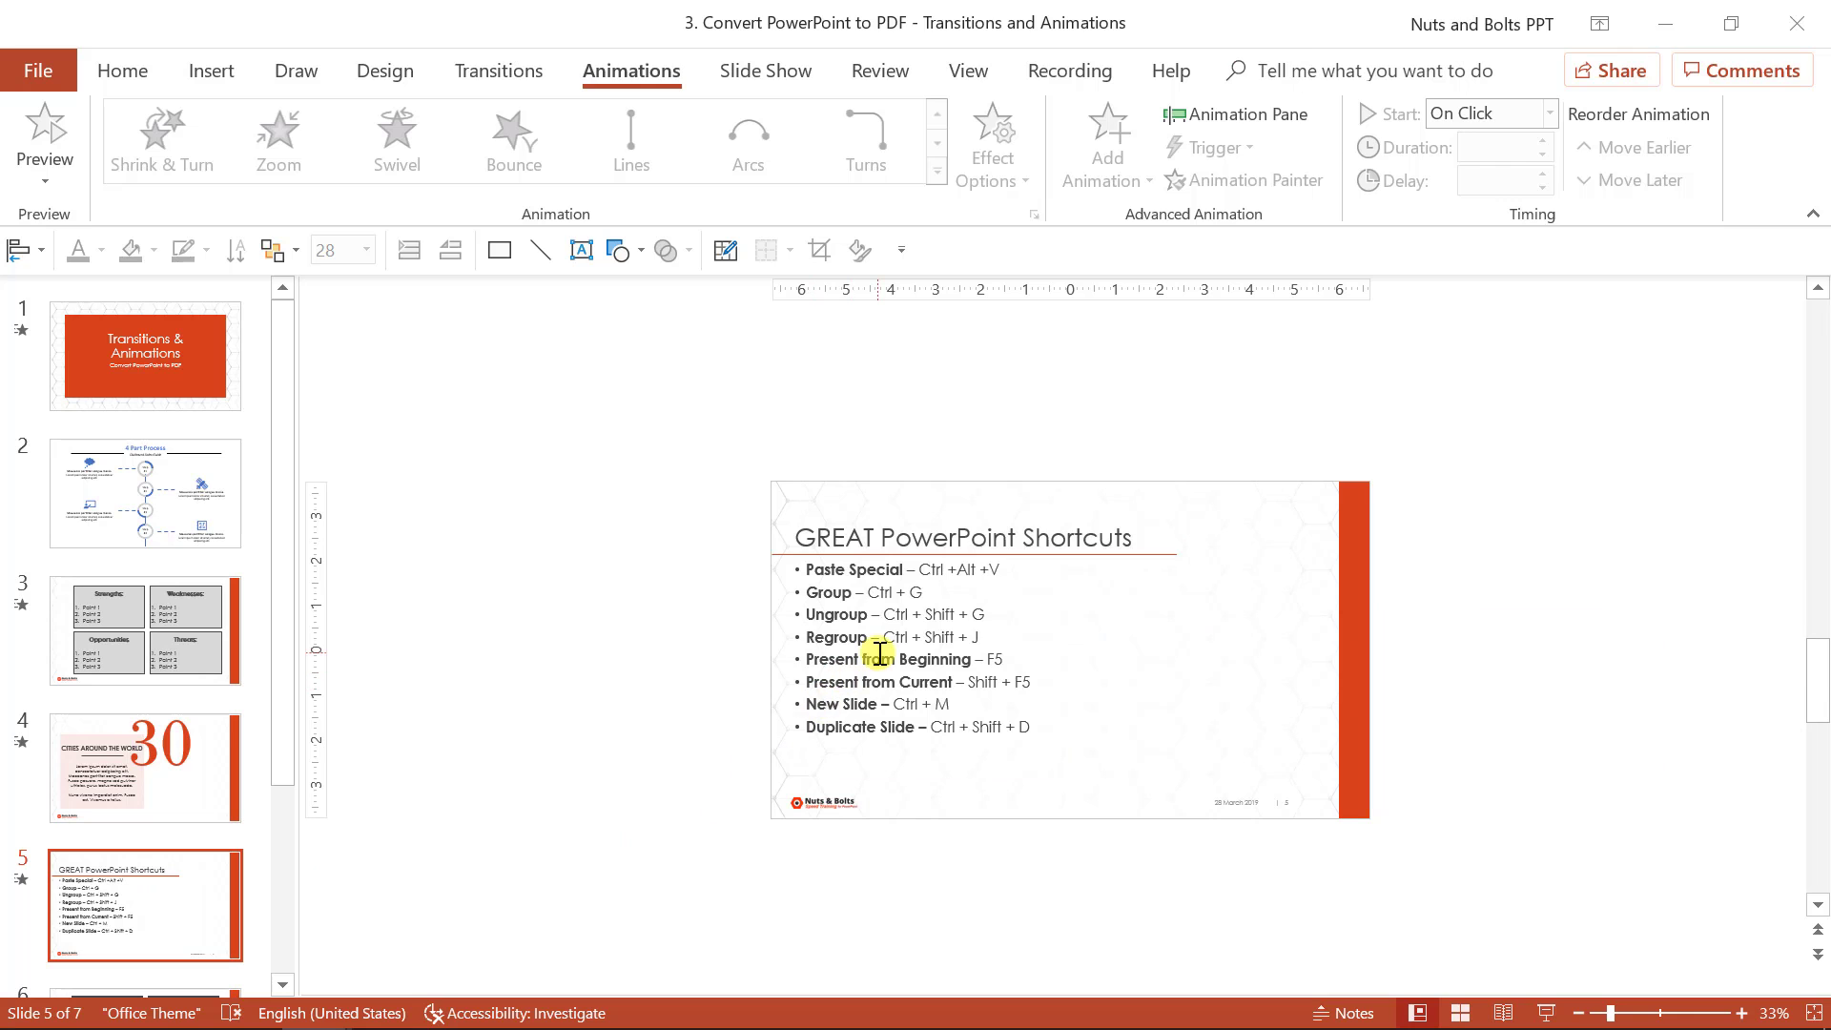
left_click(968, 71)
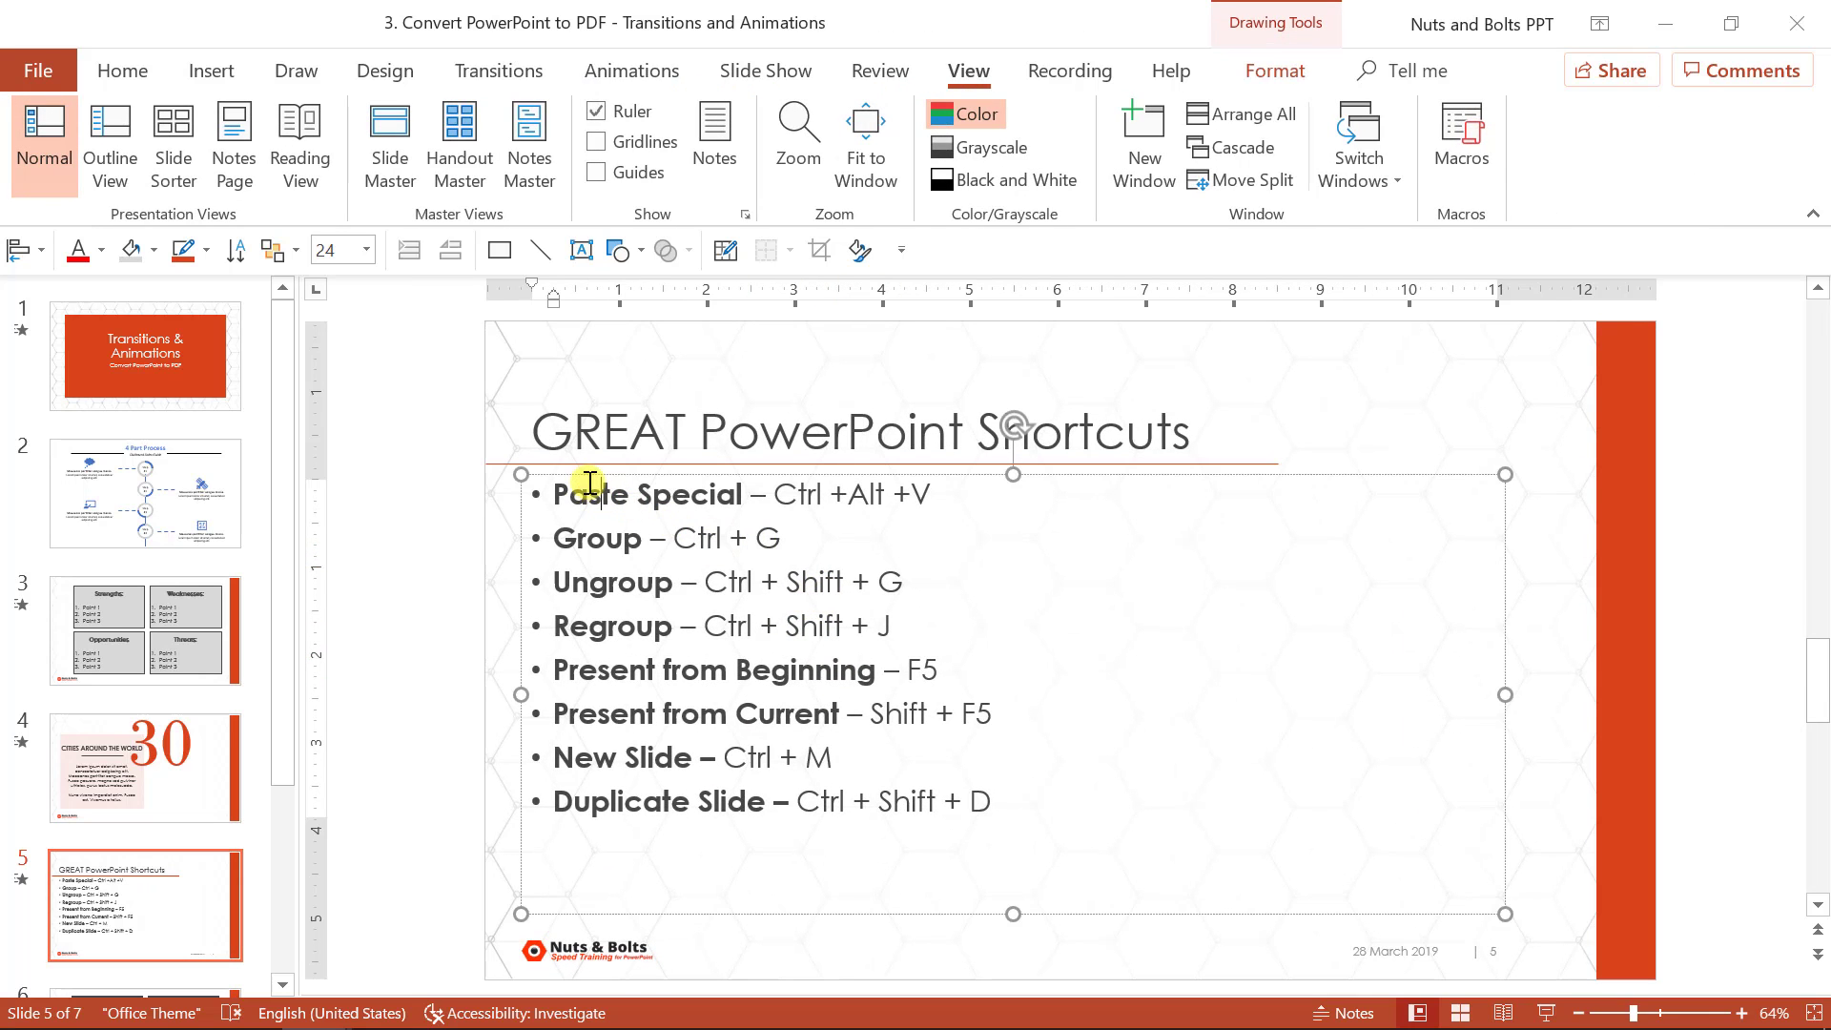
left_click(630, 72)
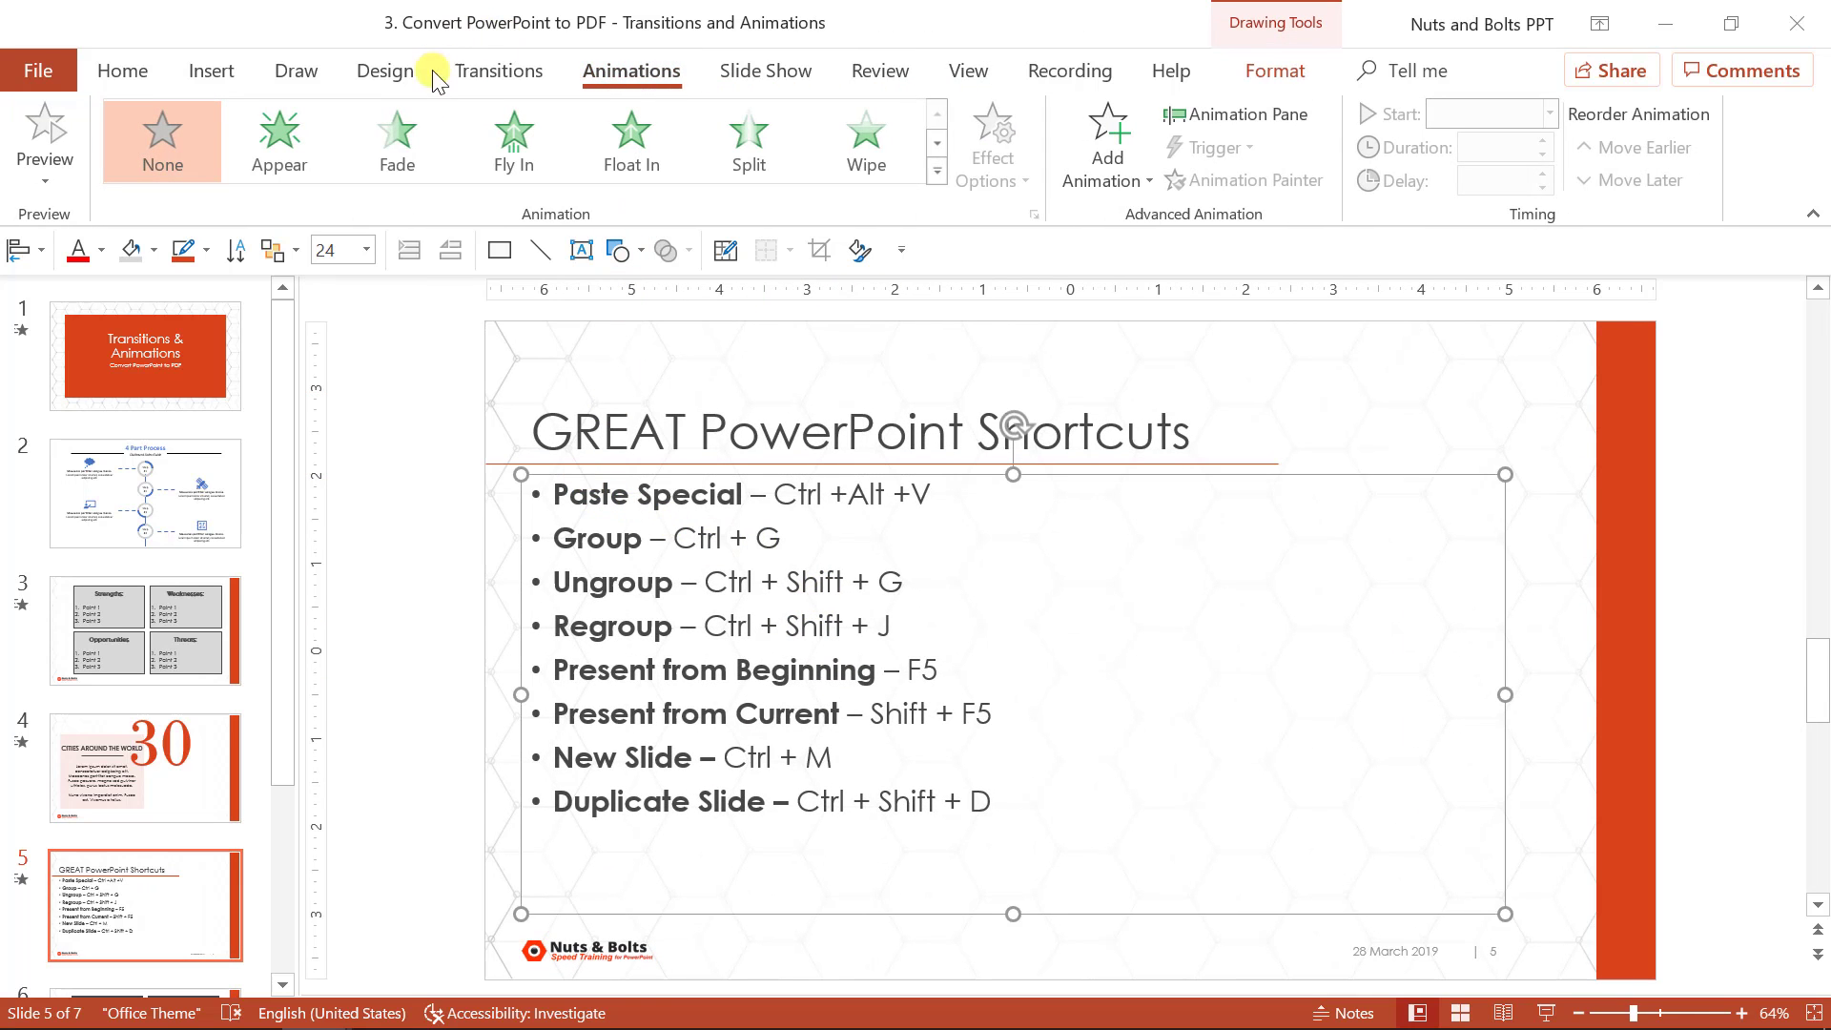
left_click(396, 141)
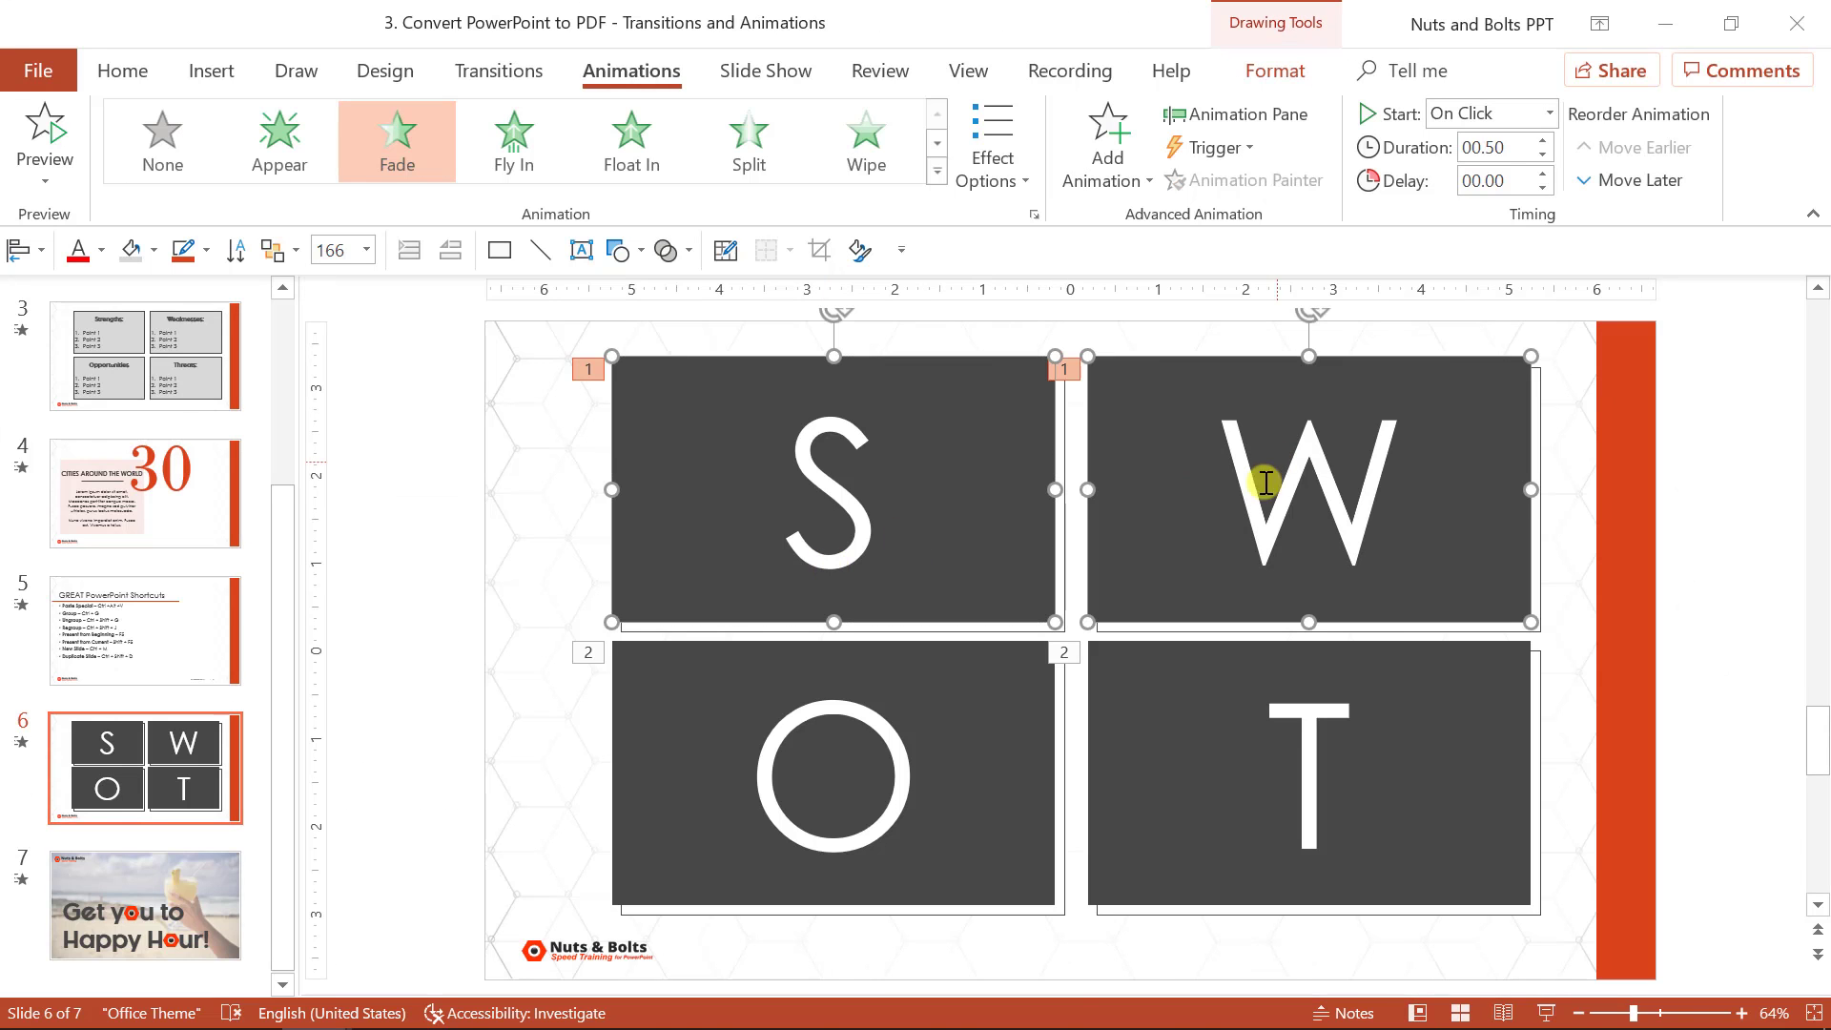
Select the S and W tiles together to view their Fade animation
left_click(886, 523)
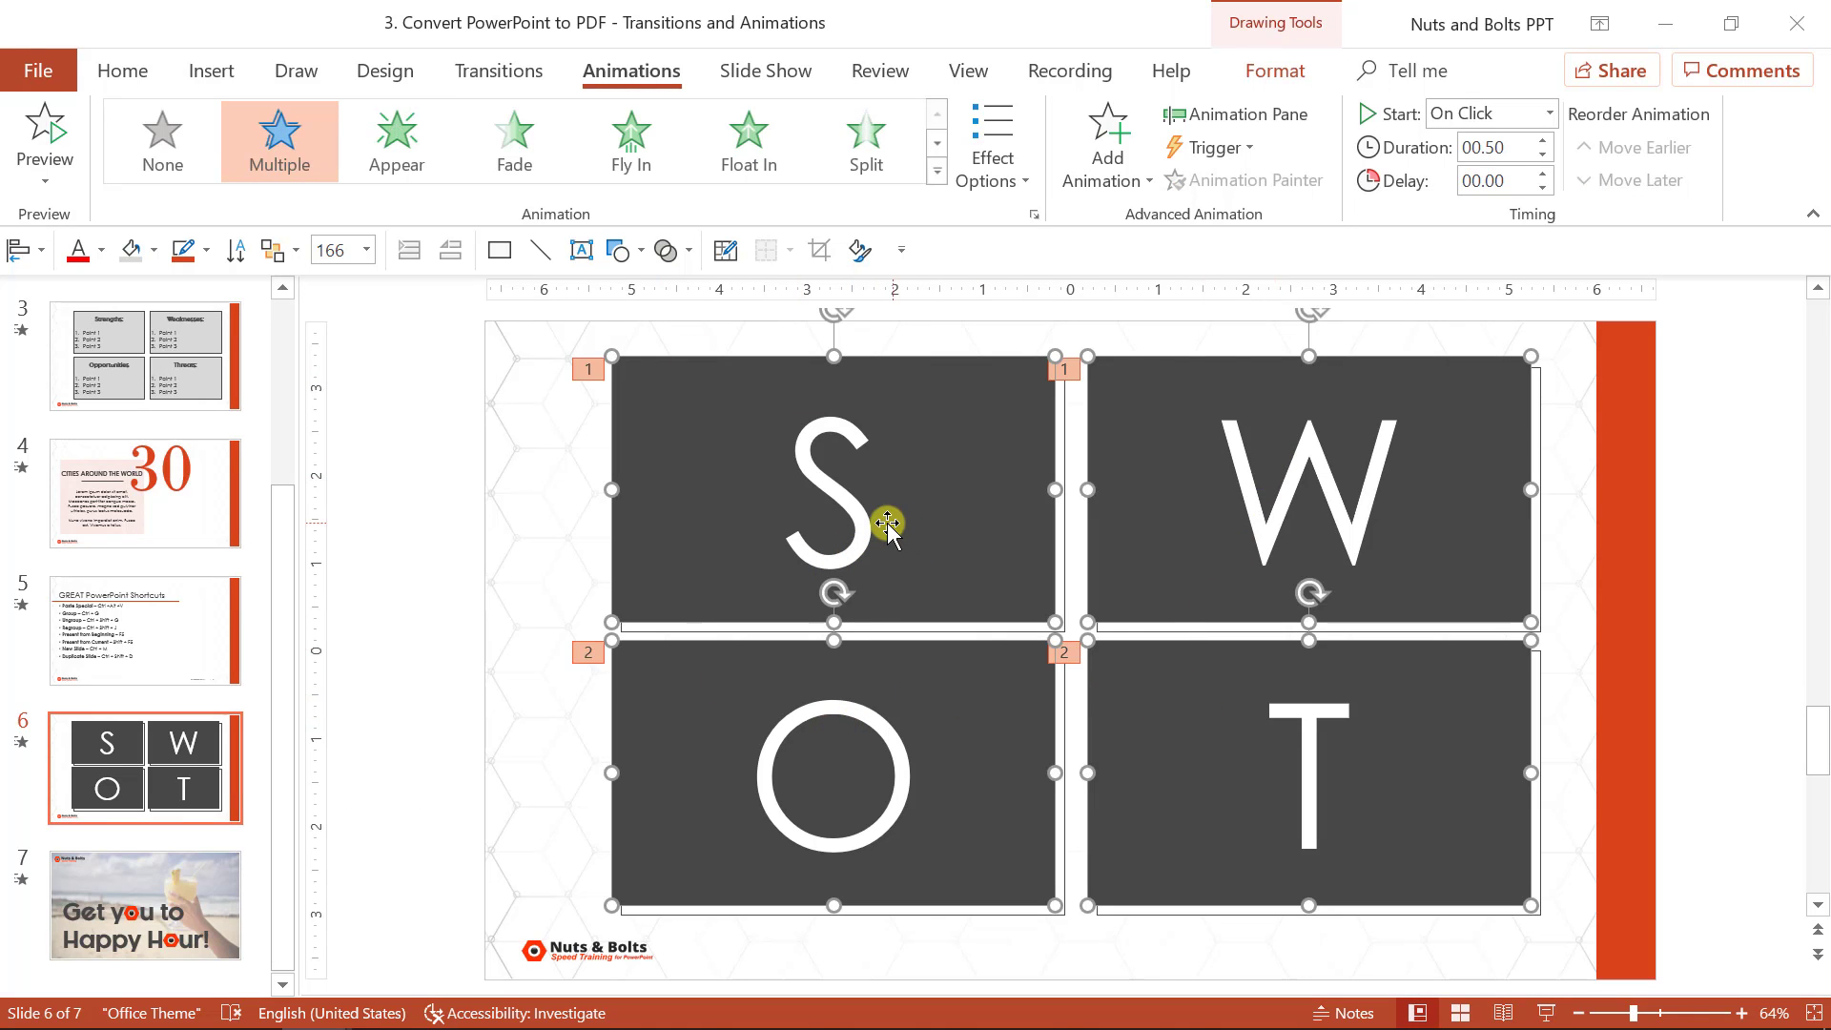
left_click(535, 561)
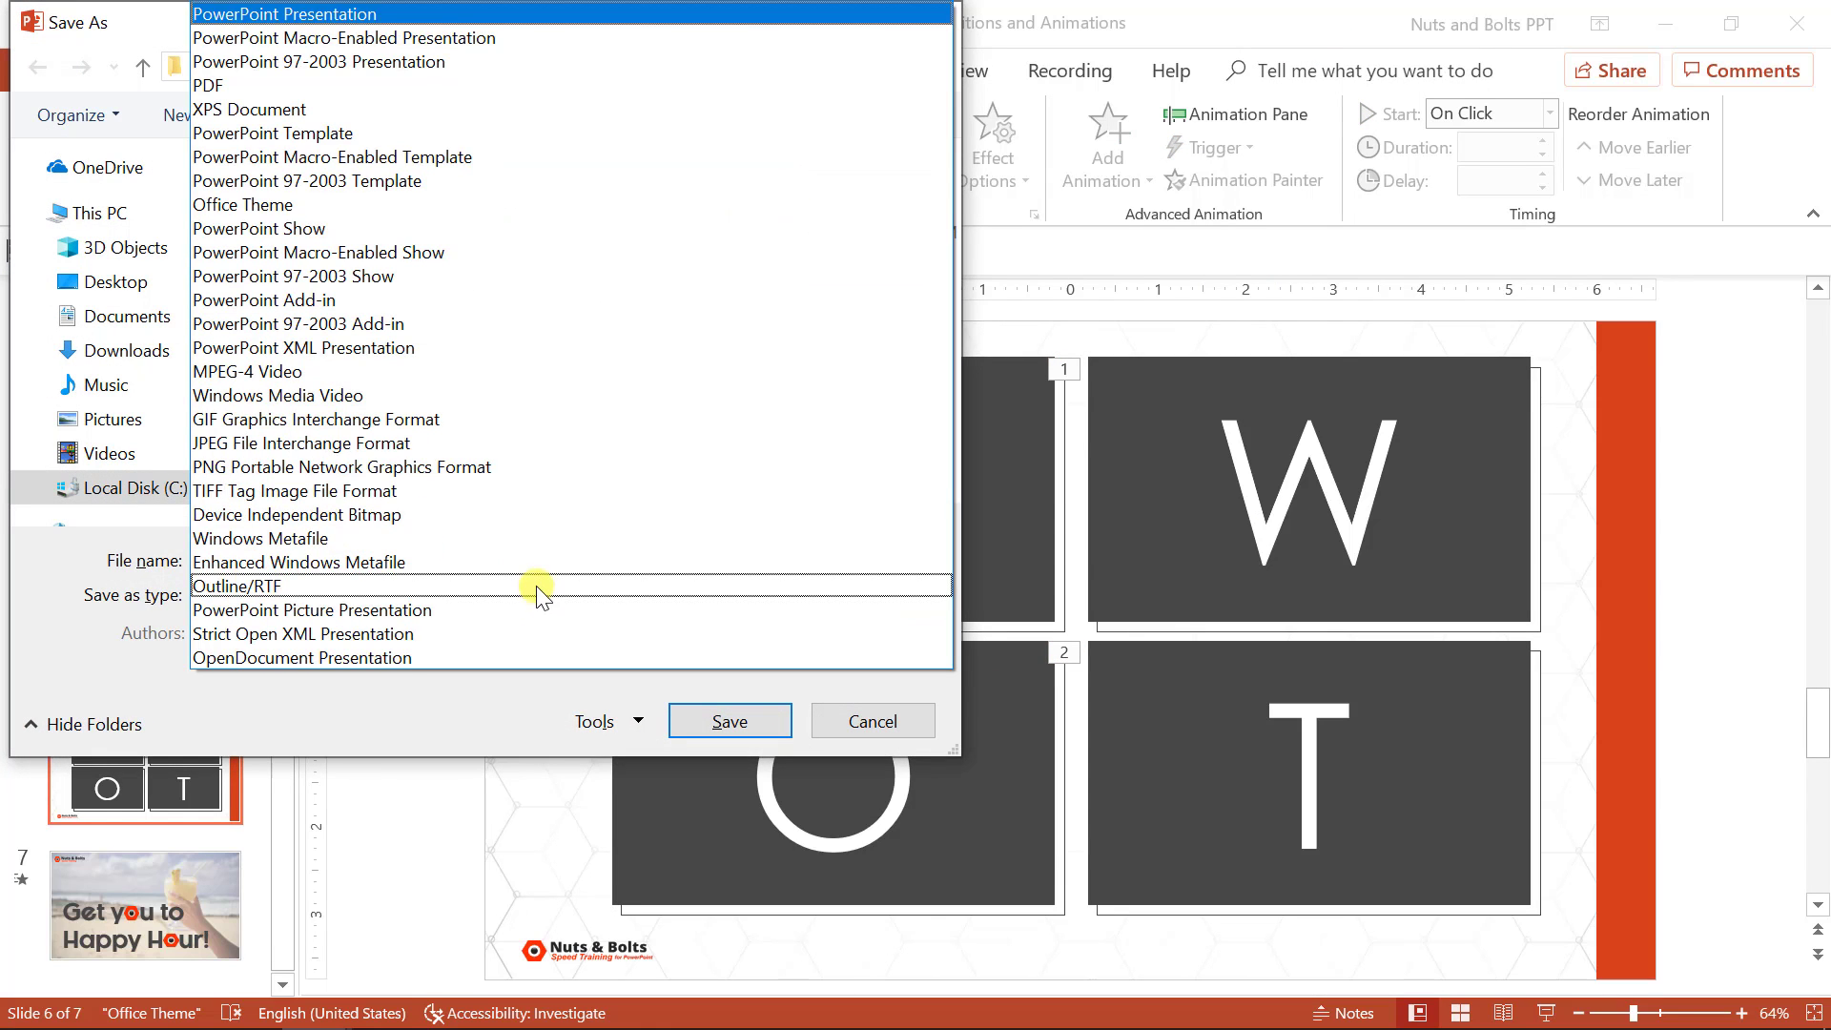
Save the Transitions and Animations deck as a PDF to the Desktop
left_click(208, 84)
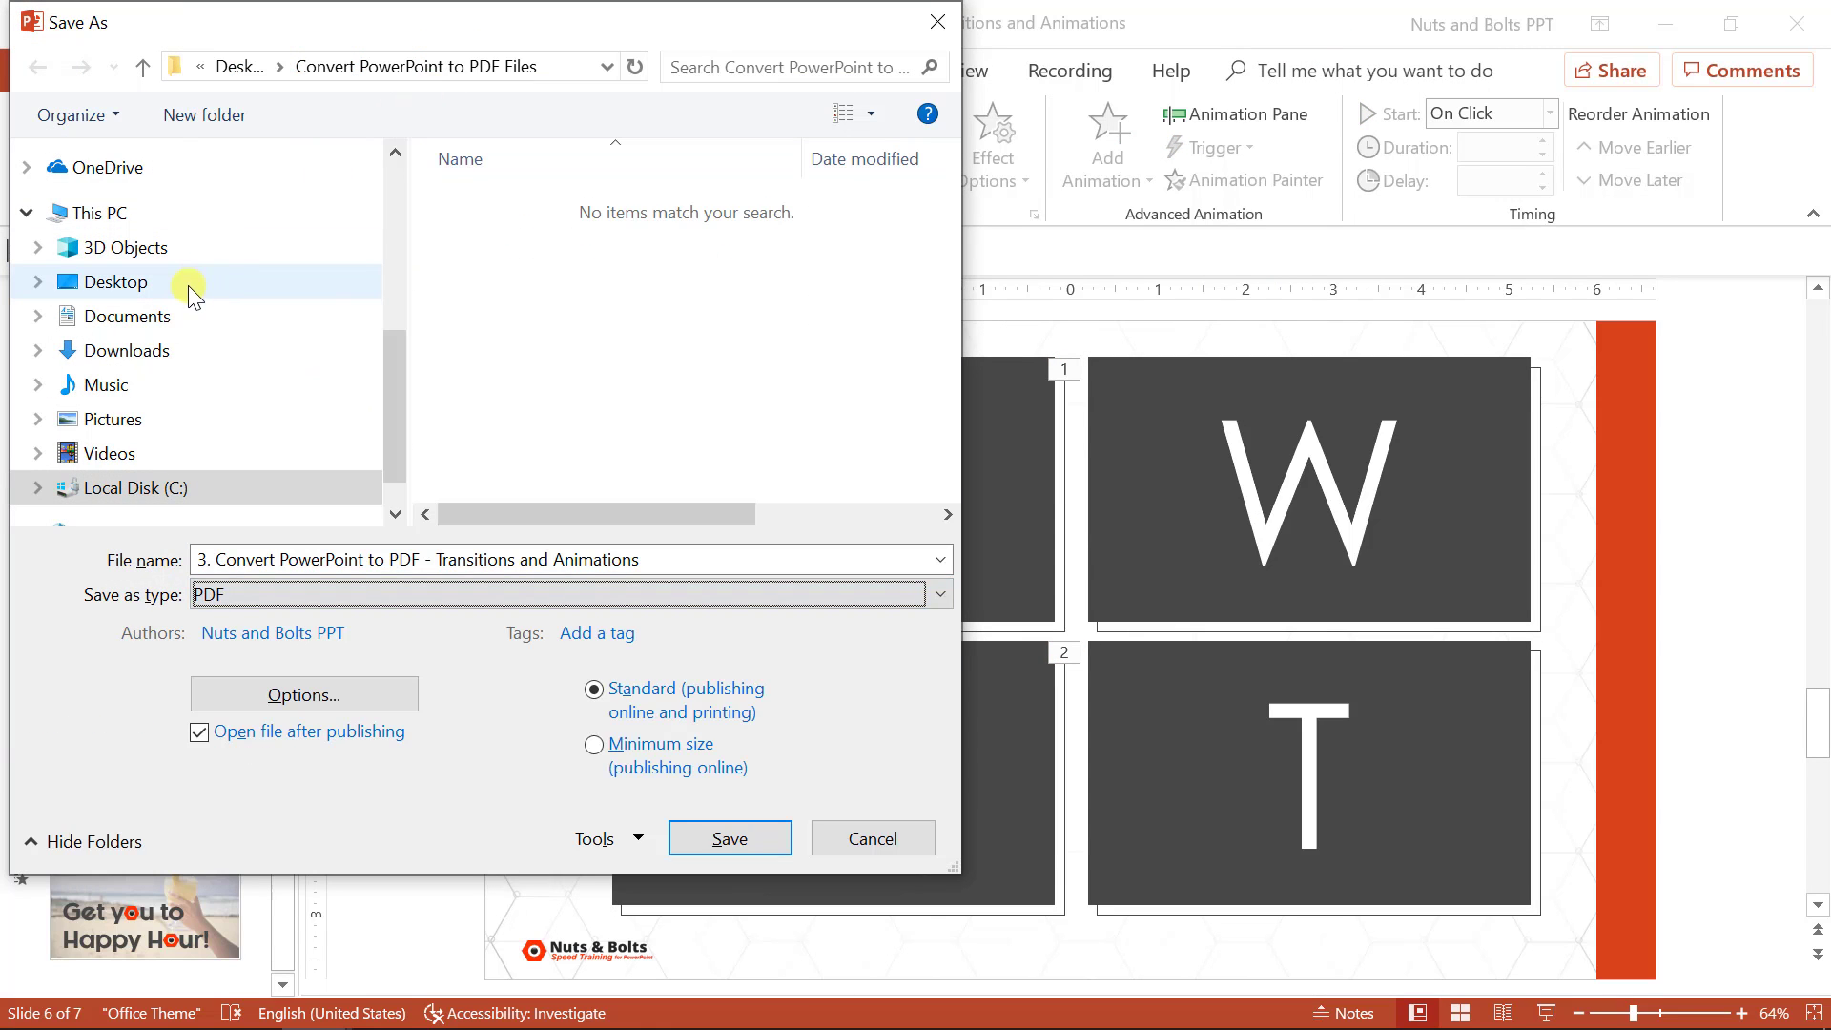
left_click(728, 838)
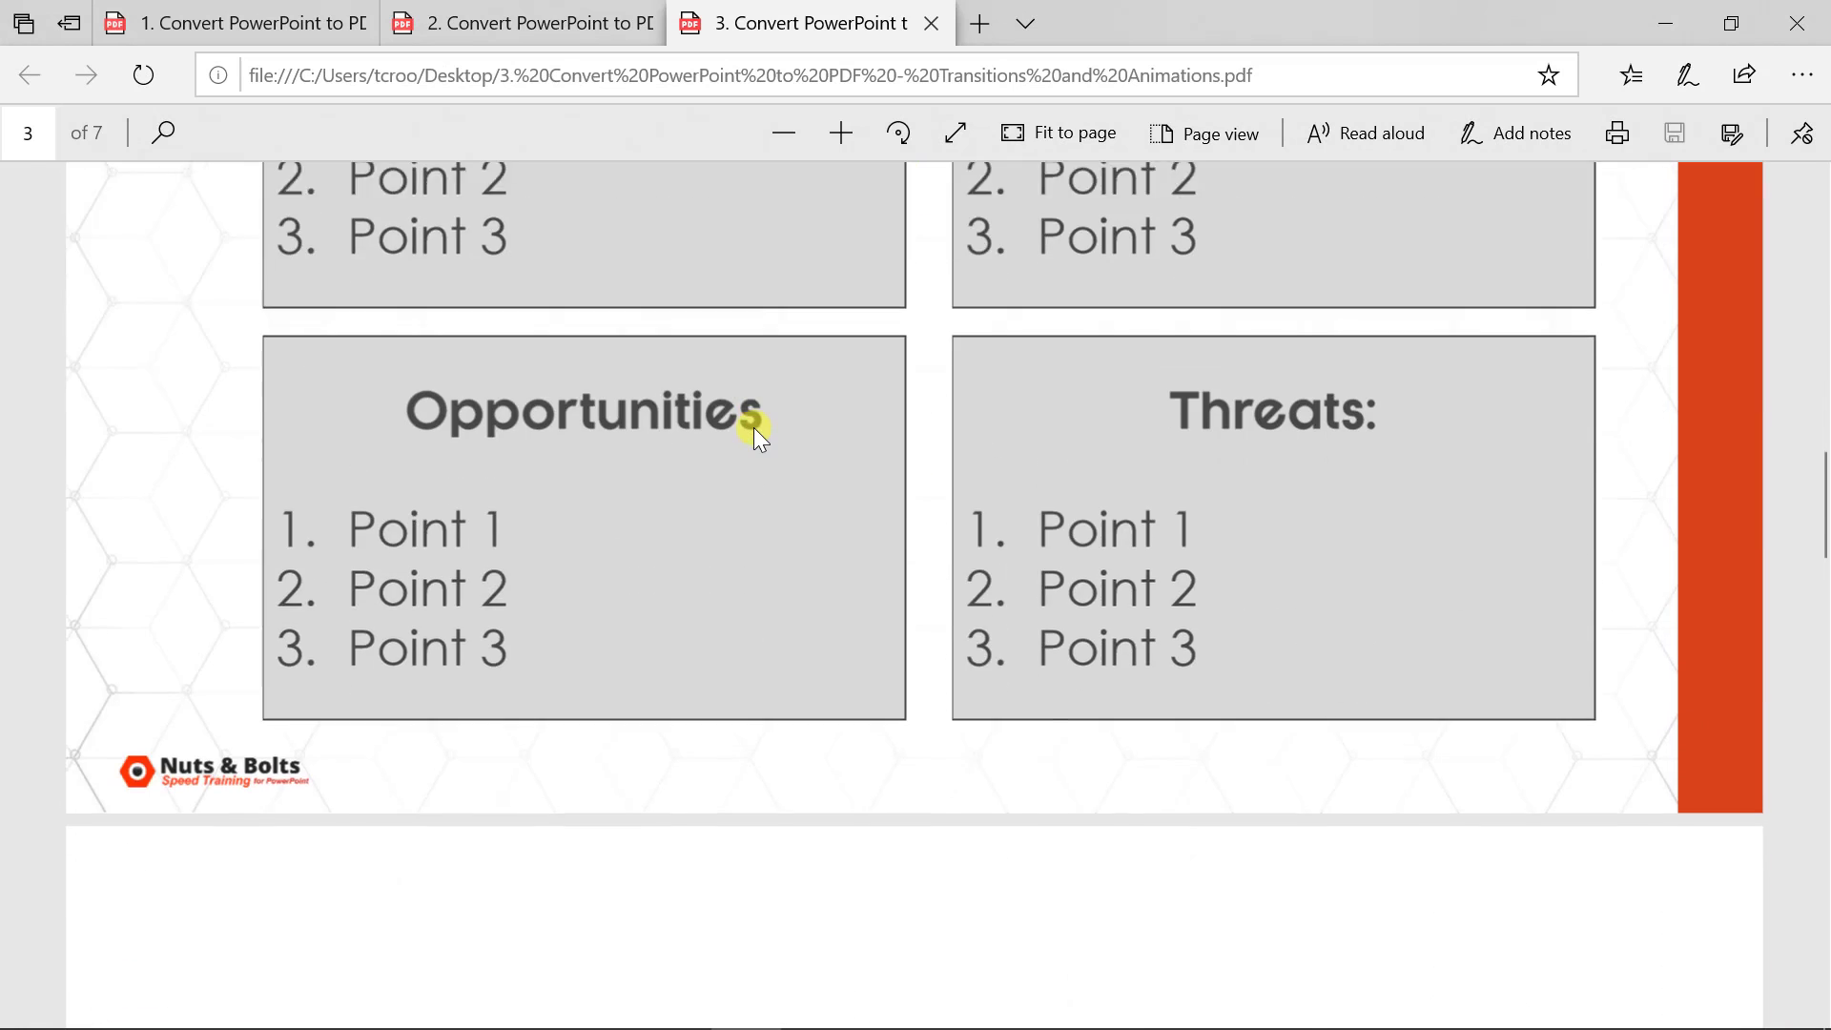
Scroll through pages 3 to 6 of the seven-page PDF in Edge
scroll("down", 3)
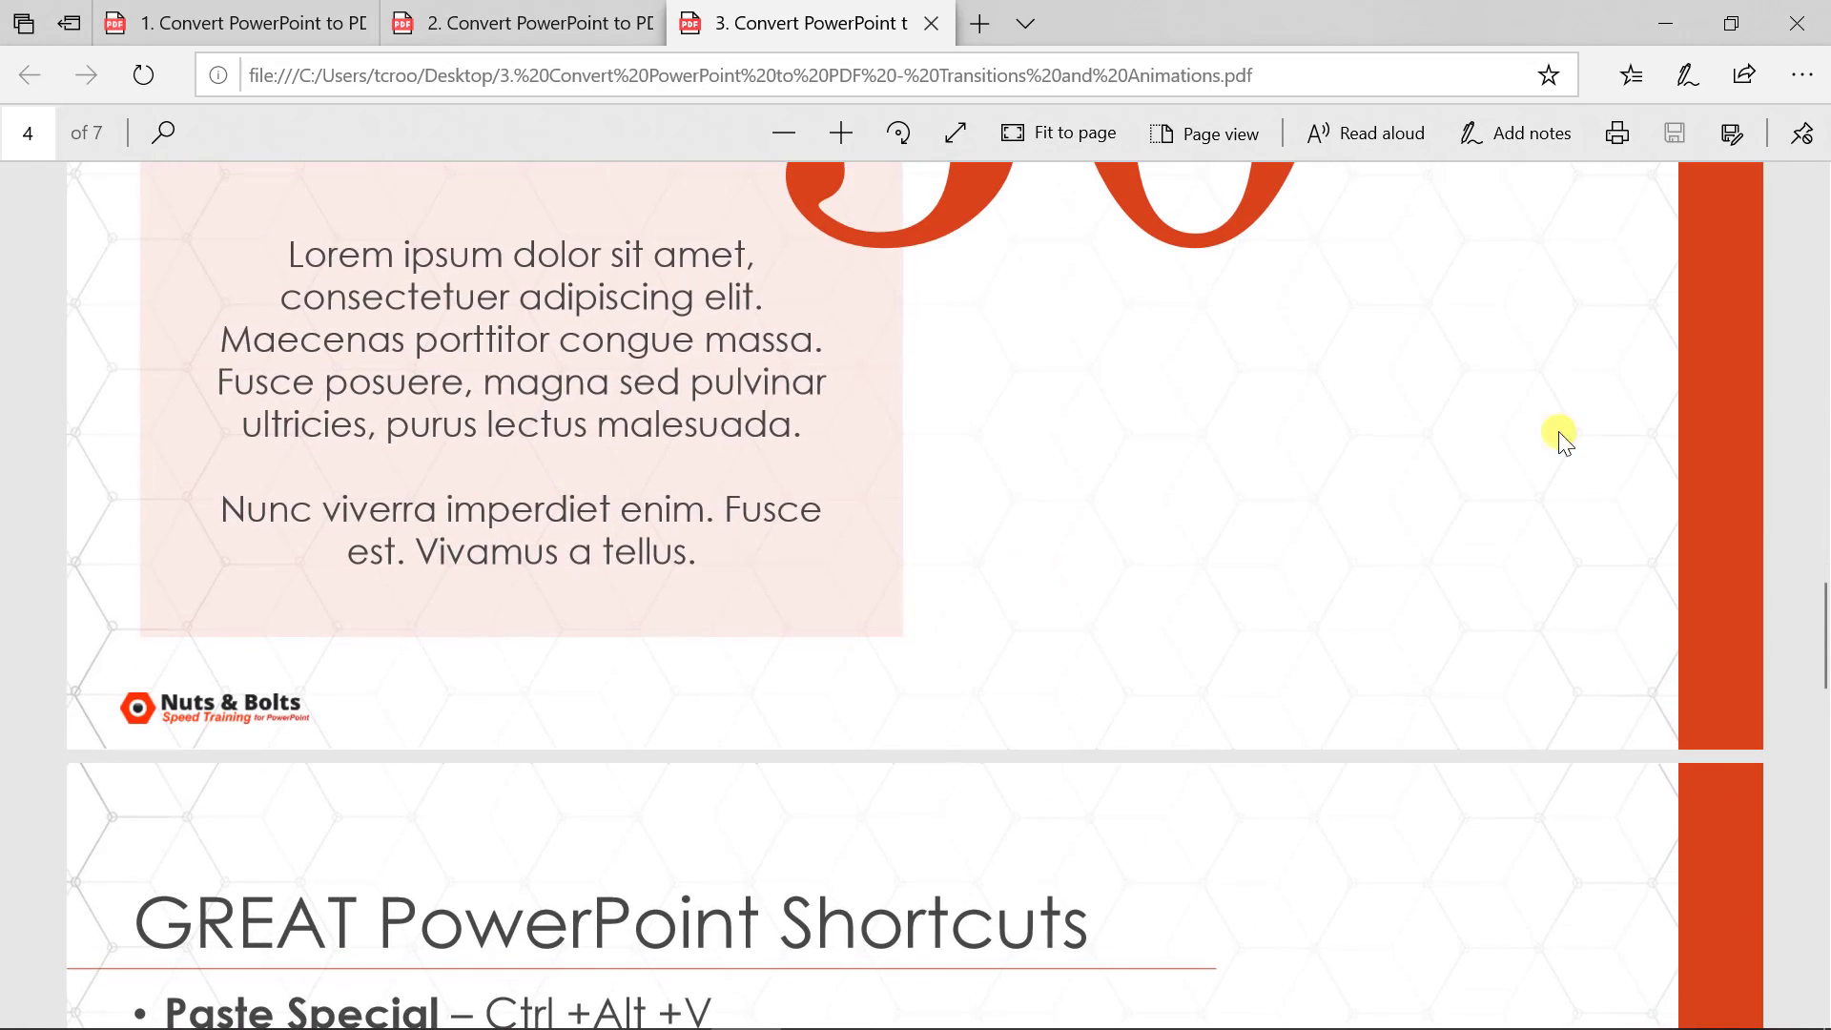
scroll("down", 3)
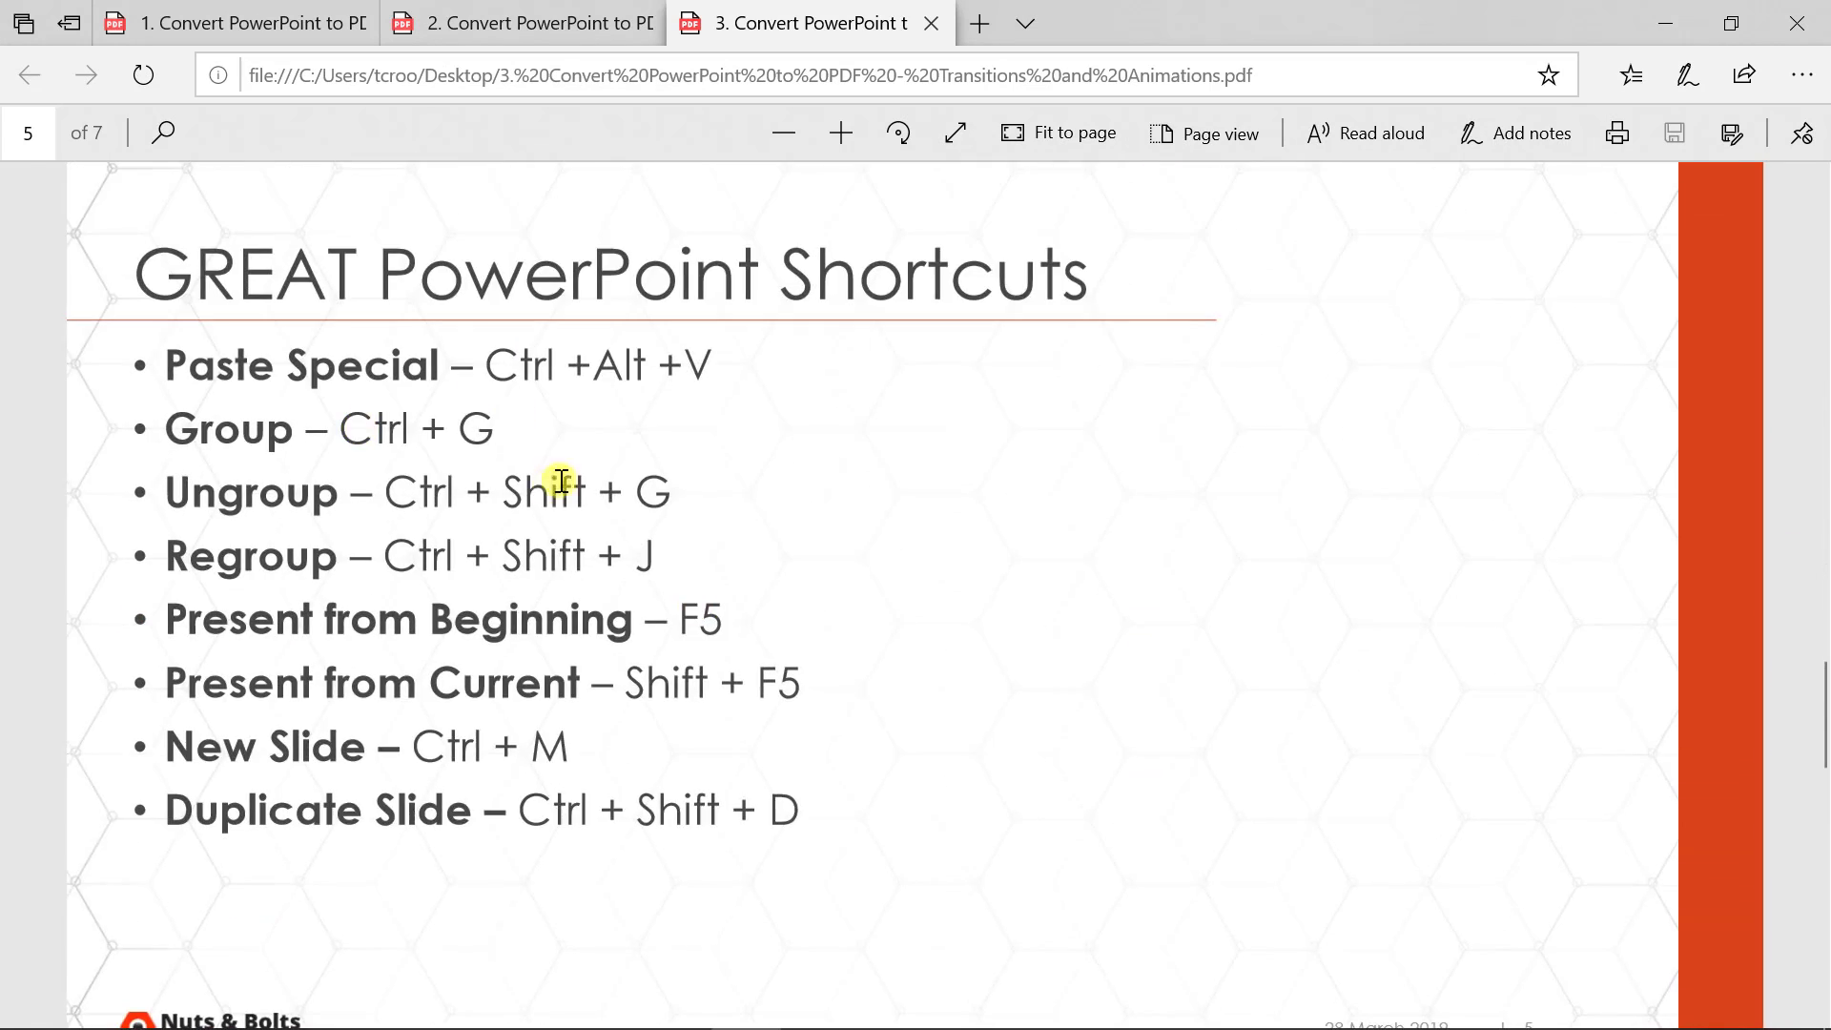
scroll("down", 3)
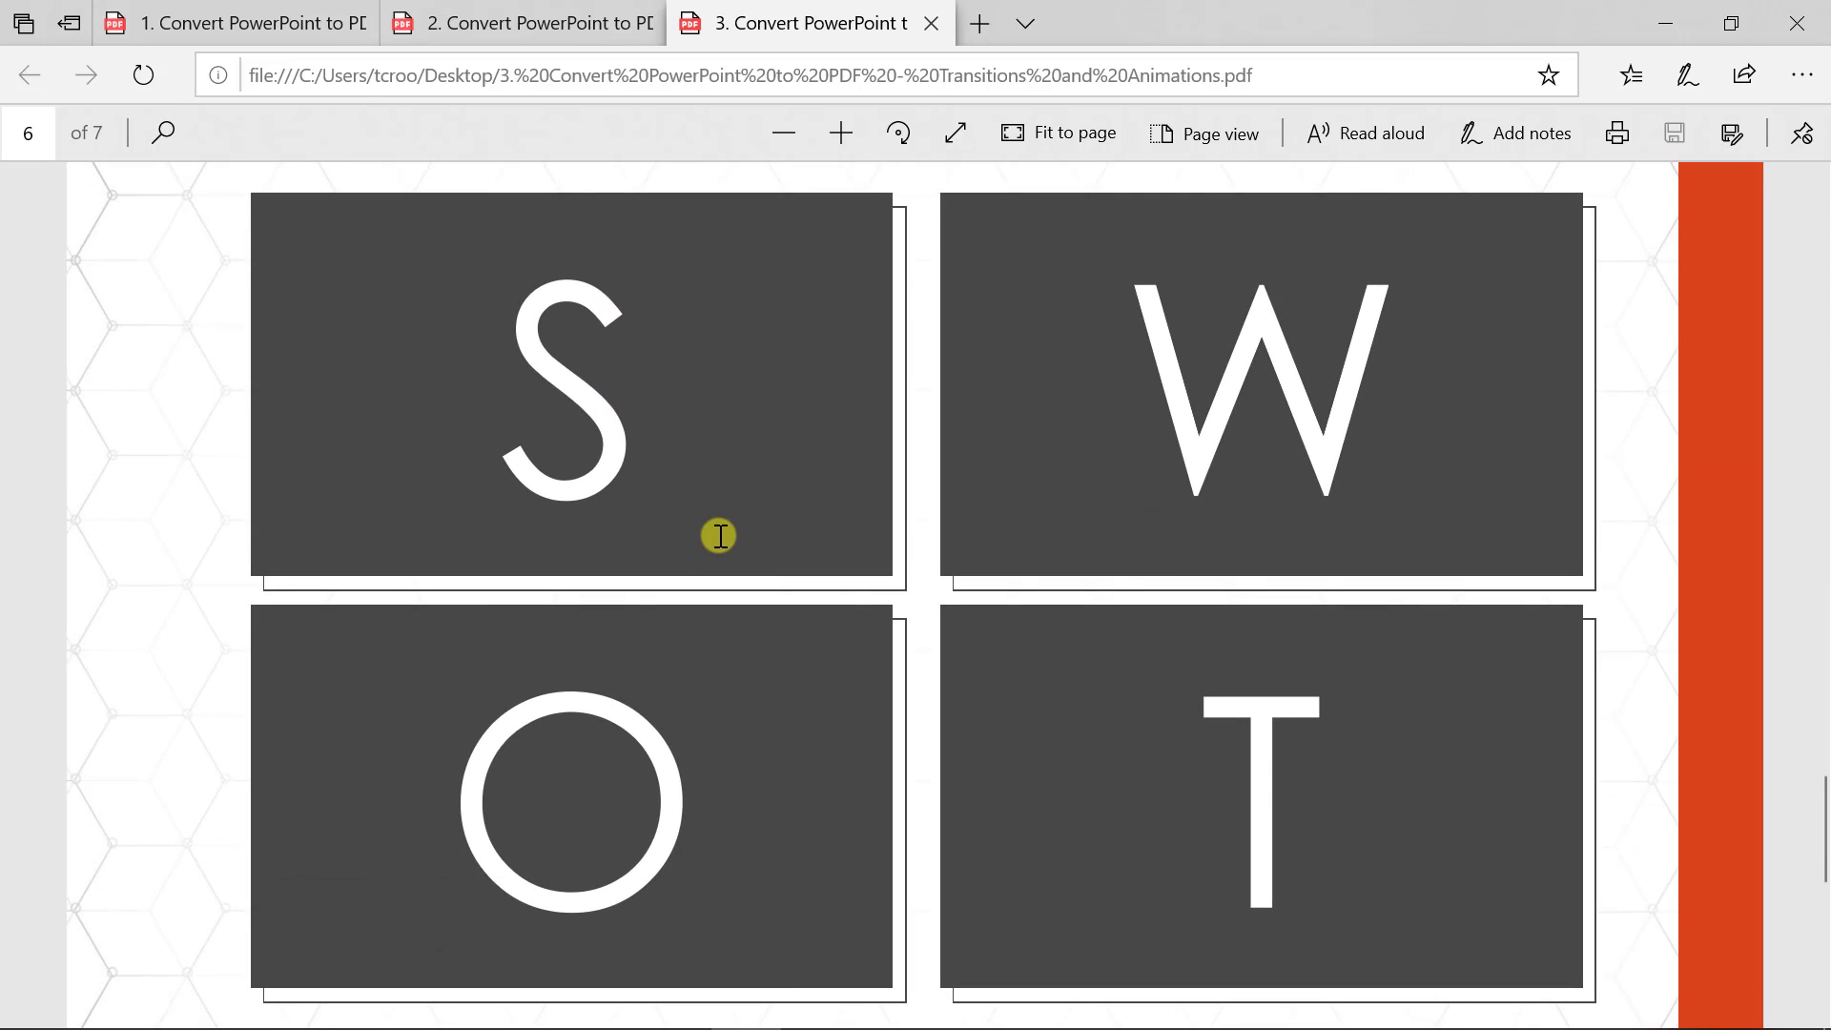
mouse_move(797, 472)
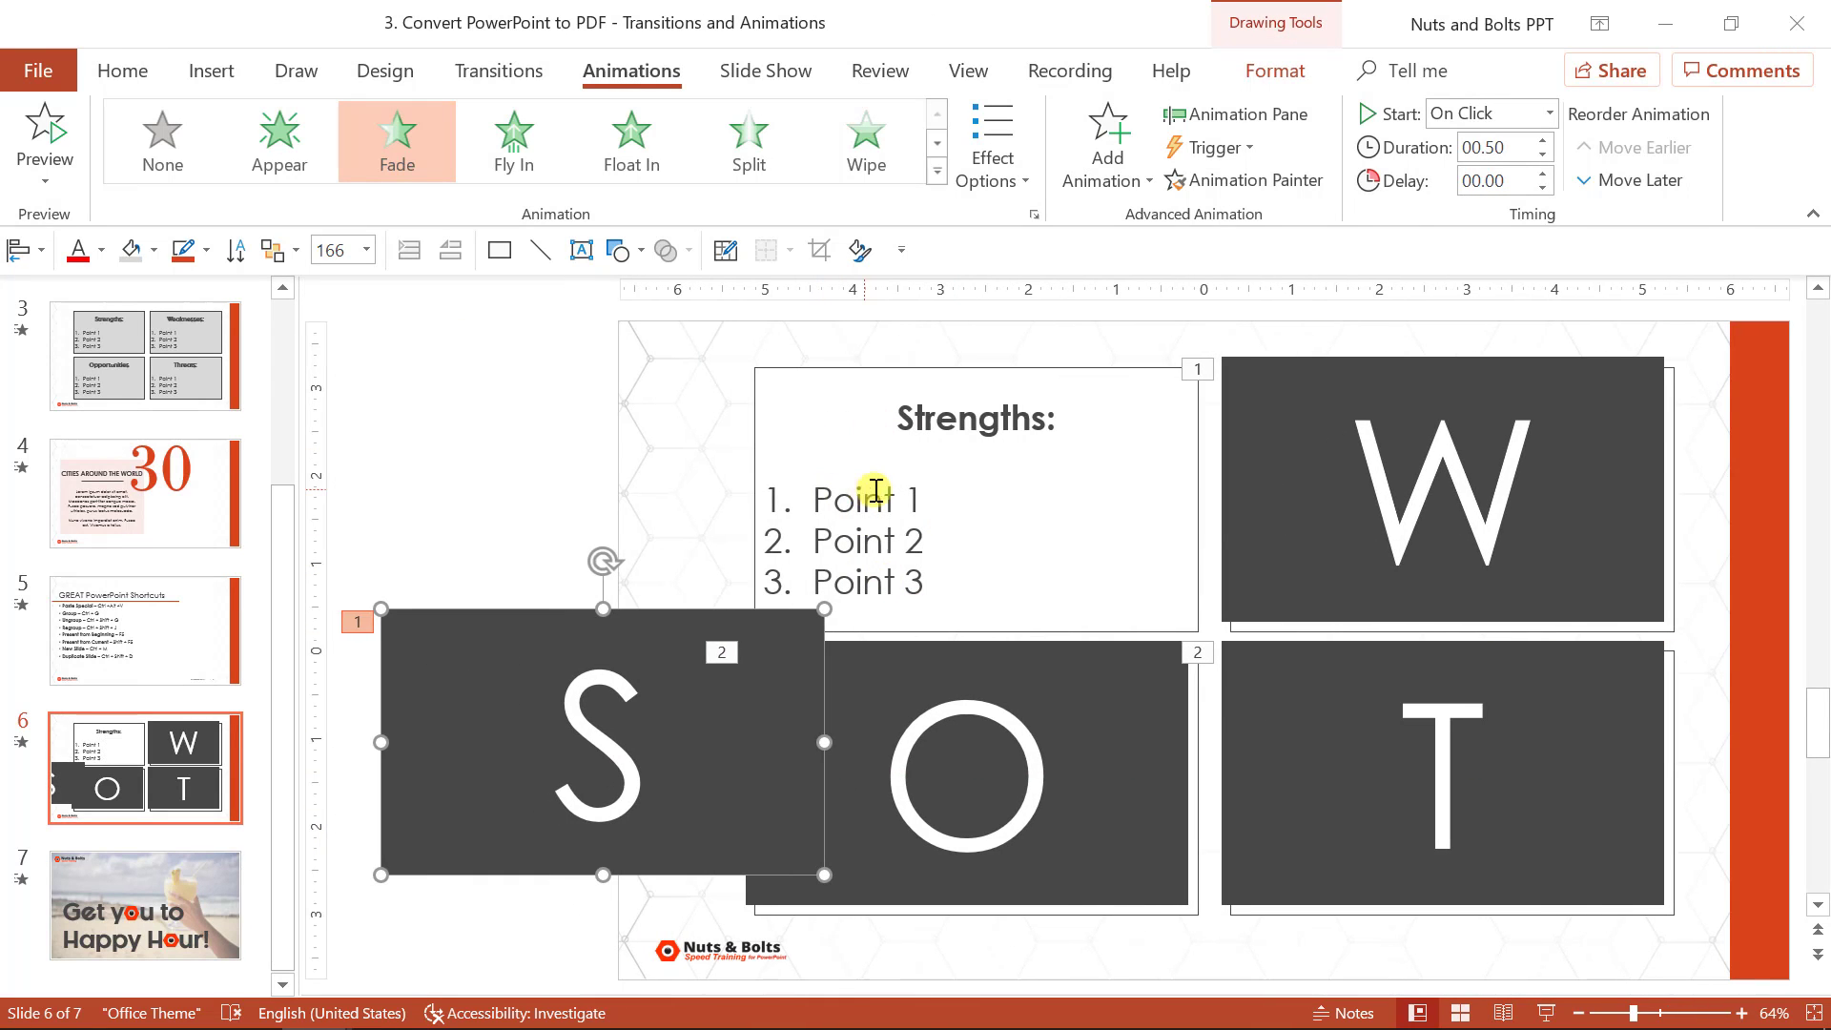
Switch to the Hyperlink and Zoom Slides presentation window at its 4 Part Process slide
left_click(1705, 500)
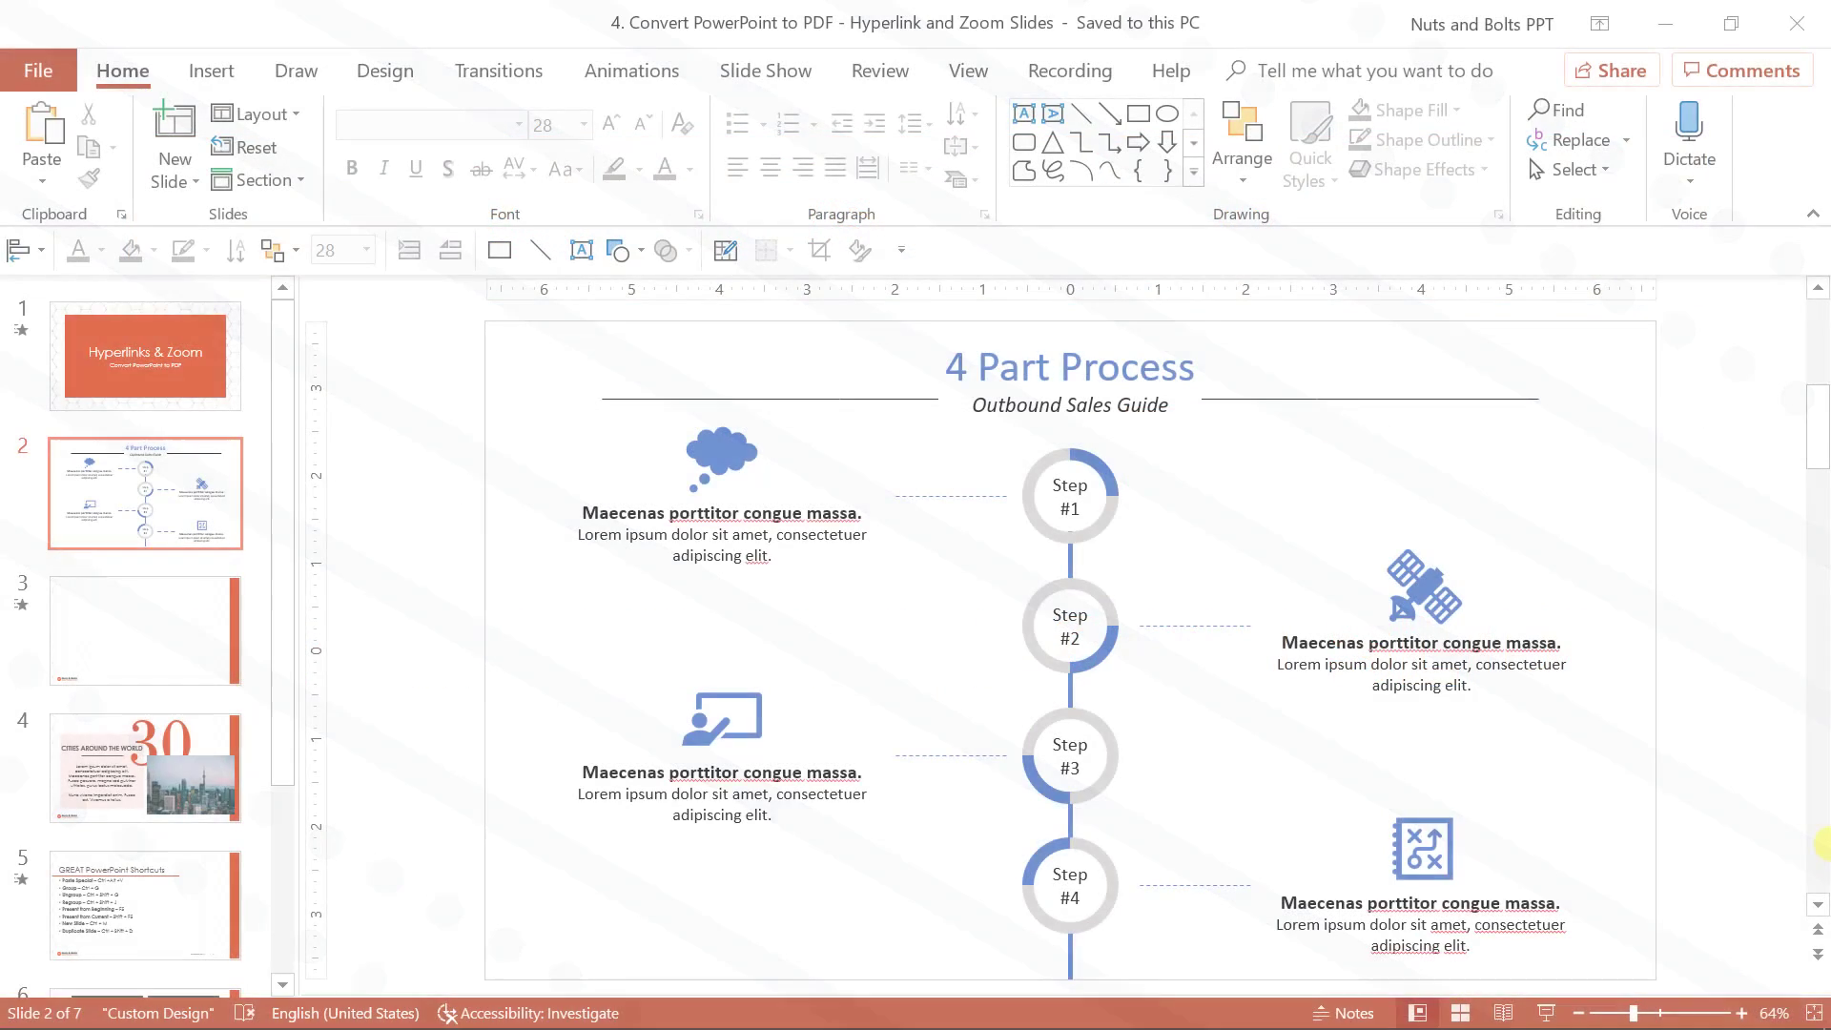
Hyperlink the graphic to slide 5, GREAT PowerPoint Shortcuts, with ScreenTip 'This screen tip'
left_click(719, 456)
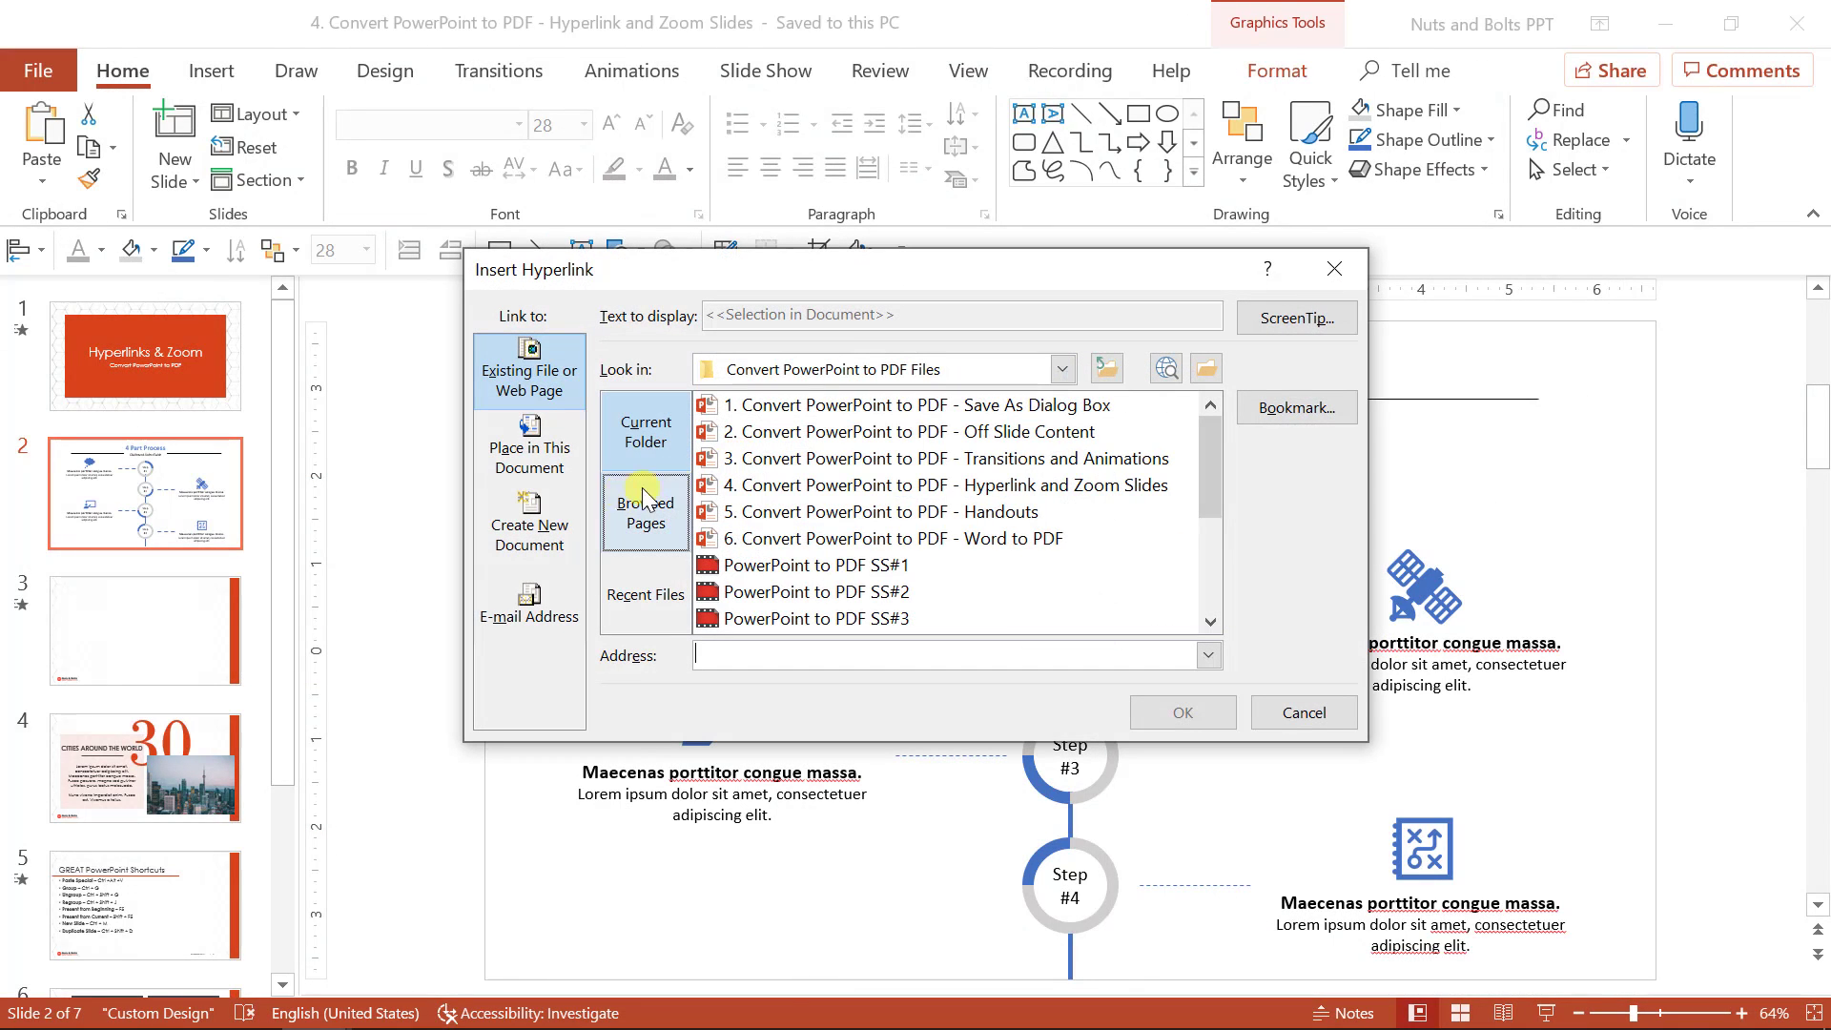
left_click(528, 447)
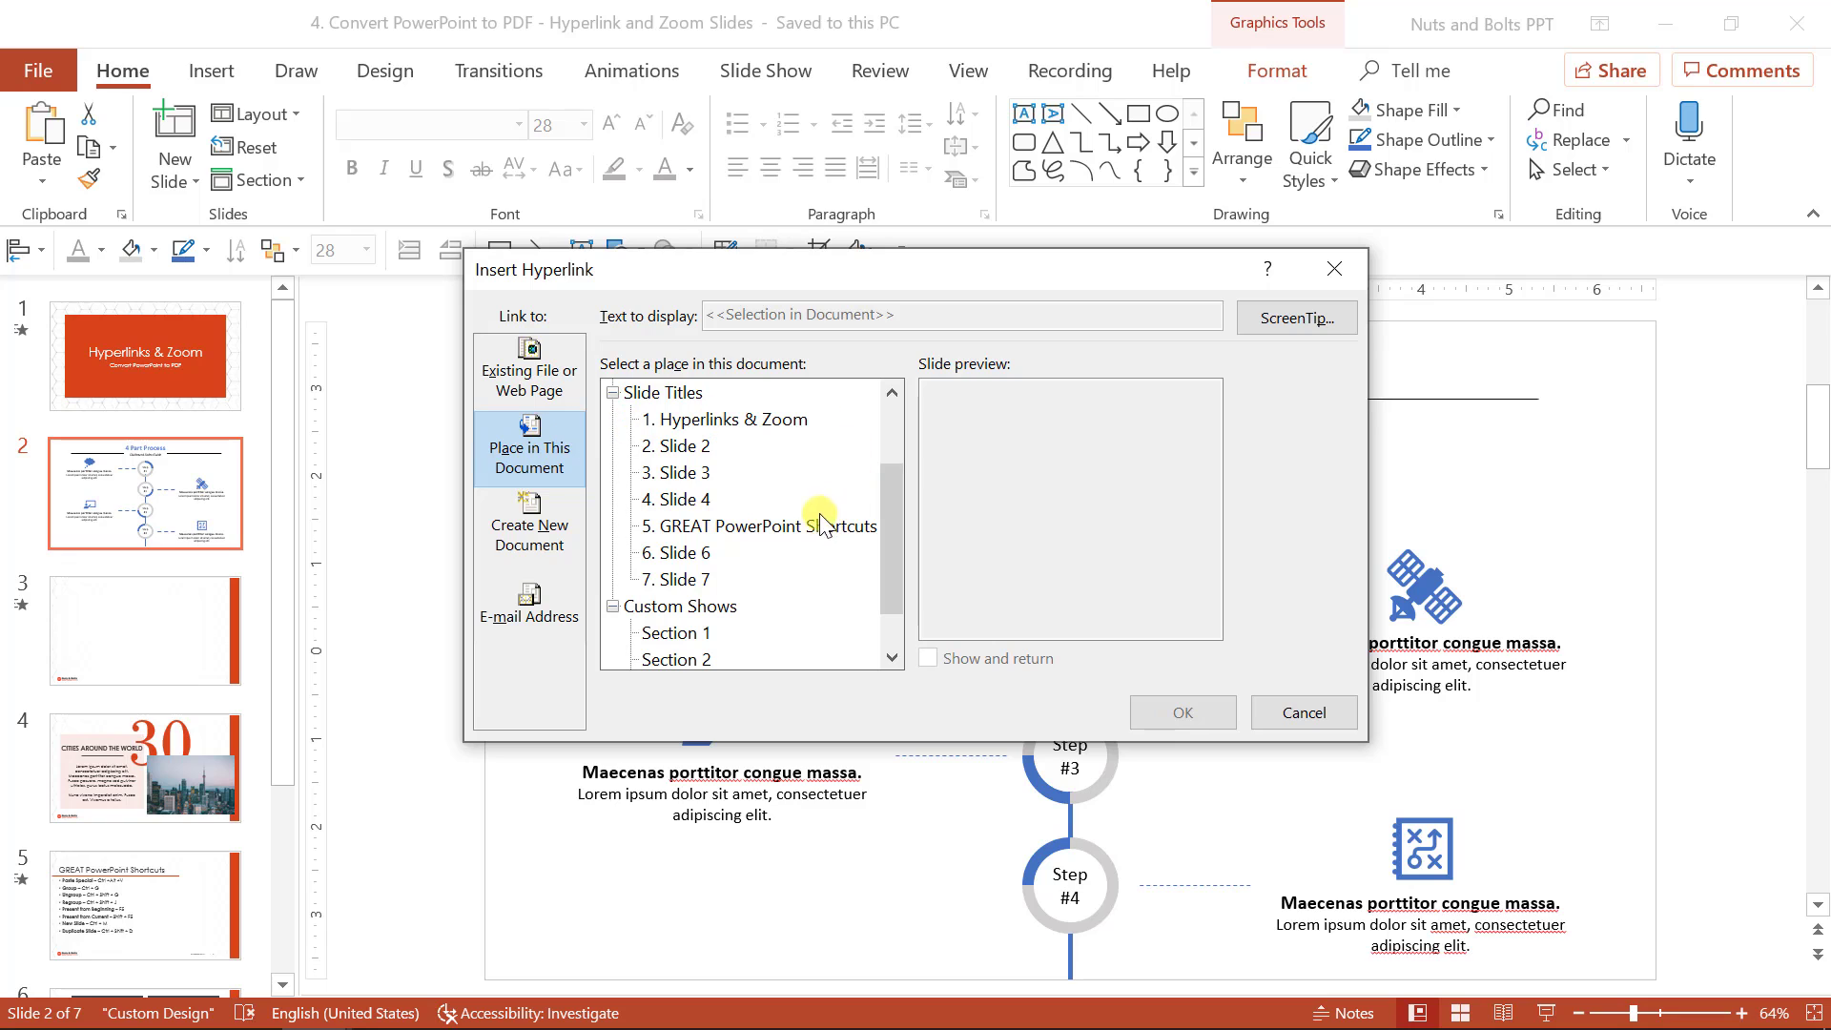
left_click(756, 525)
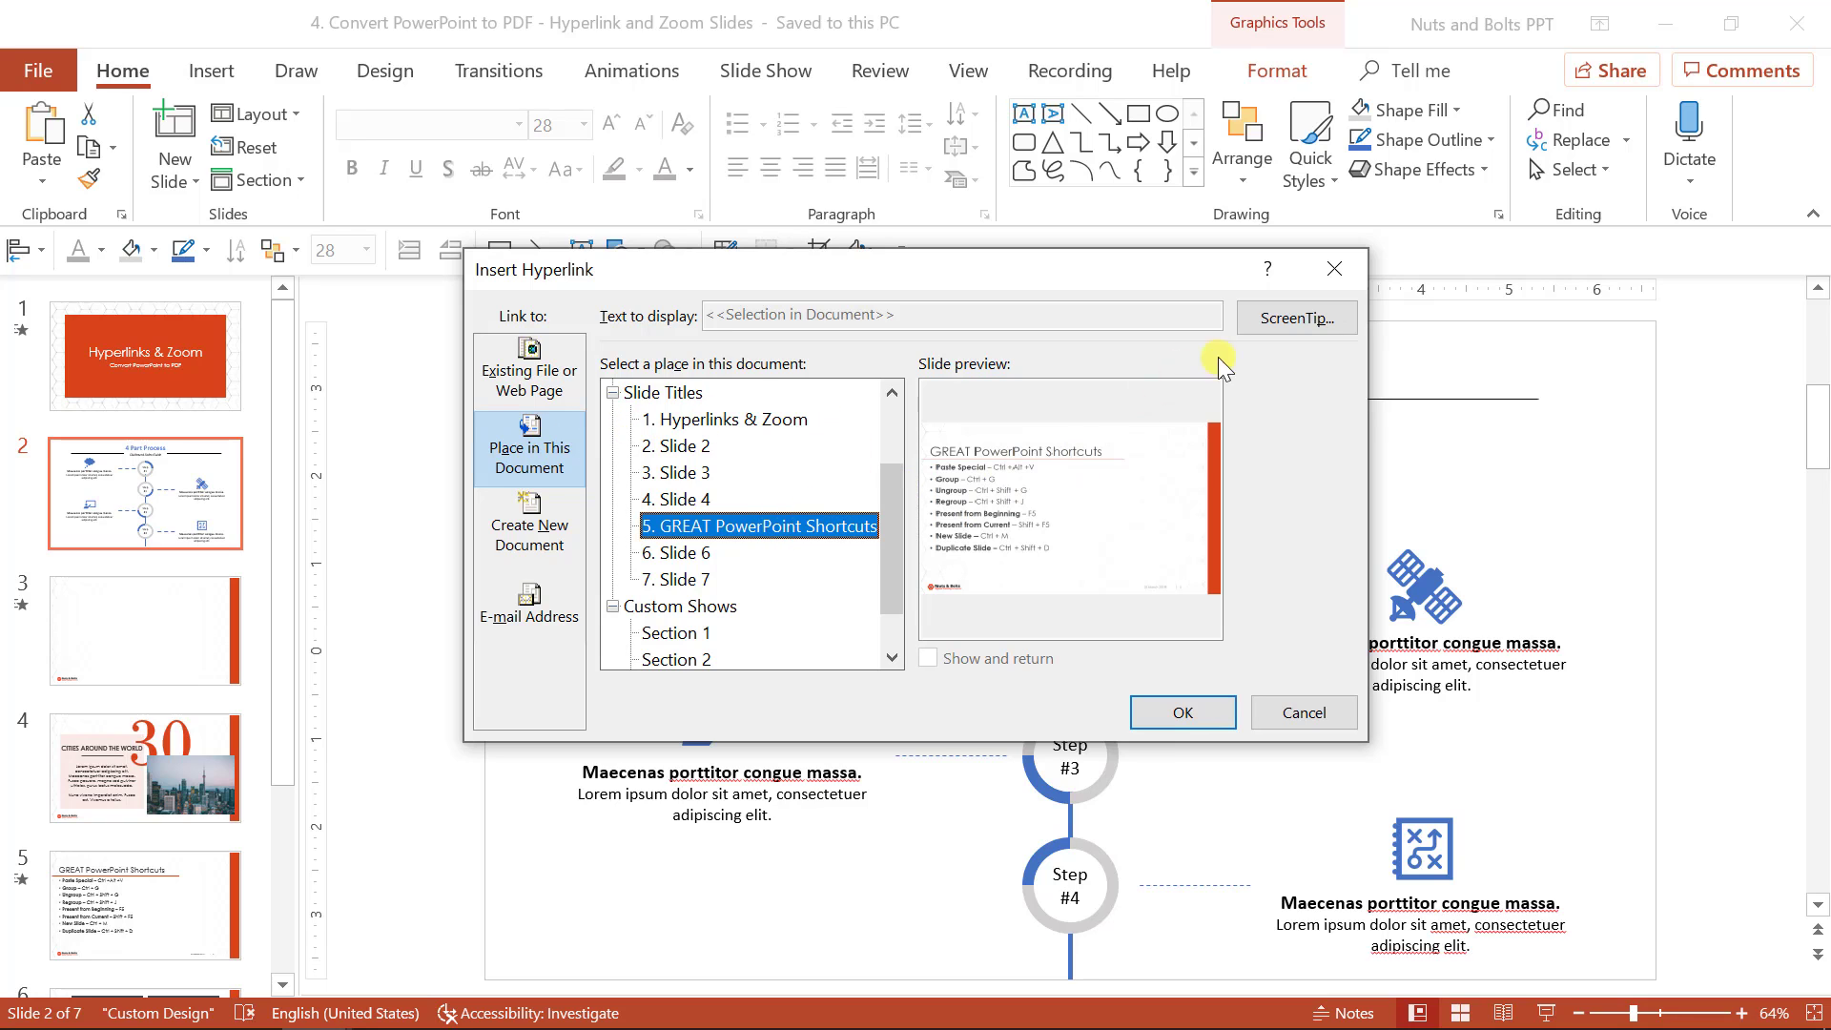
left_click(1295, 318)
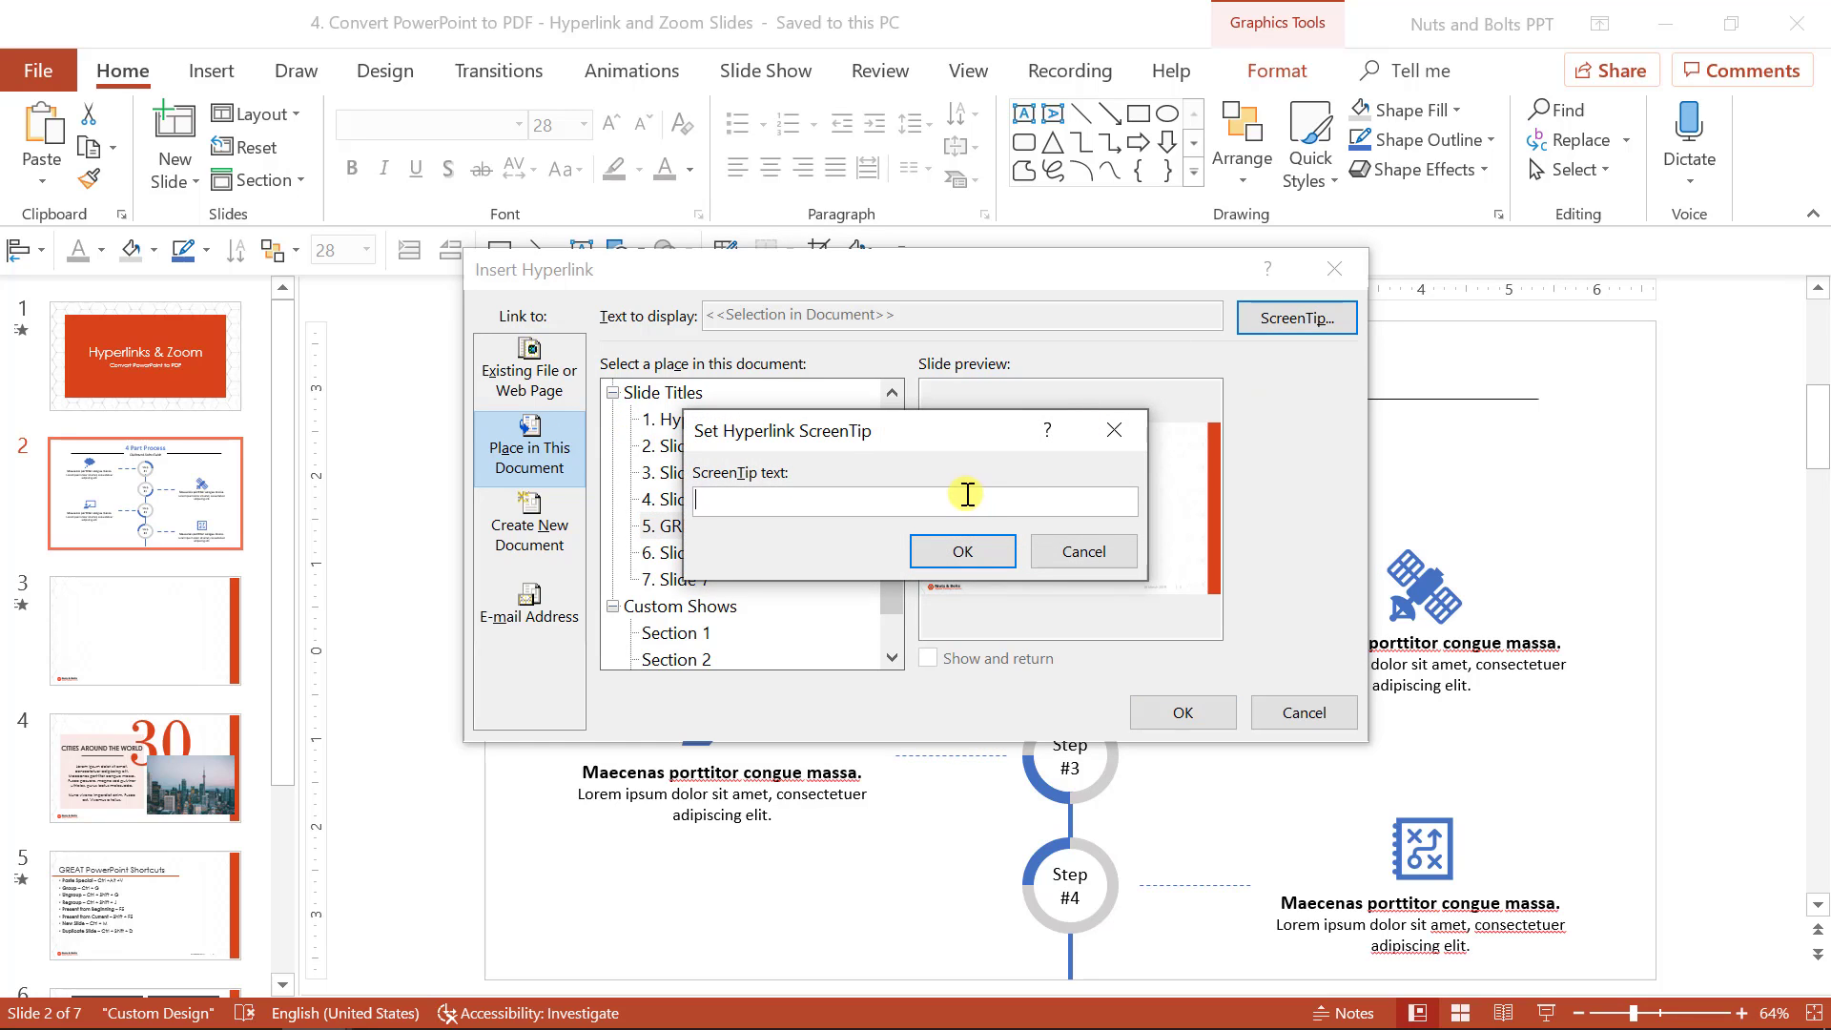
type("This screen")
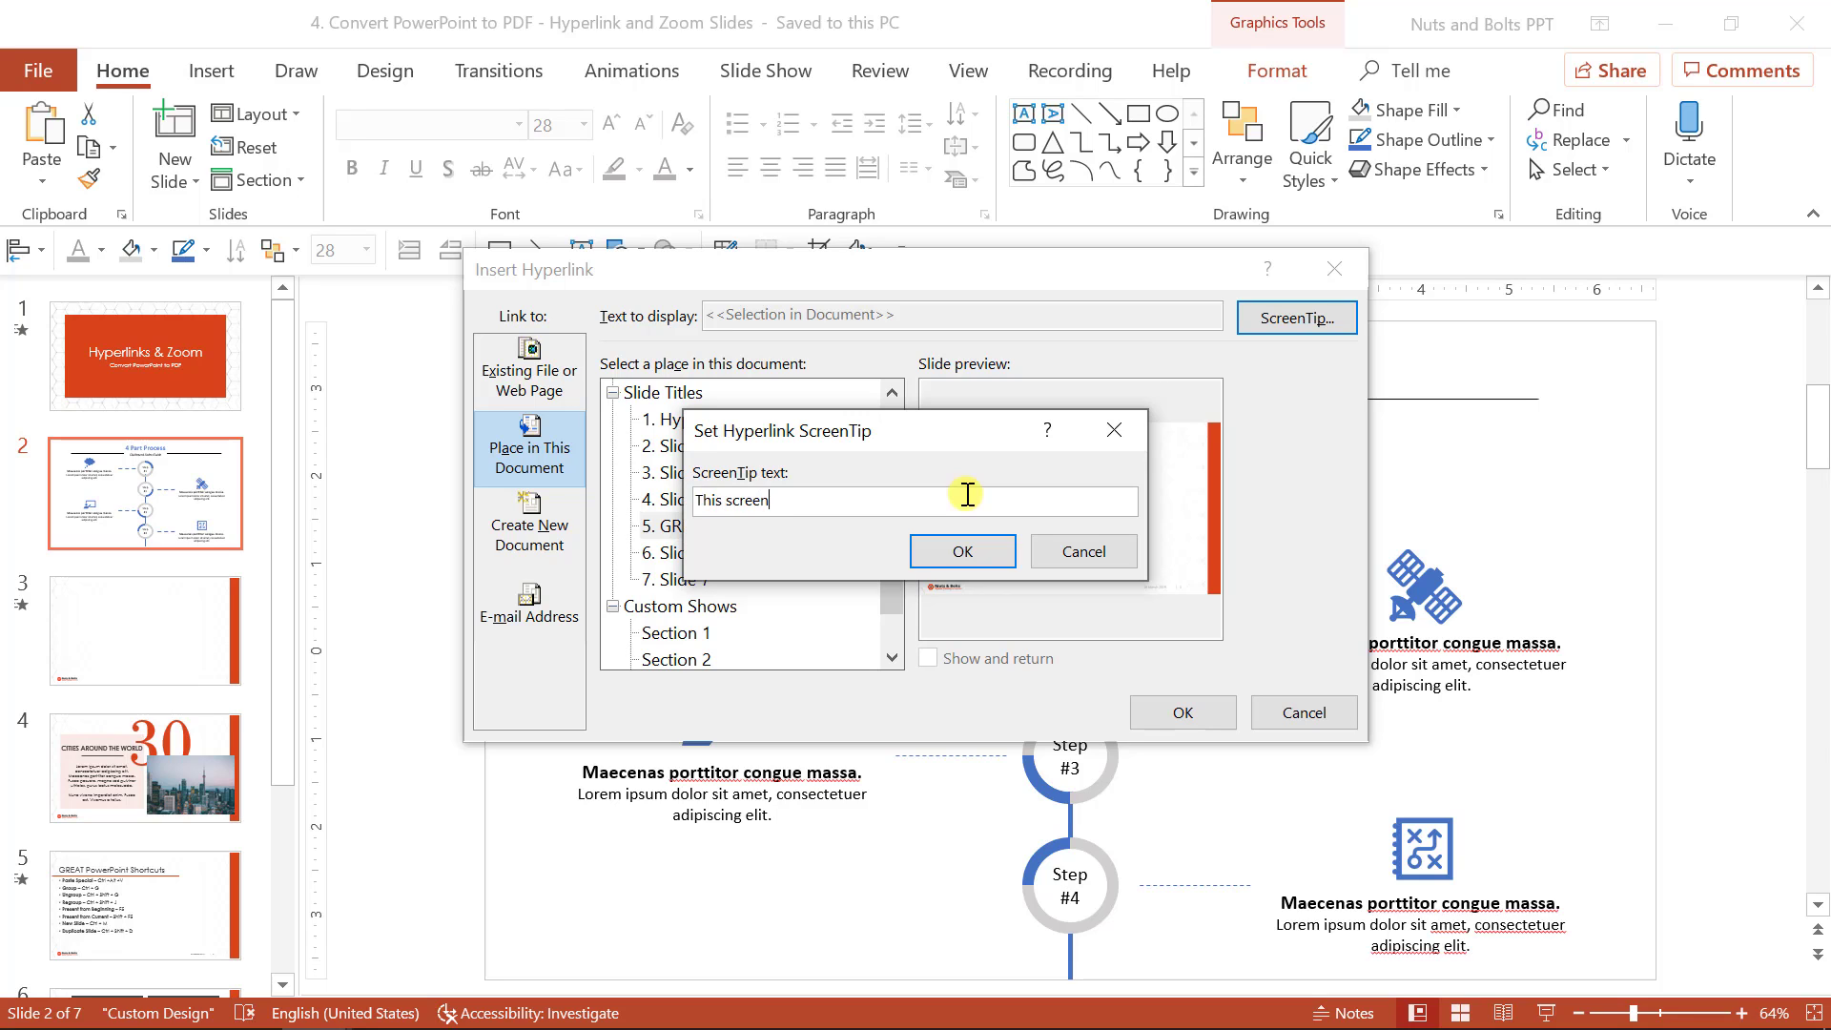
type("tip")
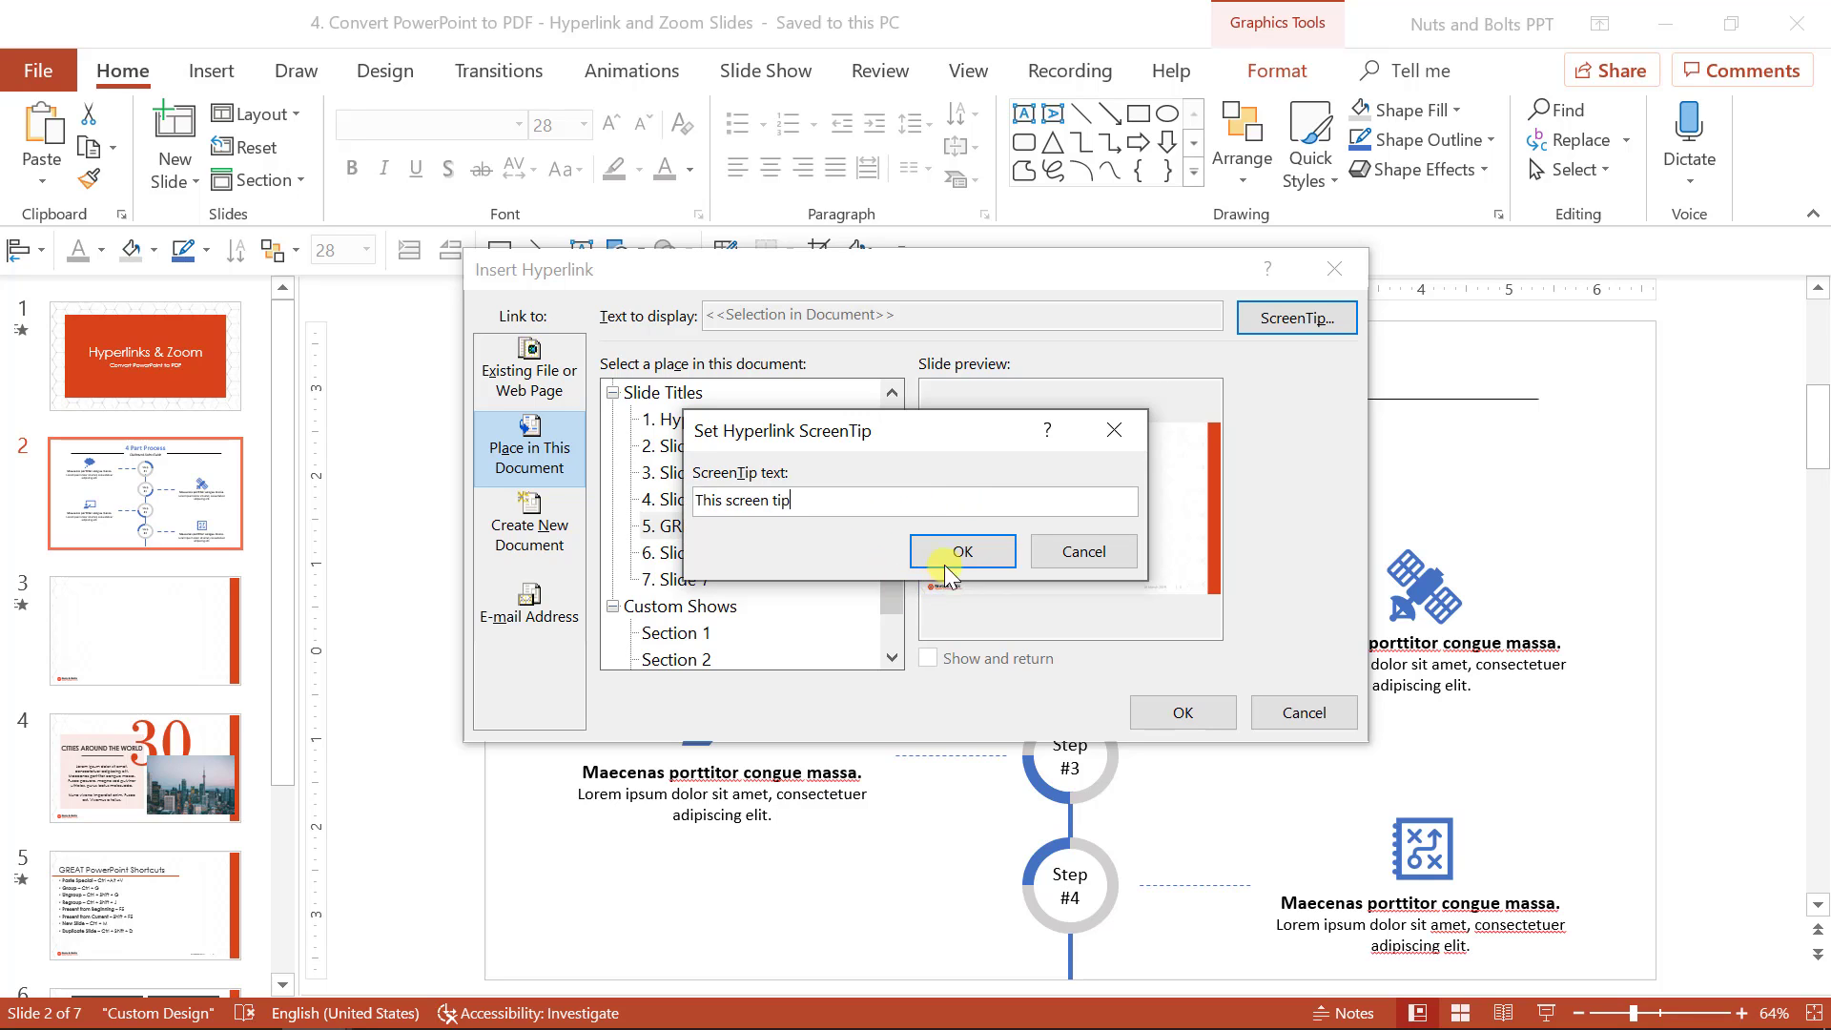
left_click(962, 550)
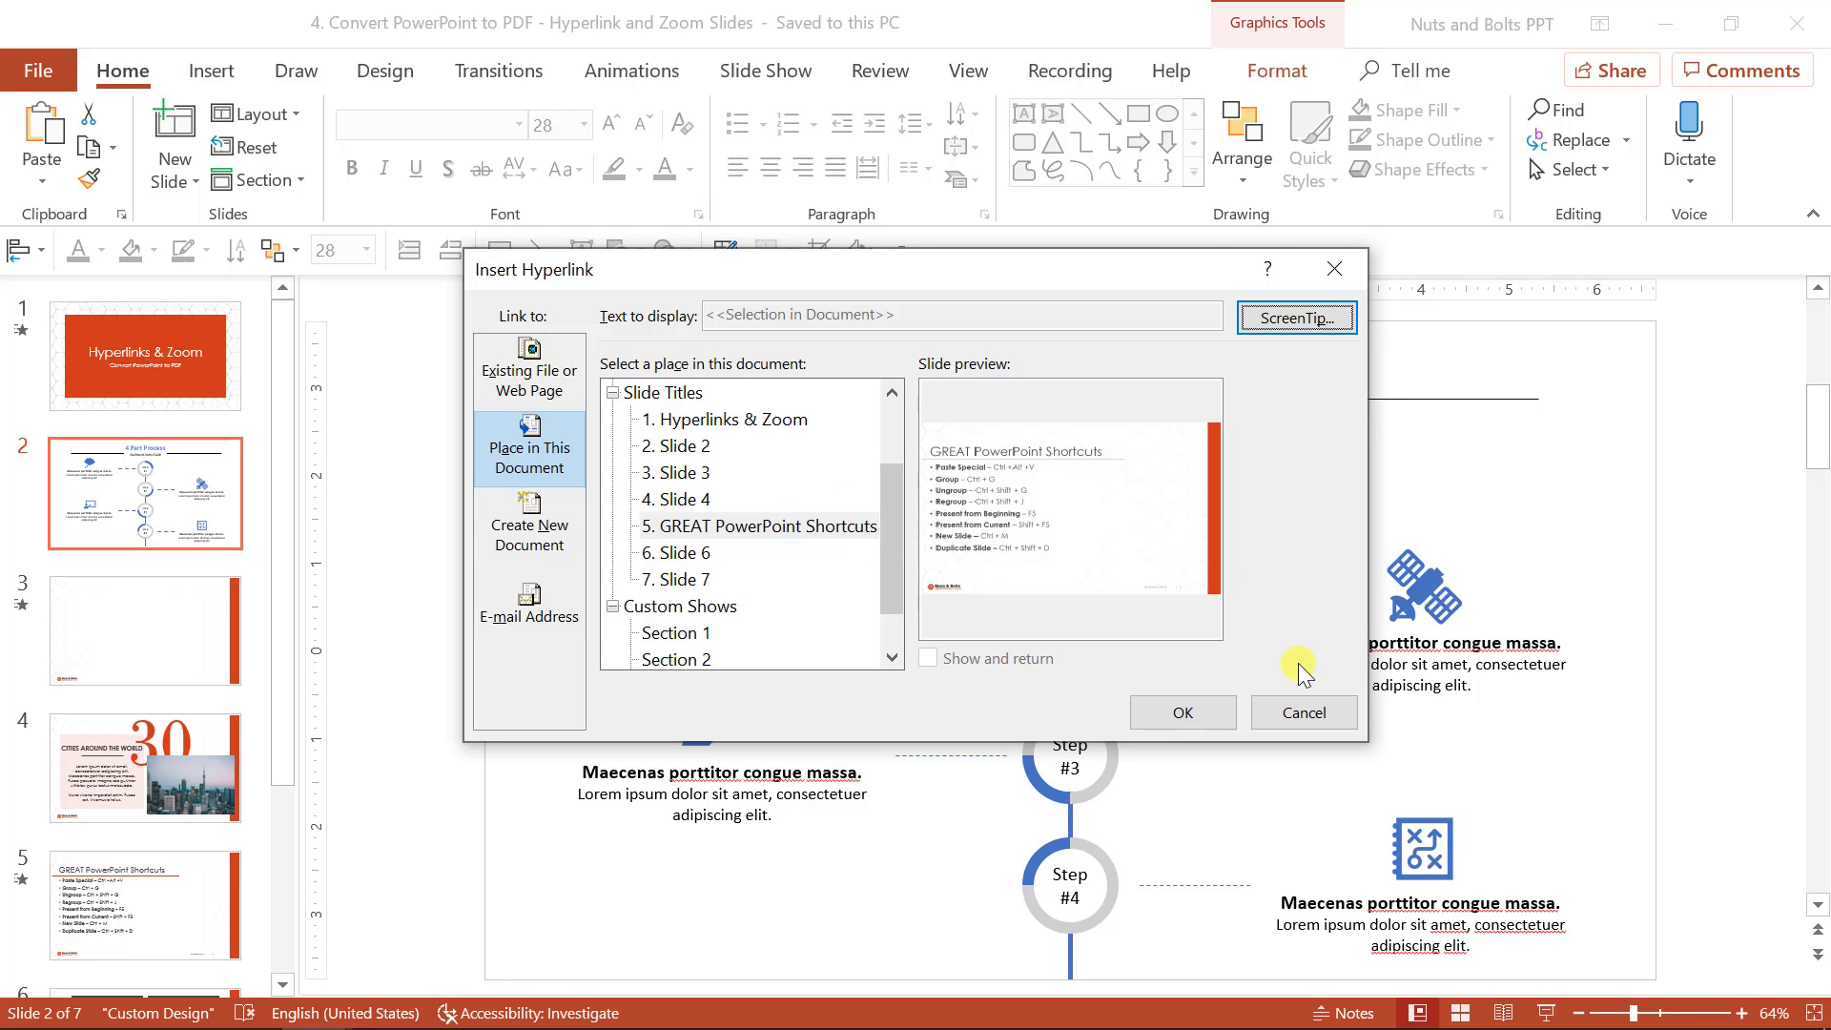
left_click(1304, 713)
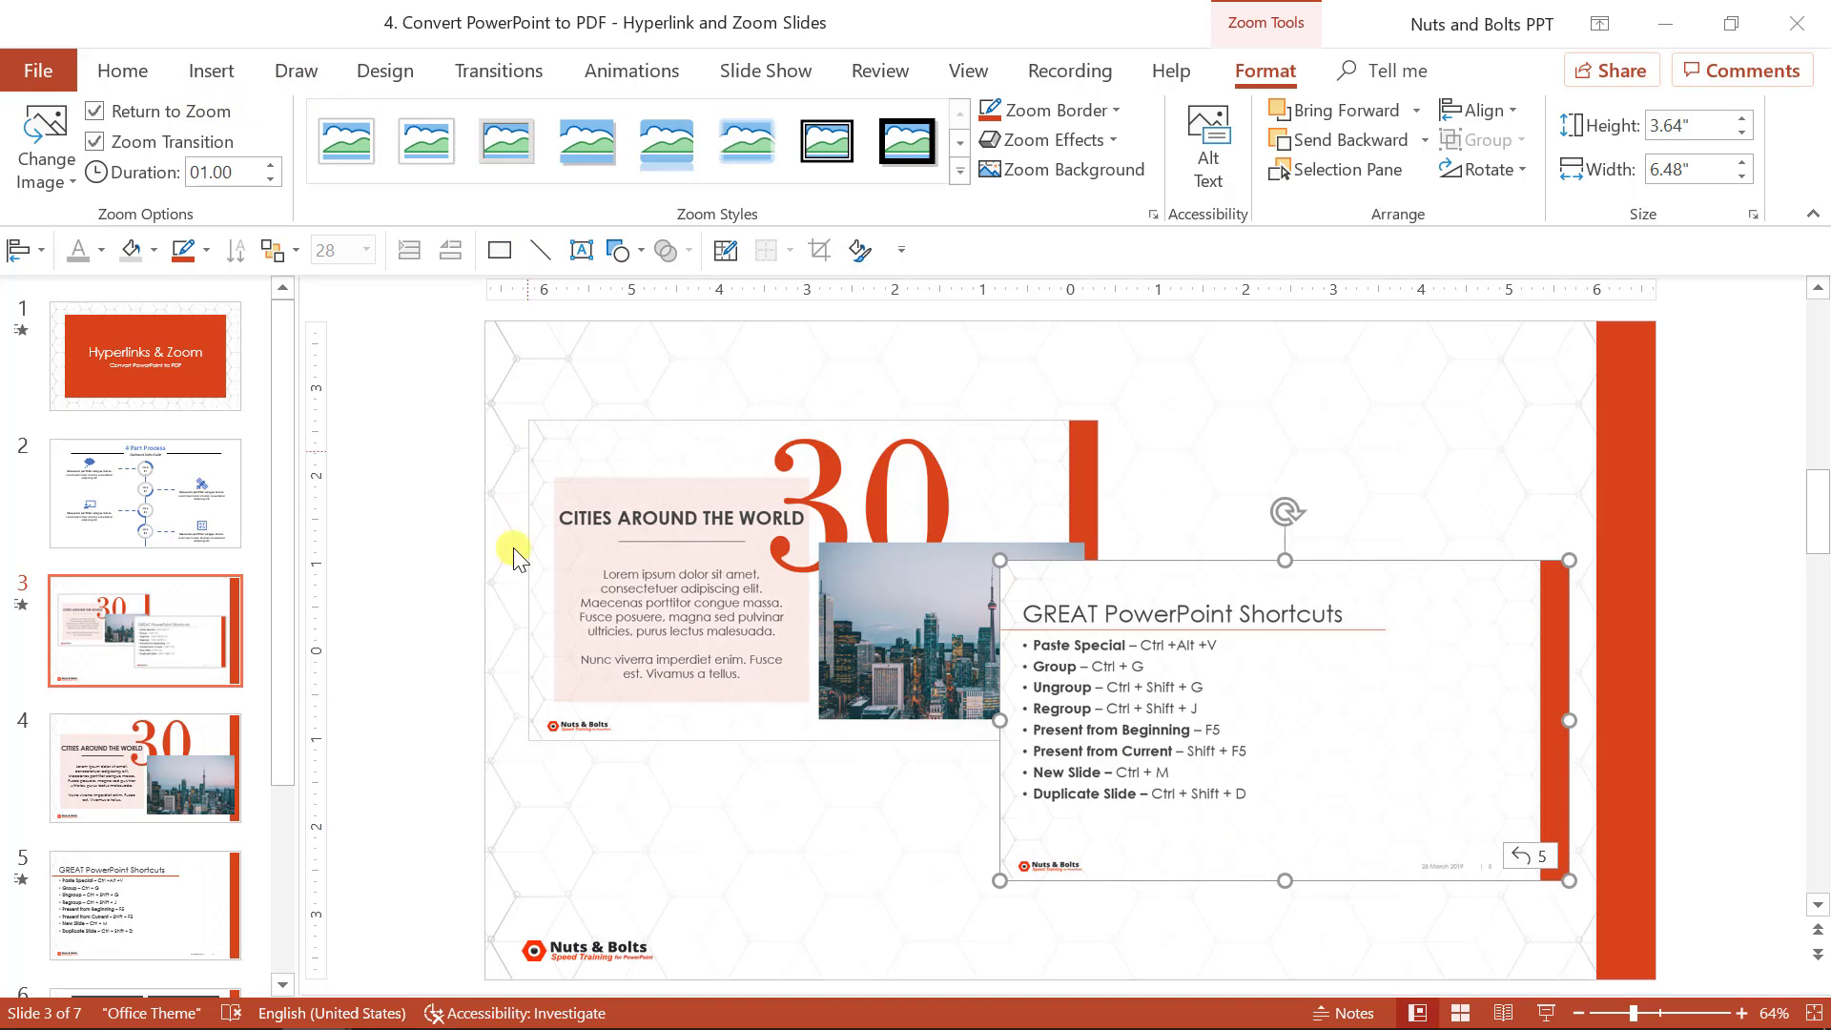
mouse_move(975, 529)
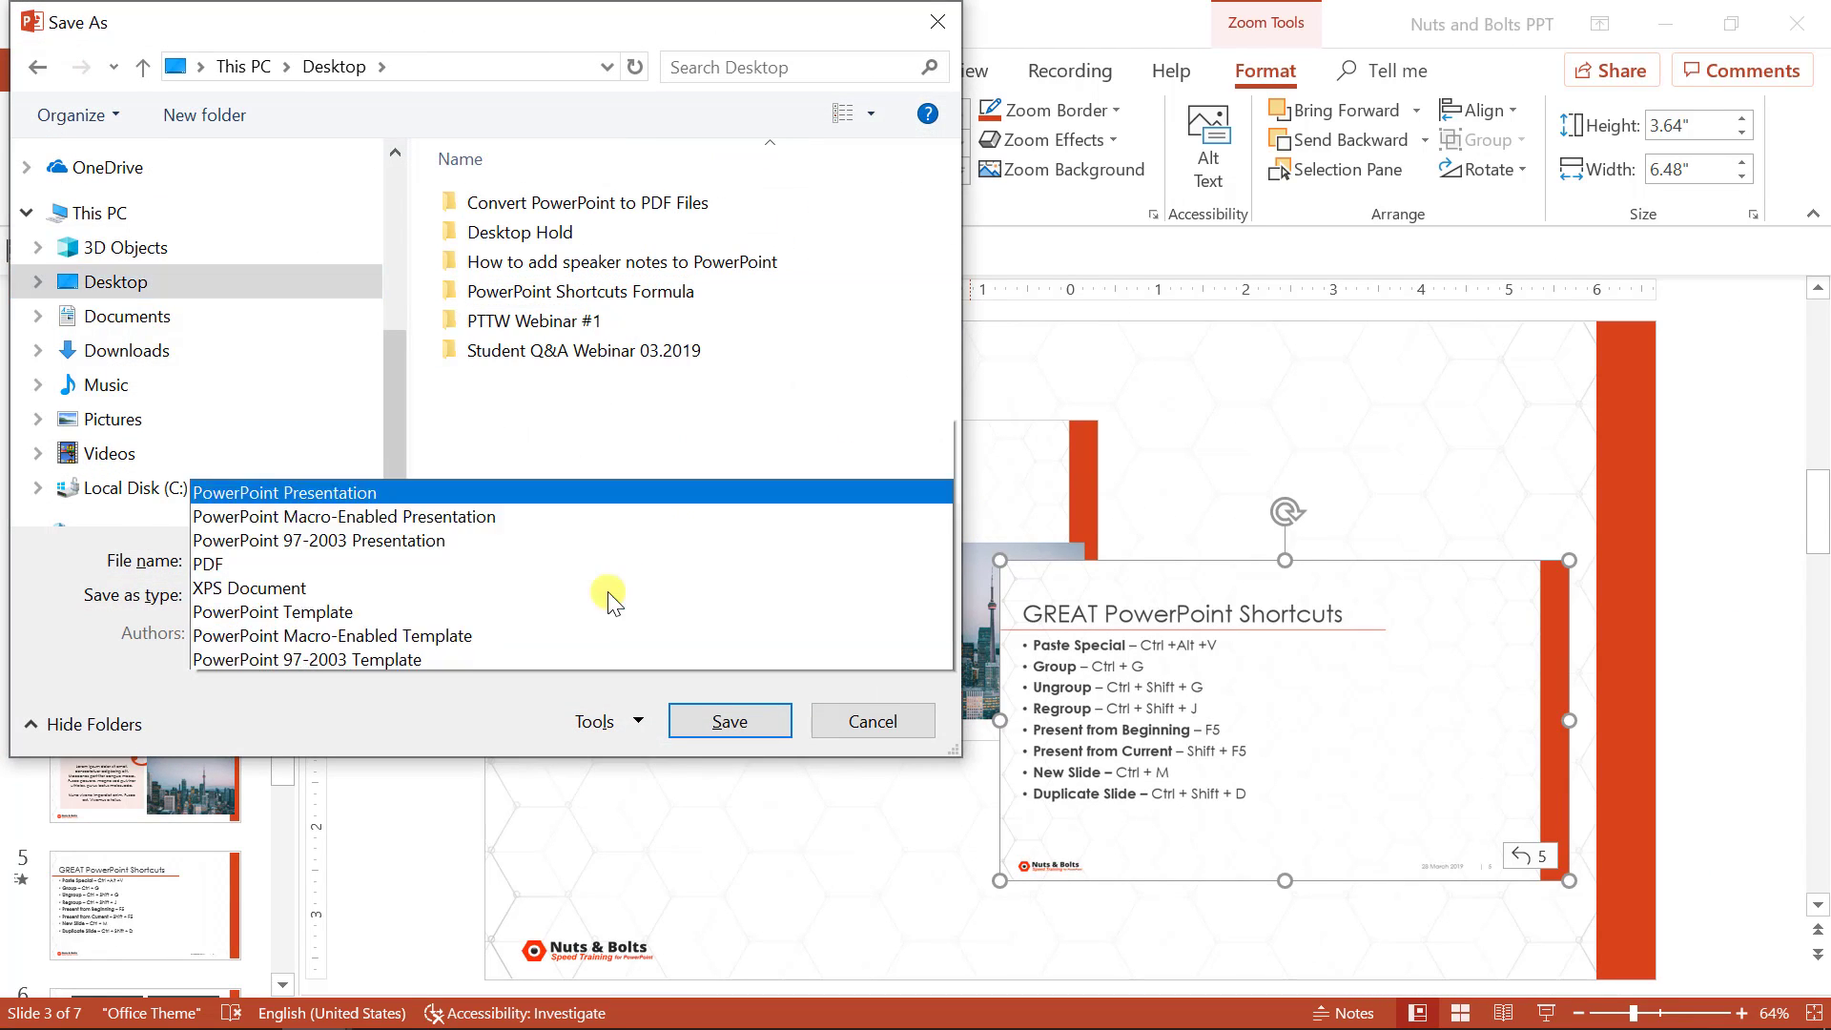
Set the Save As file type to PDF for saving to the Desktop
left_click(207, 564)
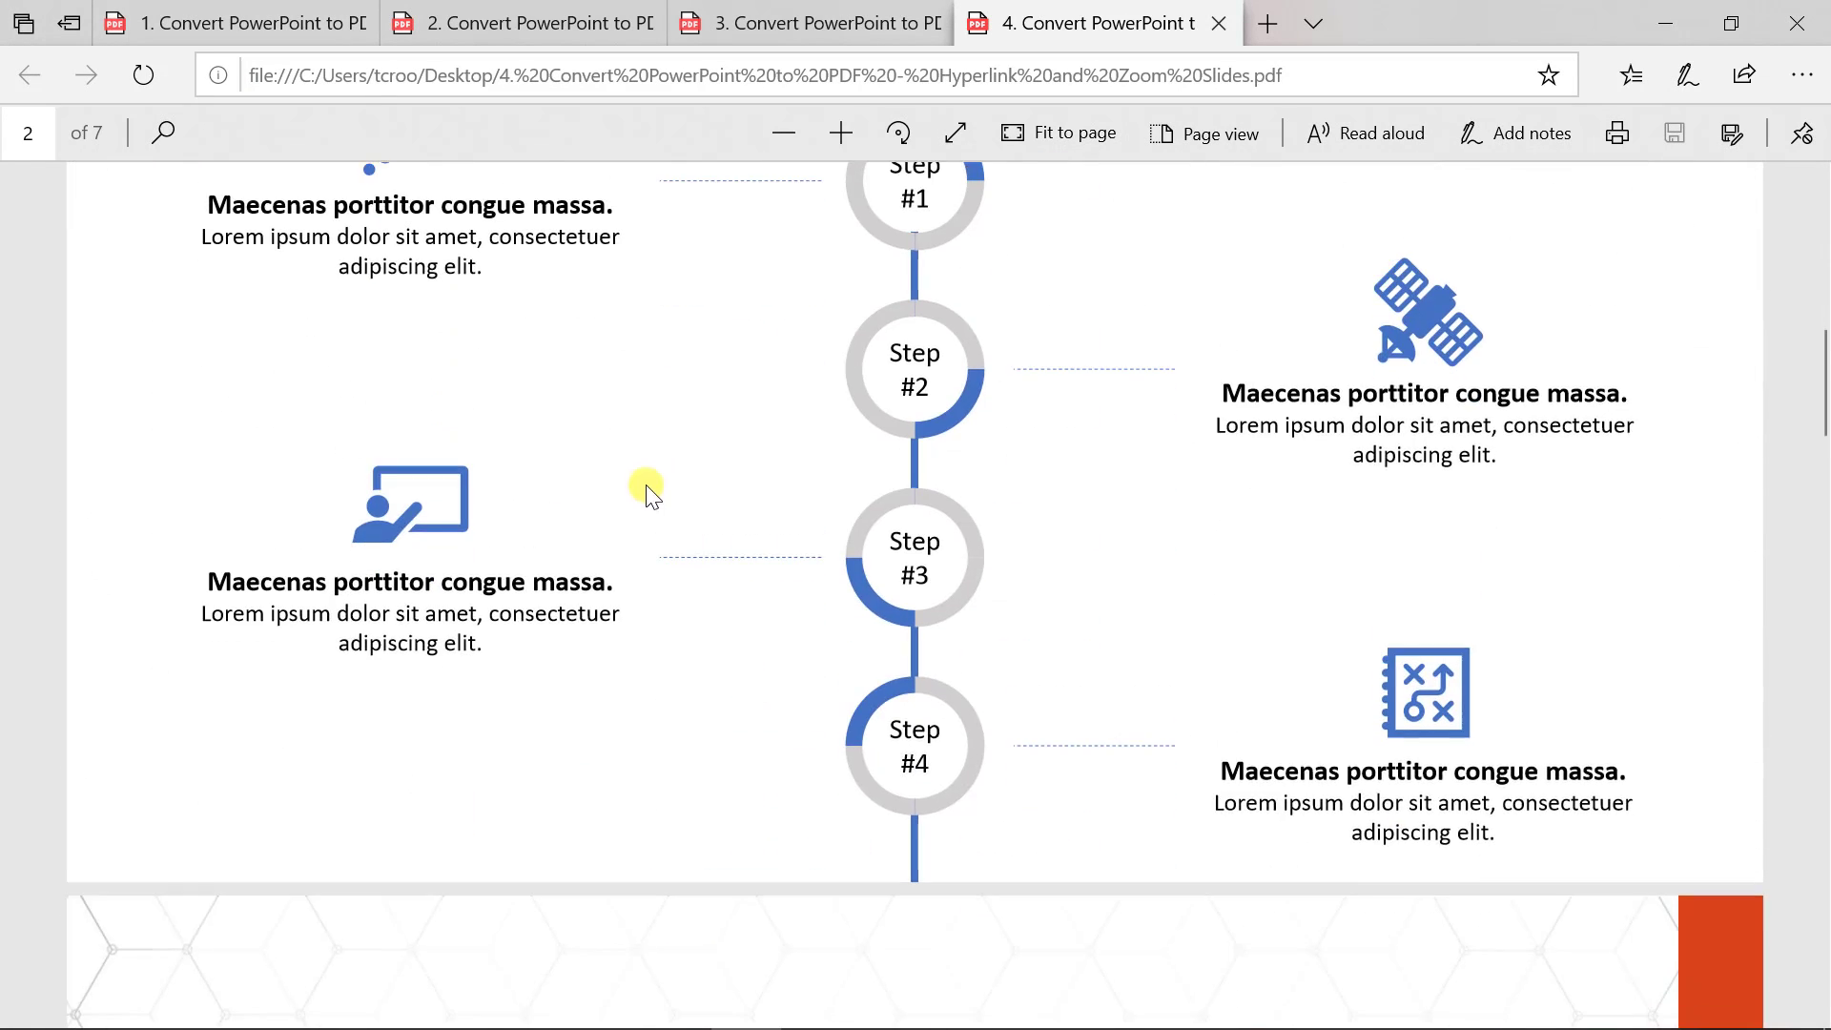
Scroll the PDF in Edge and test the return link from the shortcuts page to the zoom page
scroll("up", 3)
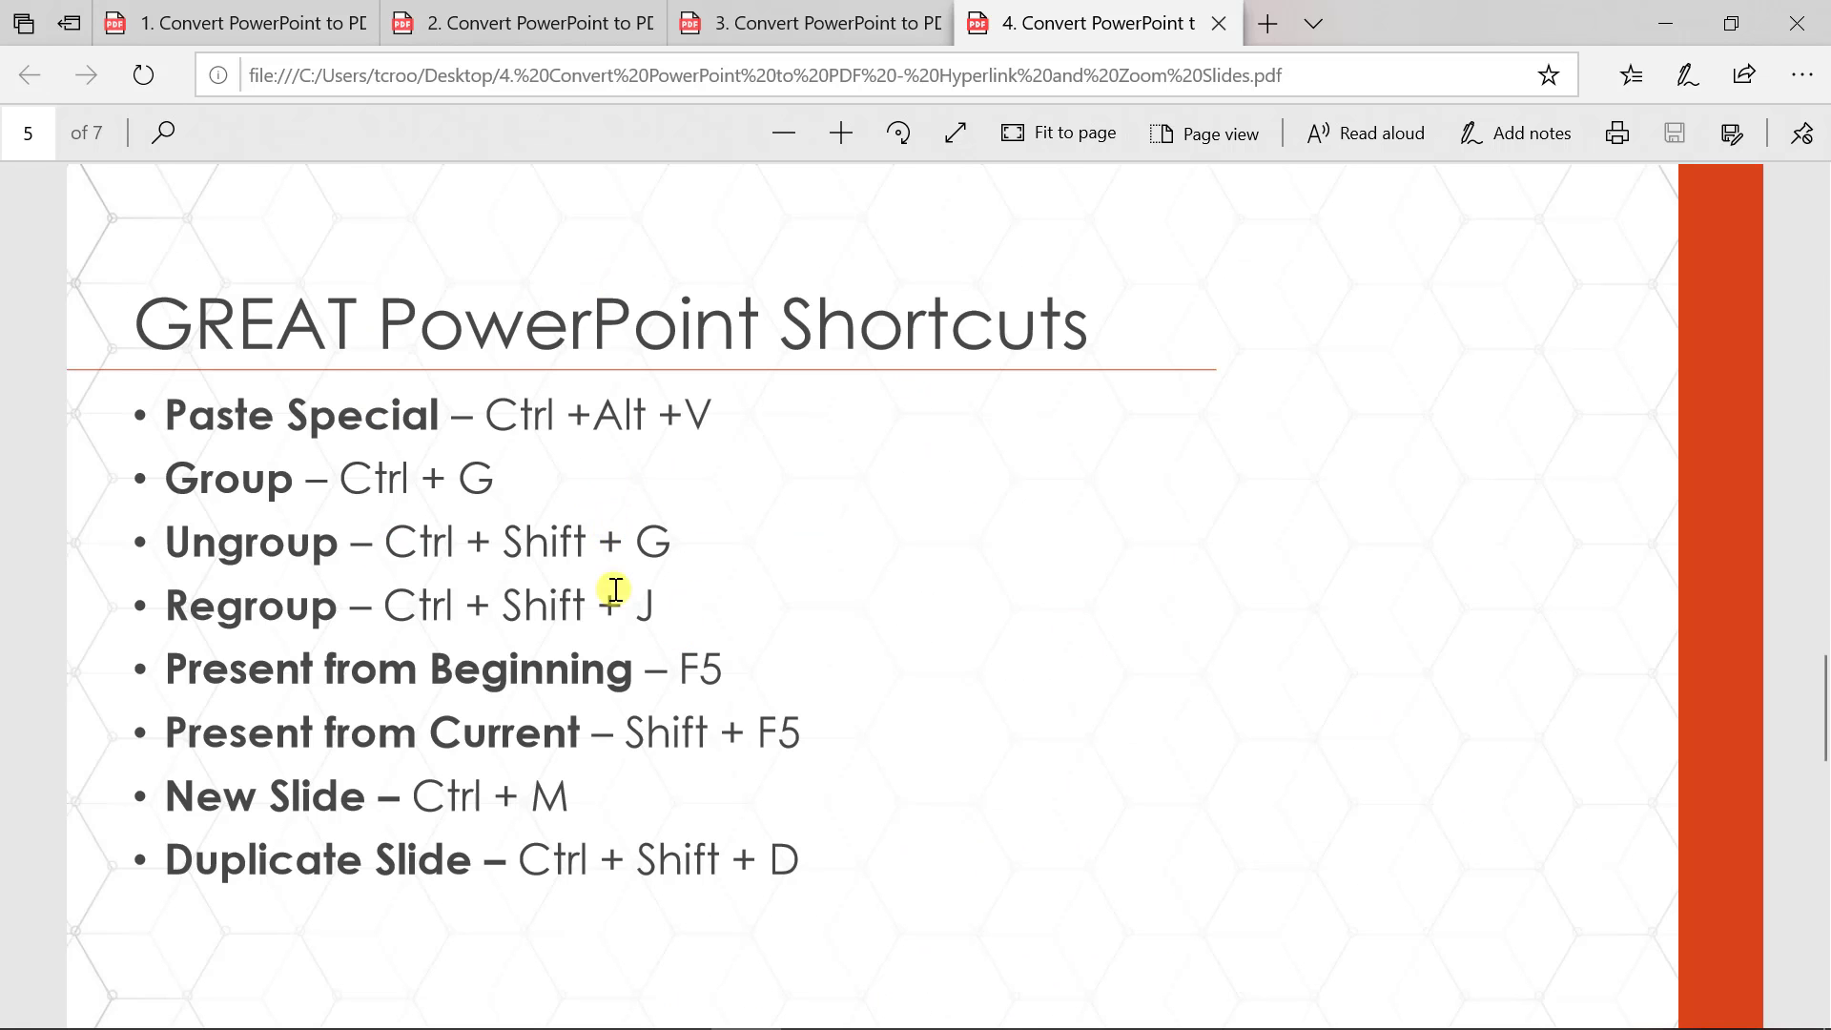
scroll("up", 3)
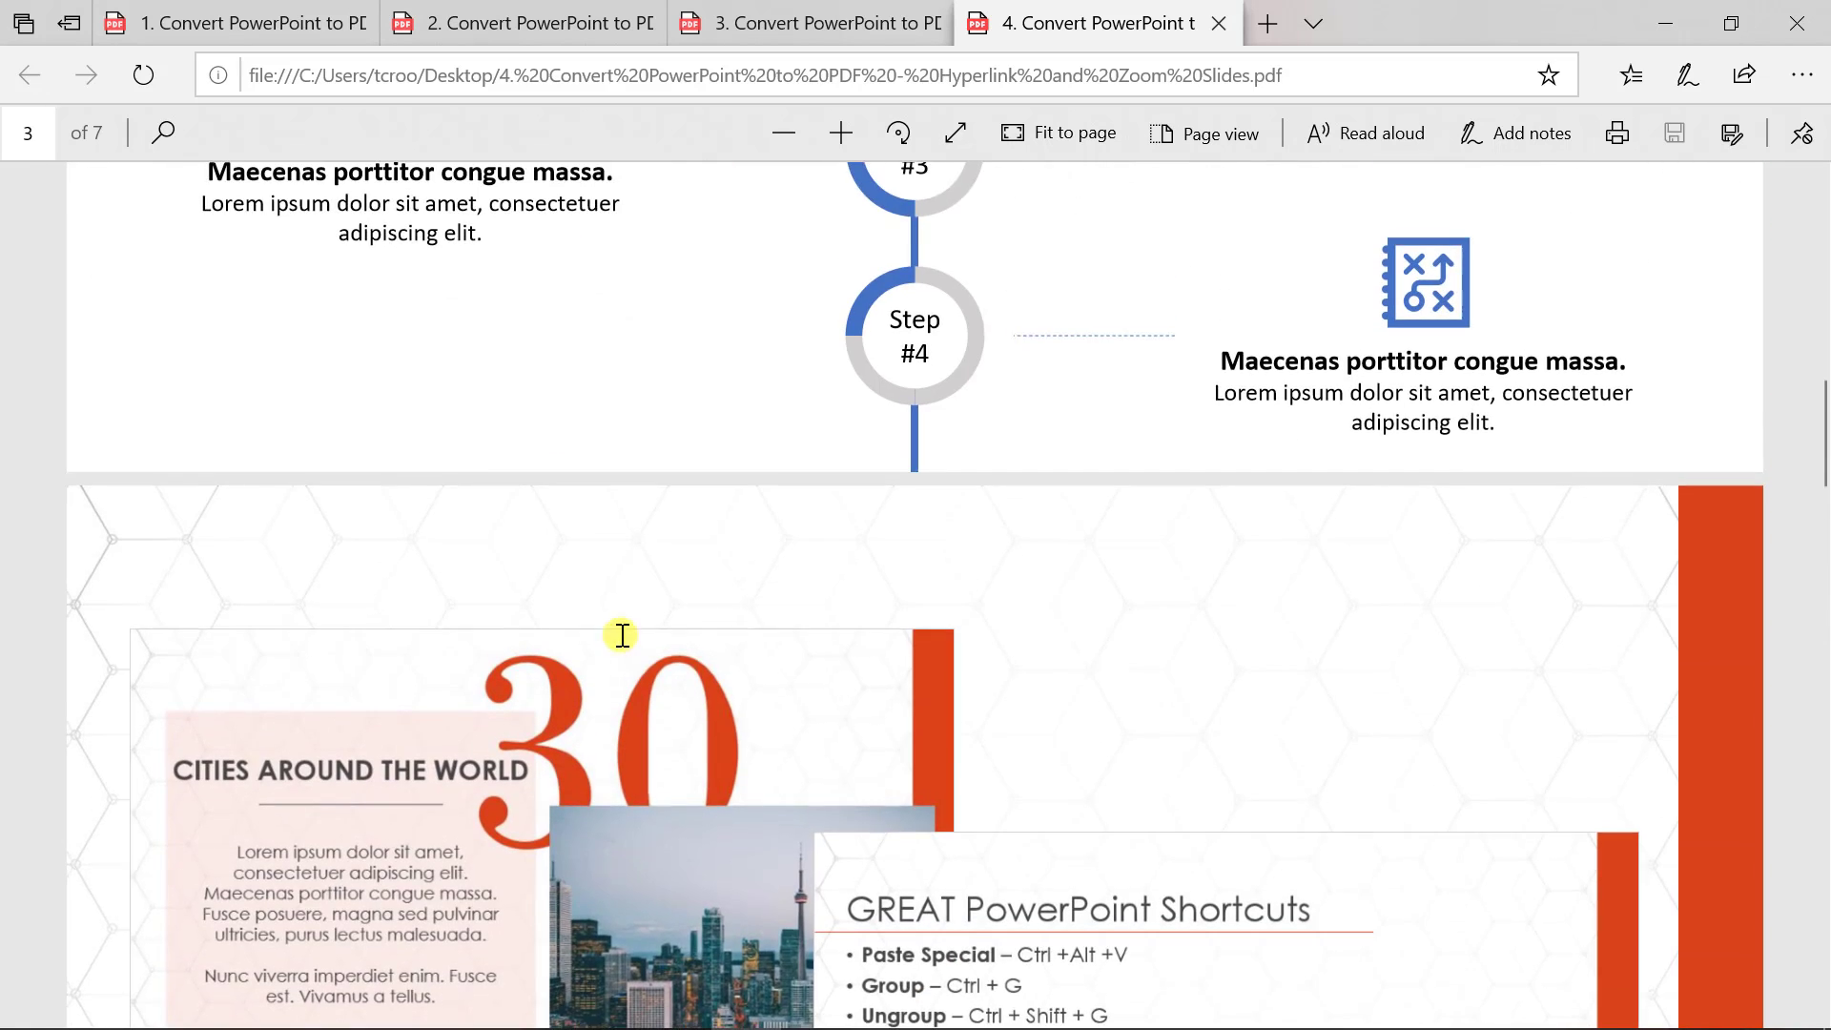
scroll("down", 3)
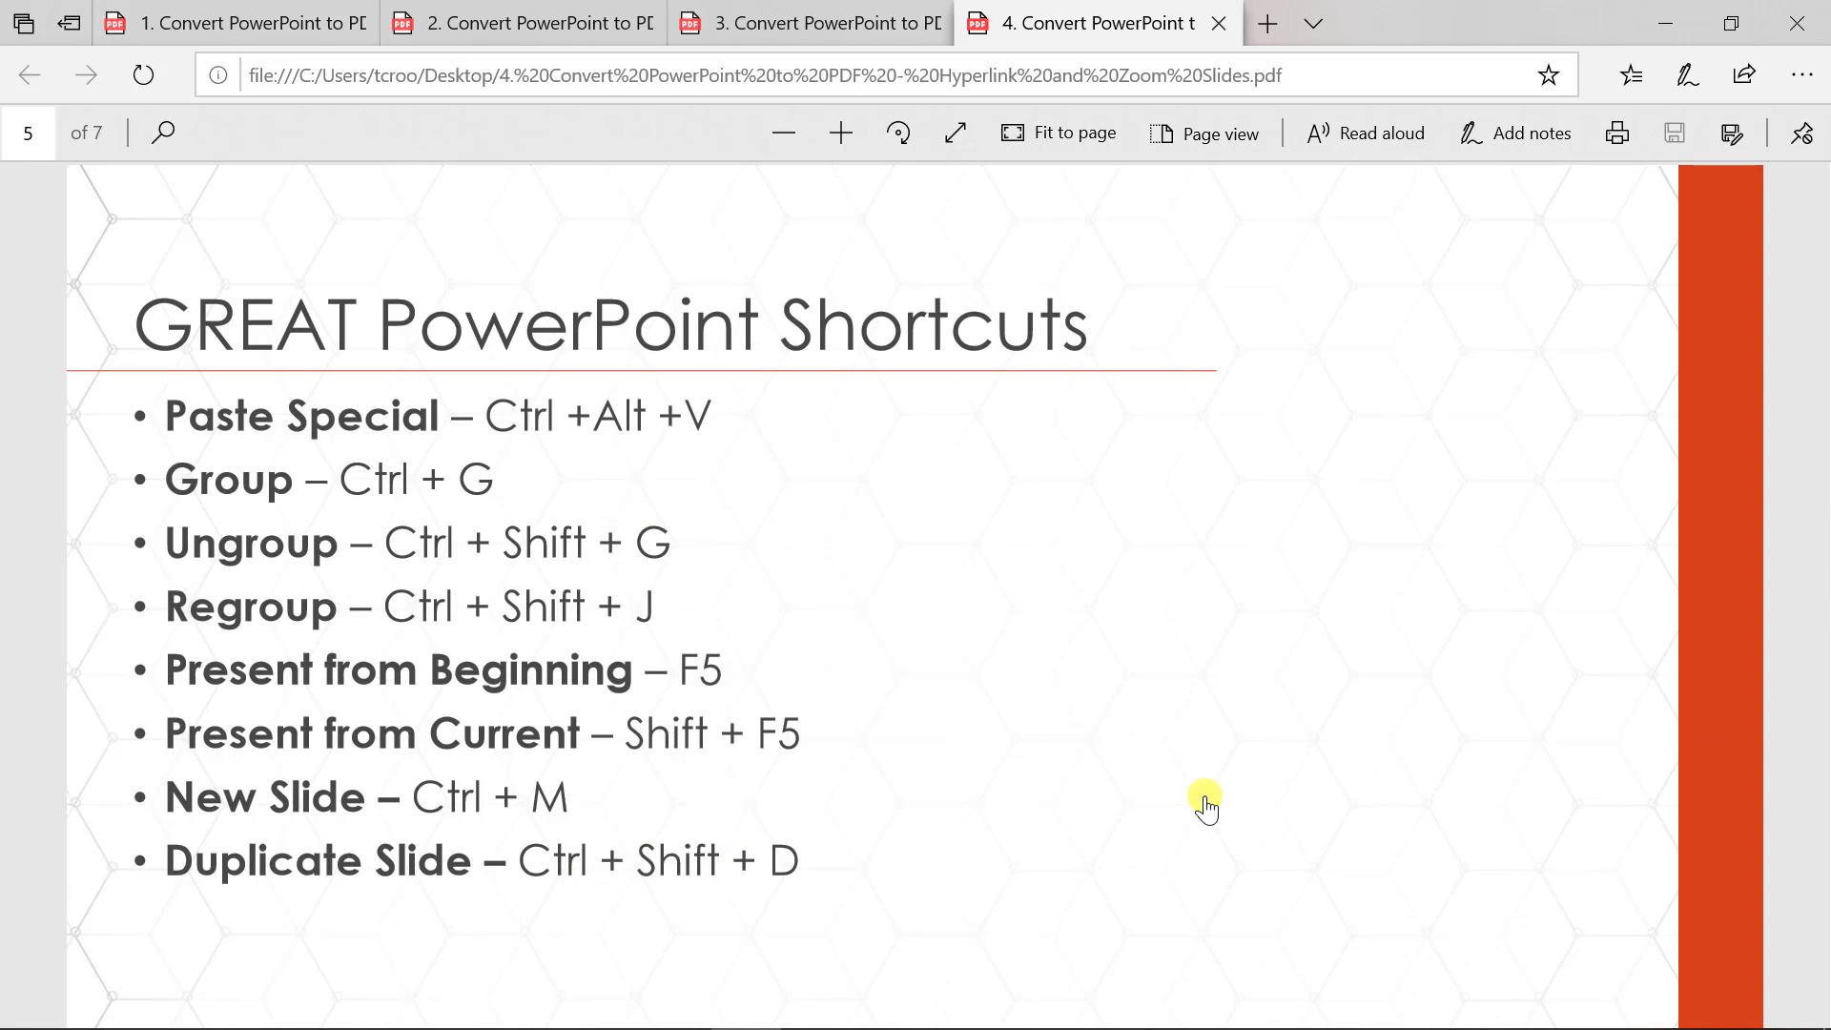
left_click(784, 132)
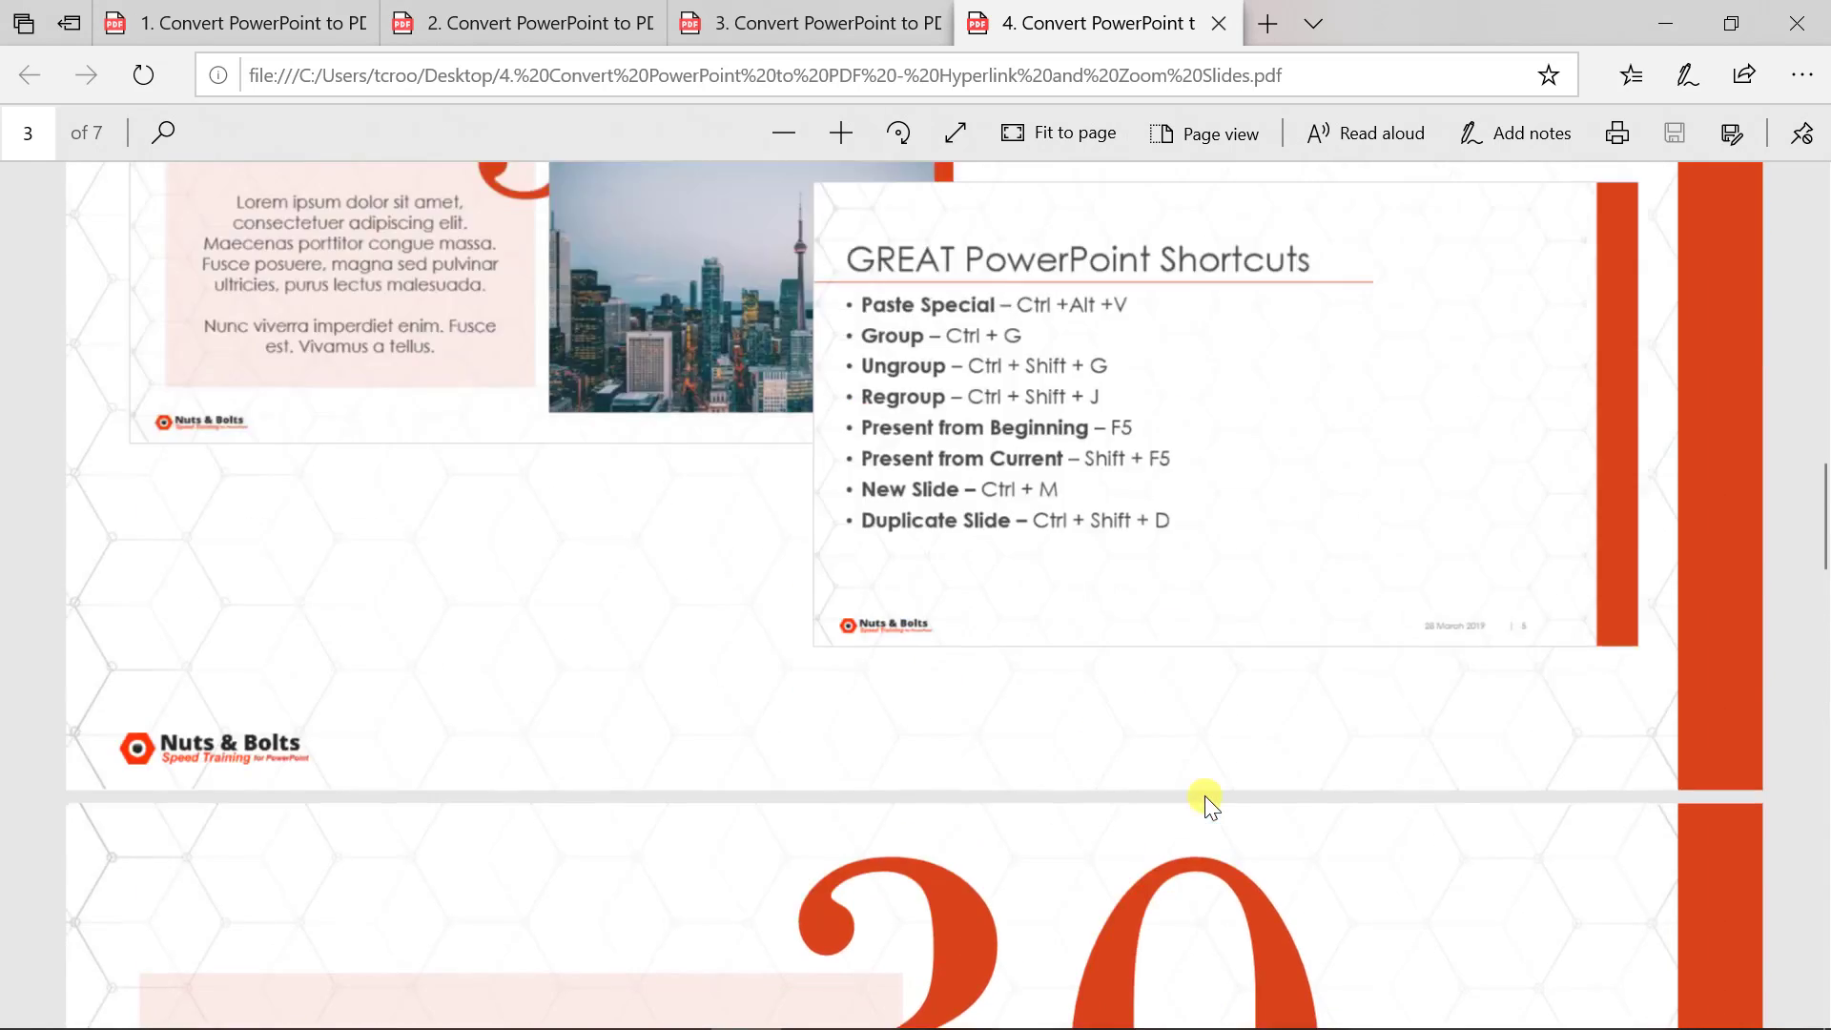
scroll("up", 3)
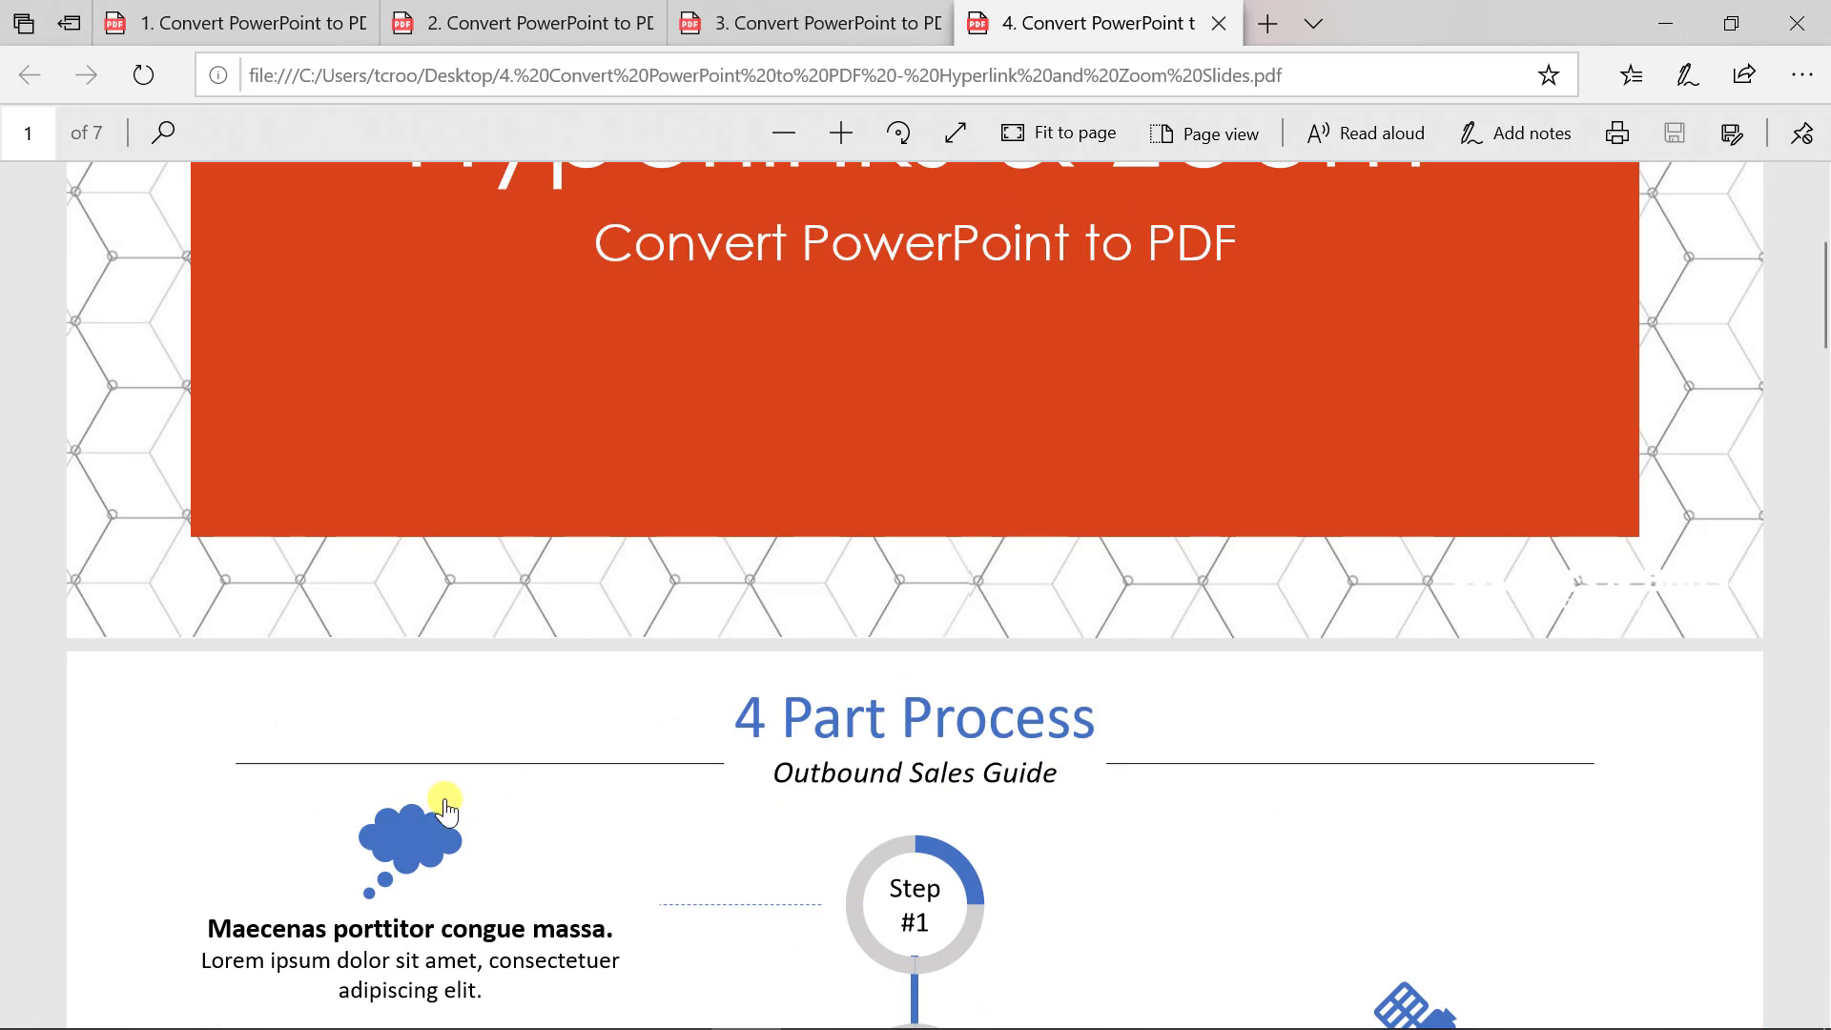
mouse_move(423, 832)
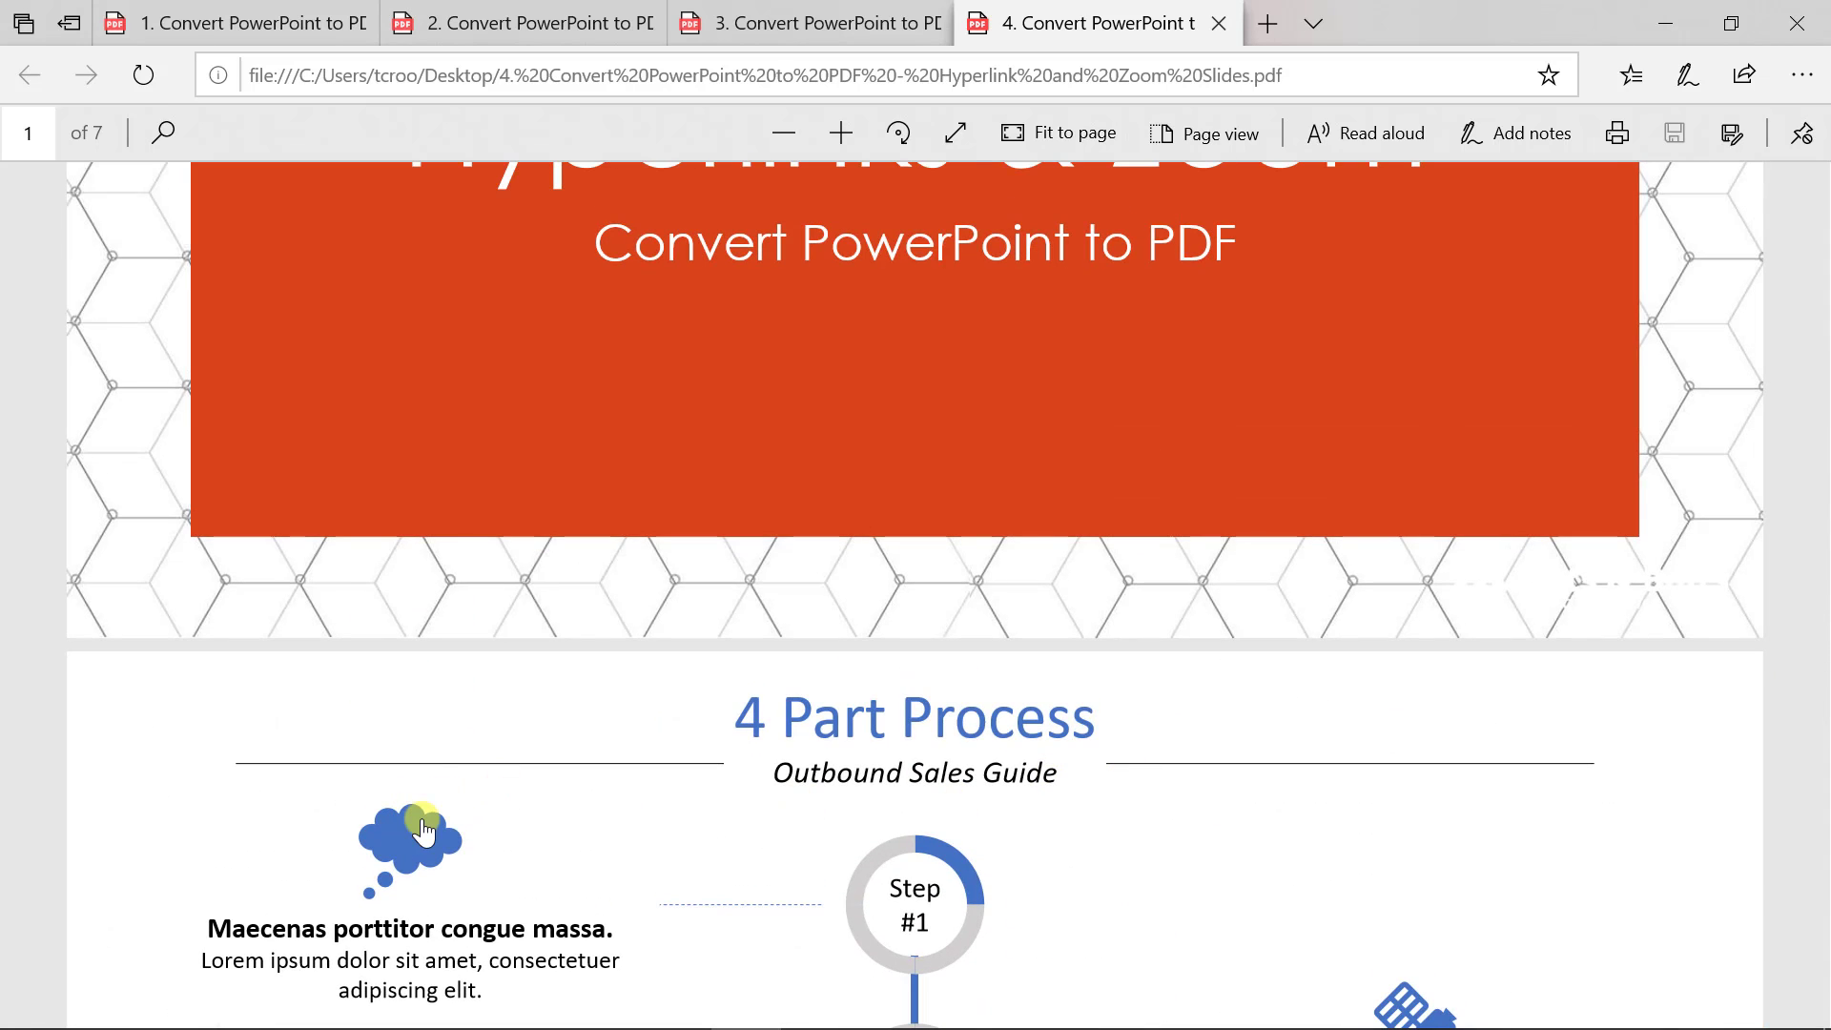
scroll("down", 3)
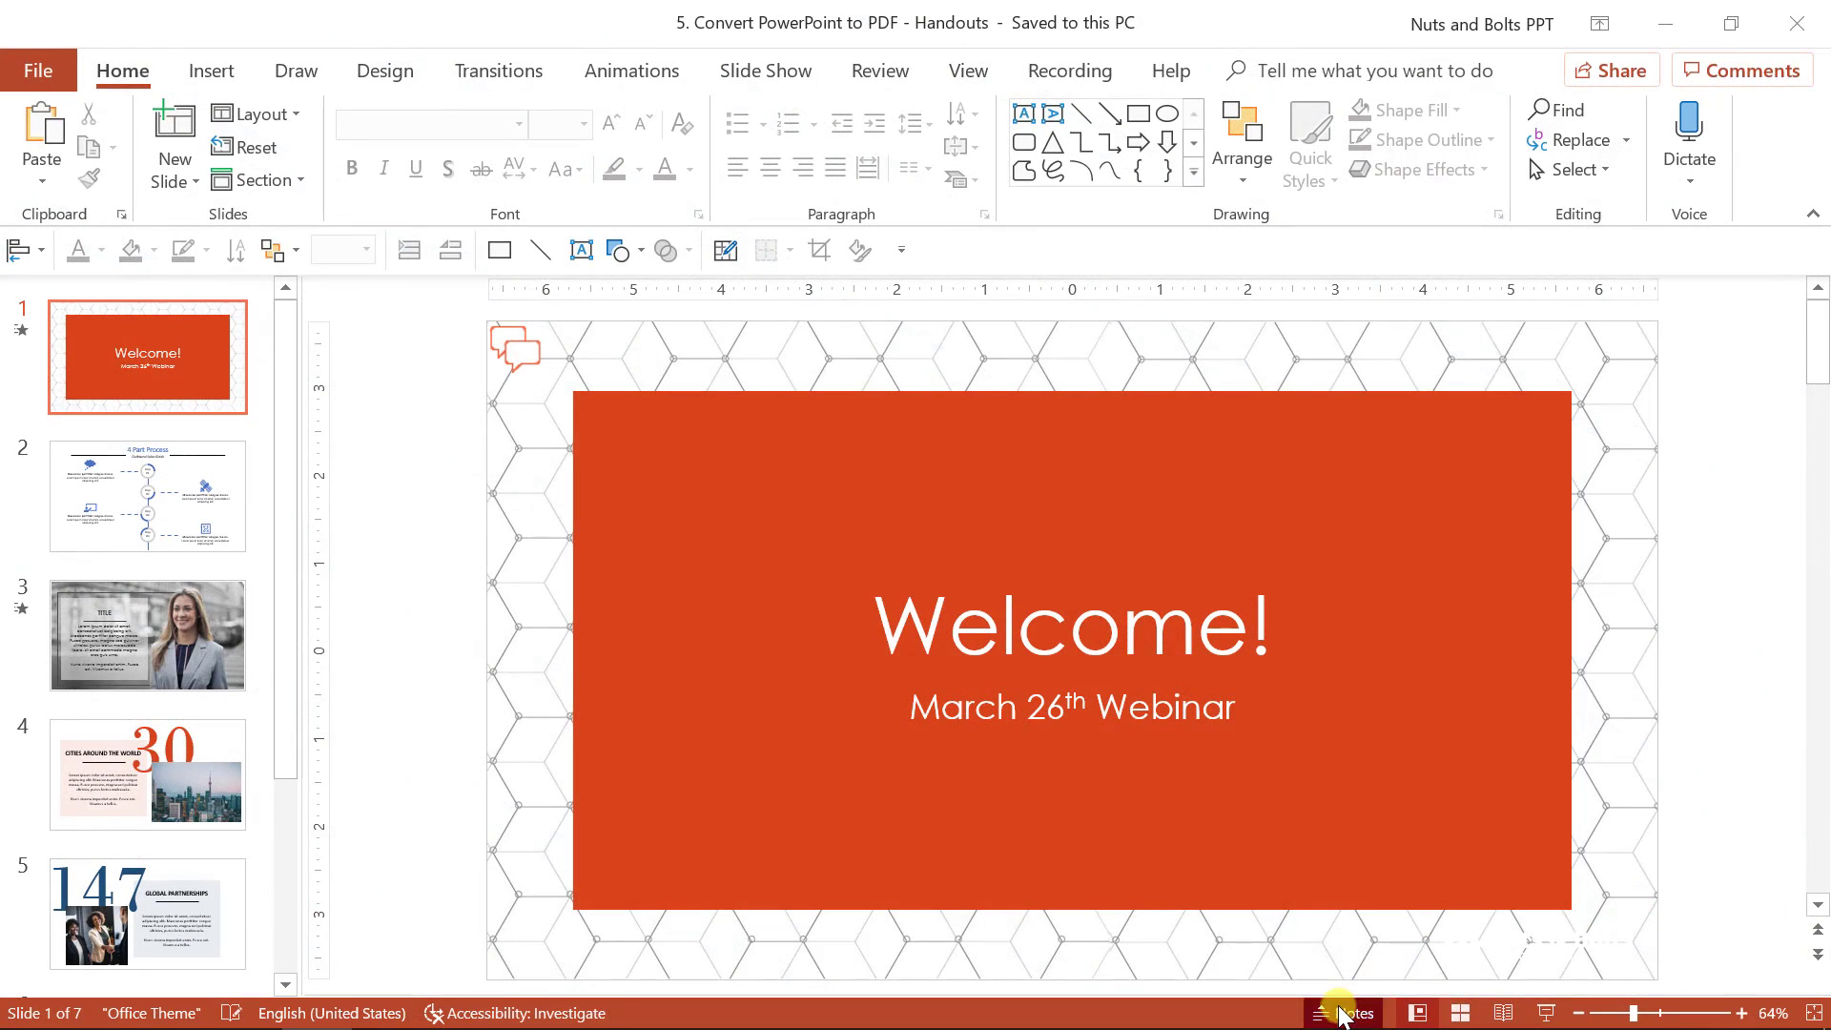
Show Notes and Comments, then view slides 3 and 4 with their notes
left_click(1344, 1013)
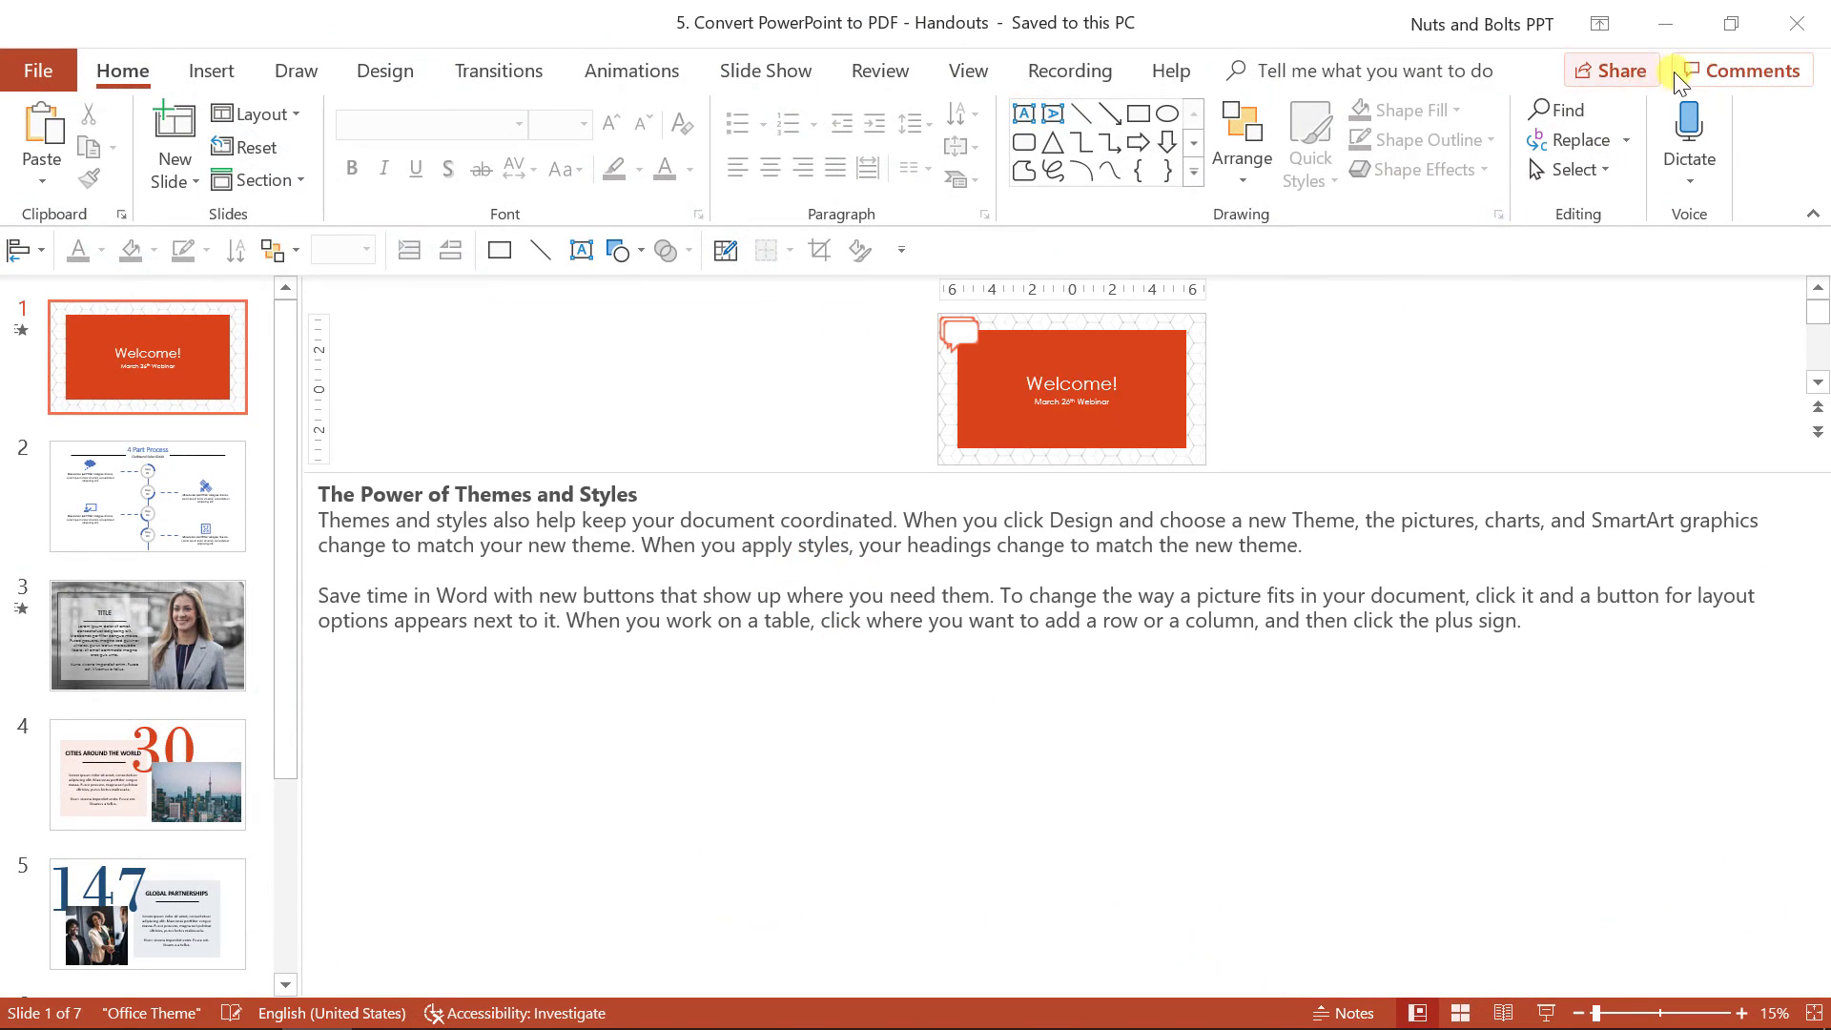
left_click(1742, 70)
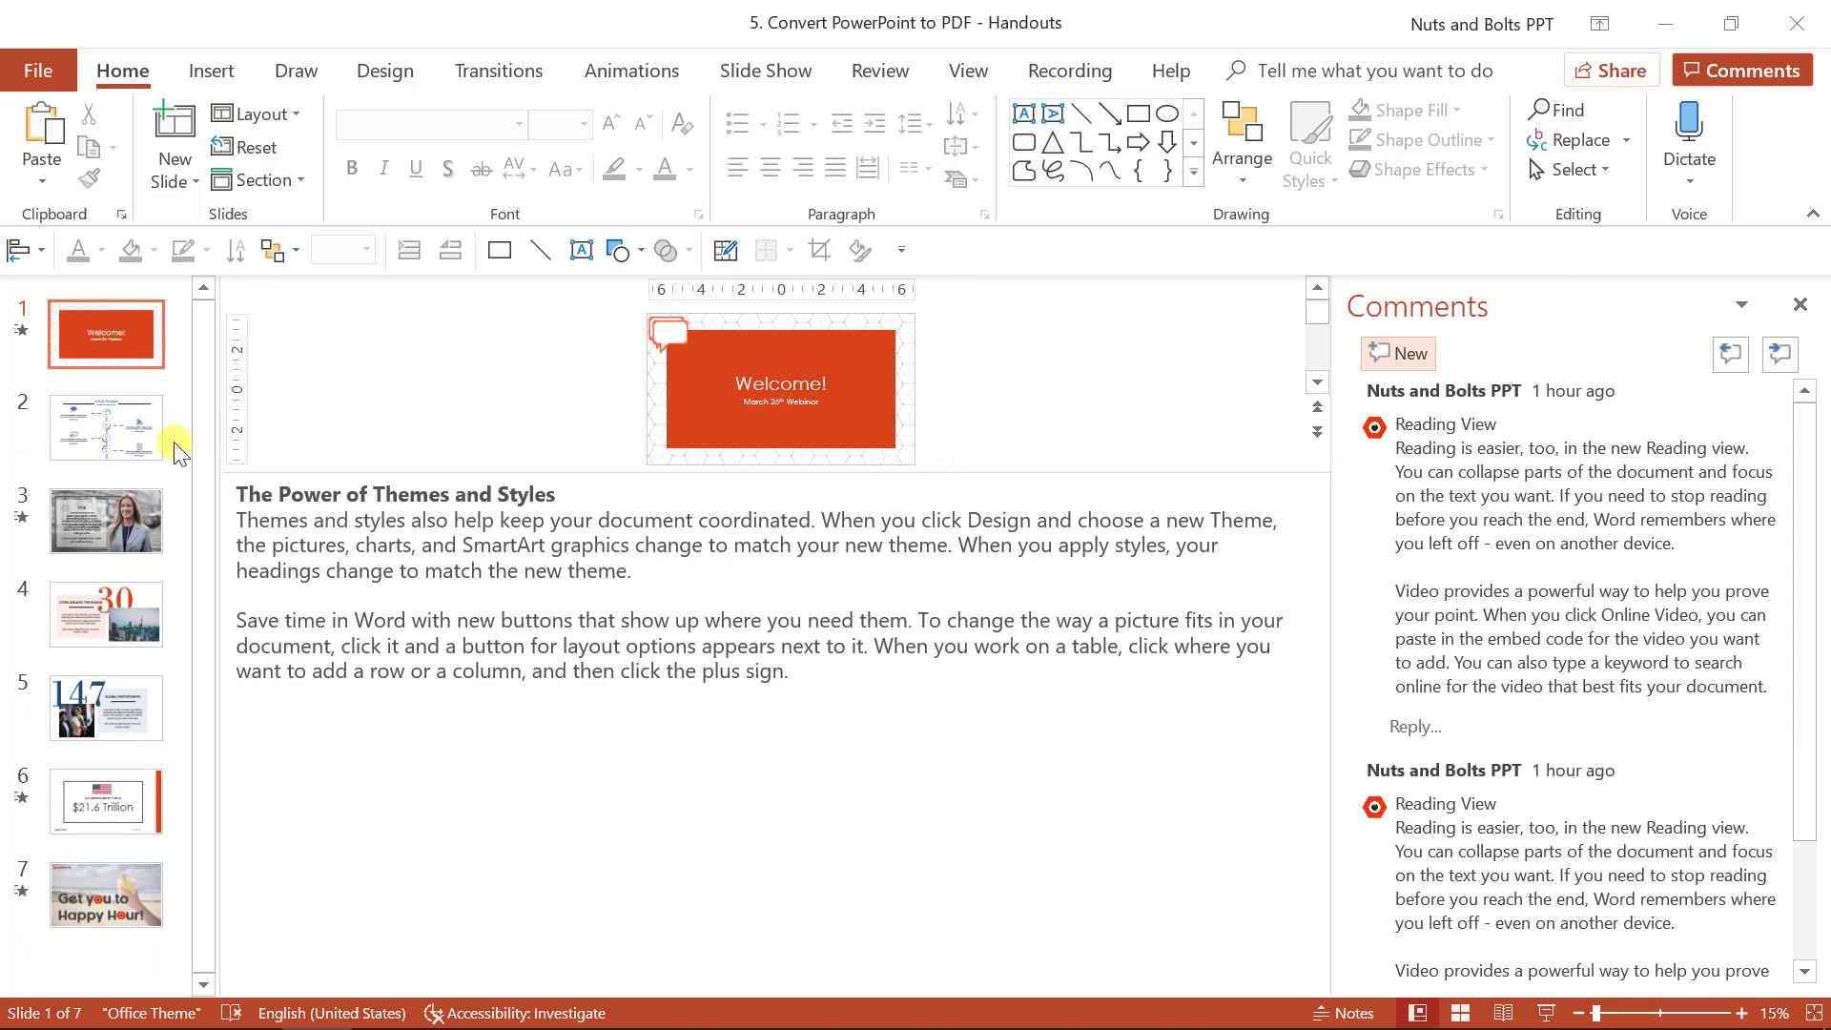
left_click(105, 520)
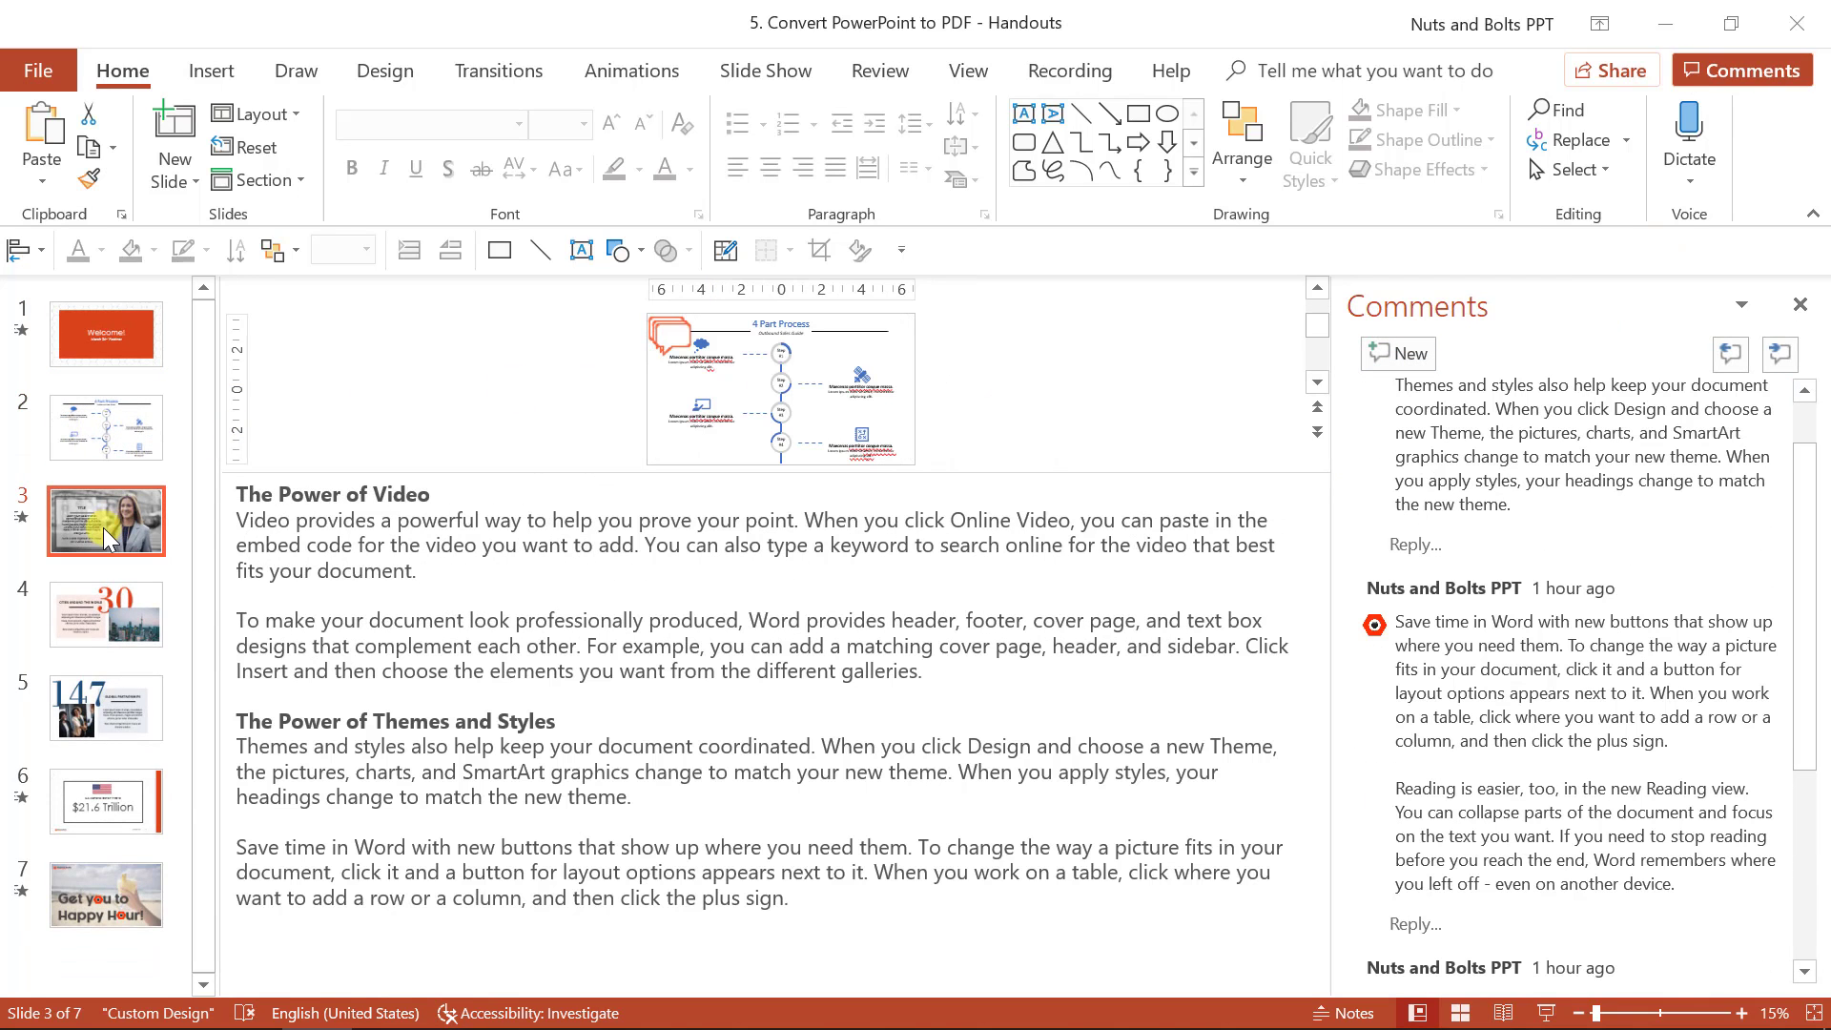
left_click(105, 613)
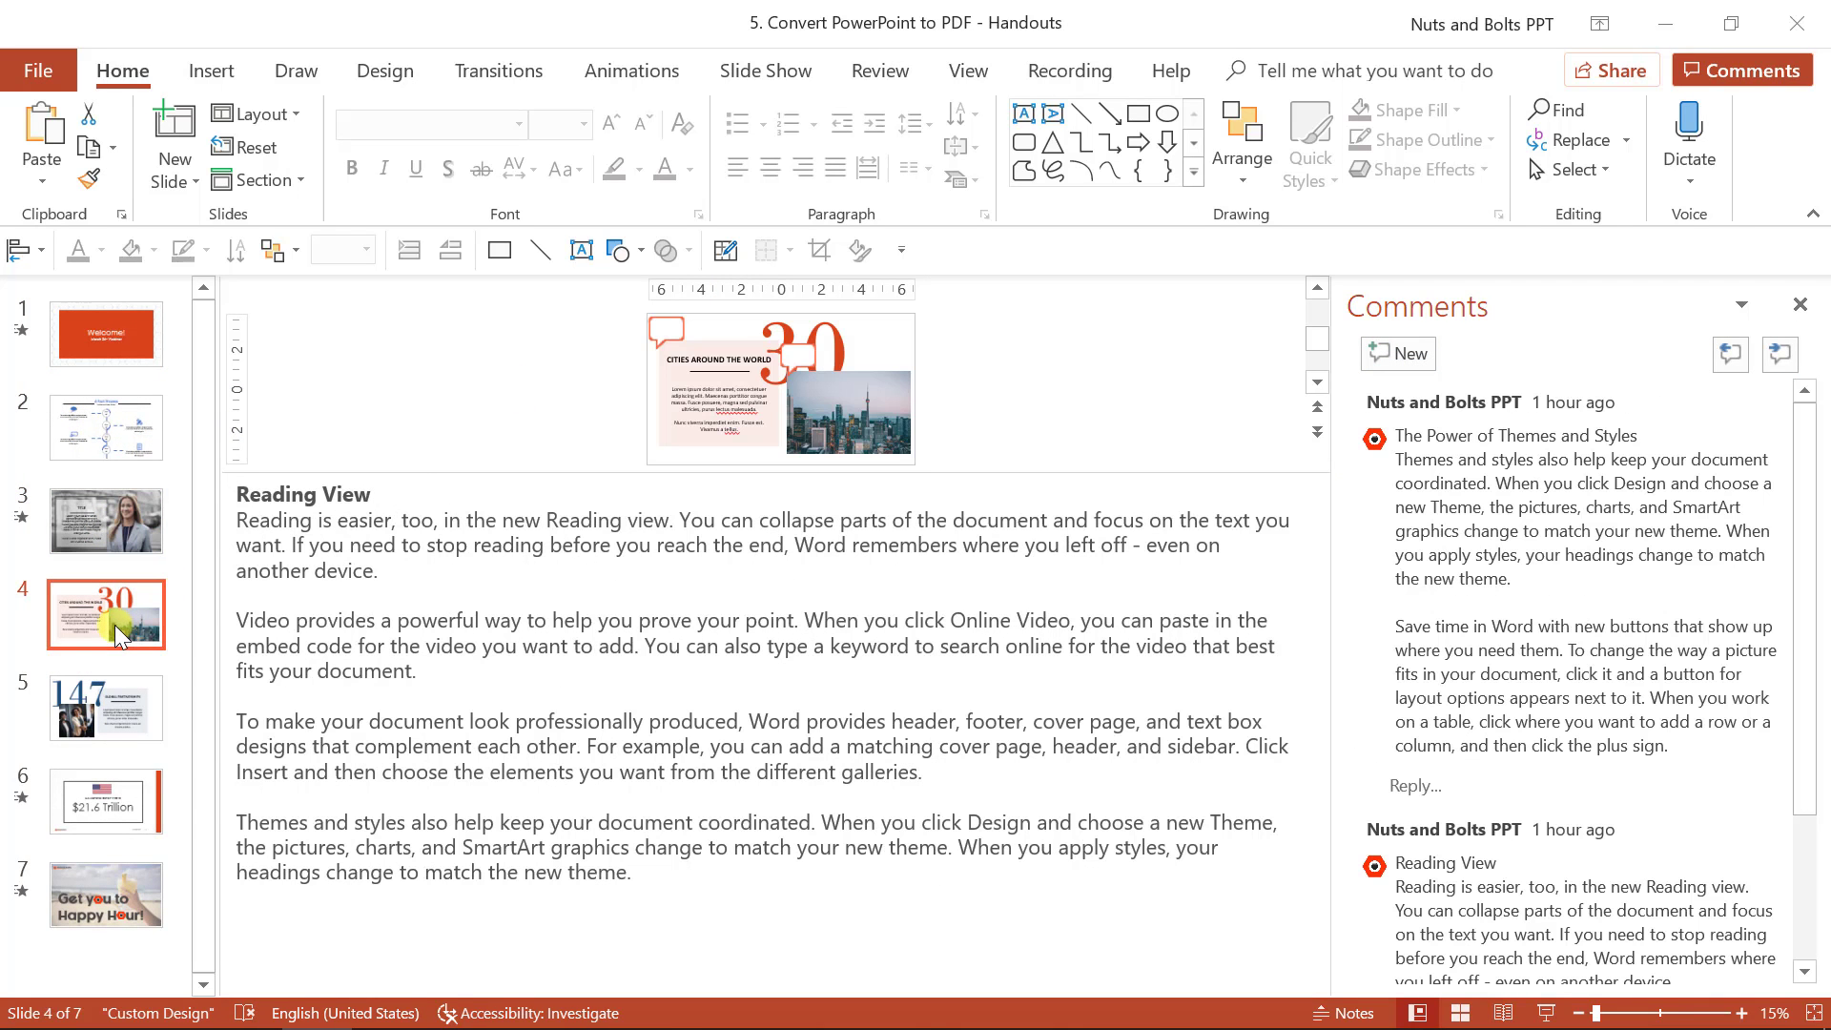
mouse_move(466, 395)
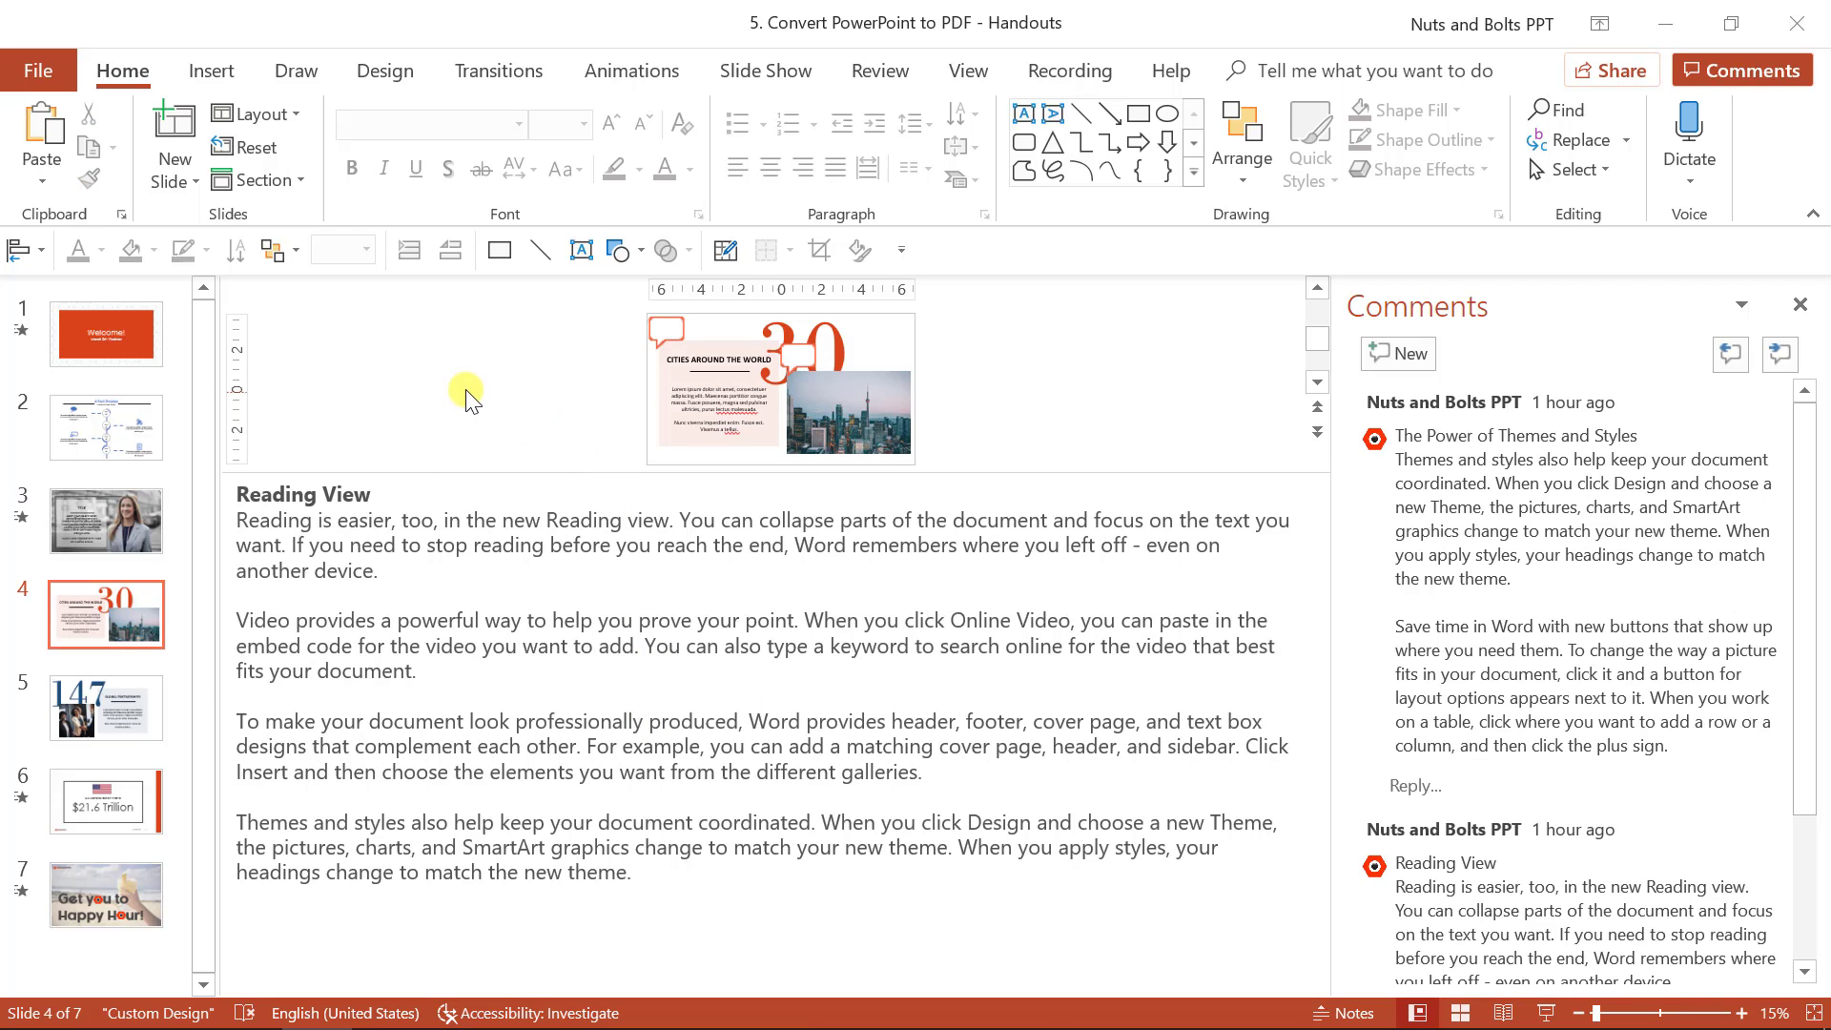
mouse_move(49, 72)
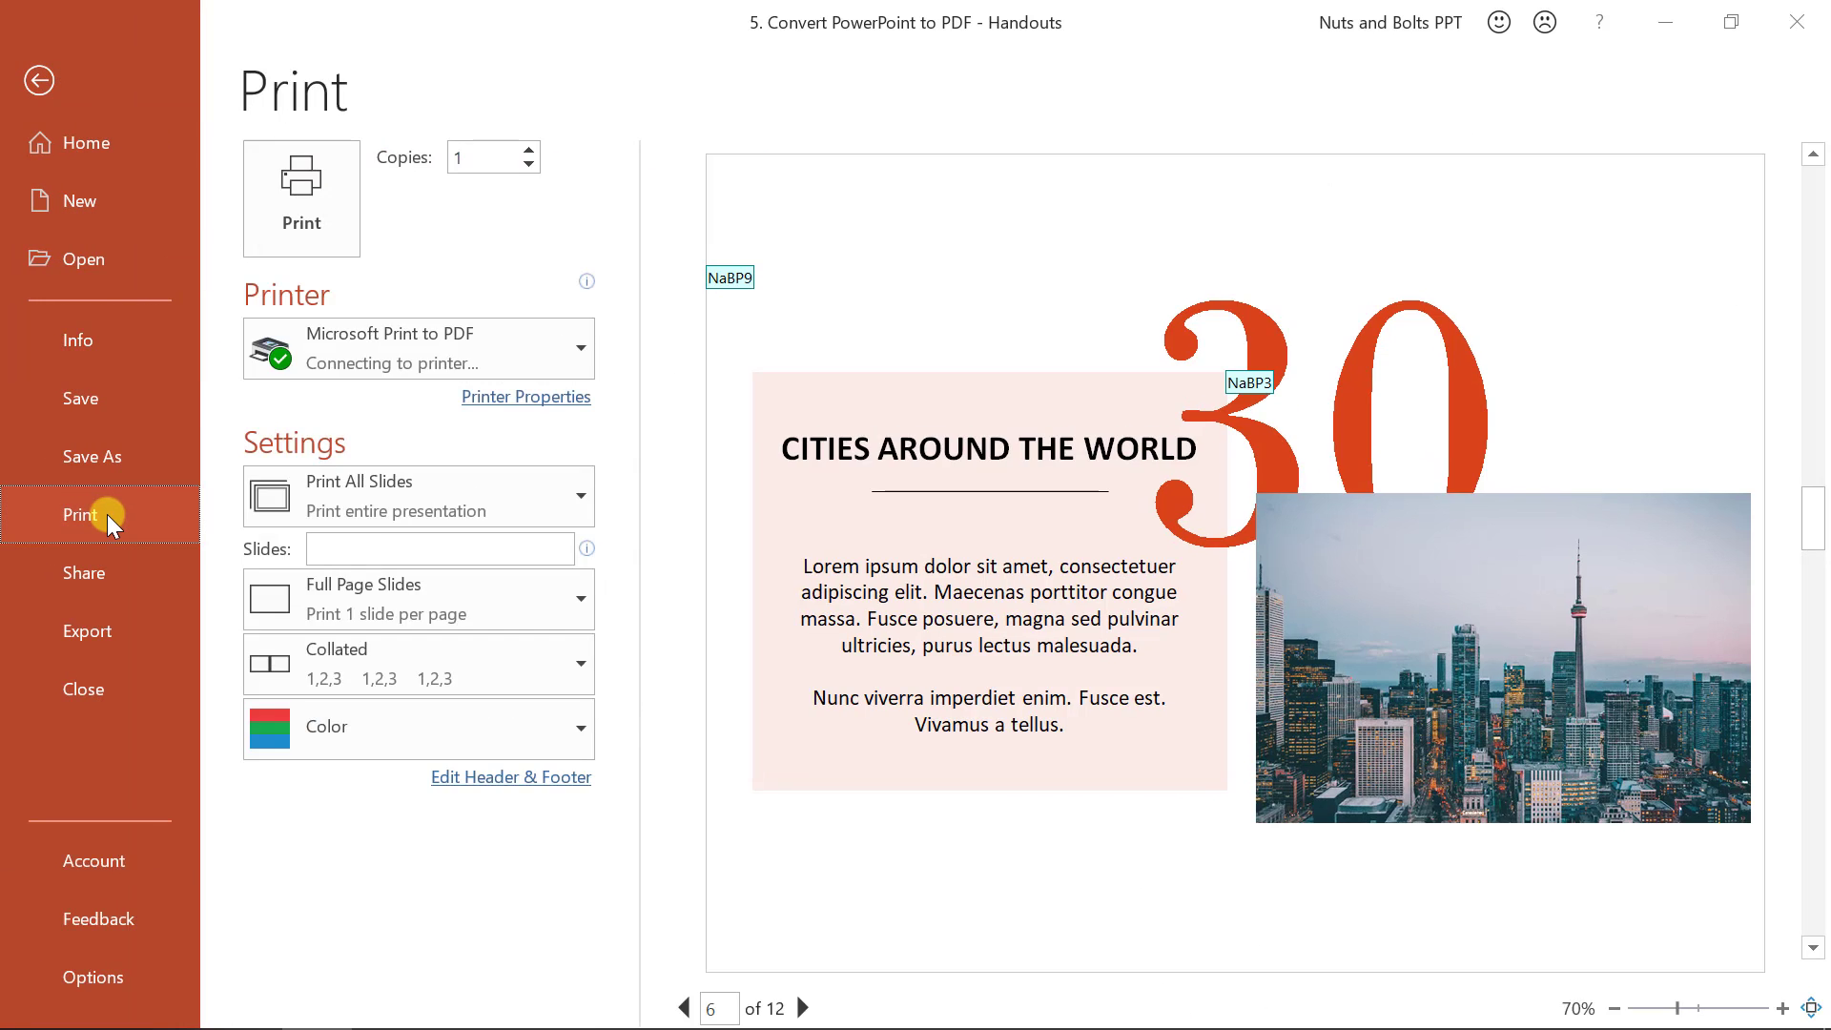
Choose Notes Pages print layout, preview pages, try 6 Slides handouts, then restore Notes Pages
left_click(417, 599)
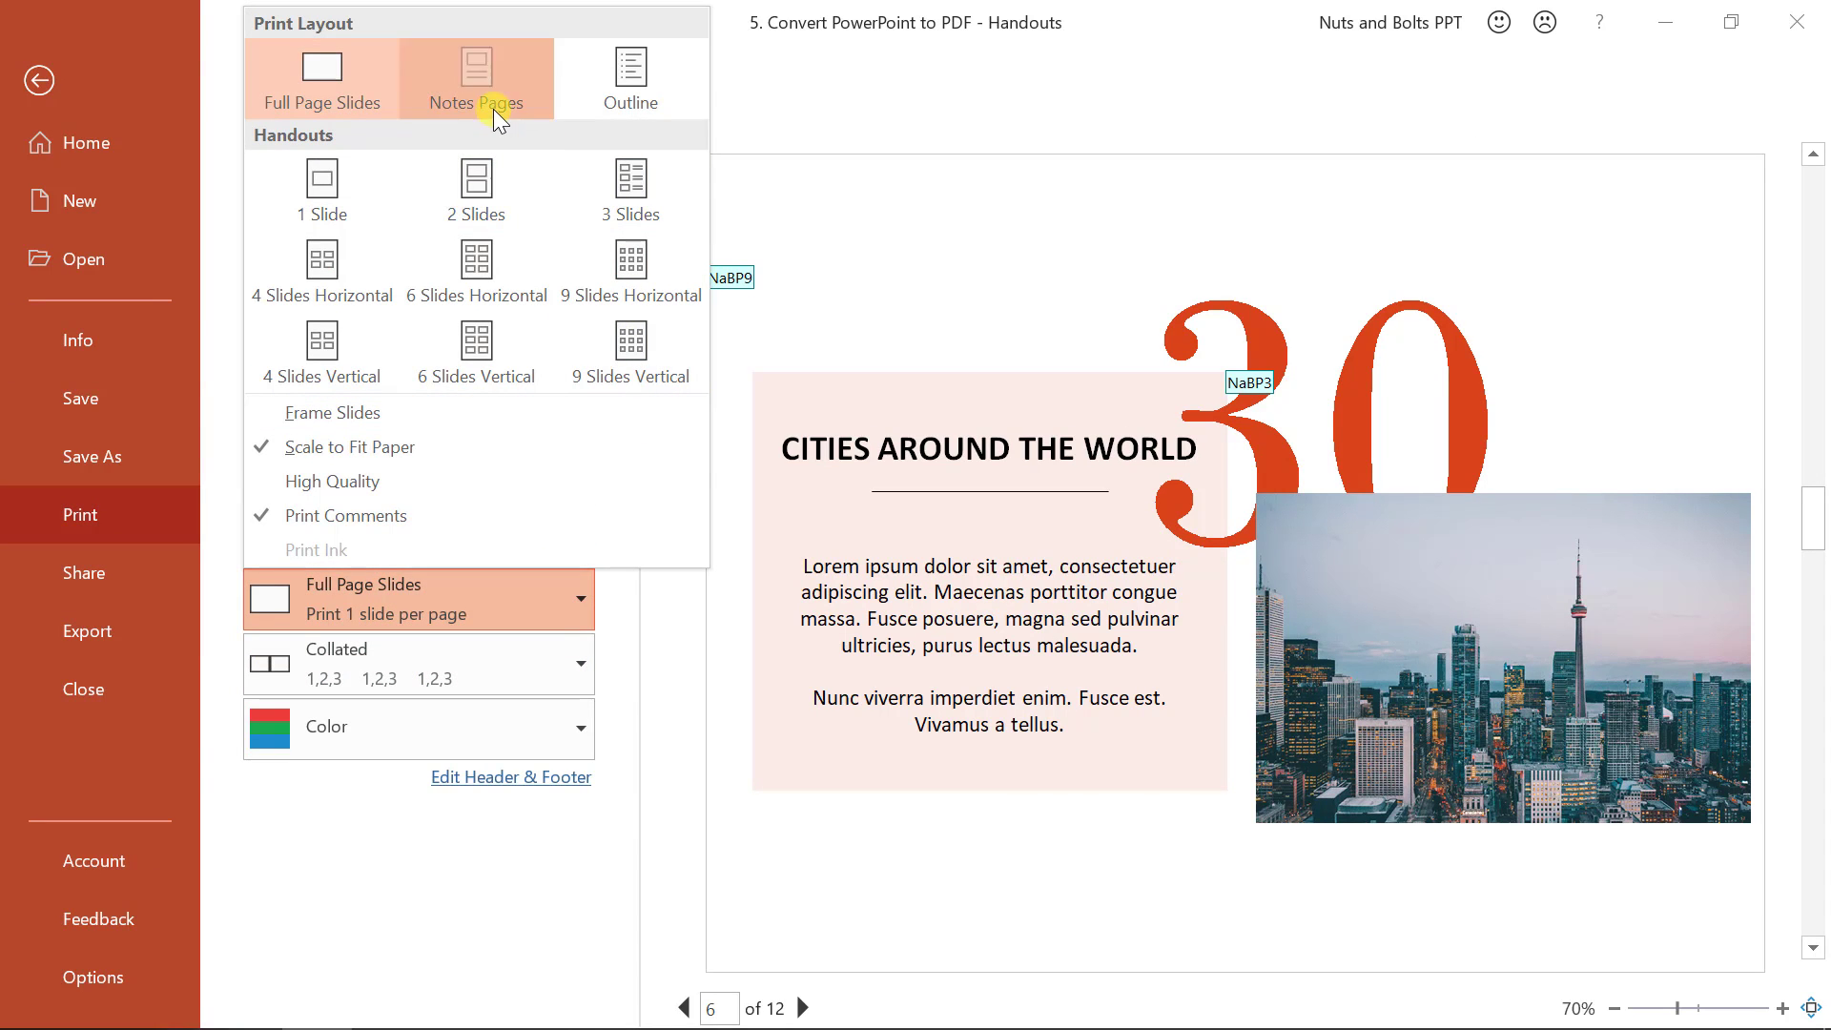
left_click(475, 78)
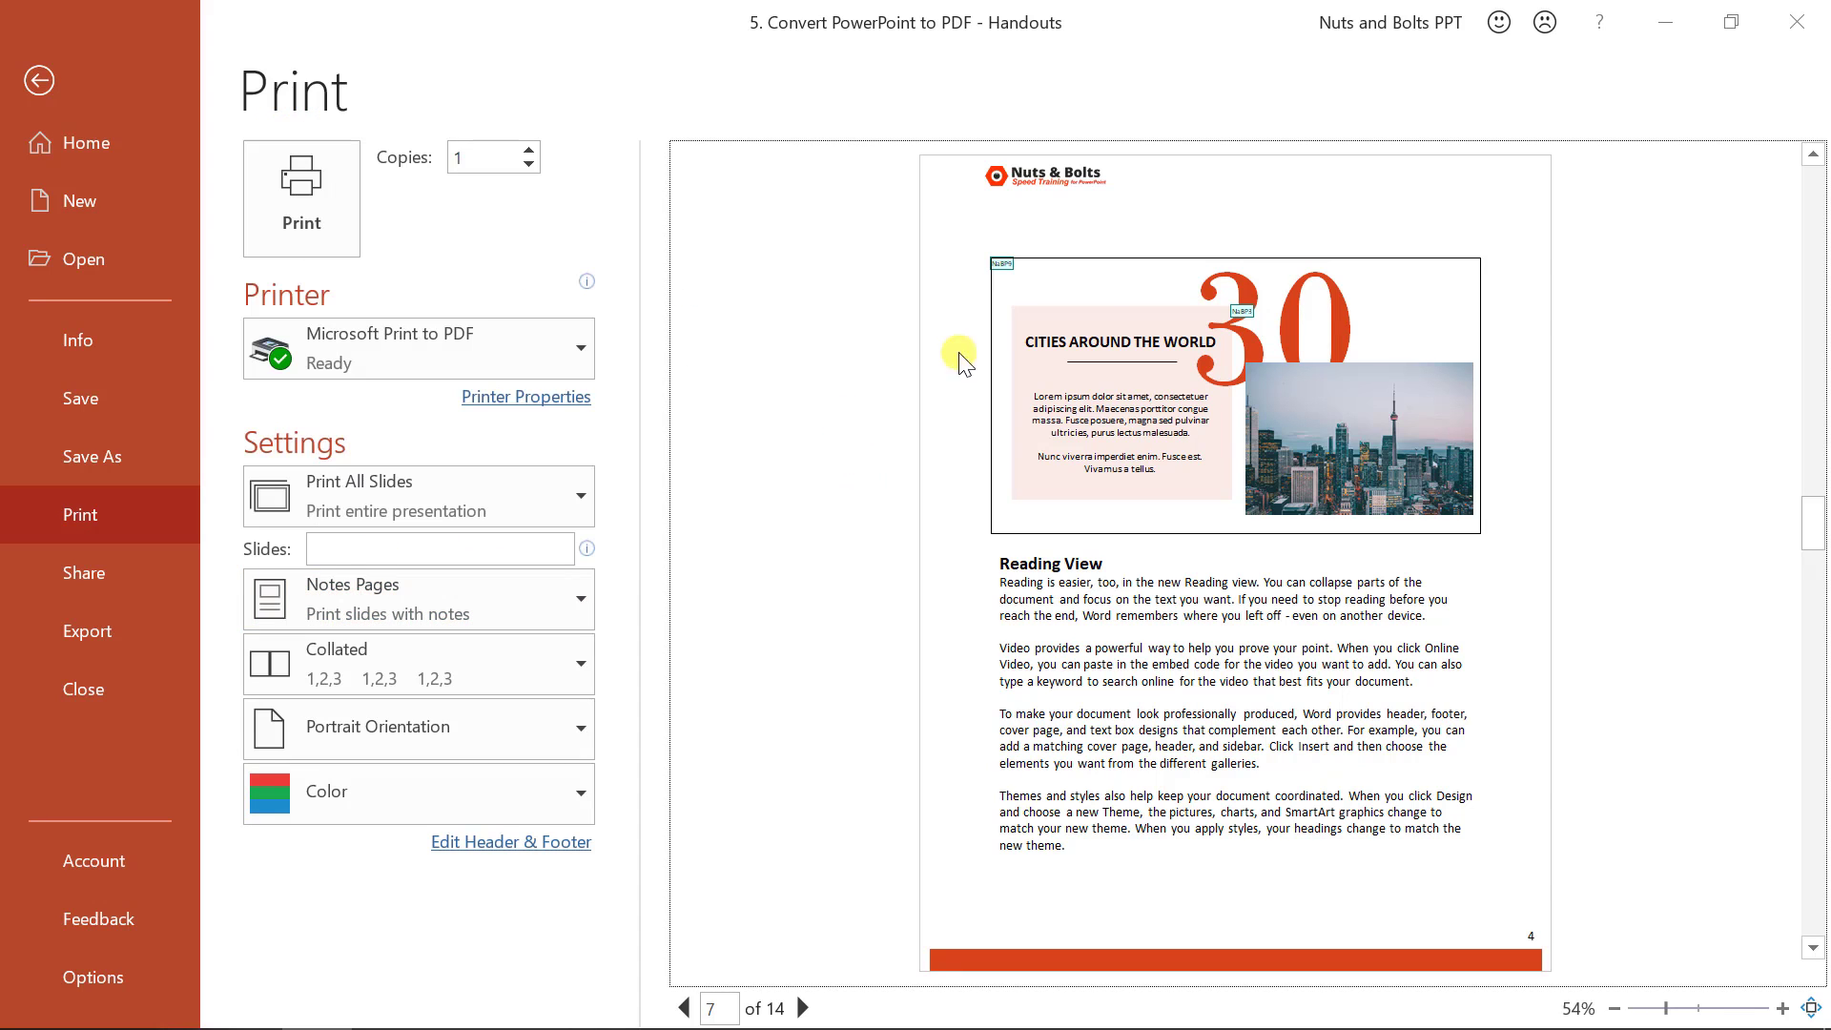
mouse_move(922, 915)
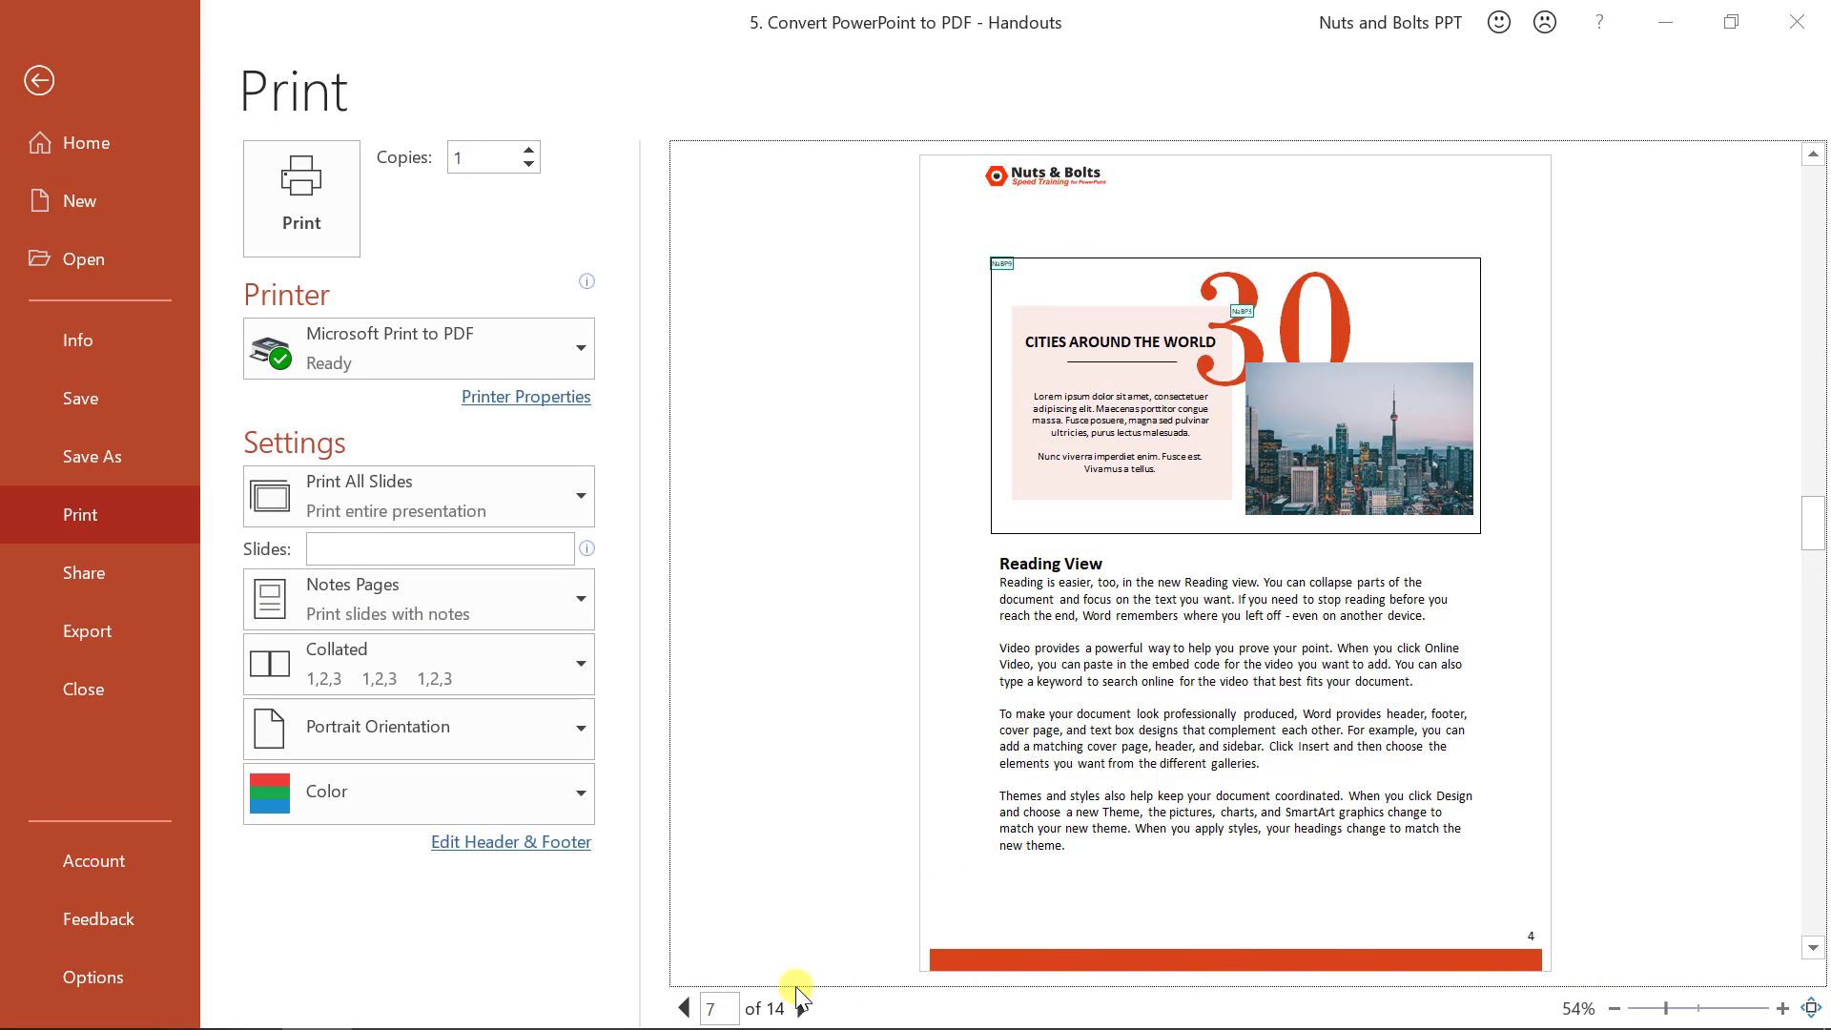
left_click(799, 1008)
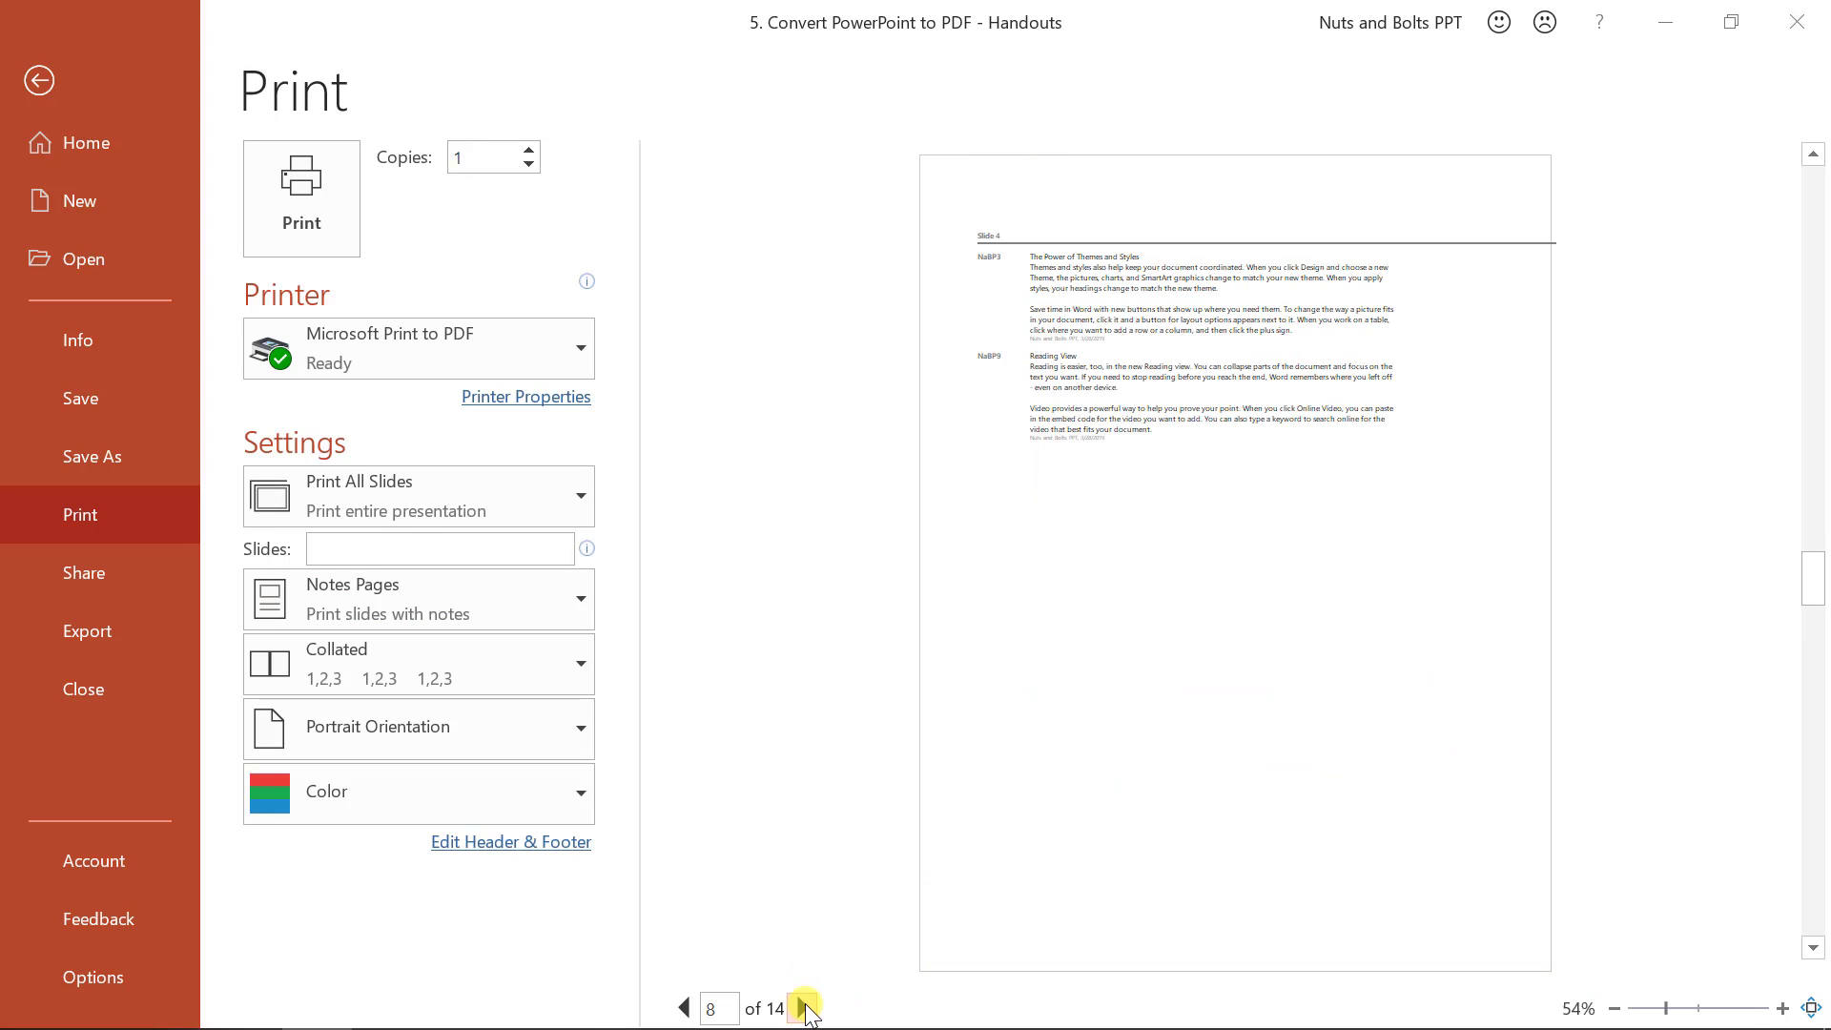
left_click(803, 1008)
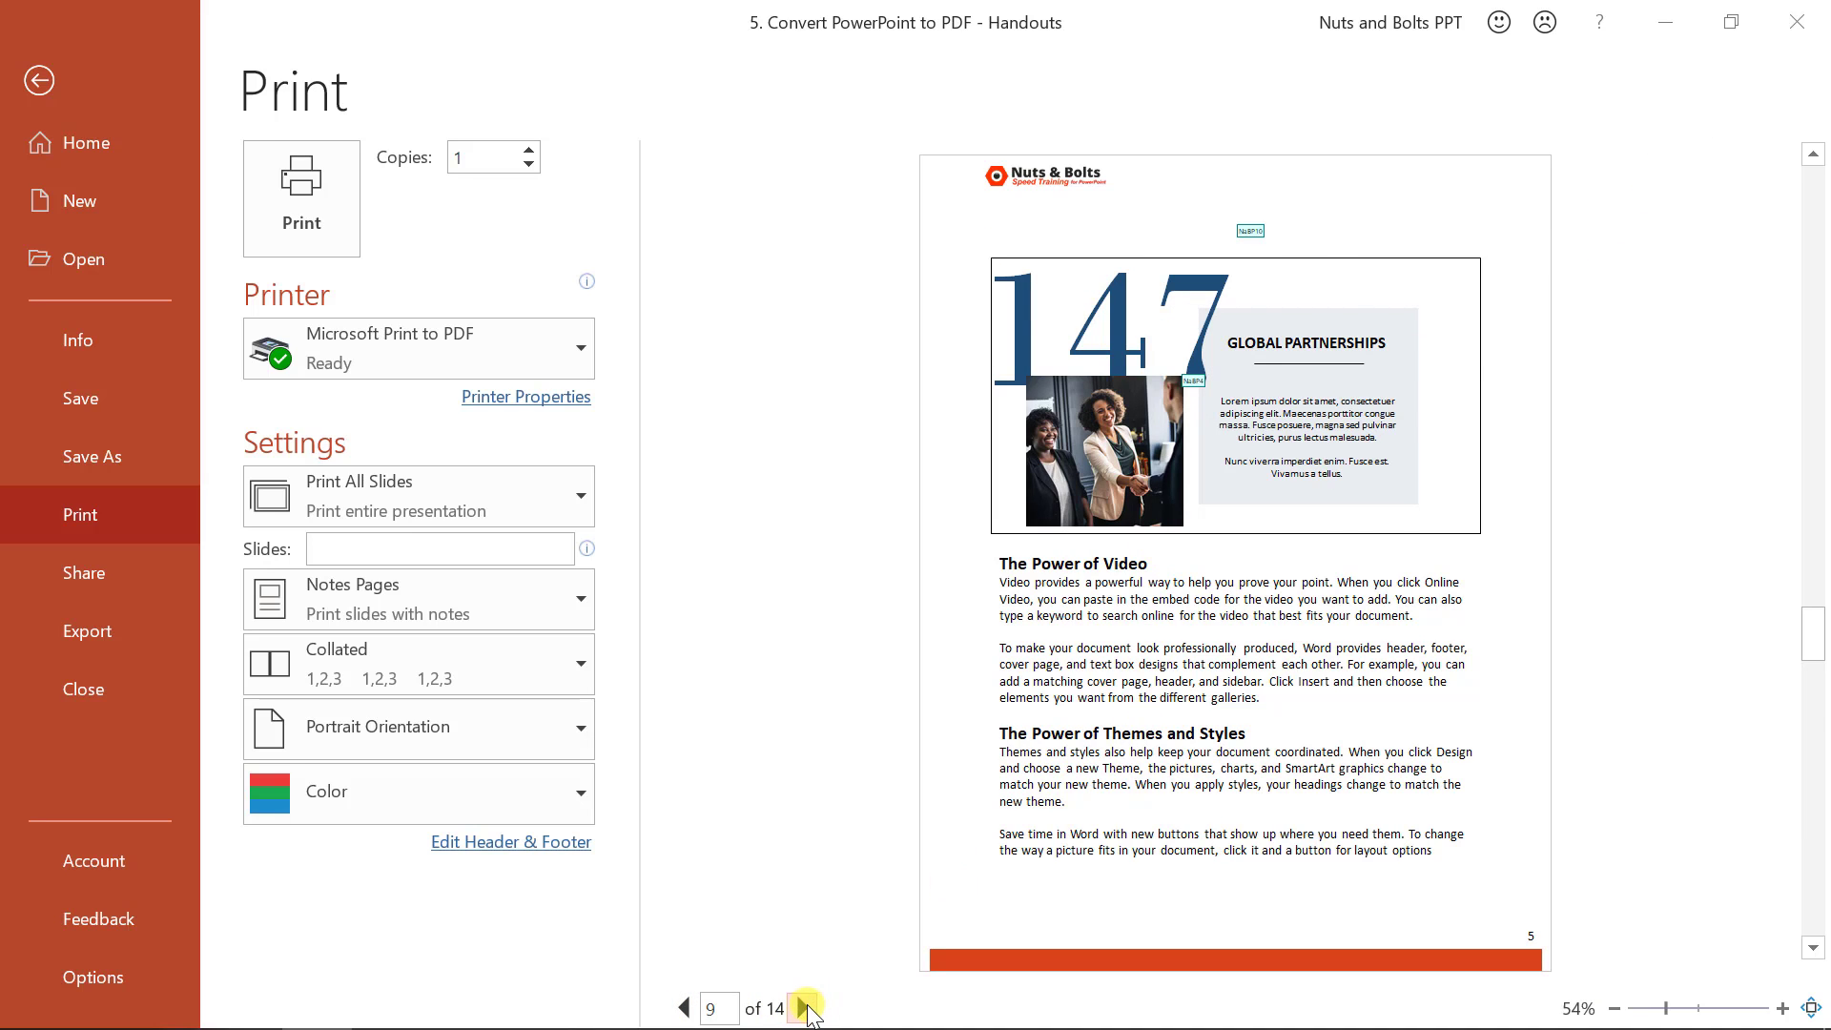
left_click(417, 598)
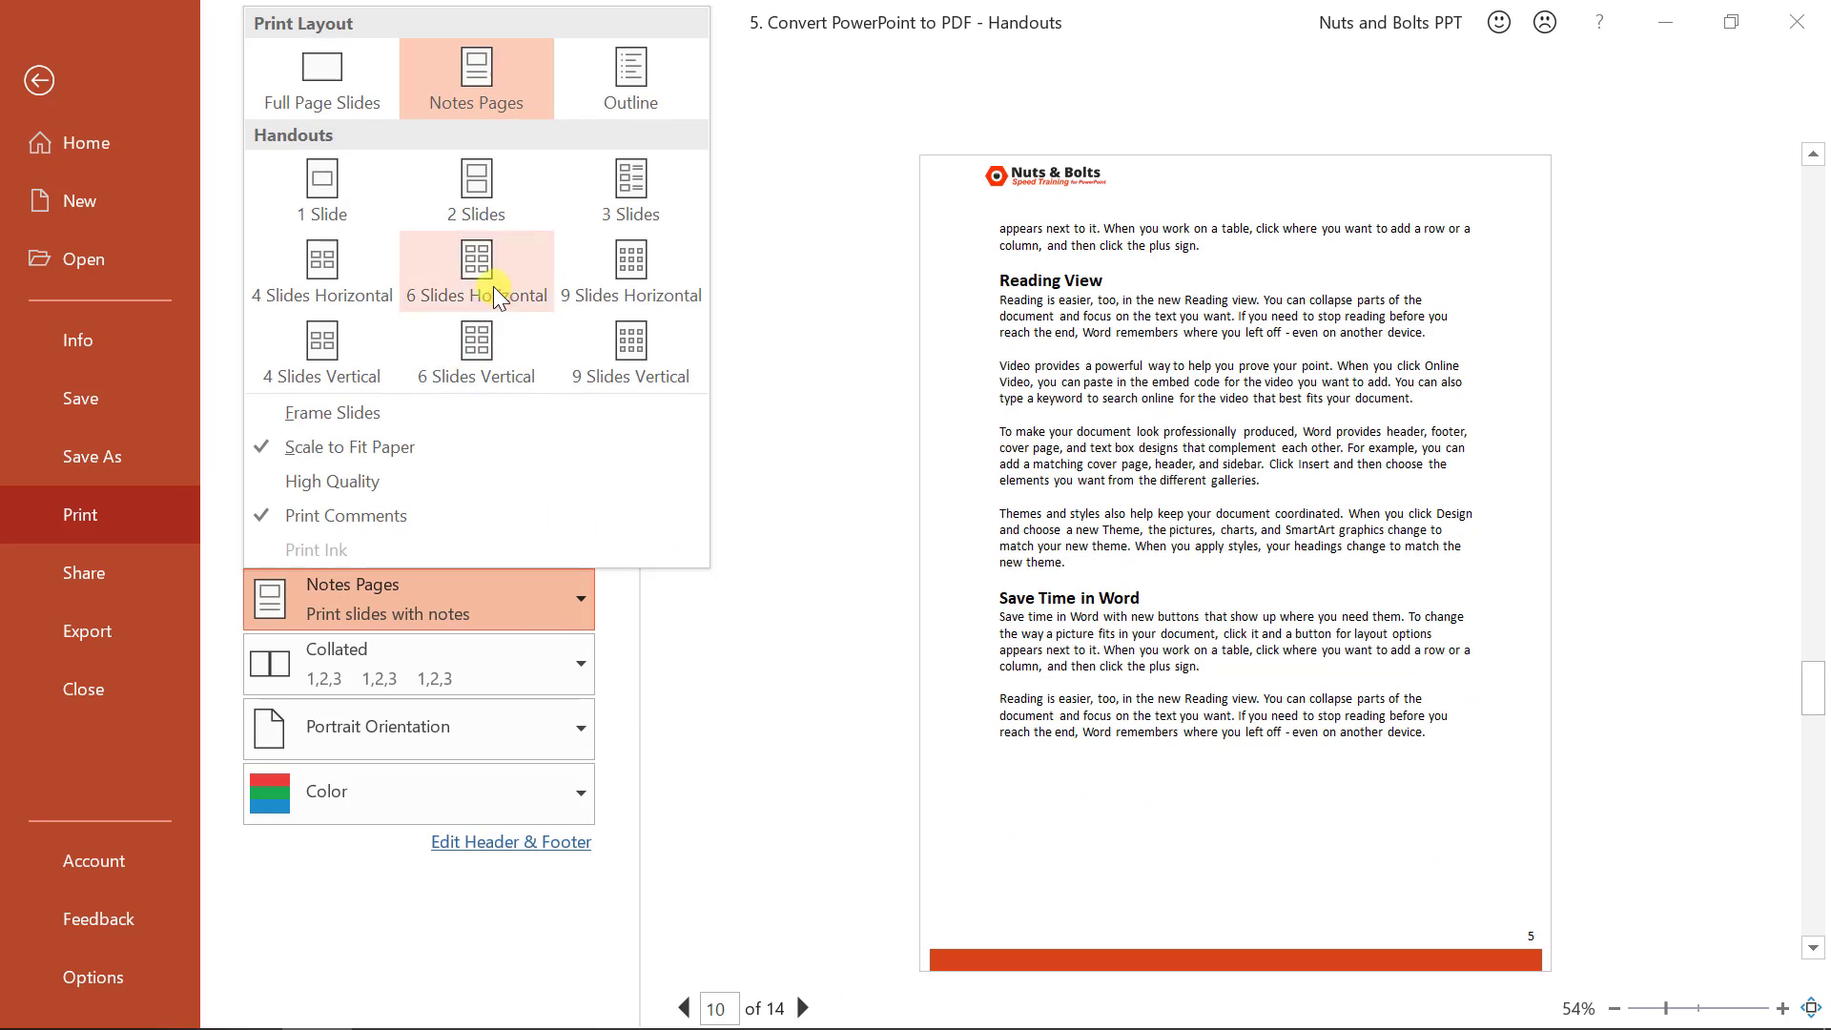
left_click(475, 271)
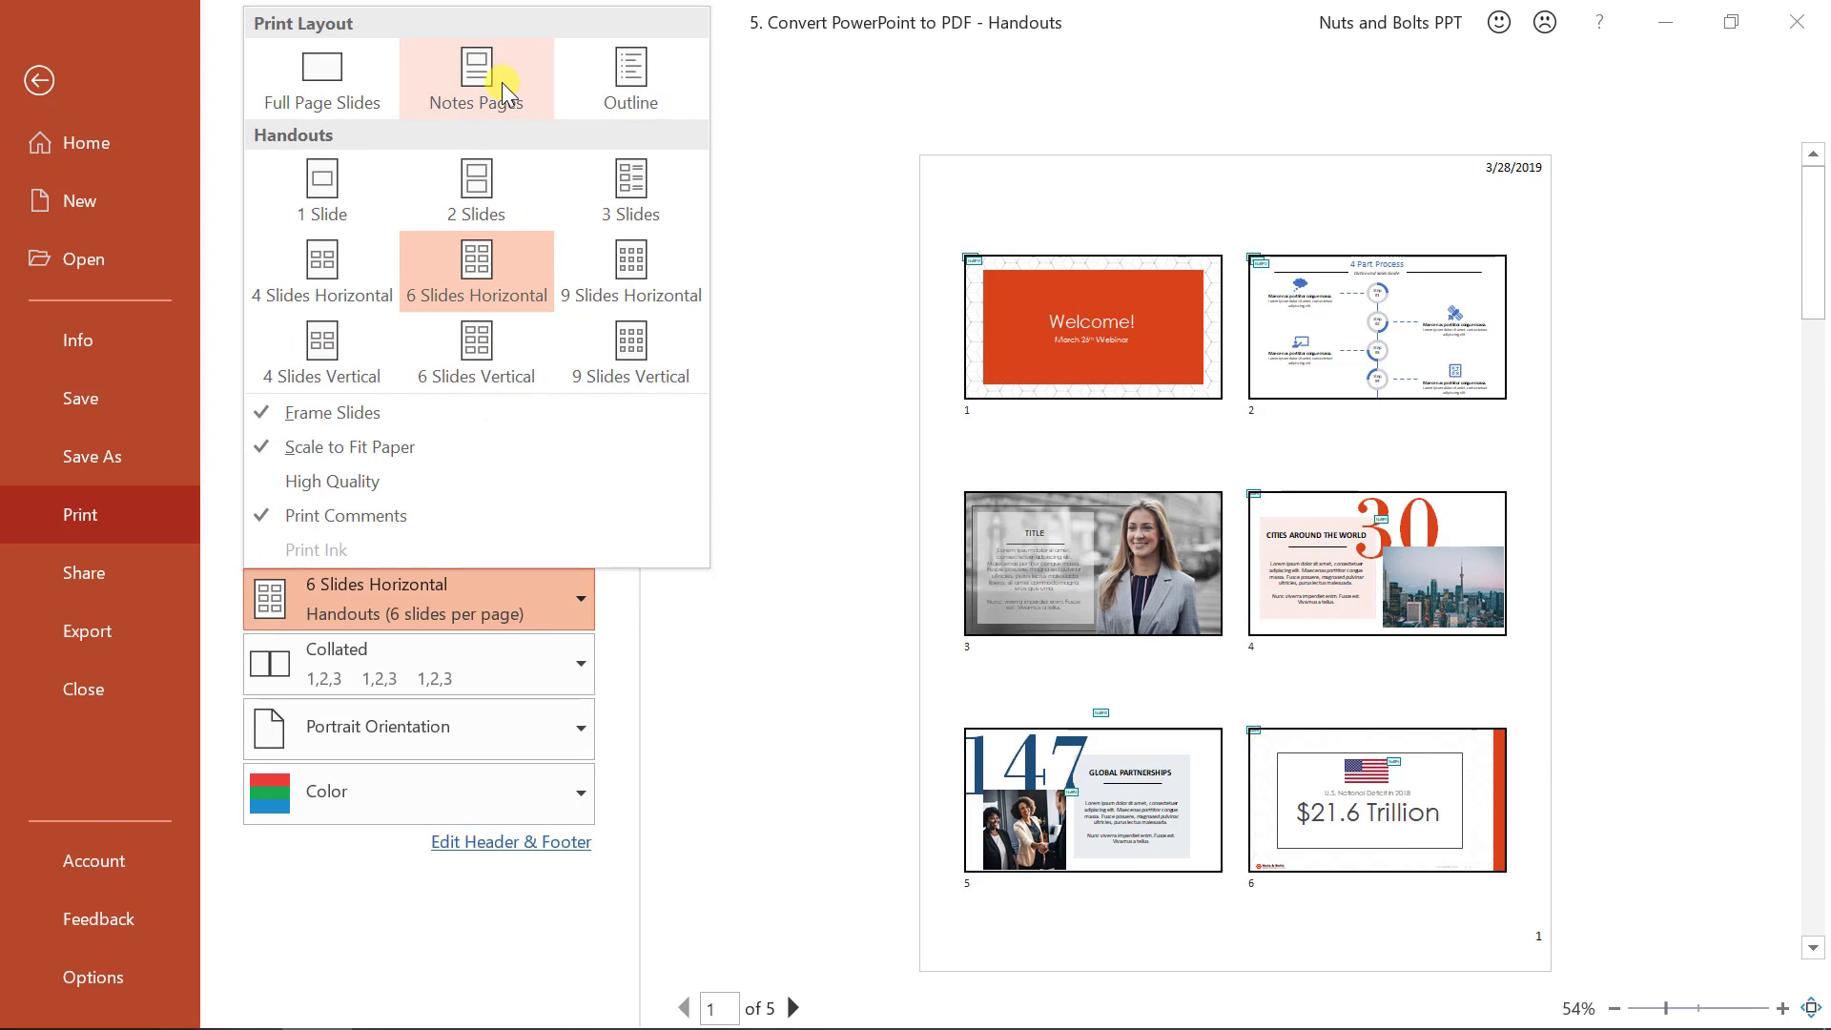
left_click(475, 79)
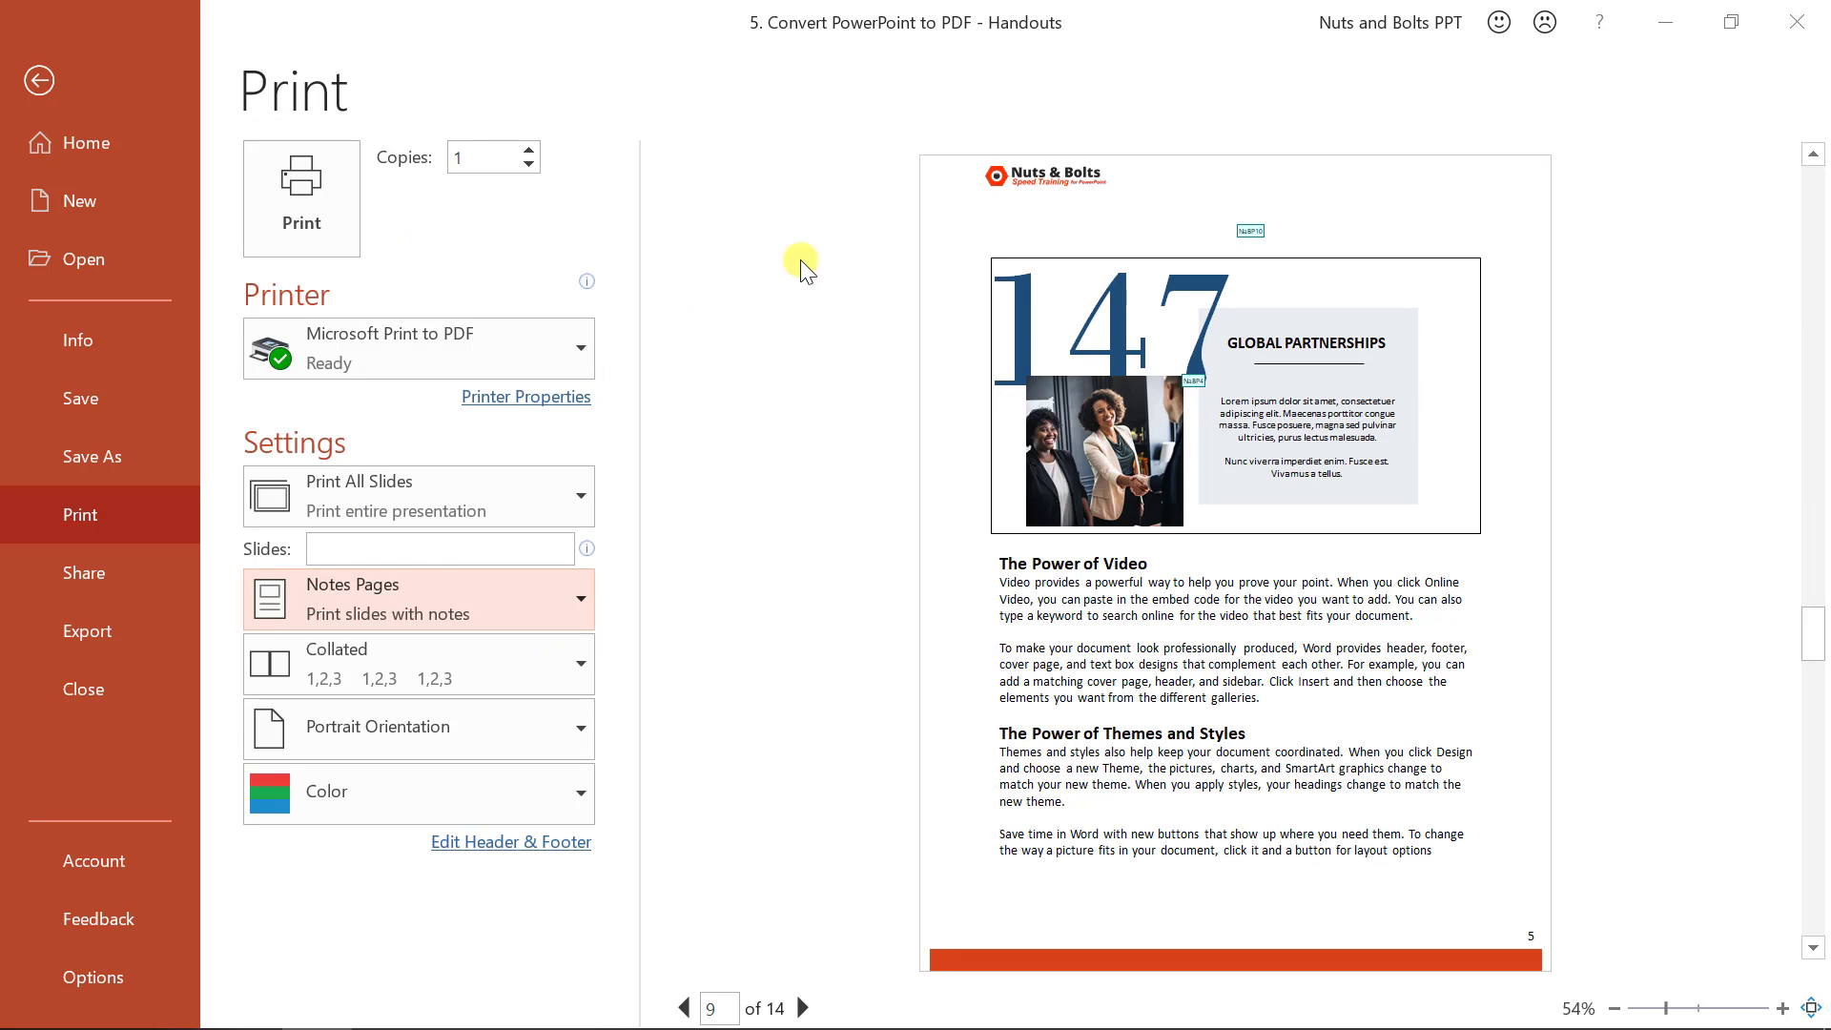
Print via Microsoft Print to PDF, saving the output as Handouts on the Desktop
left_click(417, 347)
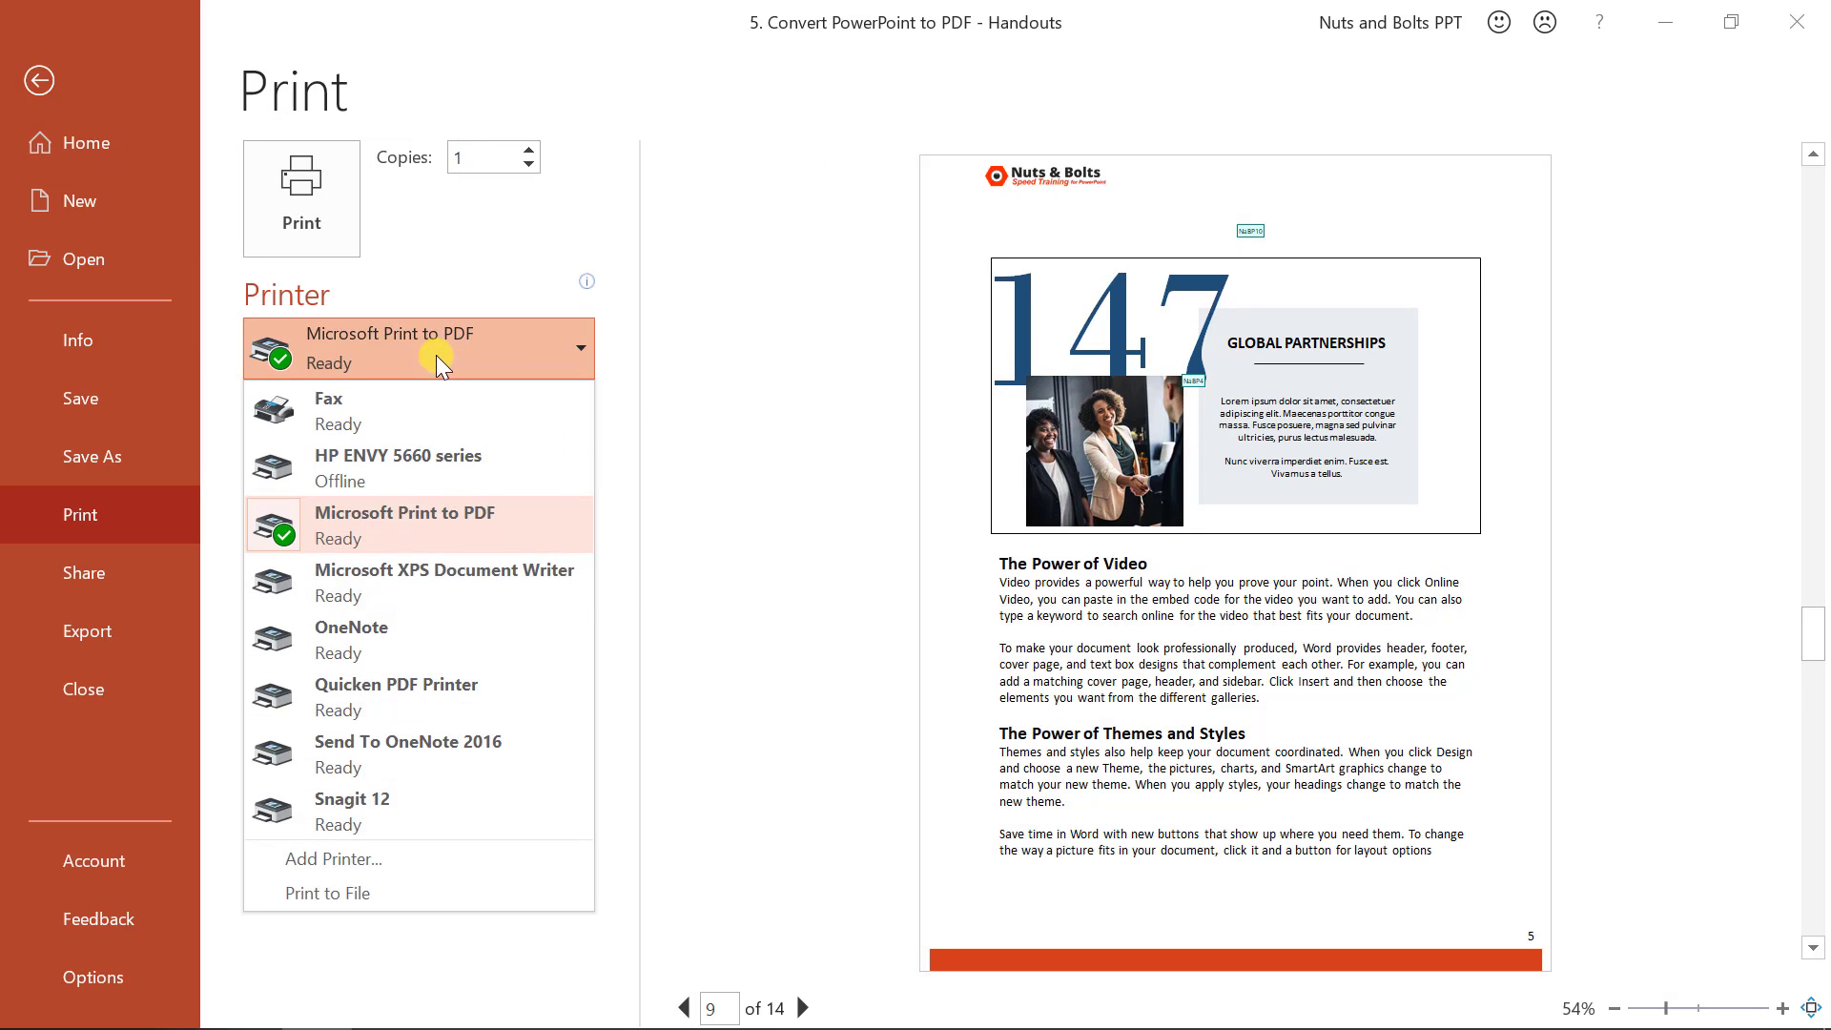
mouse_move(462, 525)
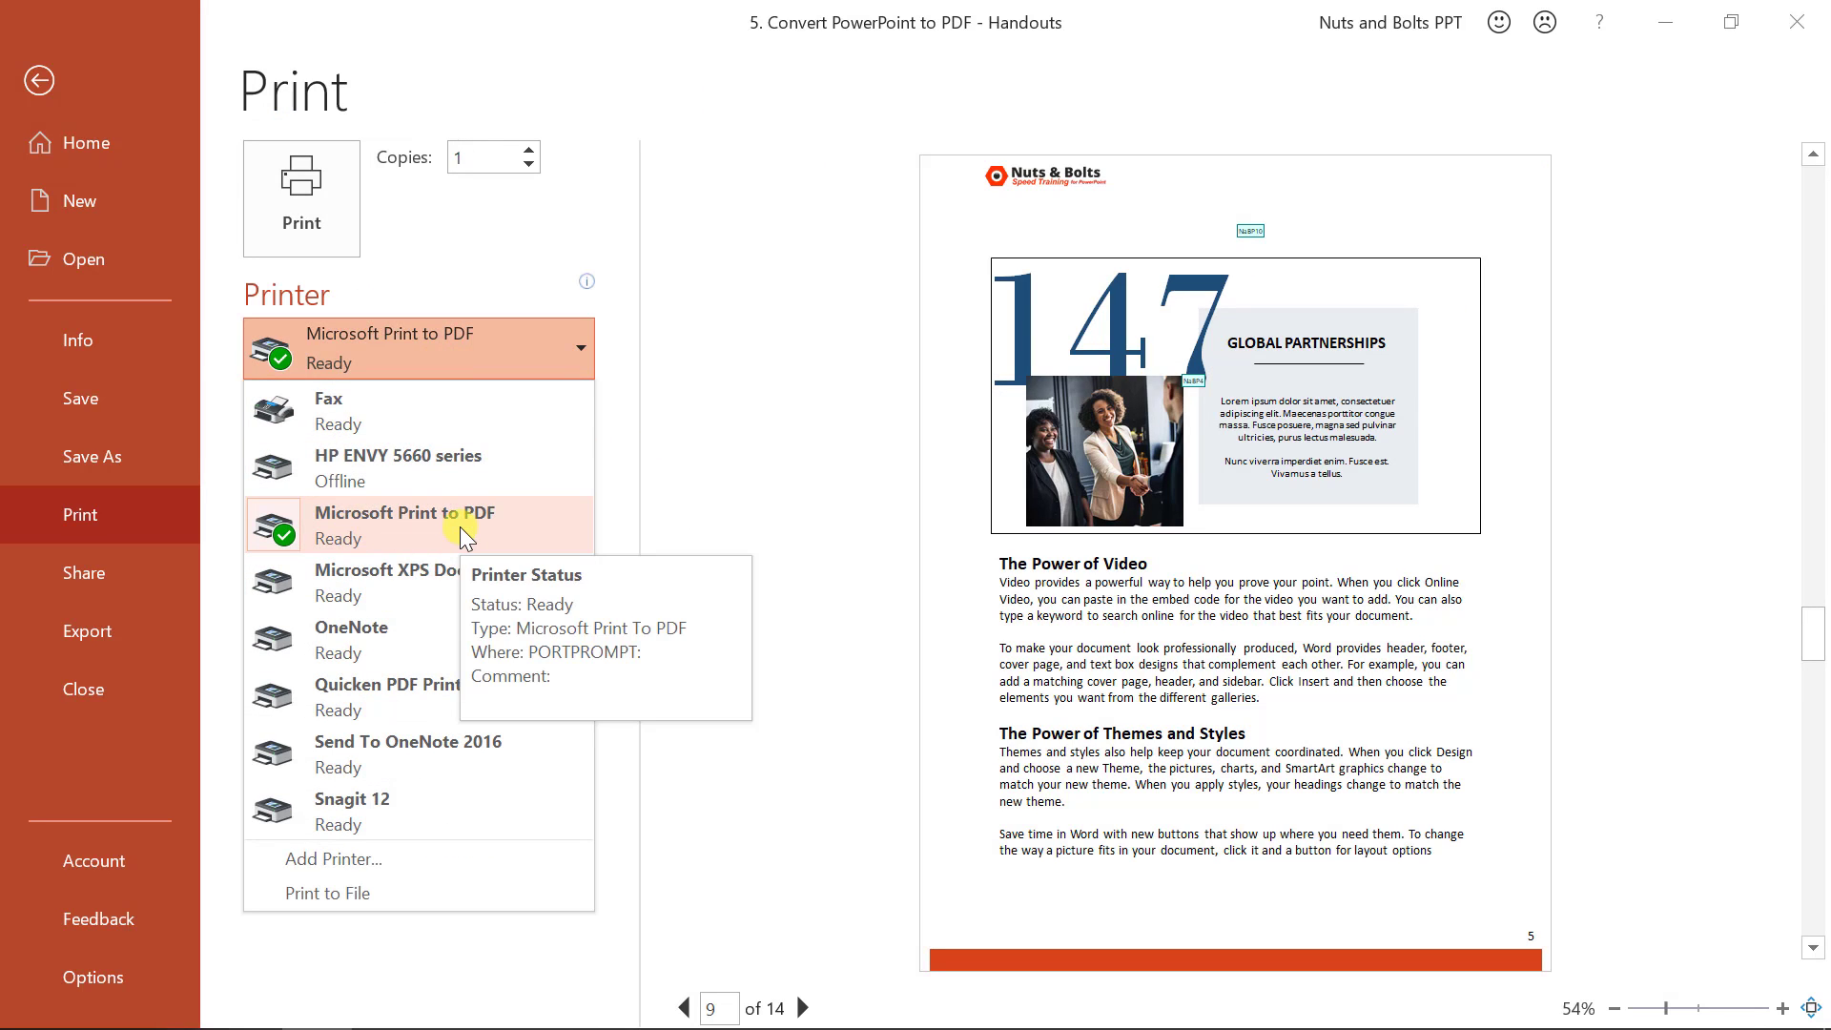
left_click(38, 79)
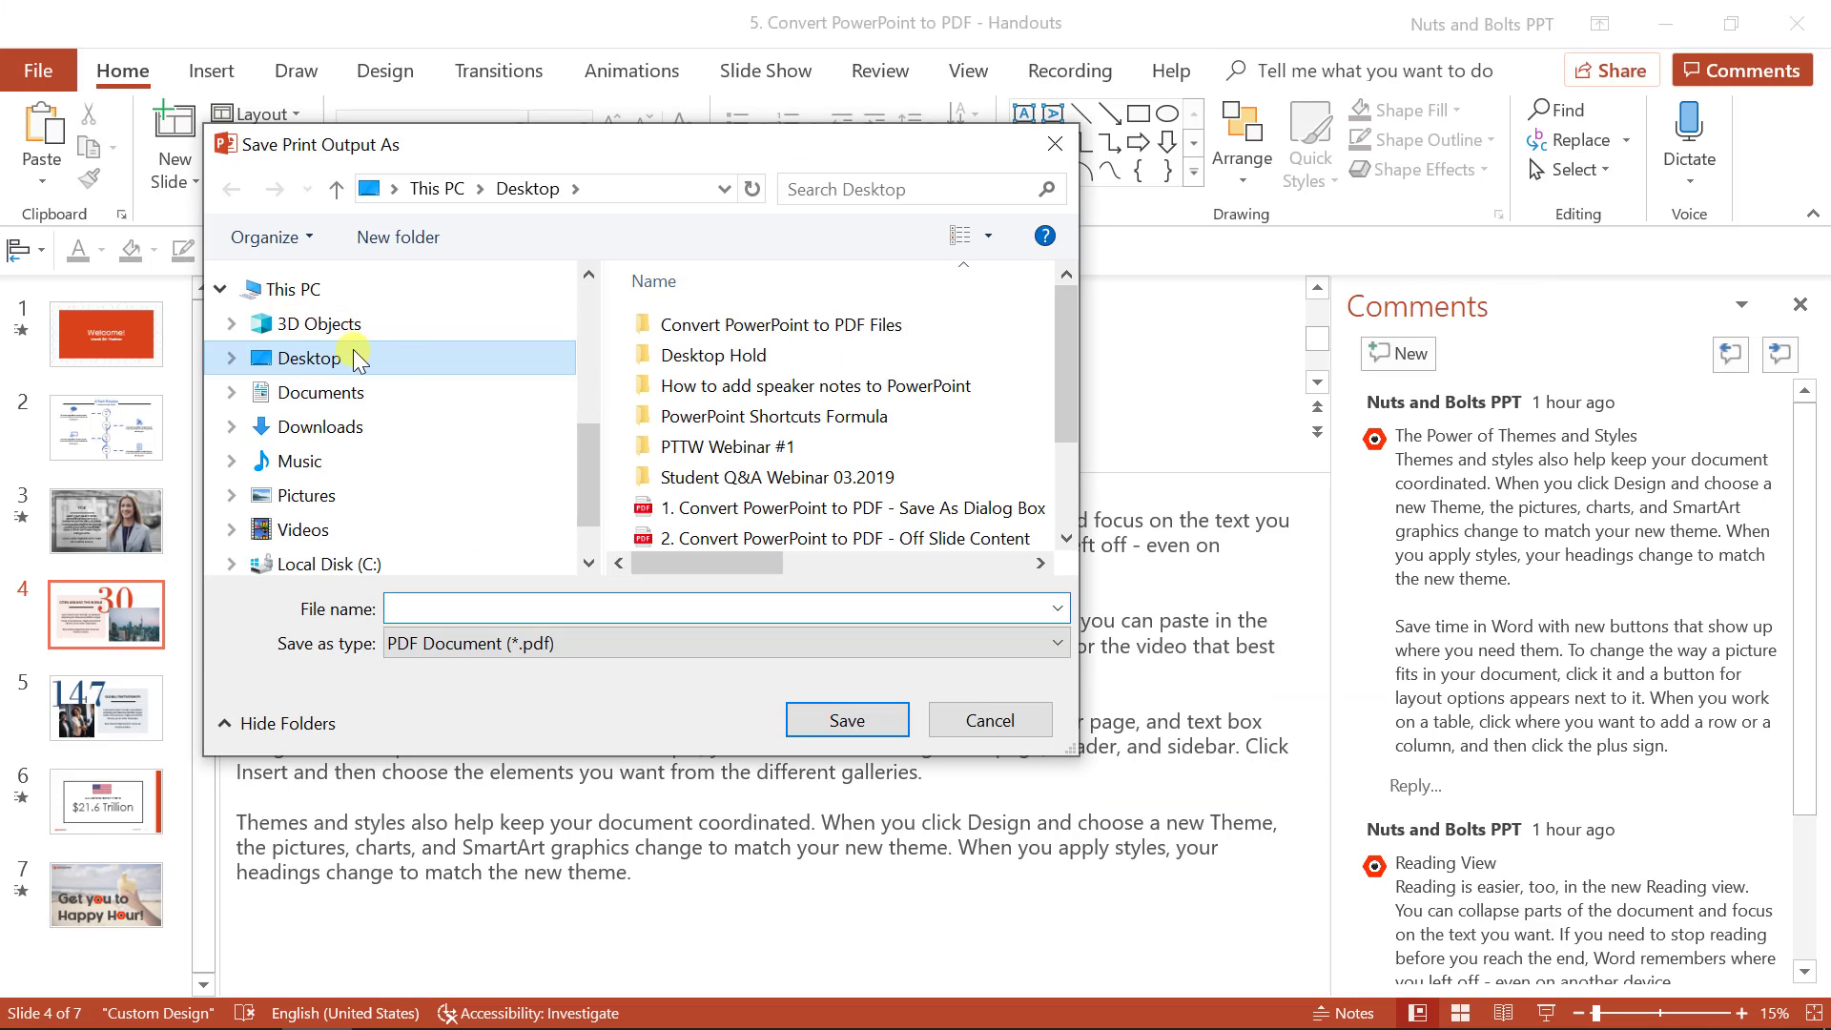
scroll("down", 3)
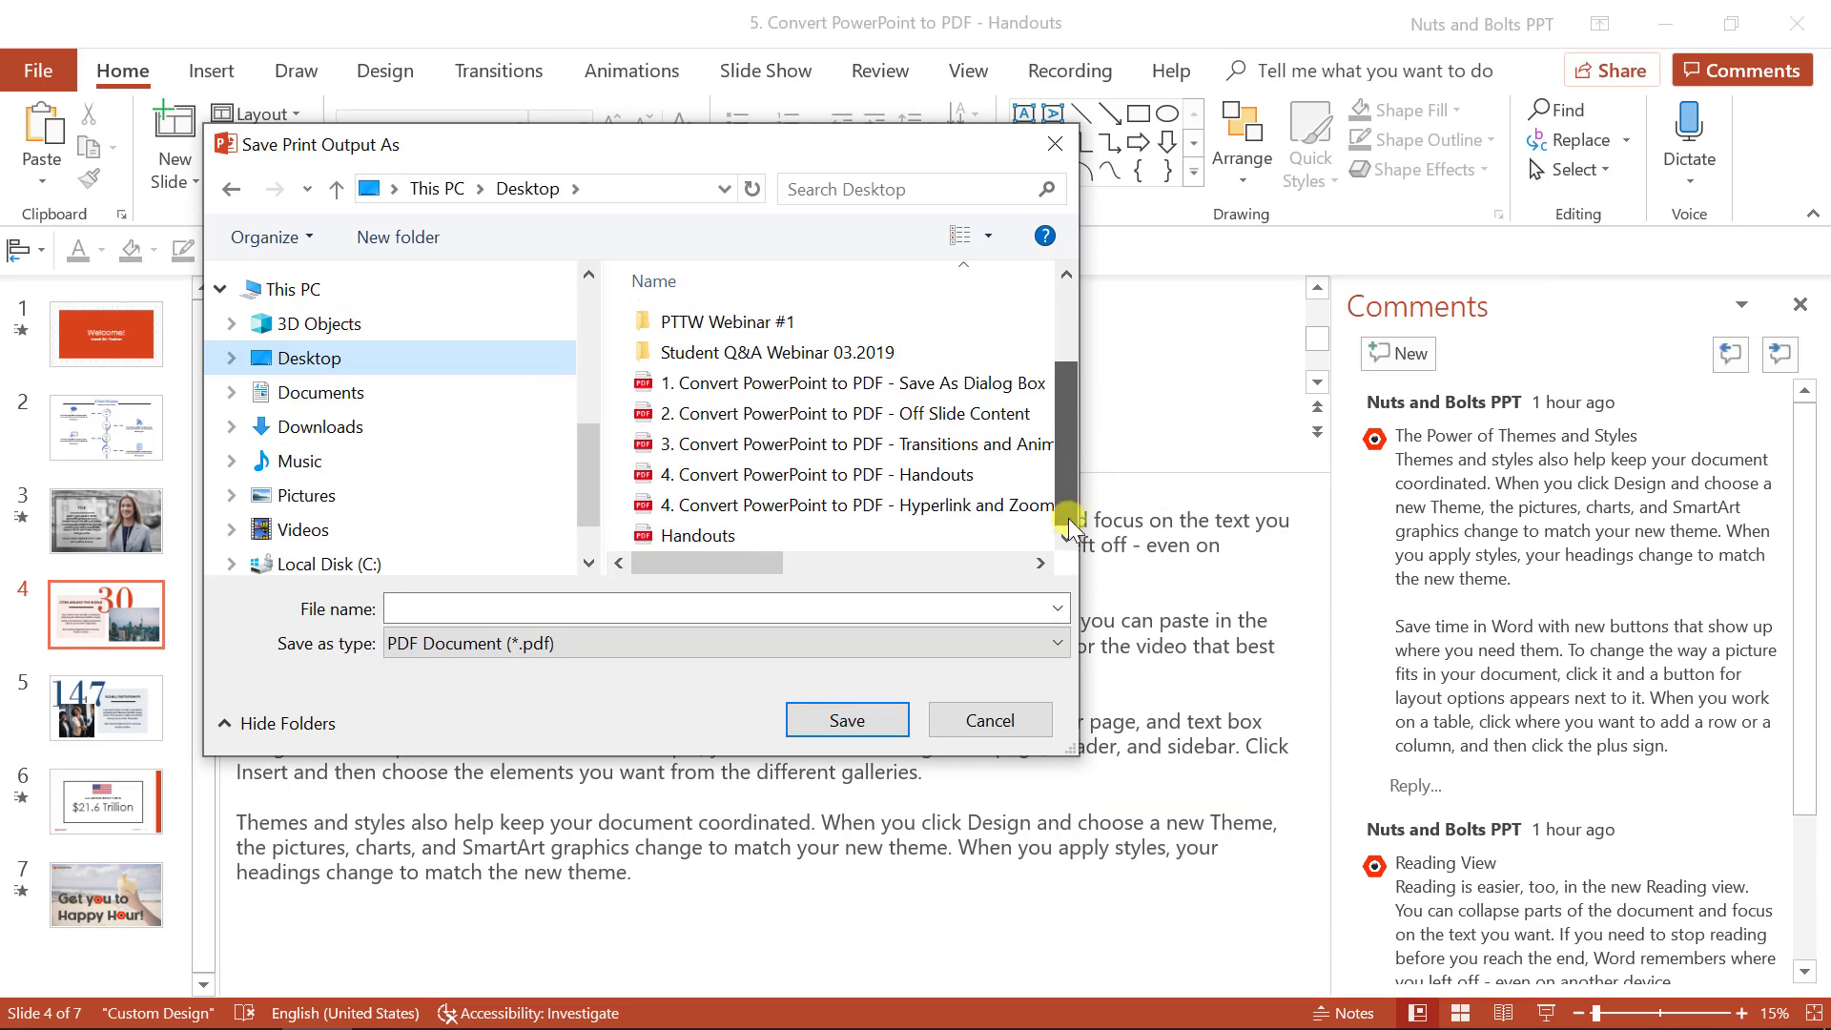
left_click(704, 535)
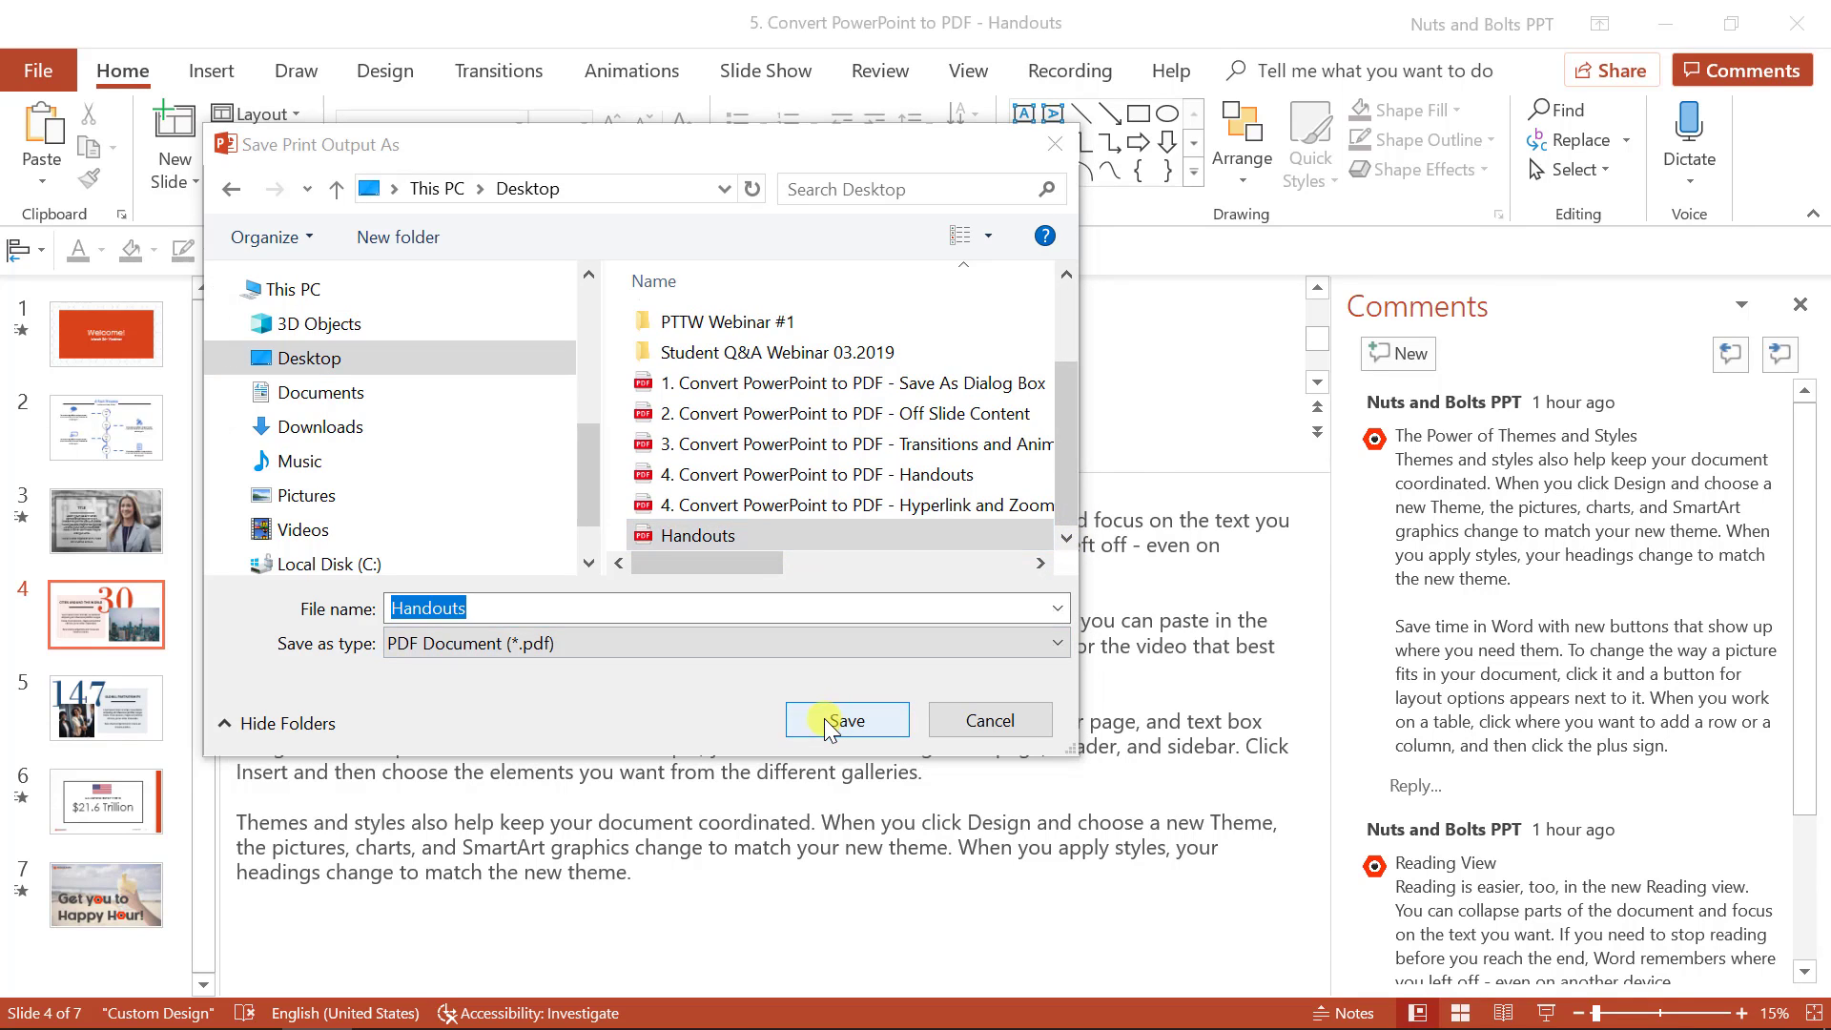
left_click(847, 720)
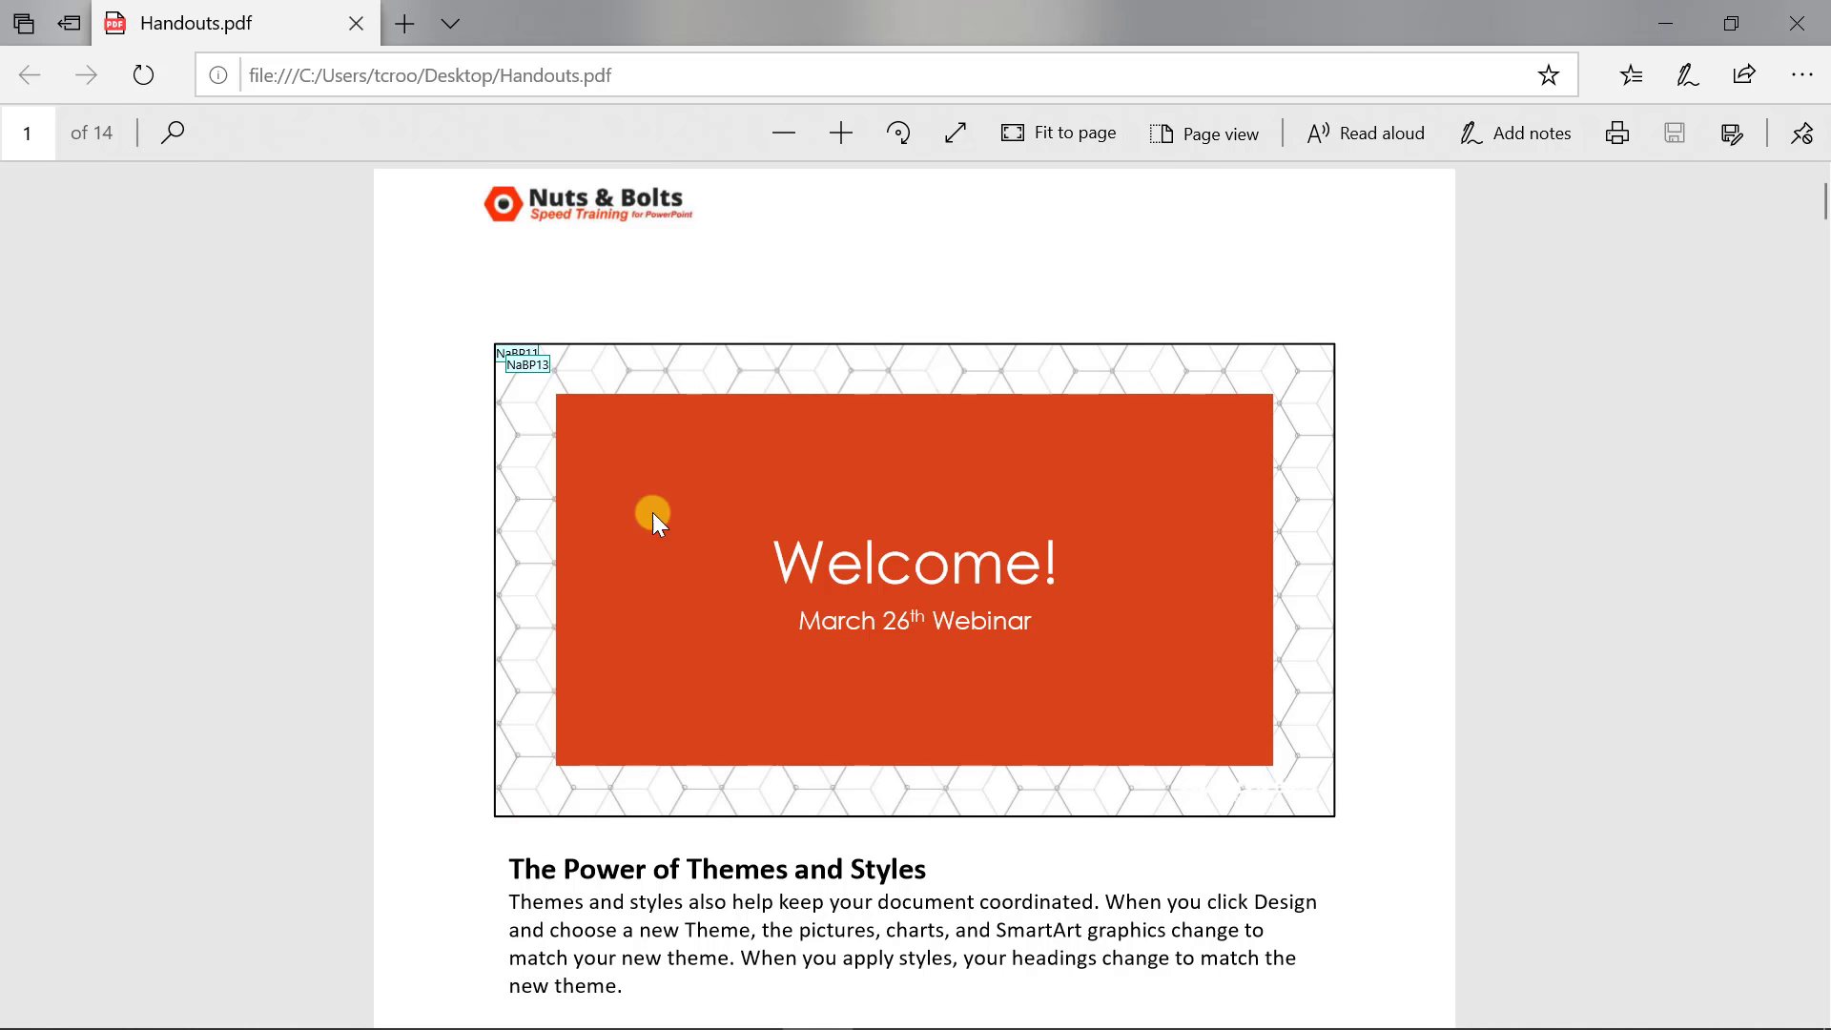
Scroll through Handouts.pdf to review the slide and notes pages
scroll("down", 3)
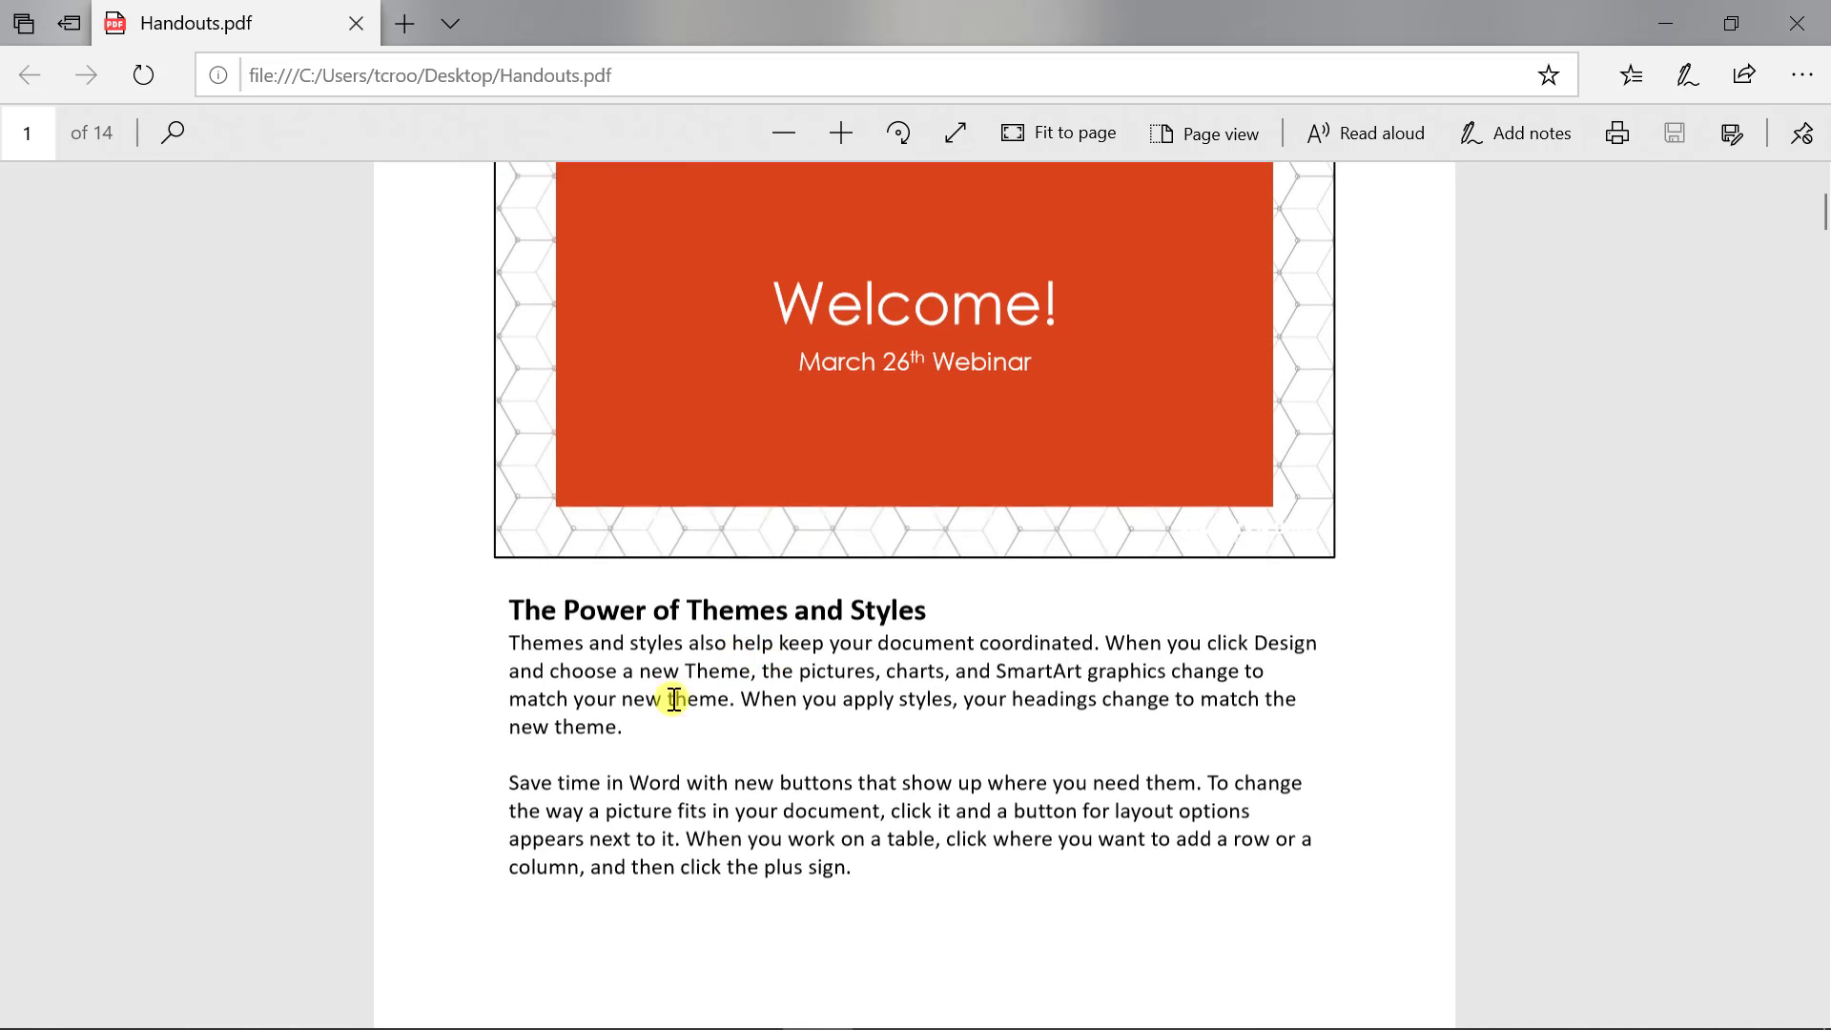
scroll("down", 3)
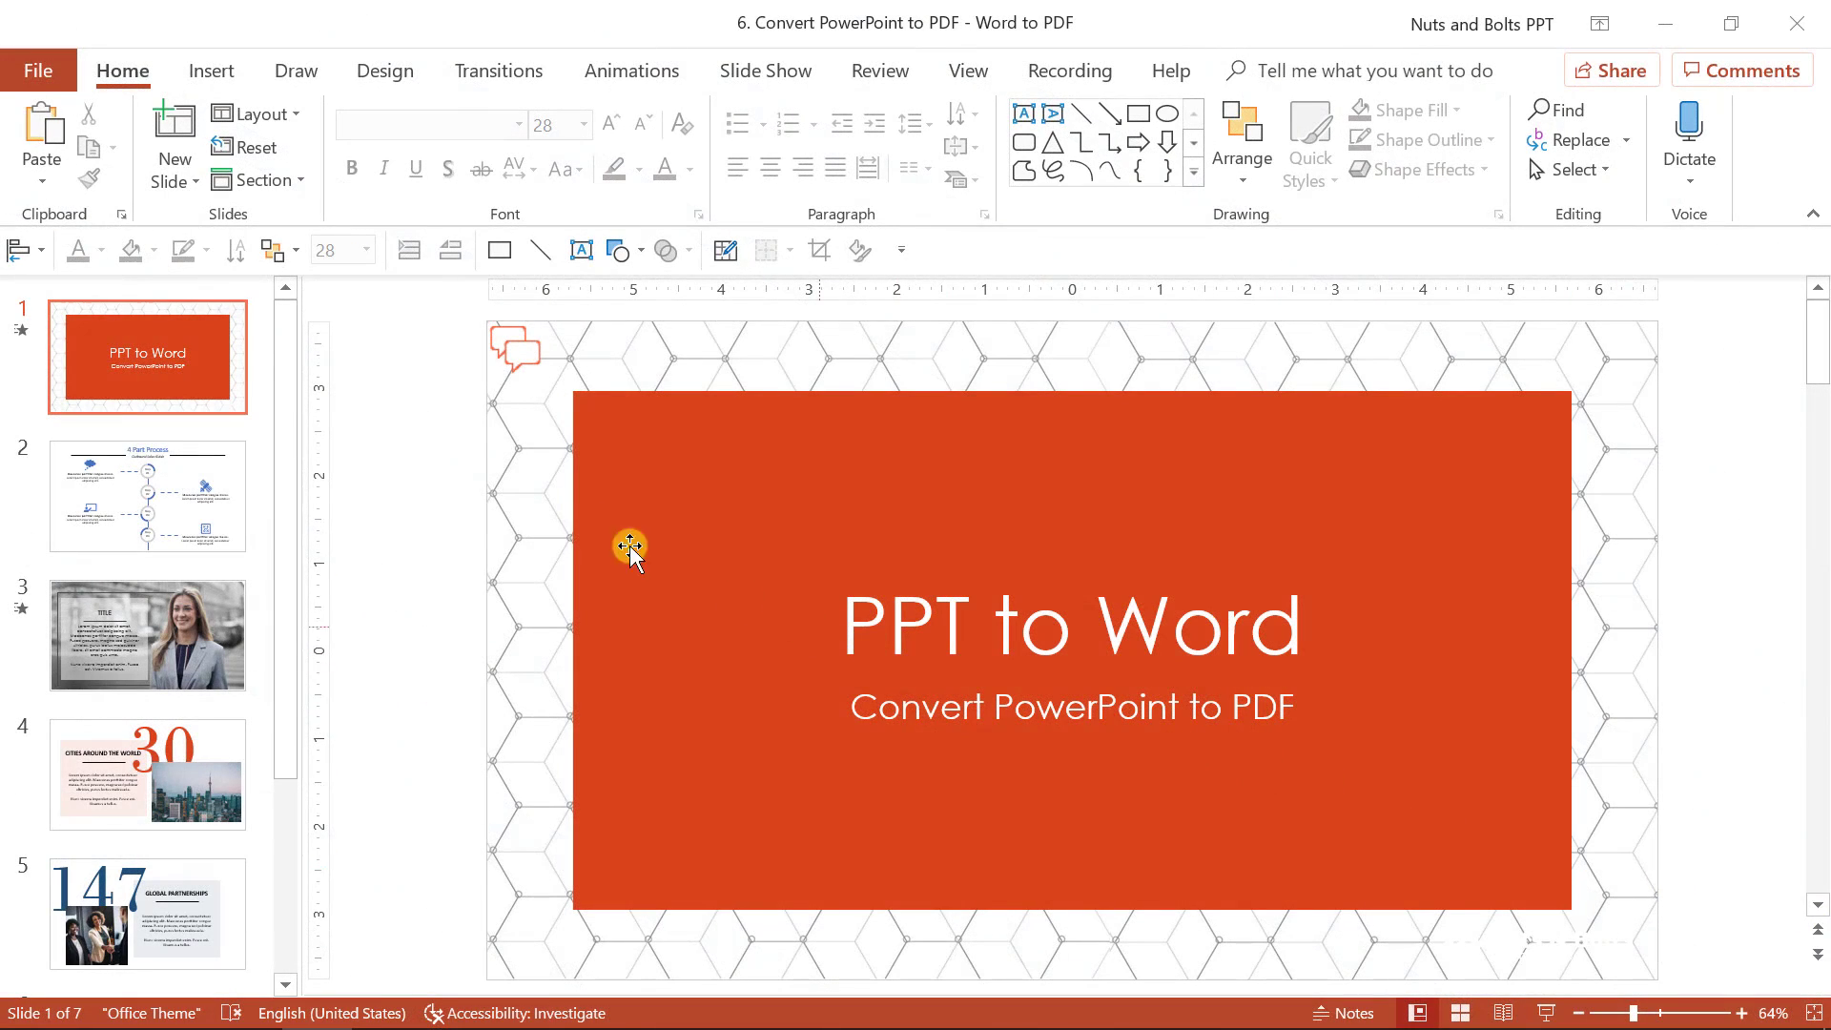
Export the deck to Word via Create Handouts with the Blank lines next to slides layout
left_click(37, 70)
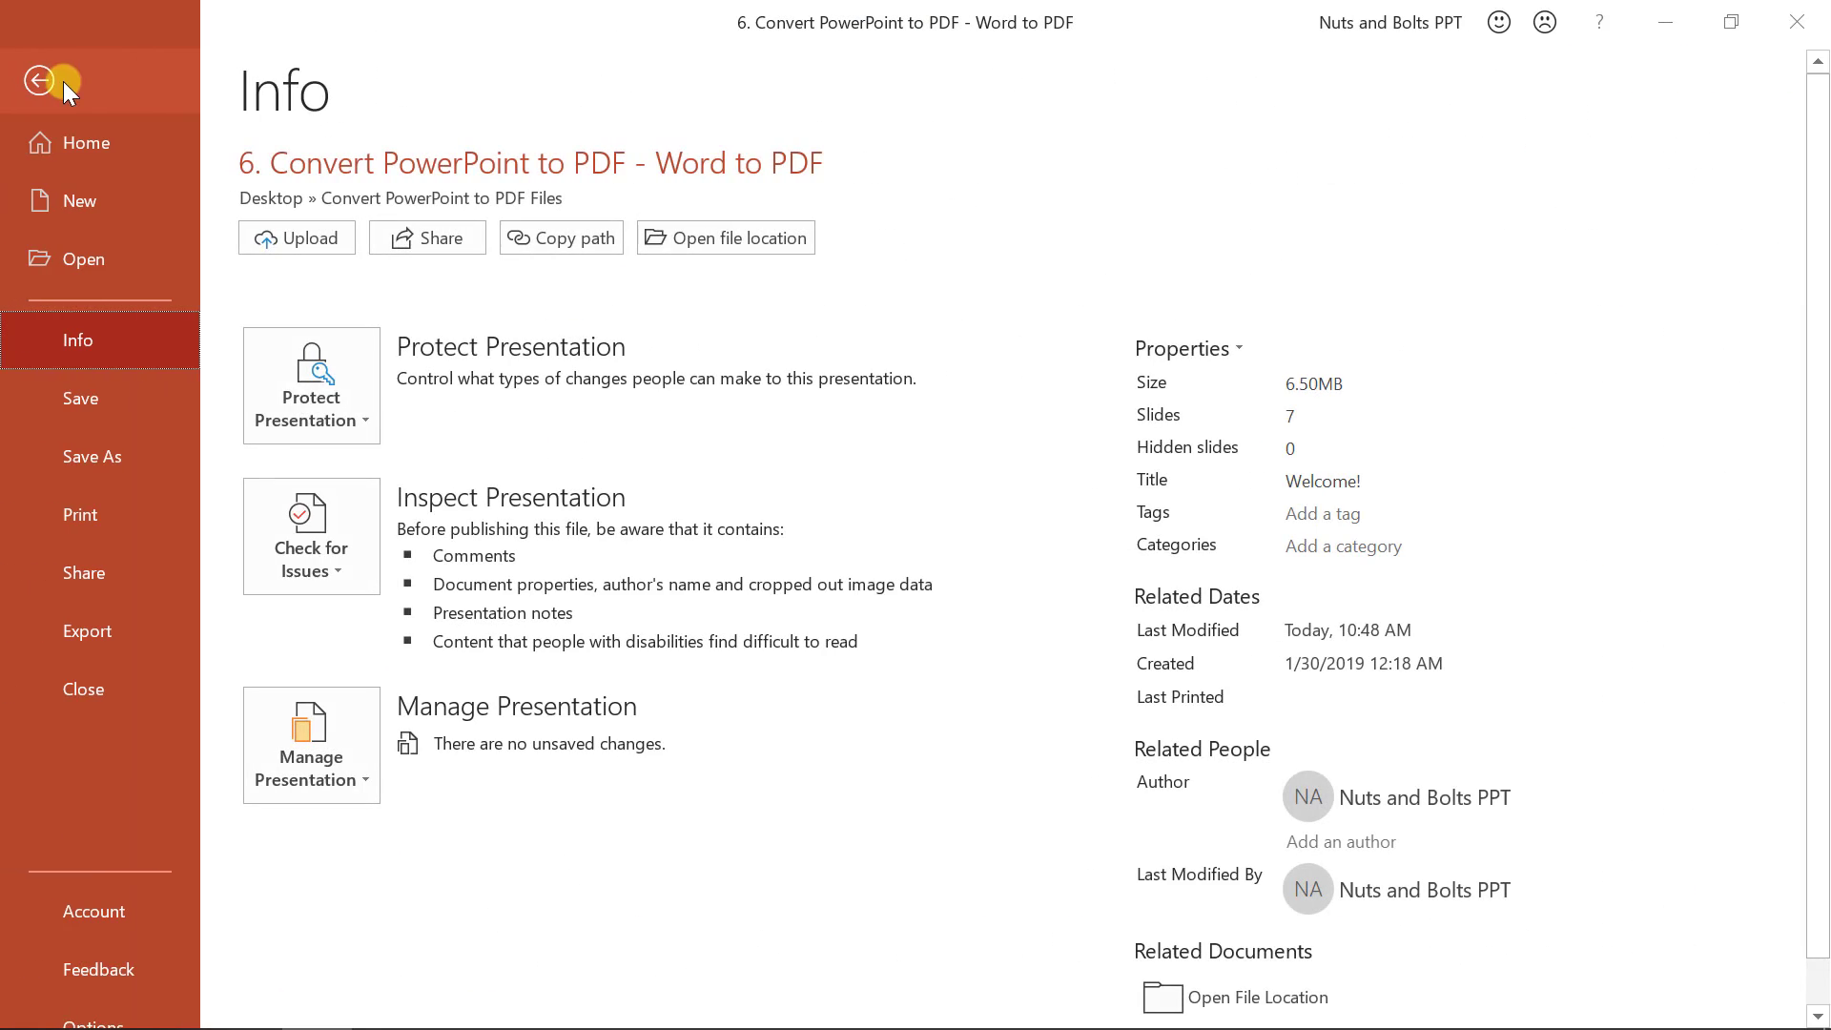
left_click(86, 631)
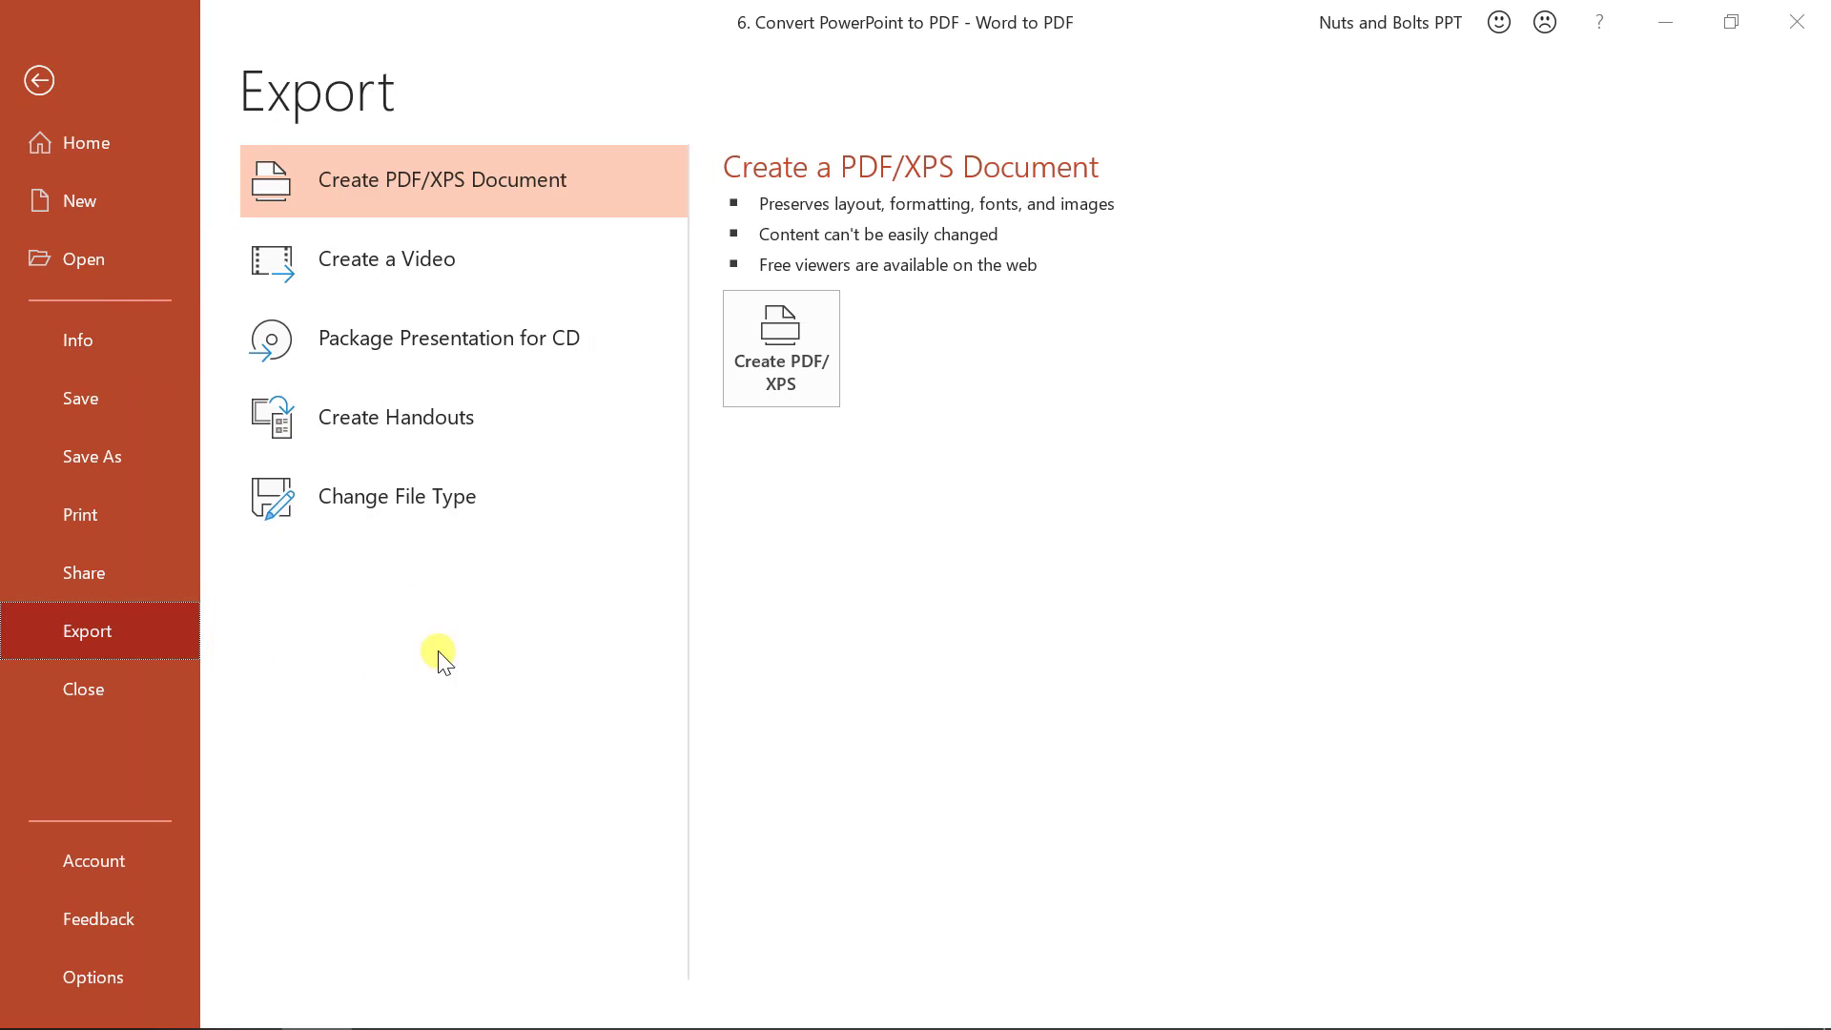
left_click(395, 417)
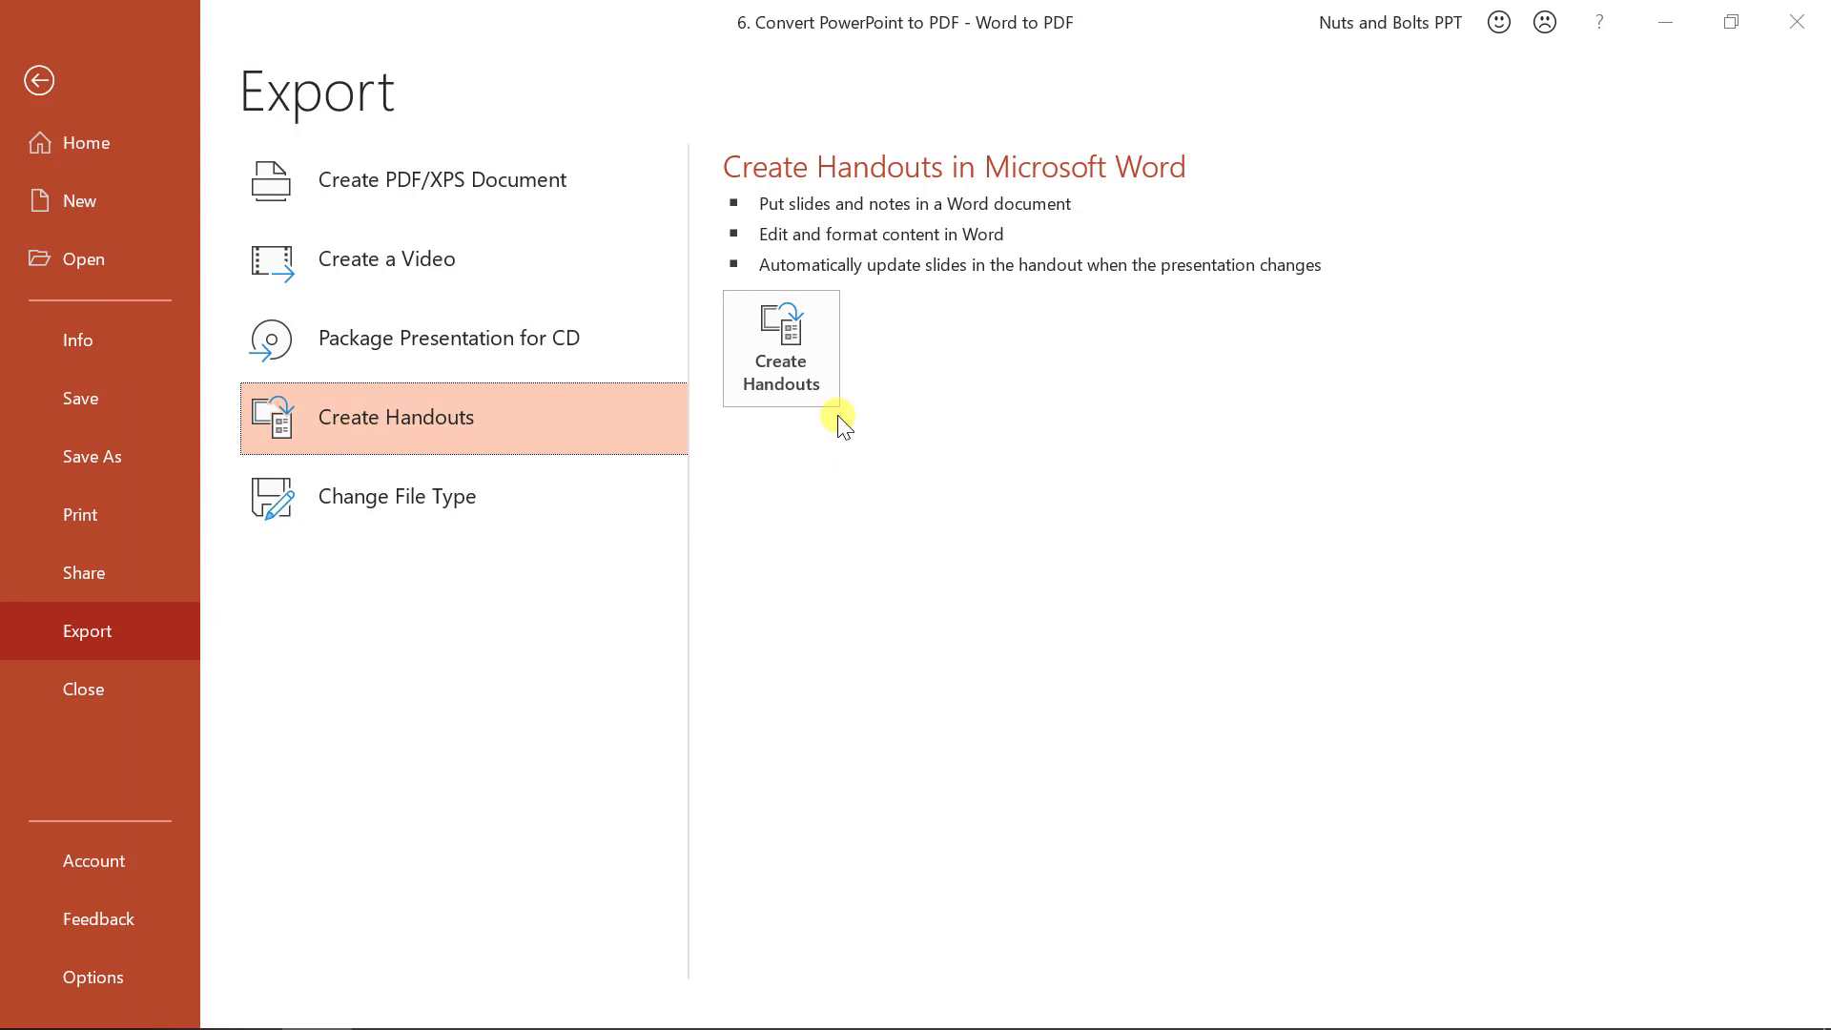
left_click(780, 347)
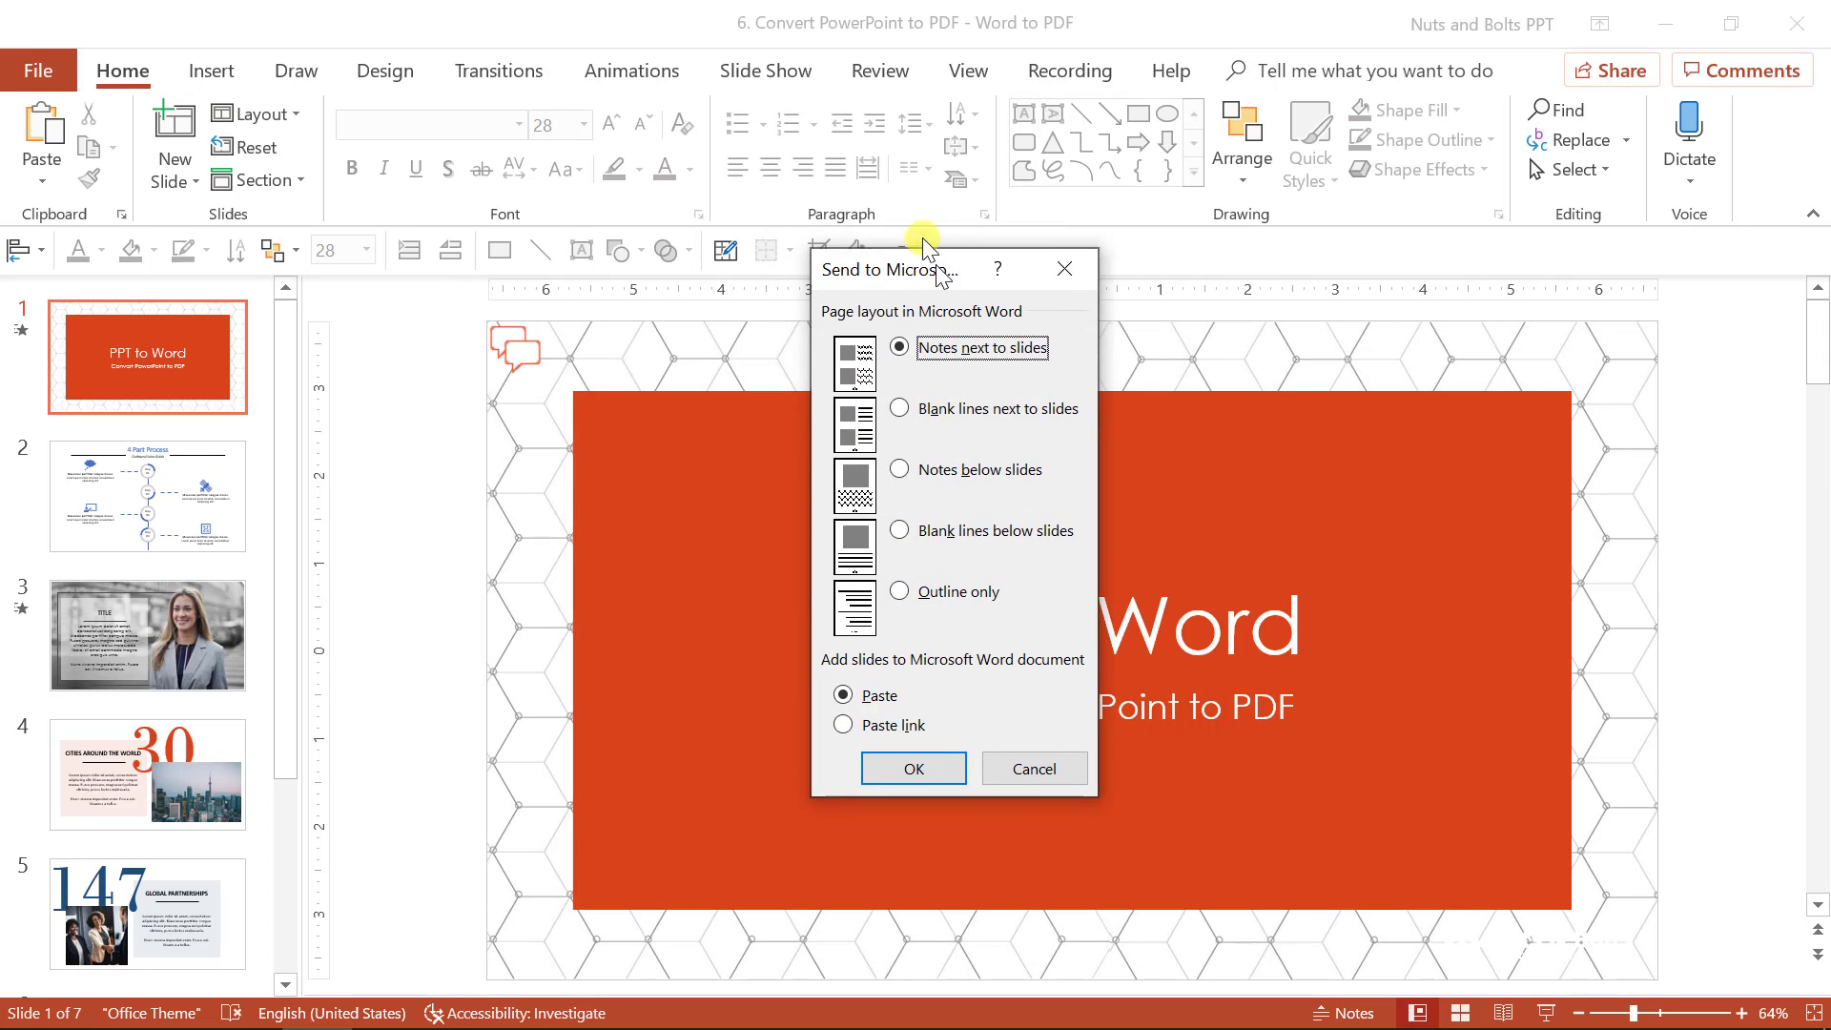
left_click_drag(888, 269, 806, 234)
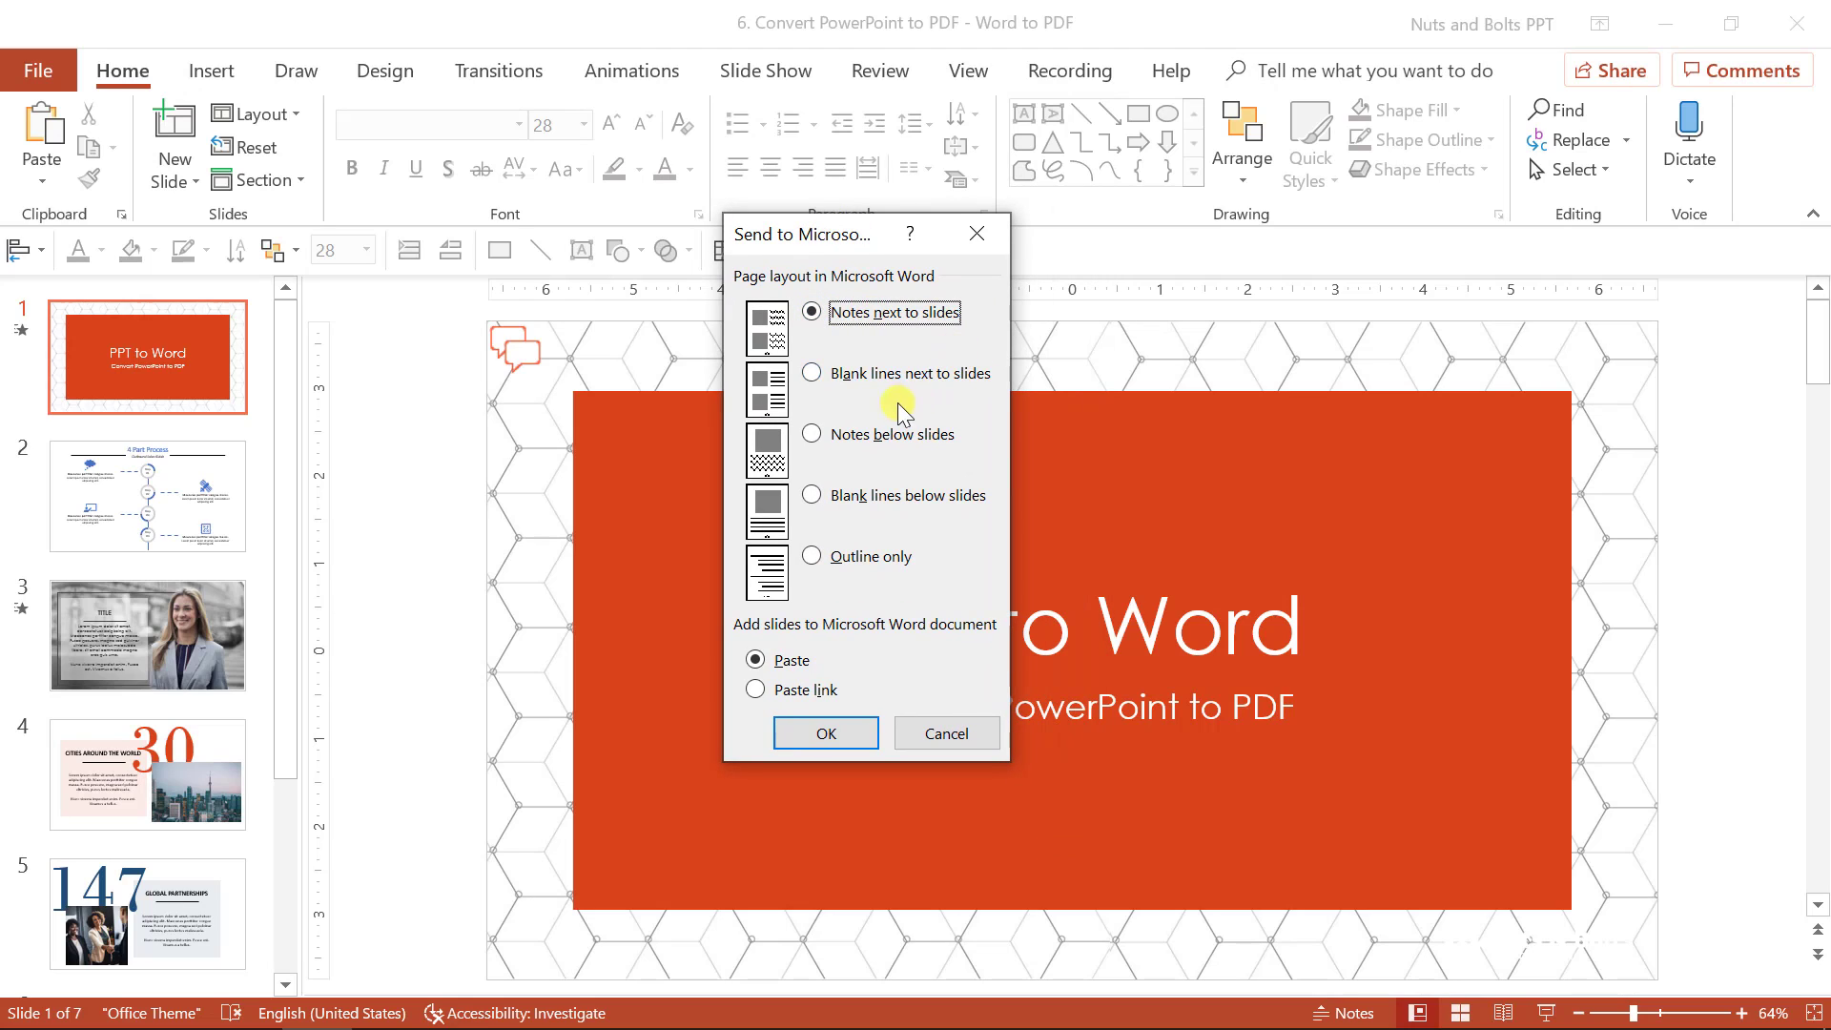
left_click(812, 373)
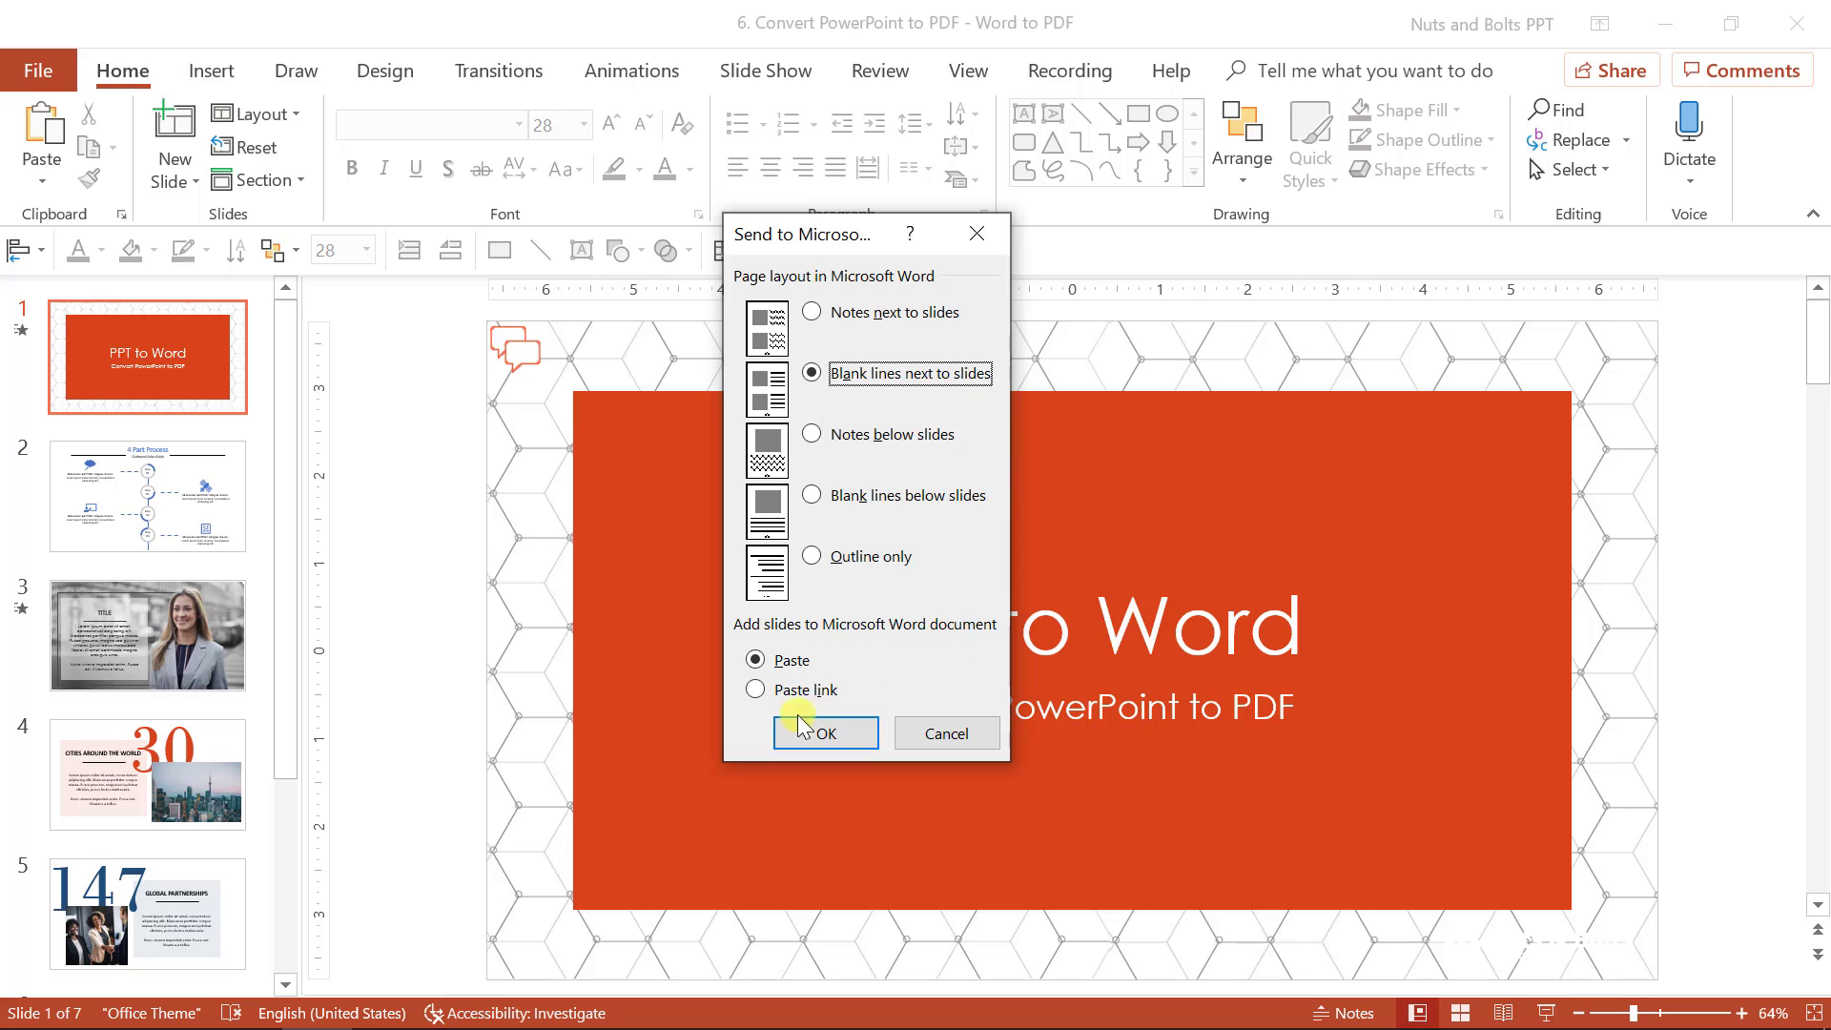
mouse_move(869, 411)
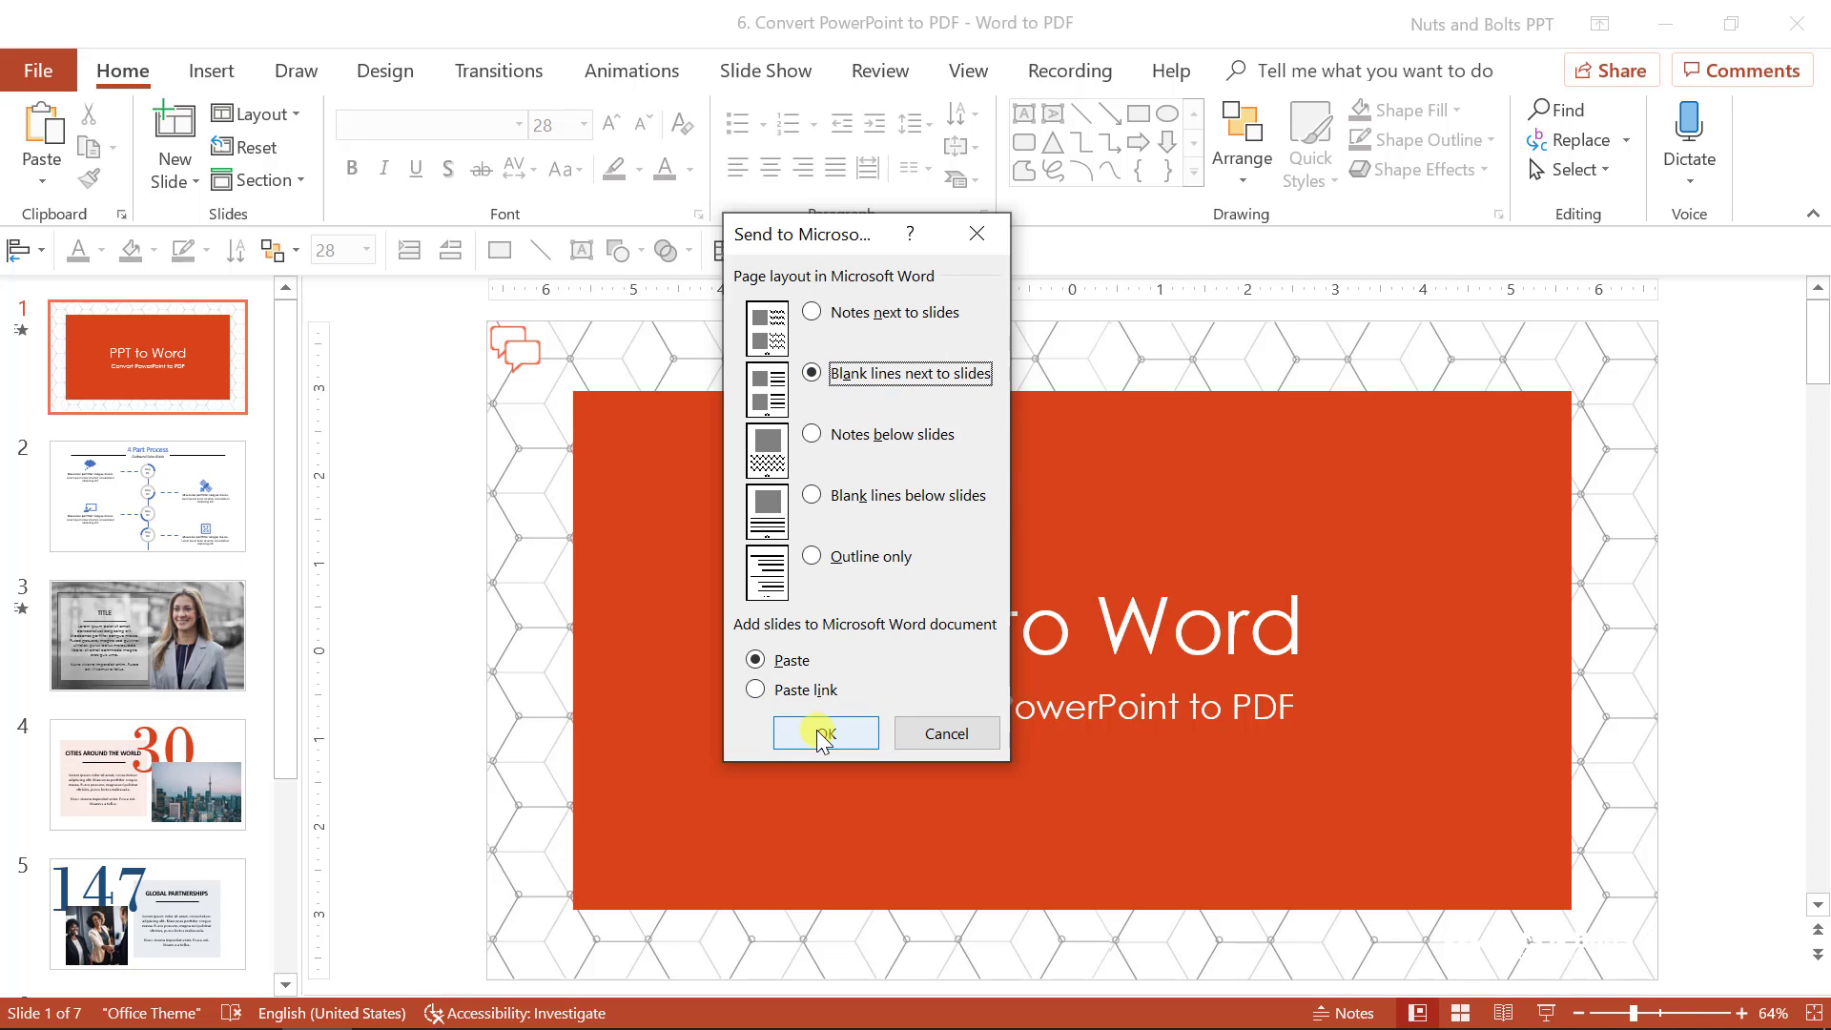
left_click(826, 733)
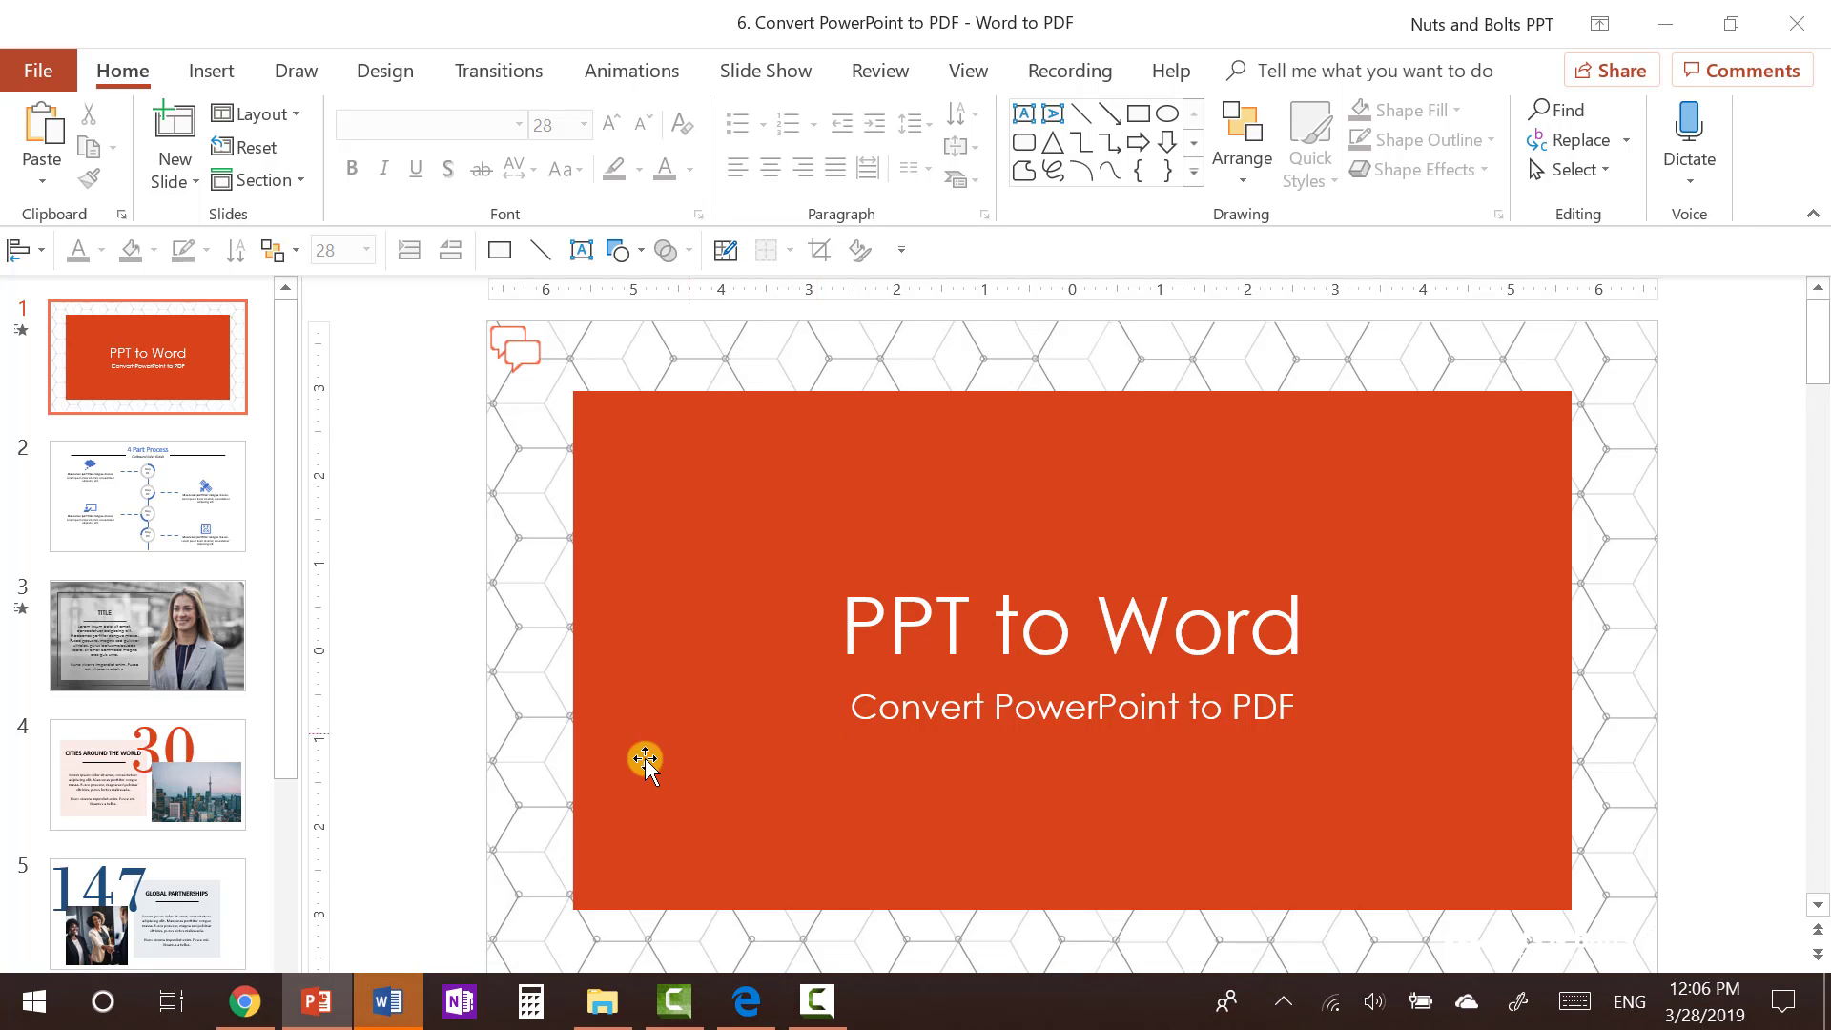
Bring the Word handout document forward from the taskbar and scroll to review it
left_click(386, 1003)
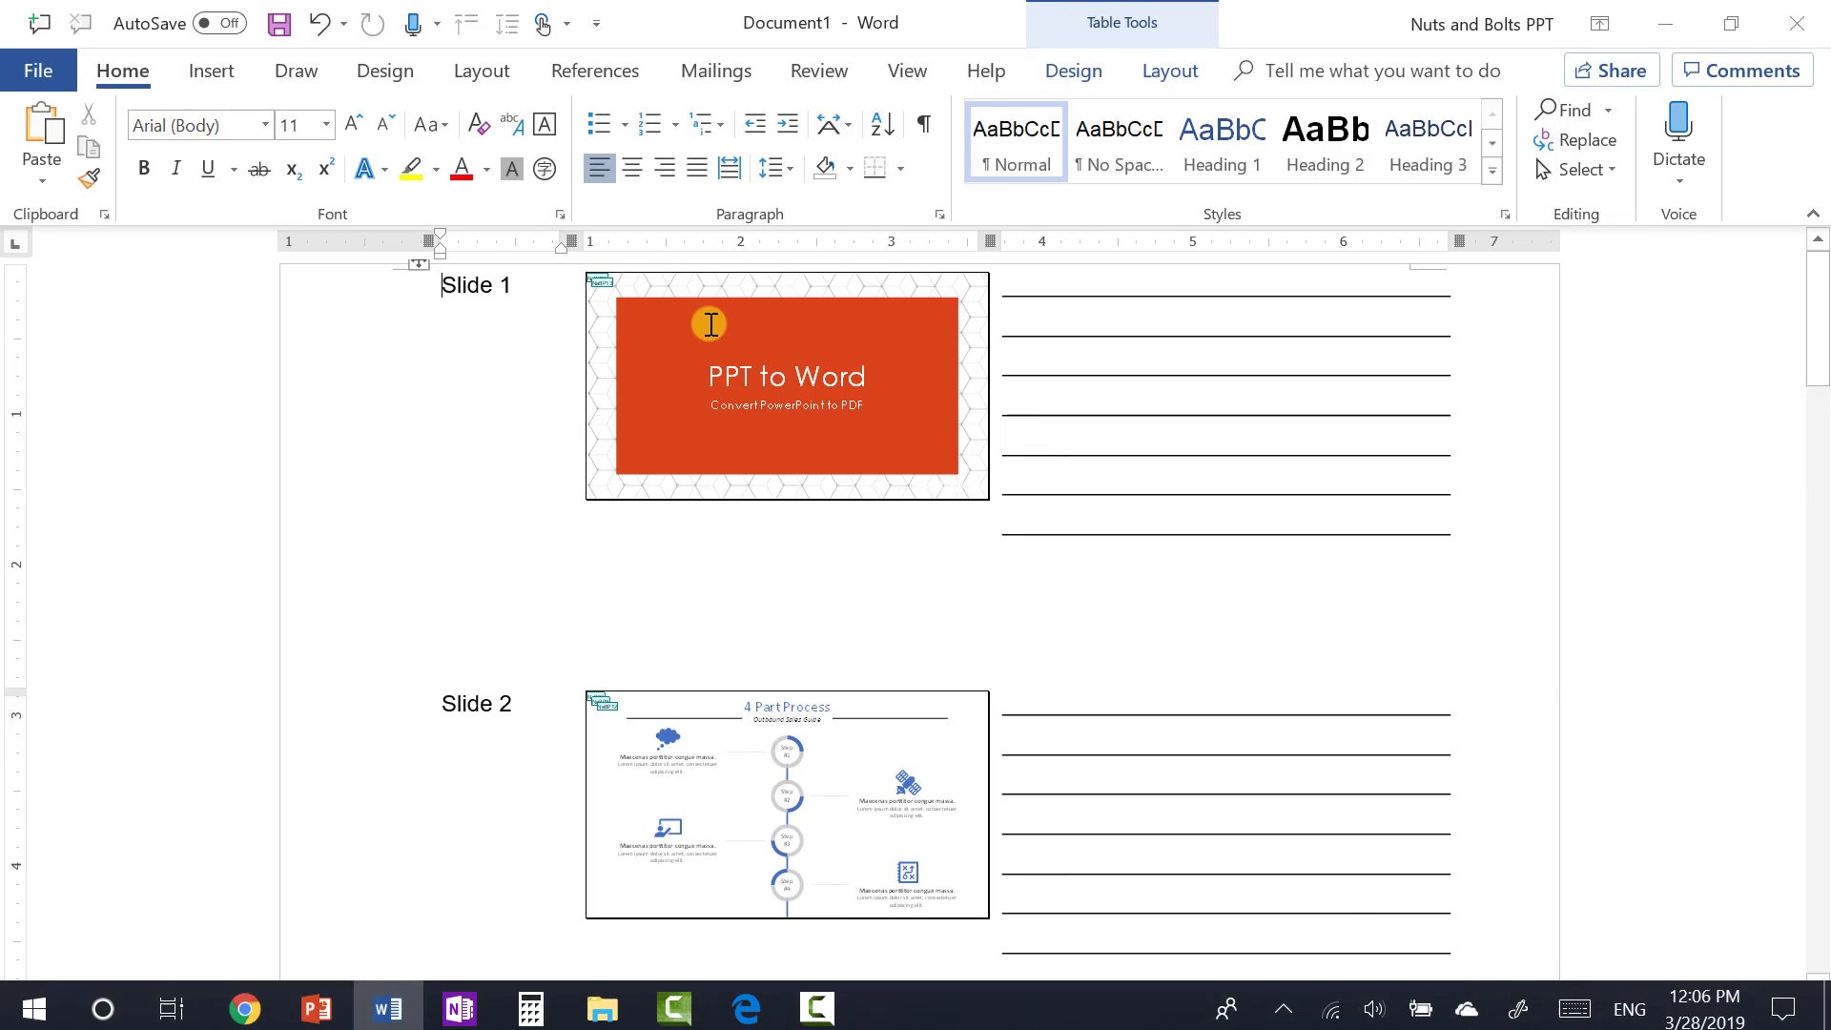
mouse_move(1062, 464)
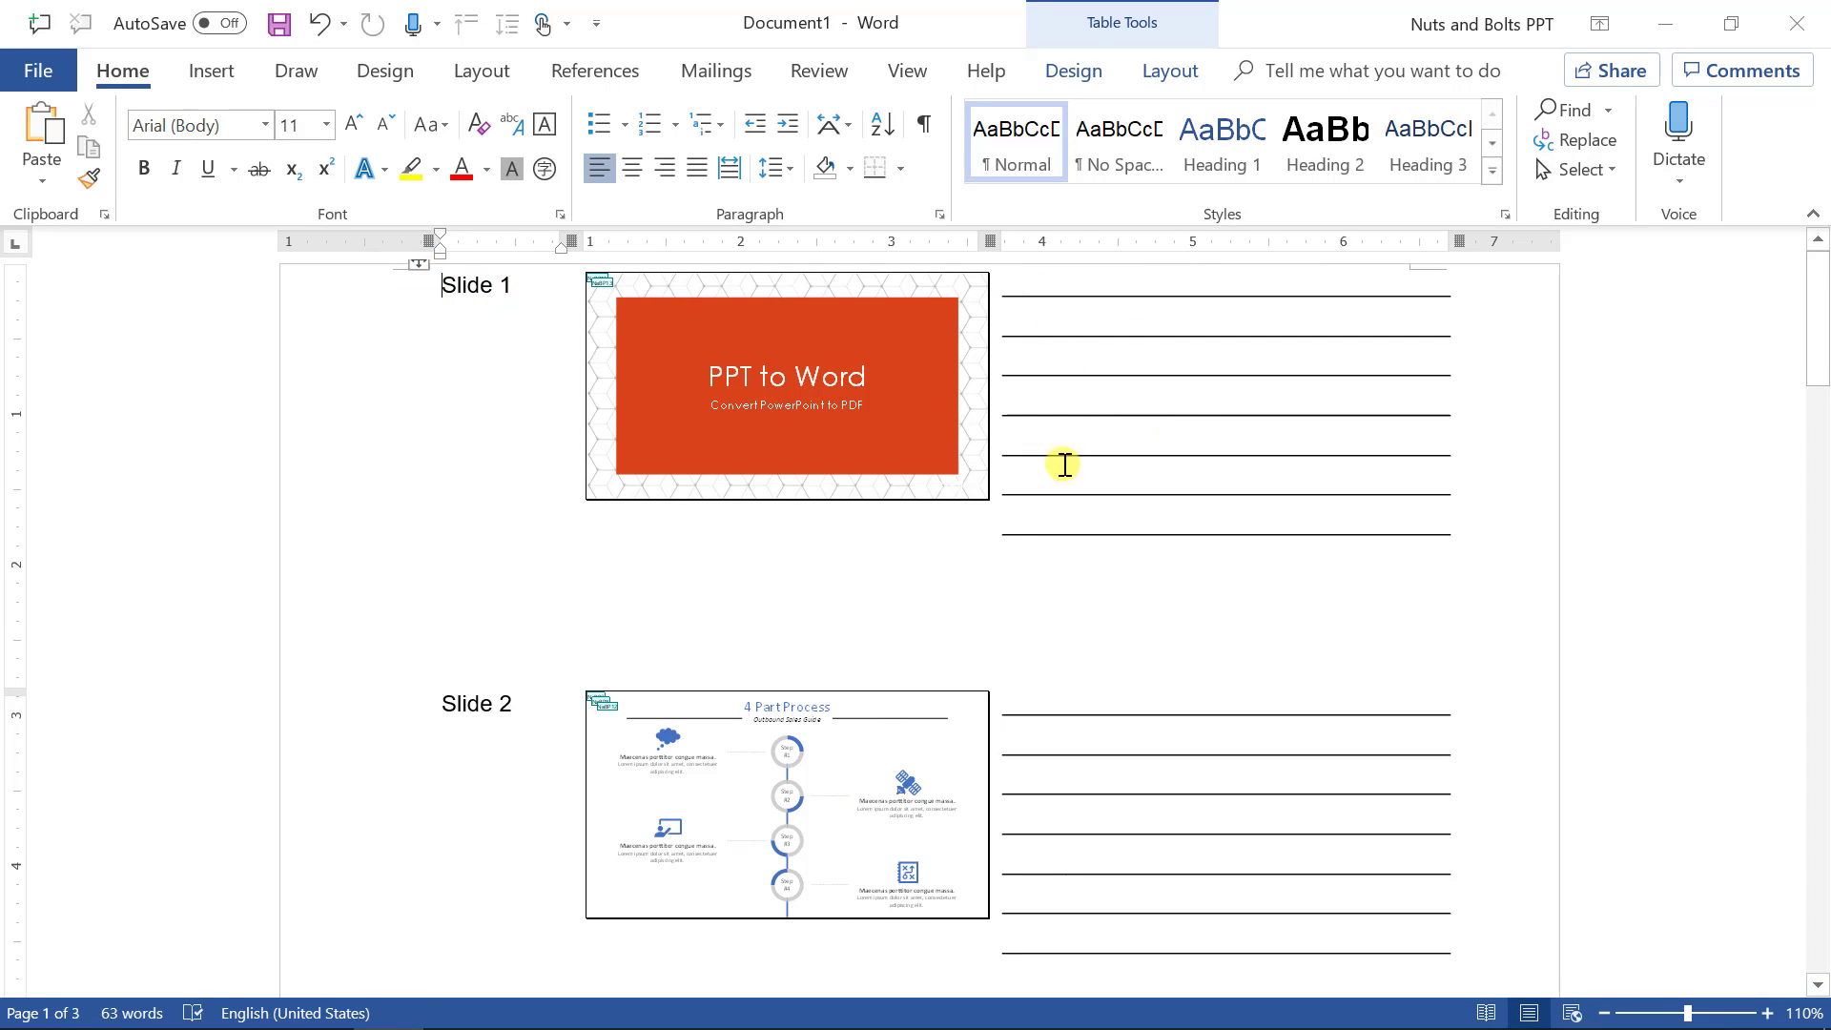
scroll("up", 3)
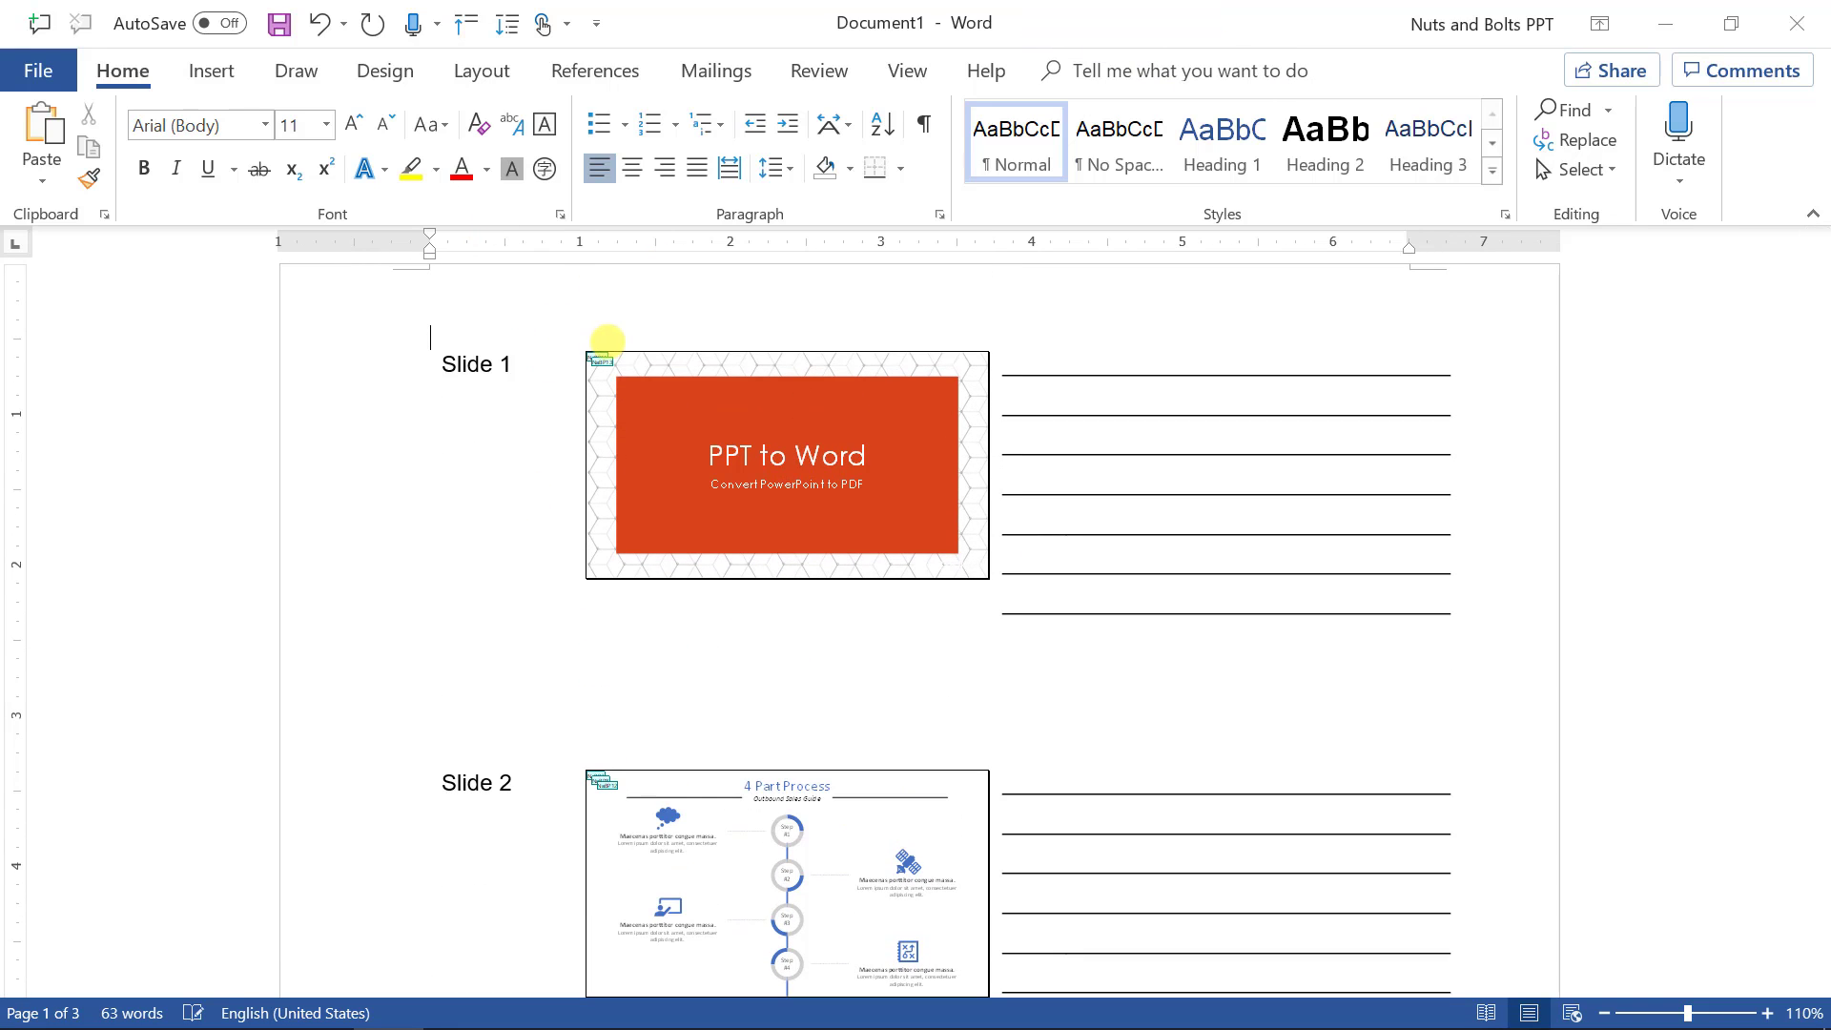
mouse_move(1805, 138)
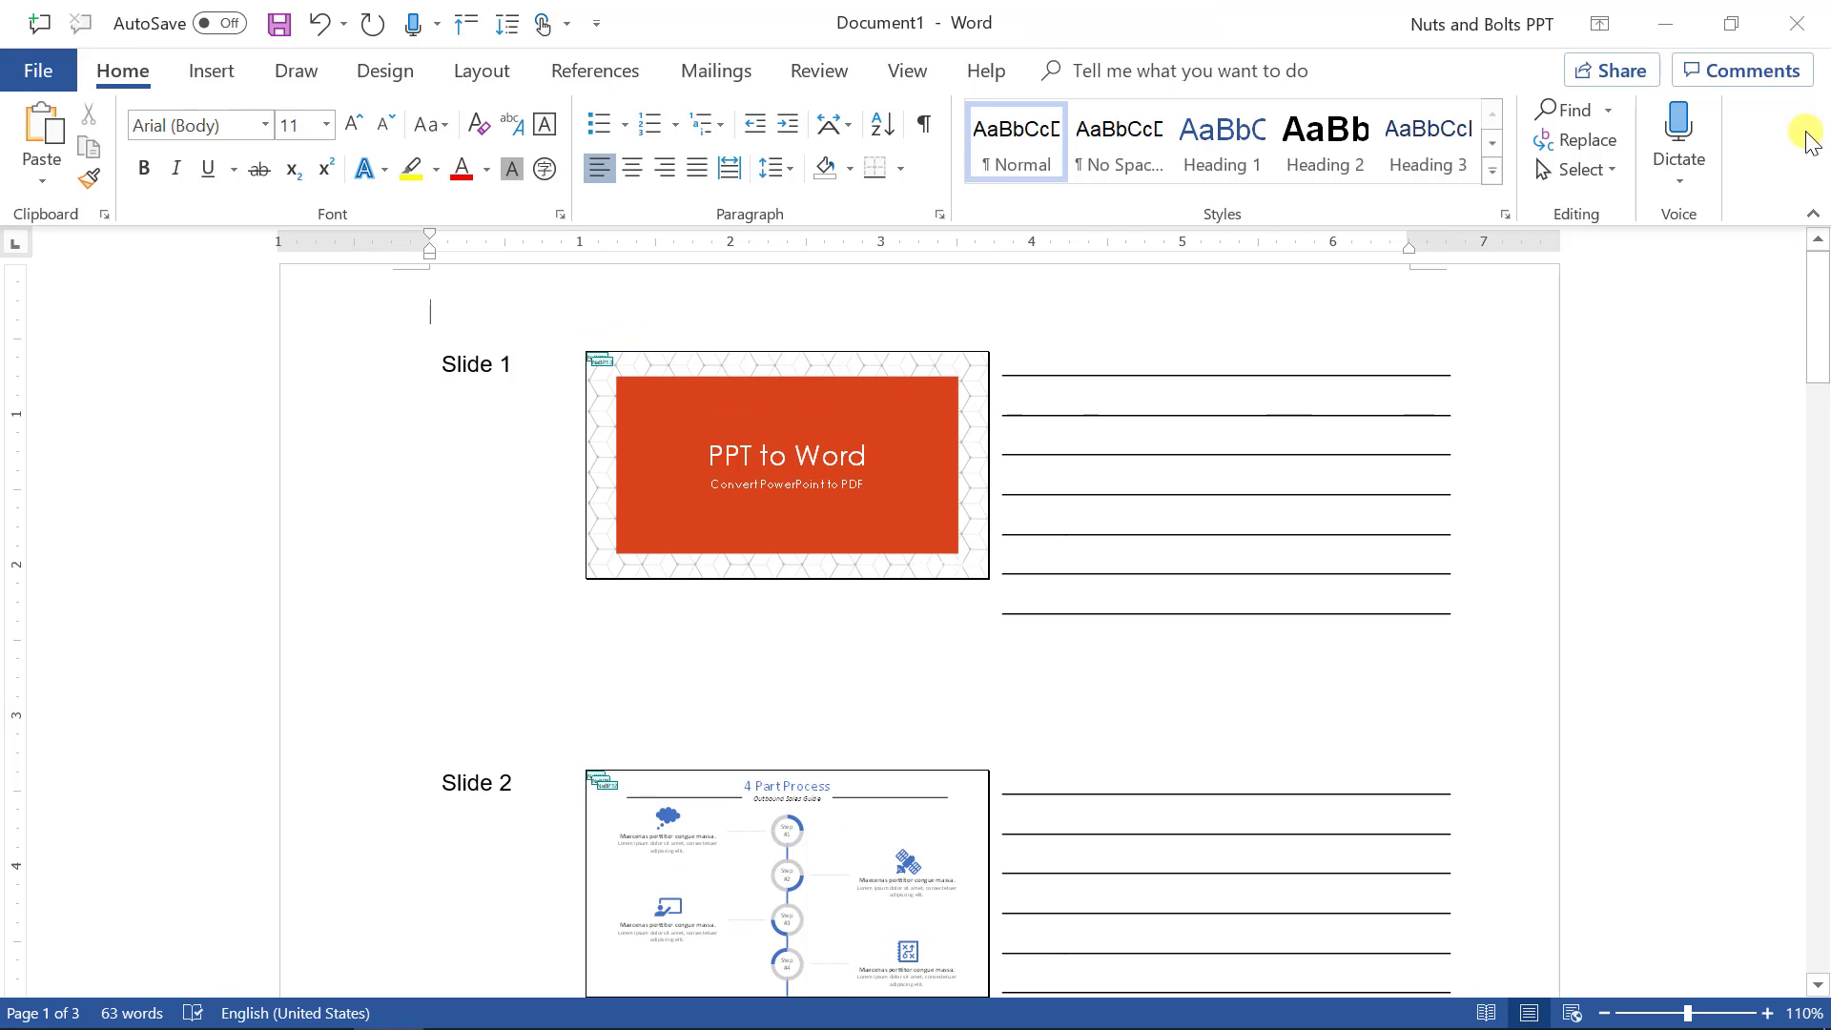
mouse_move(839, 300)
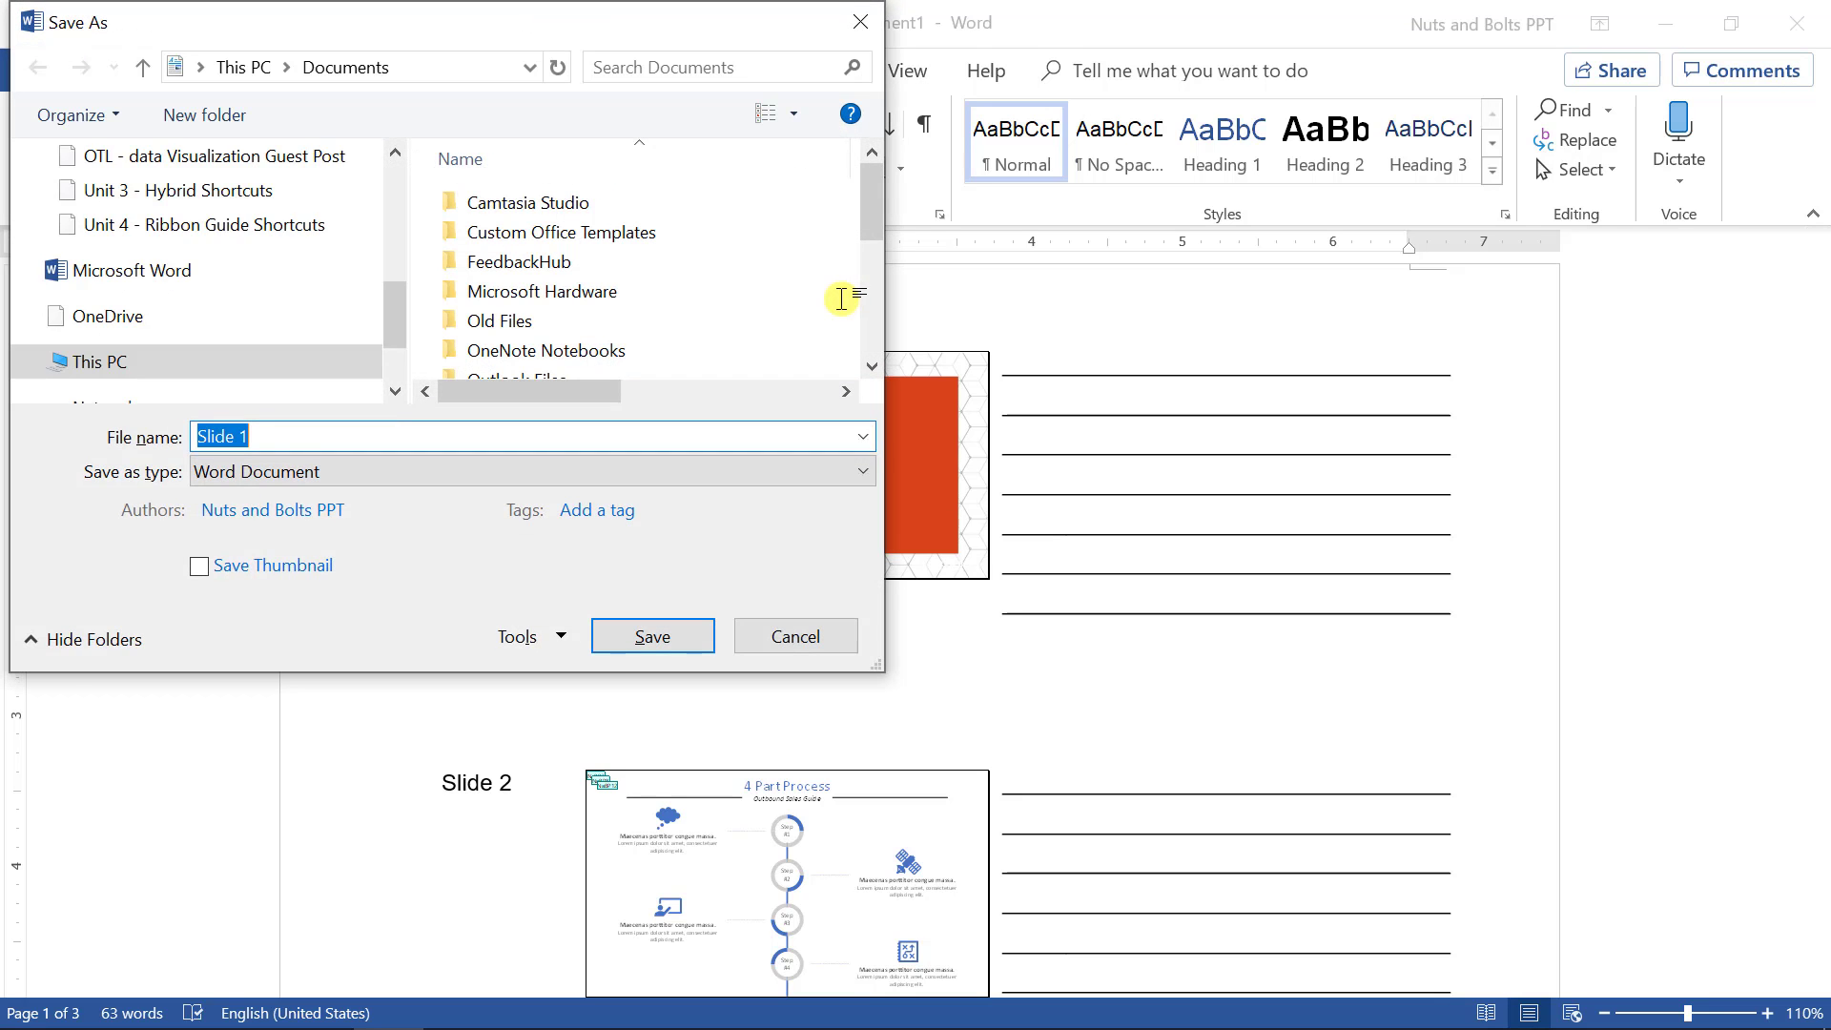
Save the Word handout to the Desktop as the PDF 'Slide 1'
left_click(114, 235)
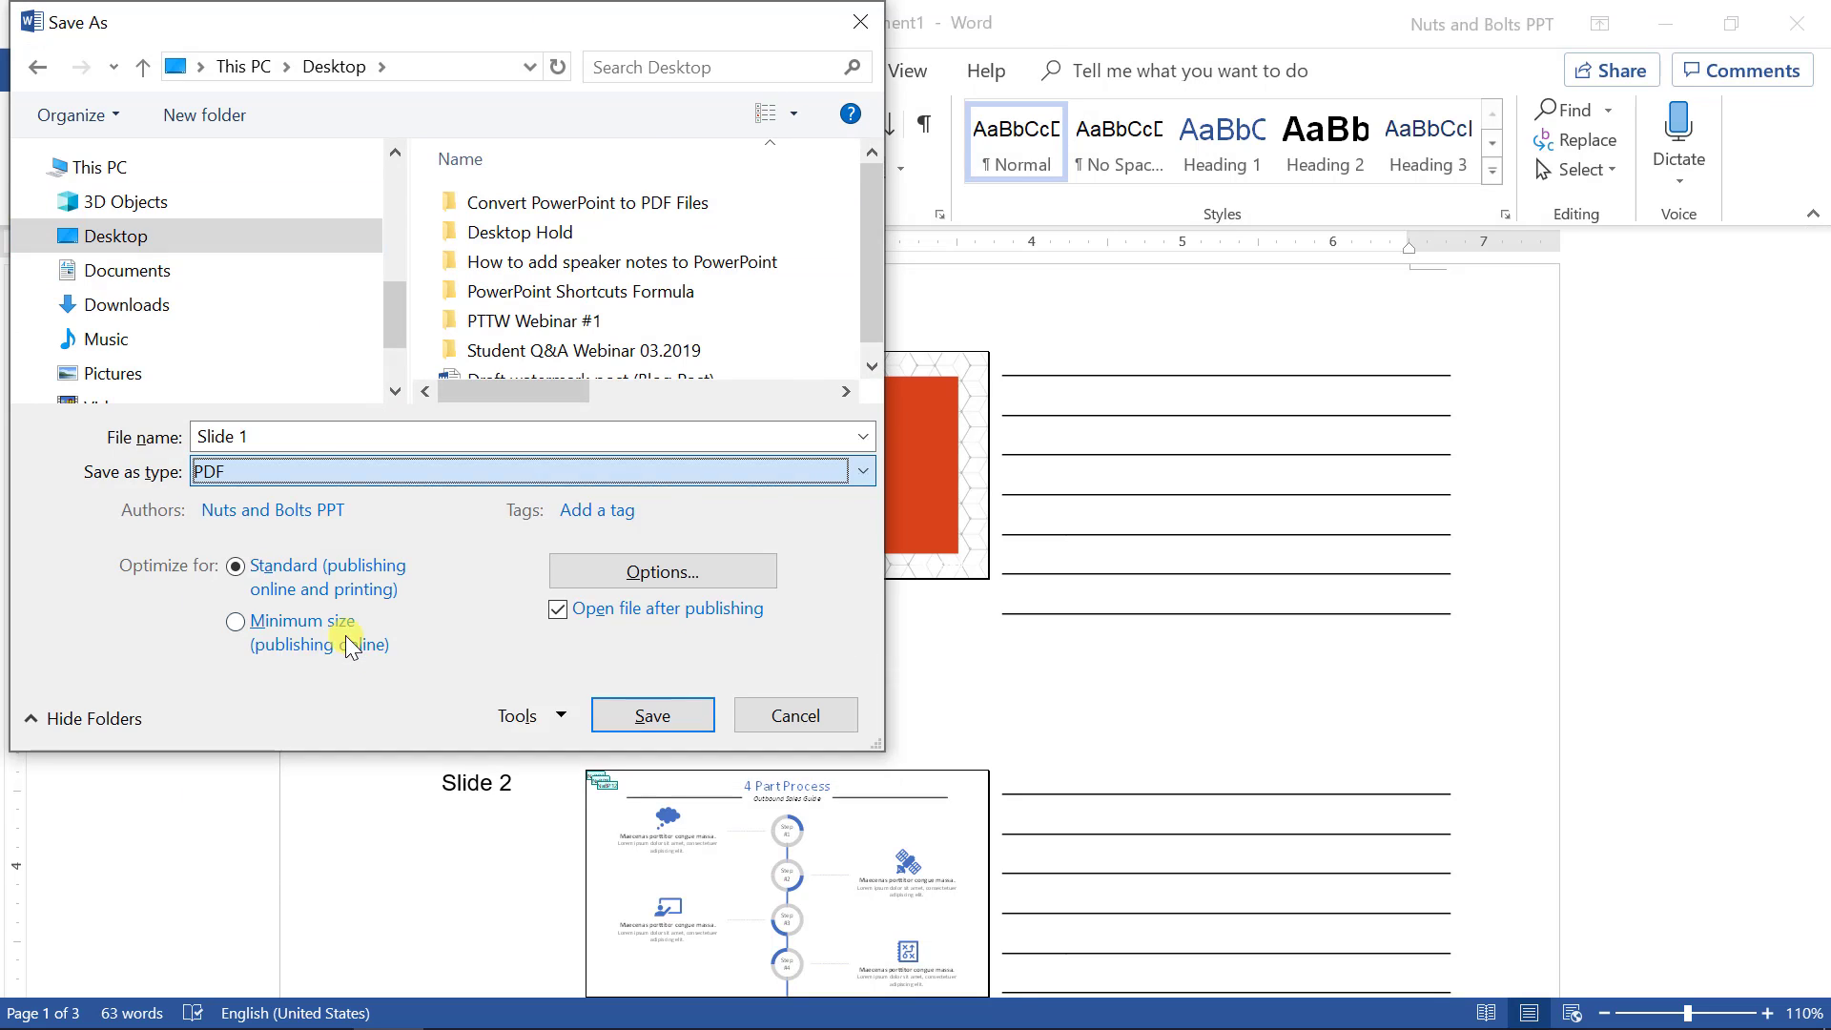
left_click(651, 714)
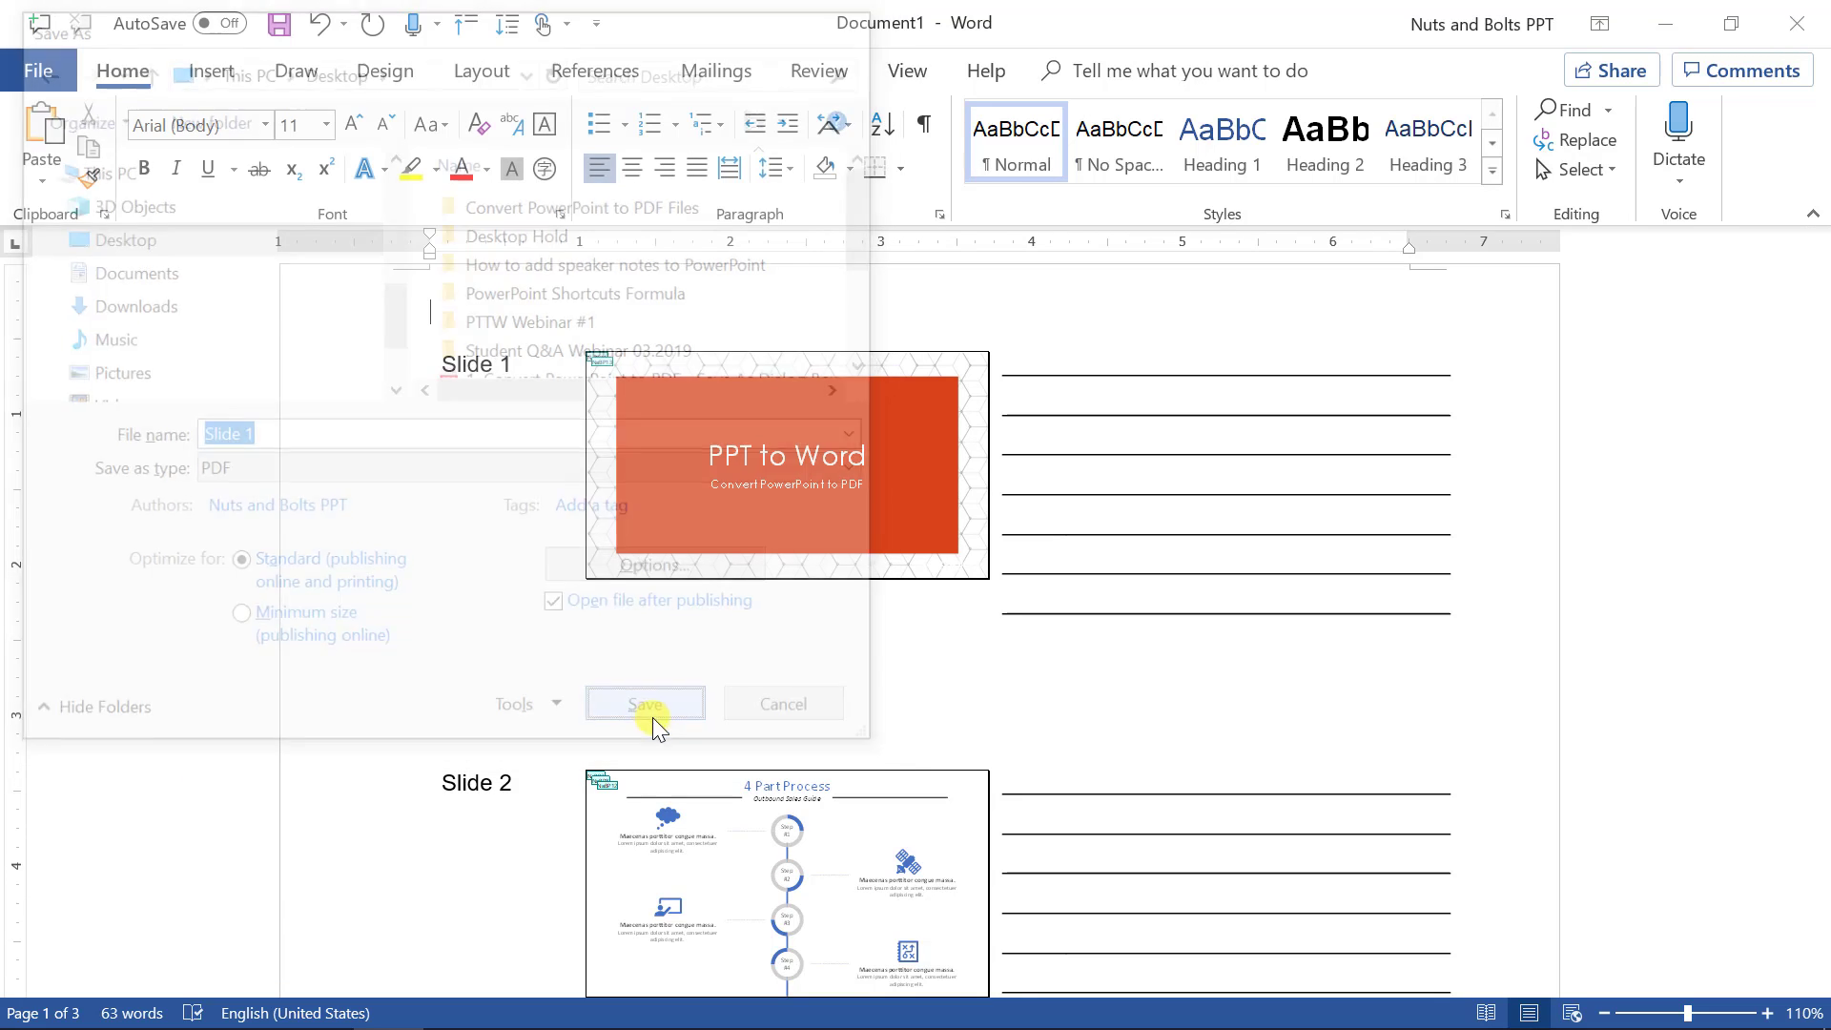
left_click(644, 703)
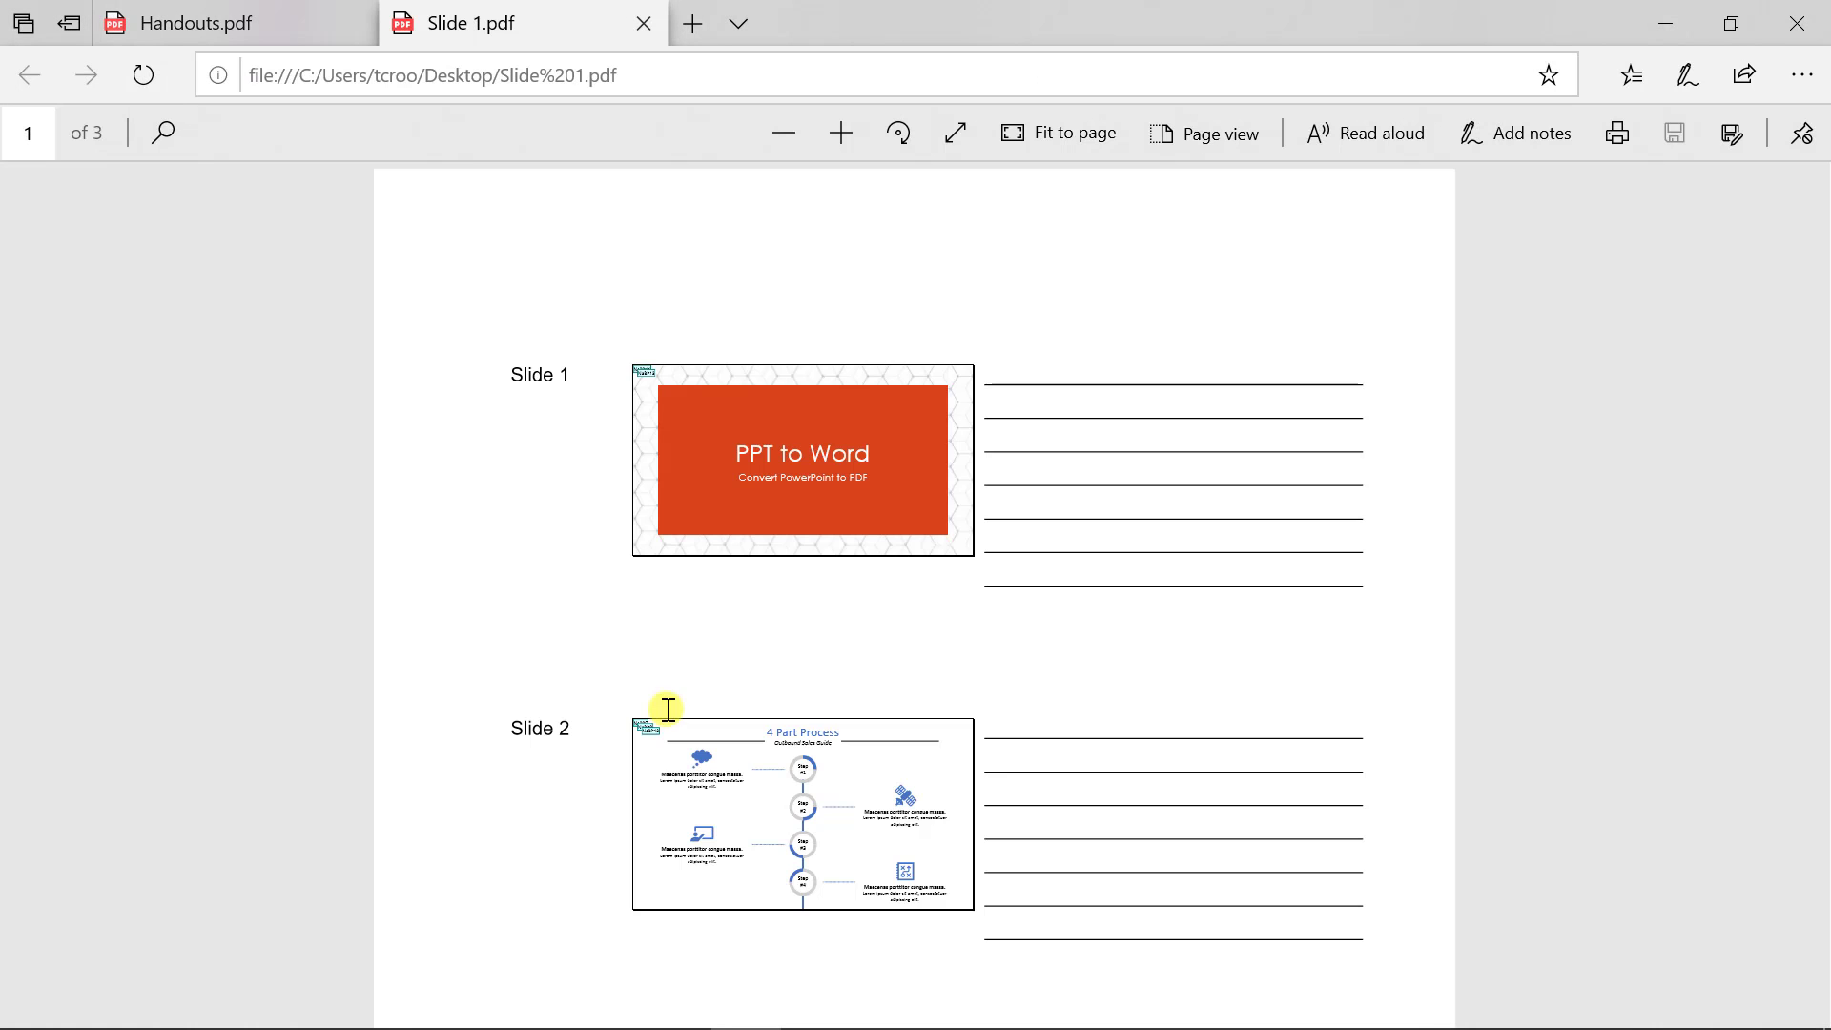
Scroll Slide 1.pdf in Edge to page 2, showing Slides 5 and 6 with ruled lines
scroll("down", 3)
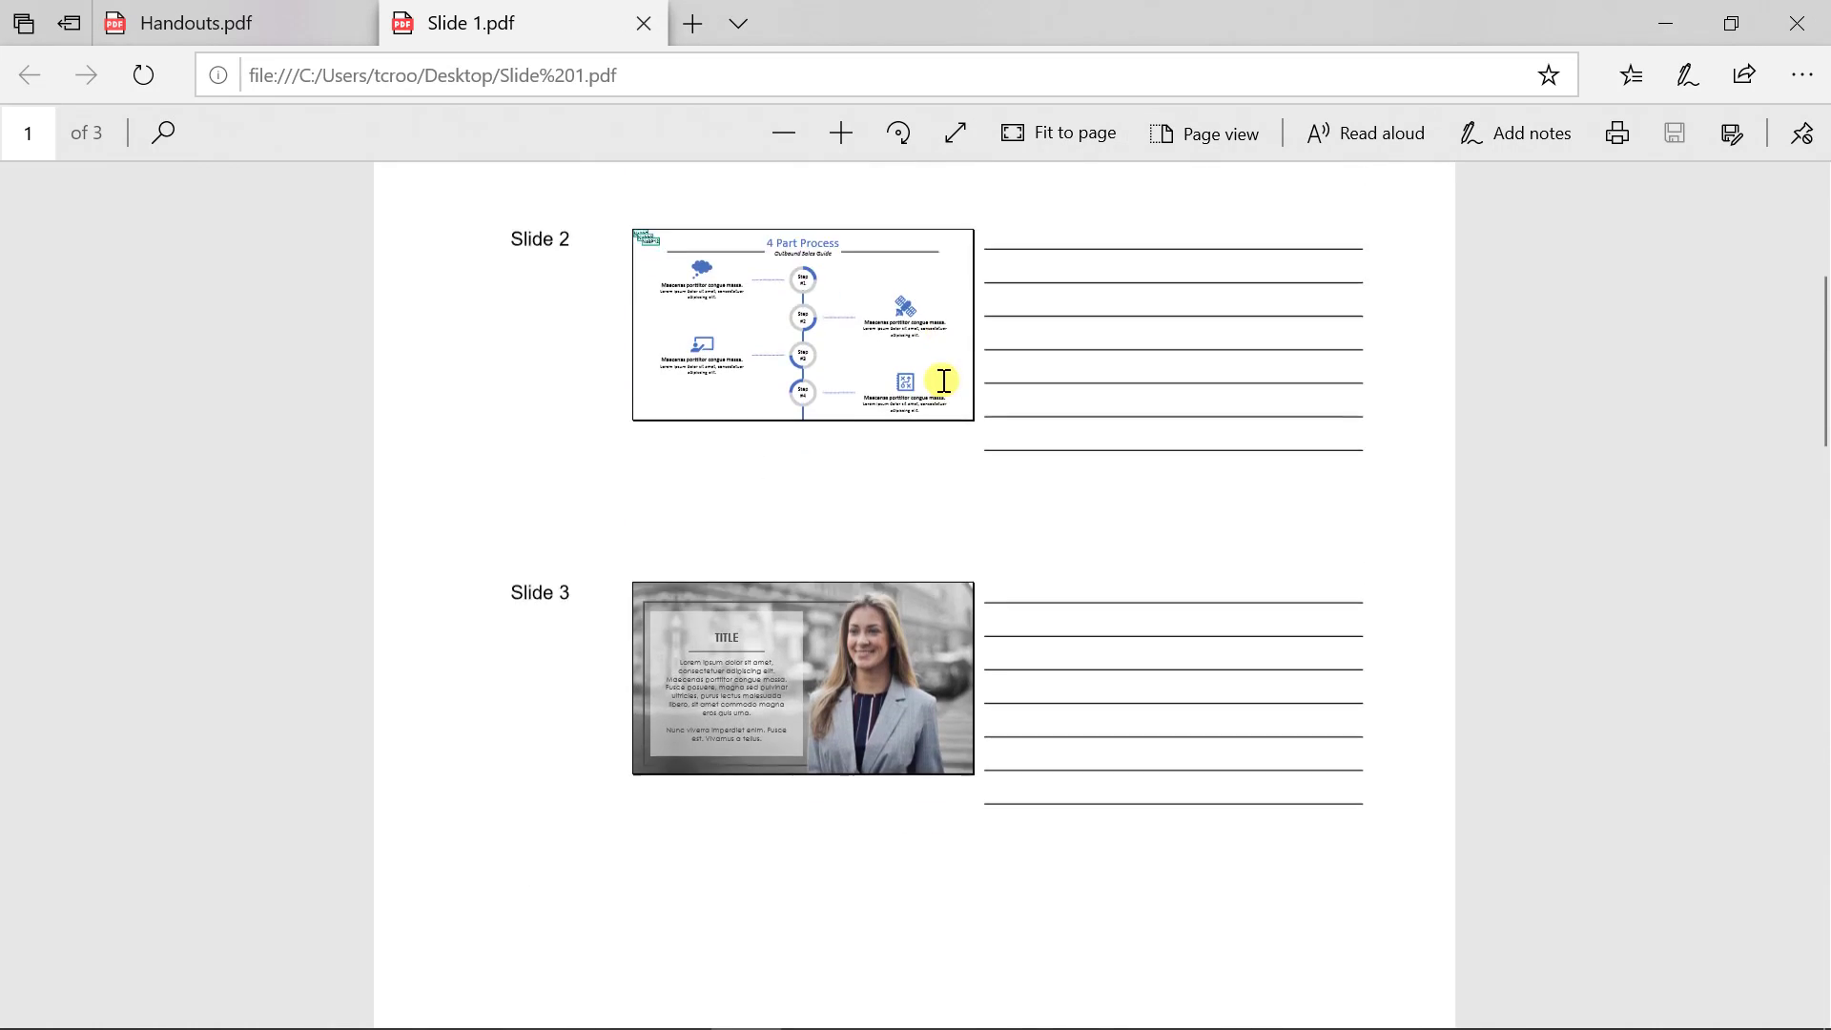
scroll("down", 3)
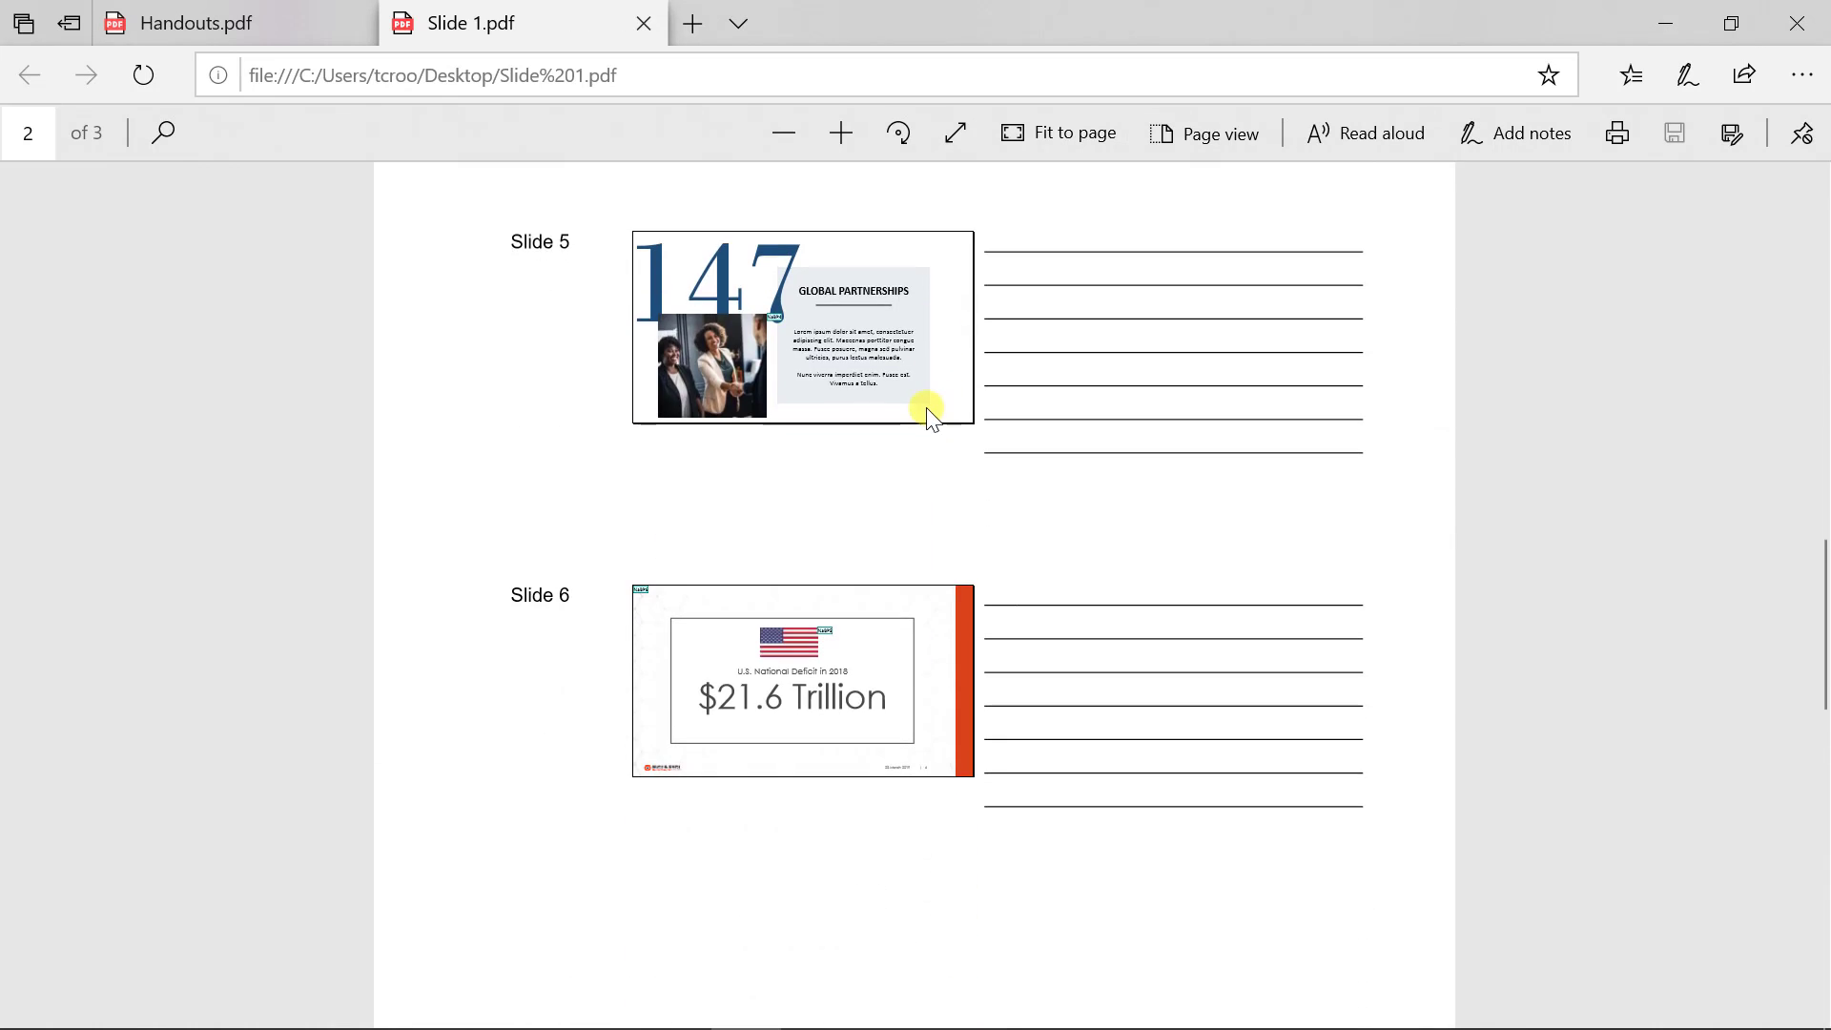